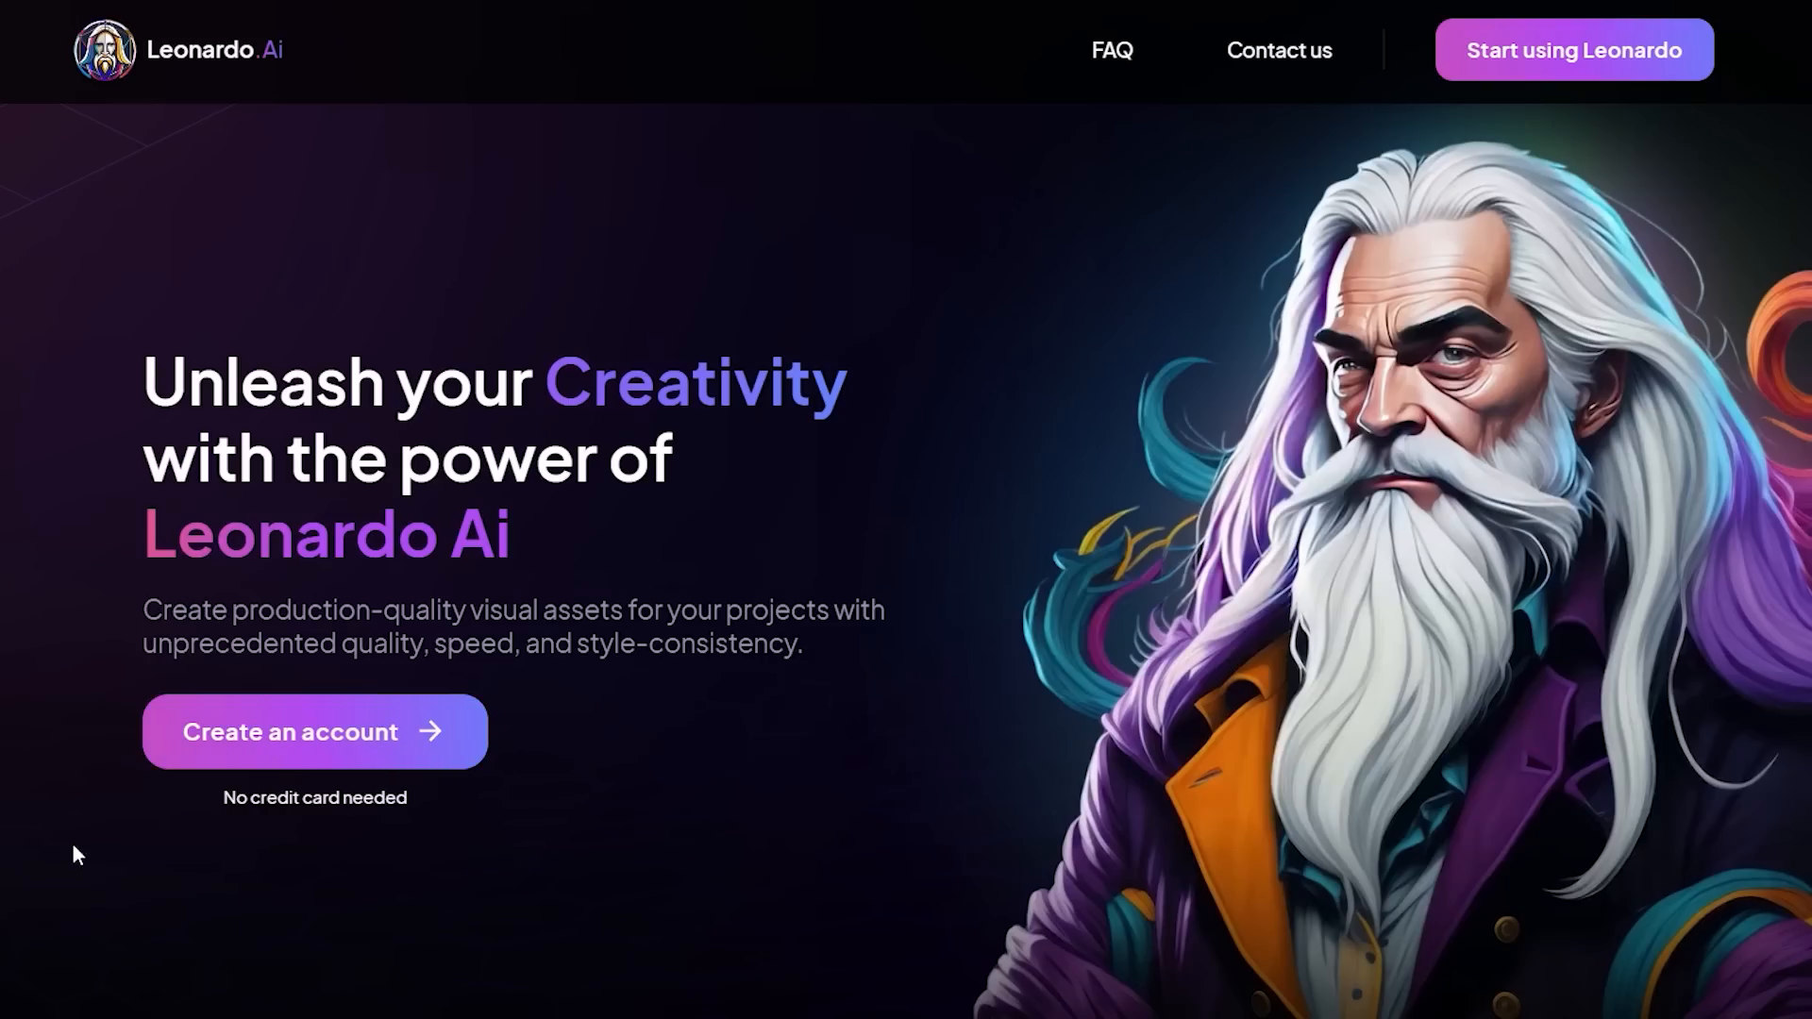
# Step: Join the early access waitlist and confirm being whitelisted to reach sign-in
pyautogui.scroll(-3)
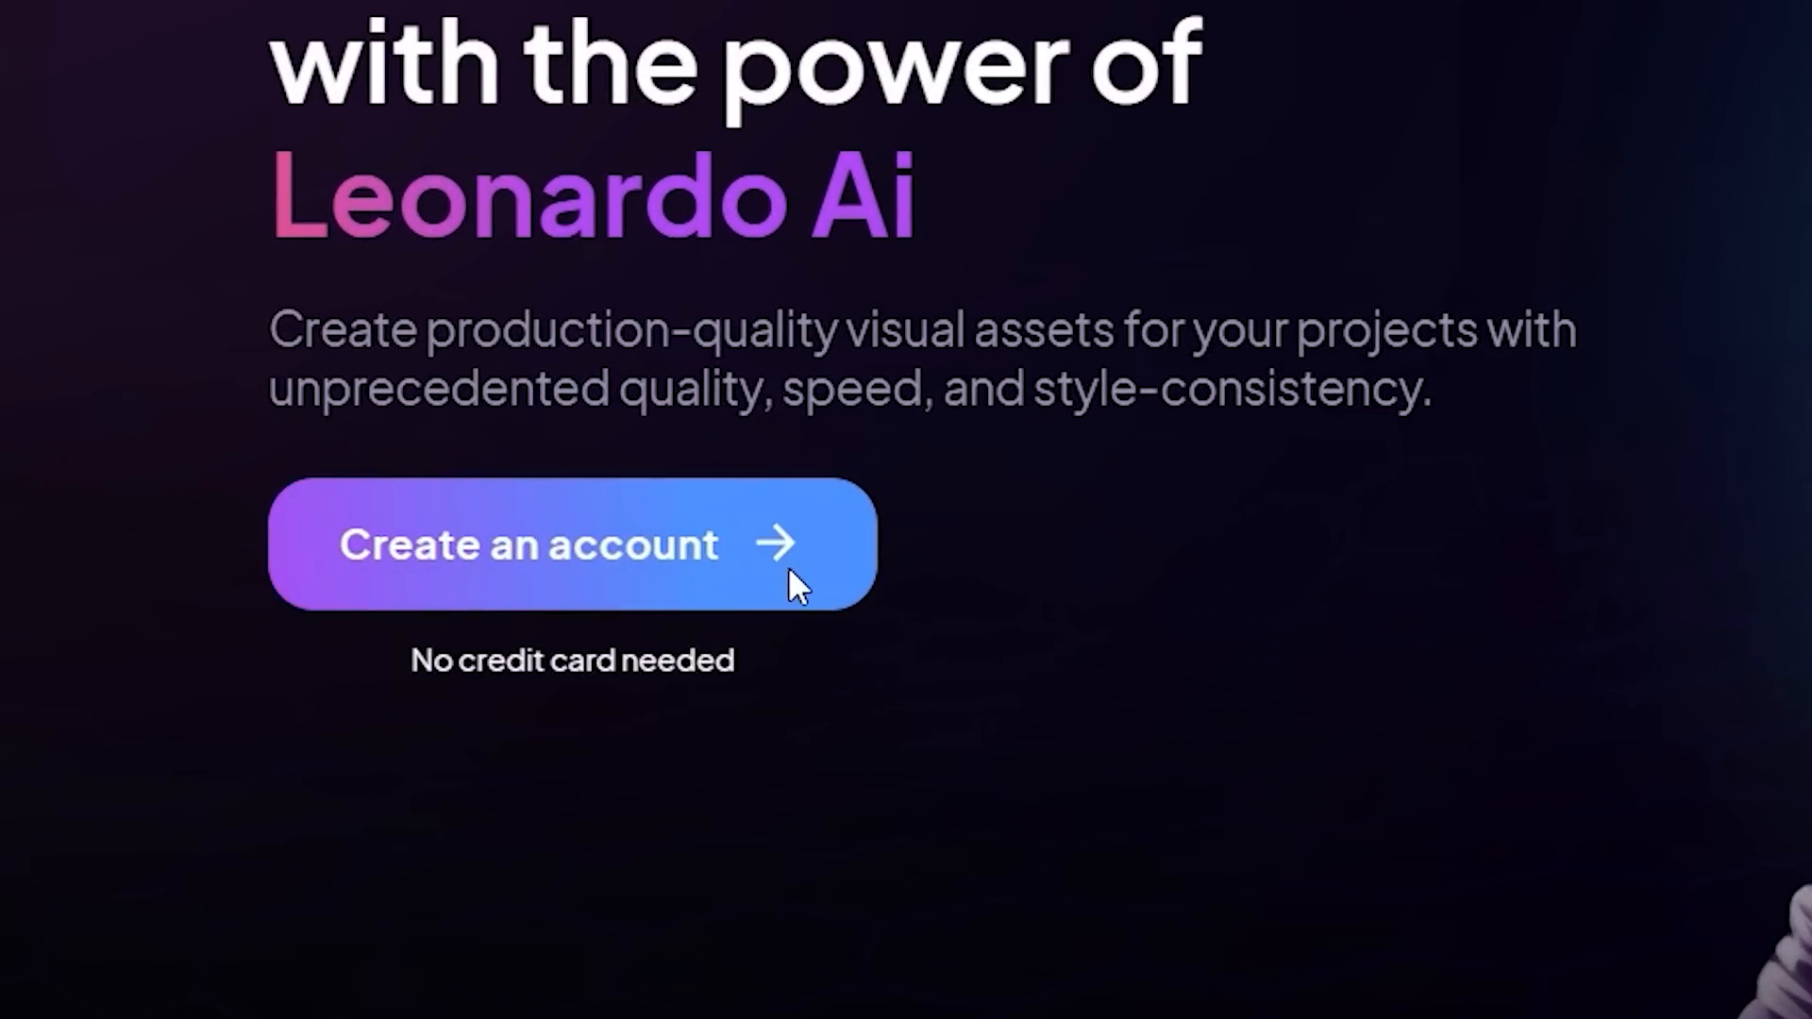
pyautogui.click(571, 543)
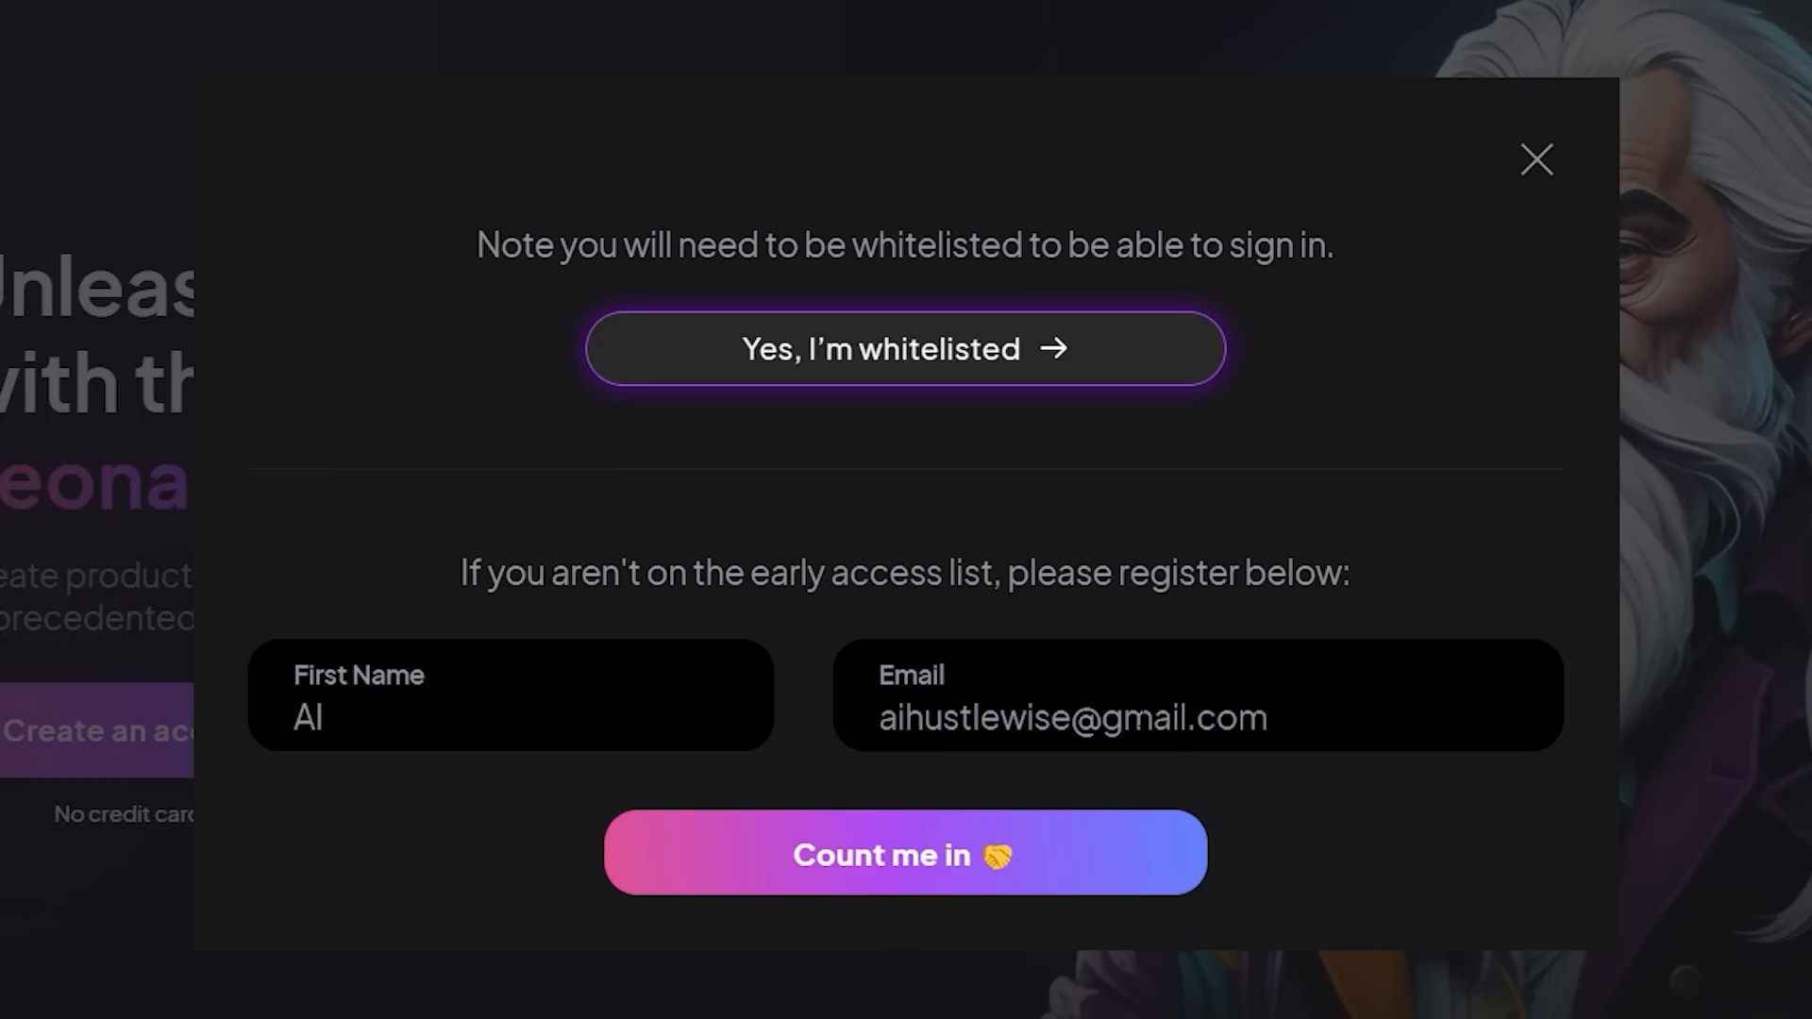
pyautogui.click(905, 853)
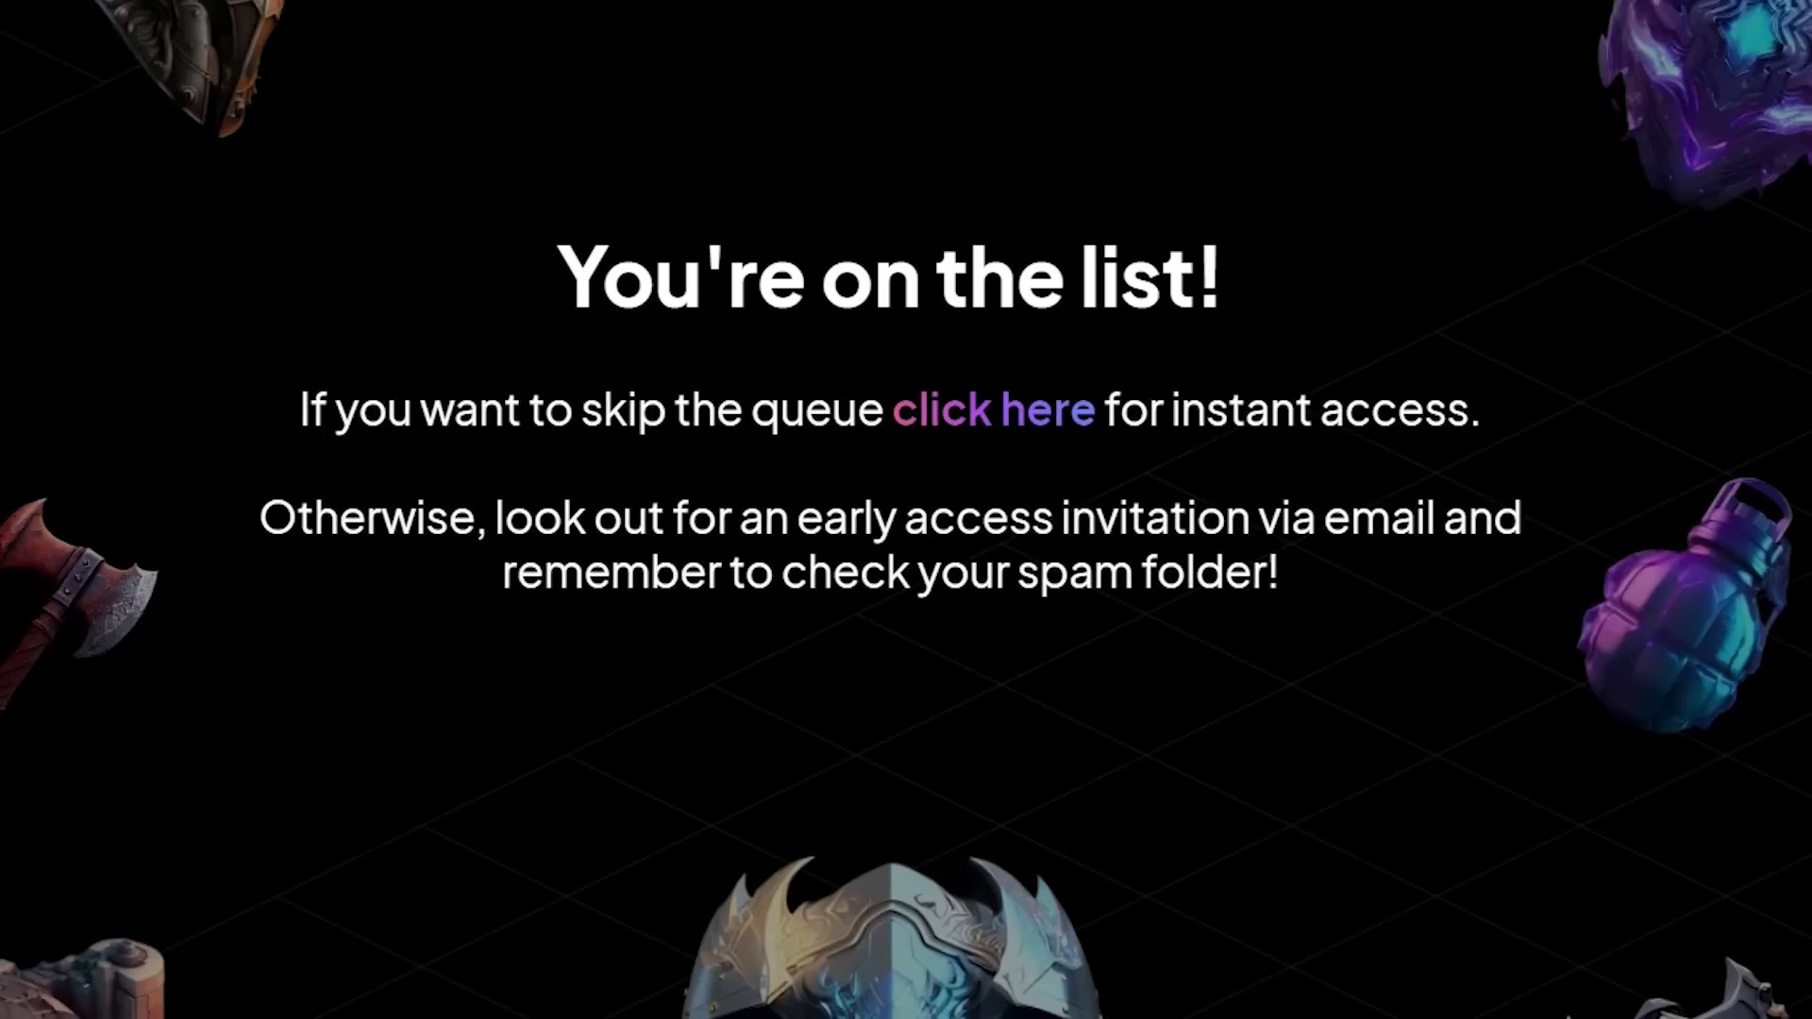
pyautogui.click(993, 407)
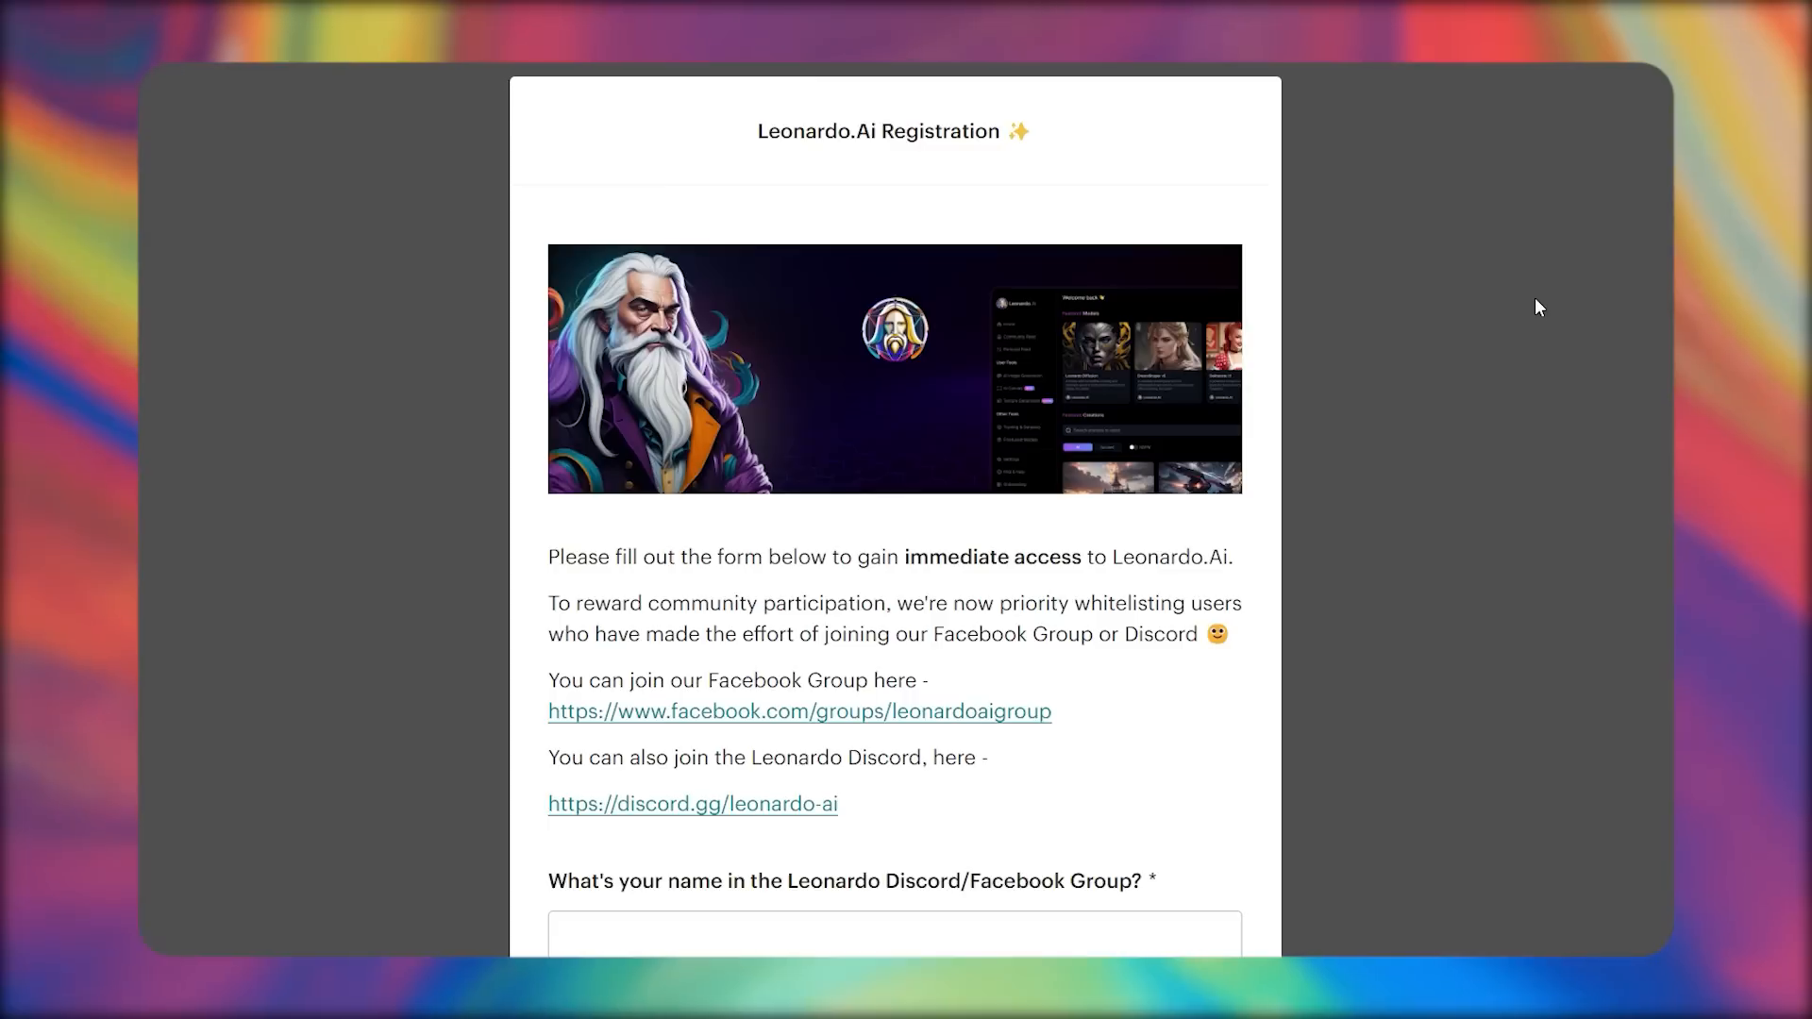
pyautogui.scroll(-3)
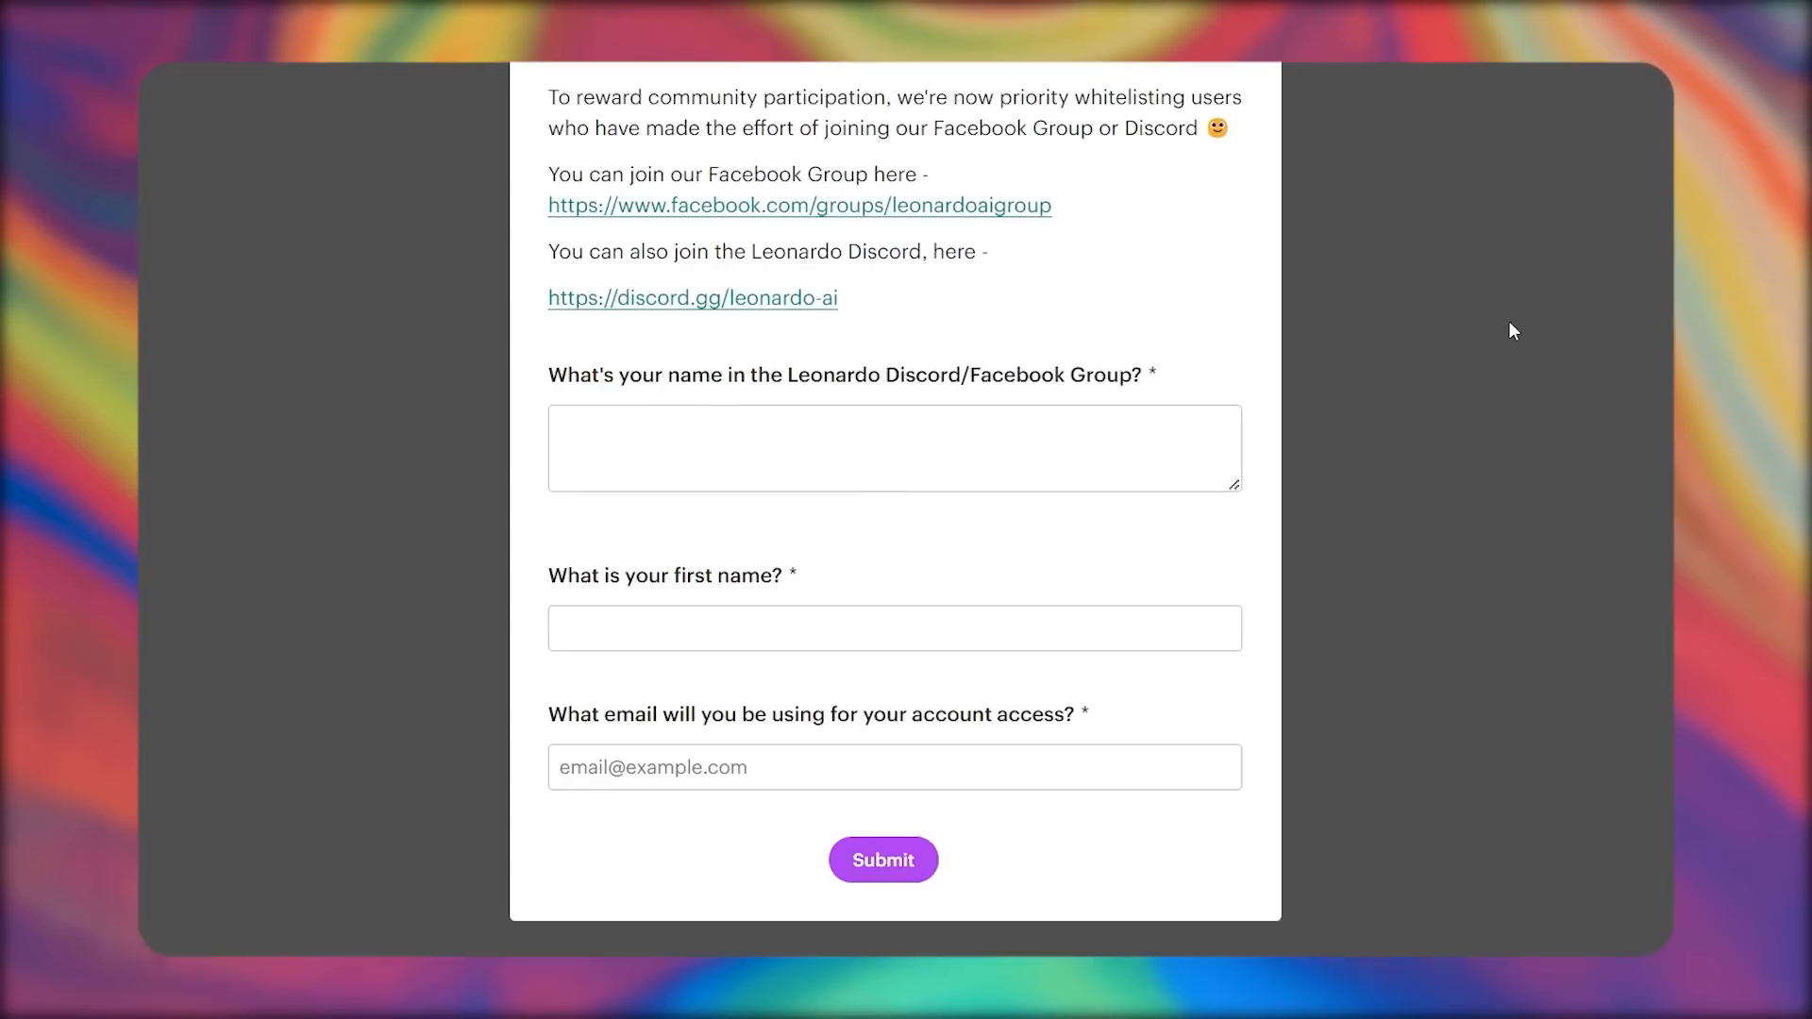
pyautogui.click(881, 859)
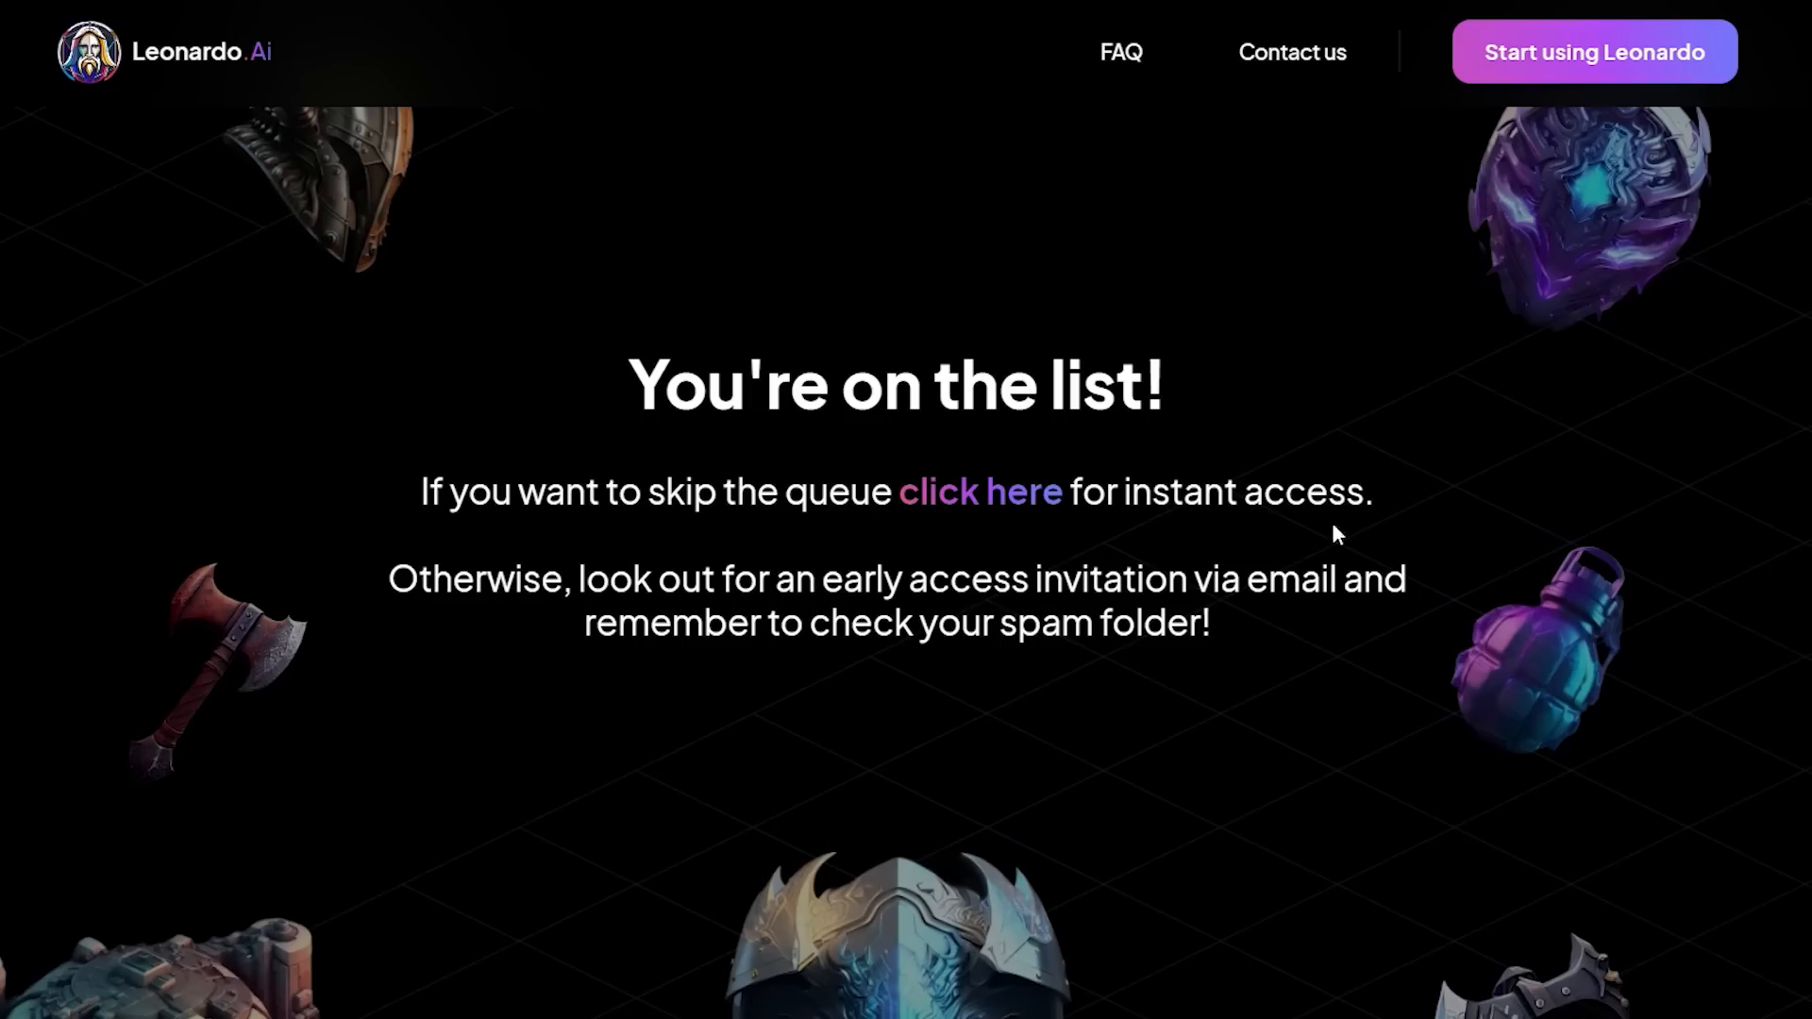
pyautogui.click(979, 491)
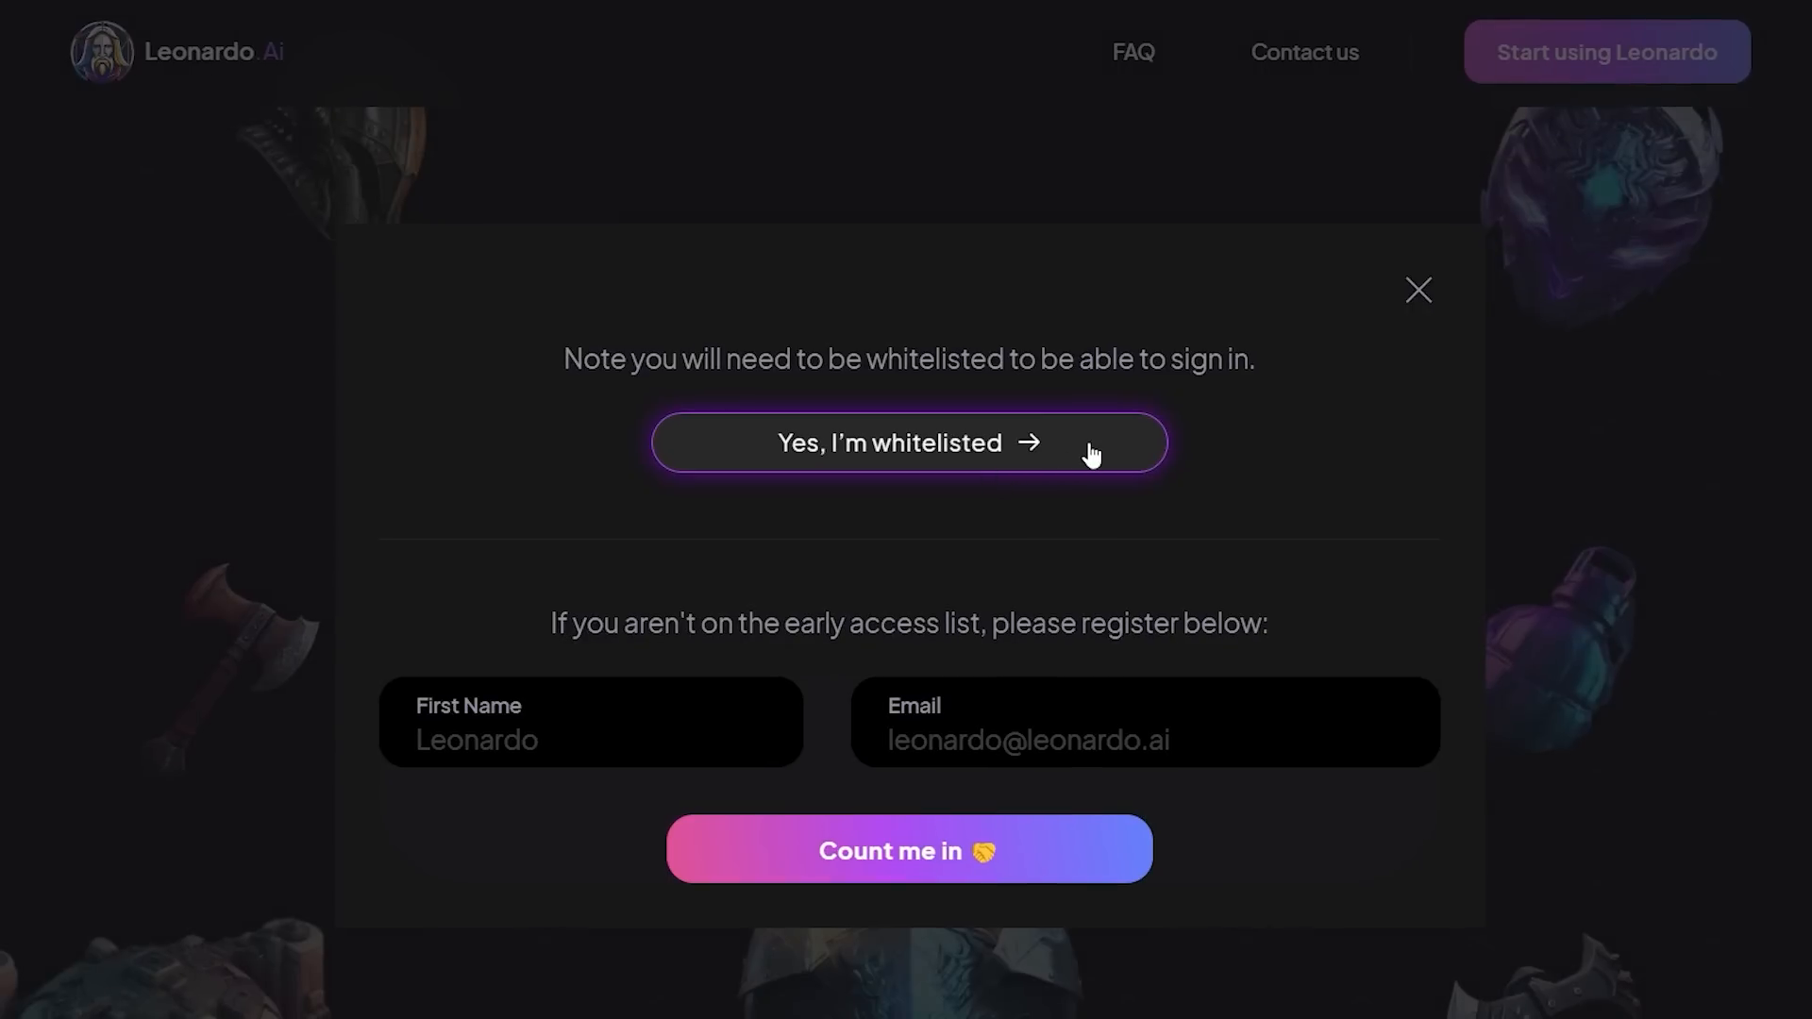
pyautogui.click(907, 442)
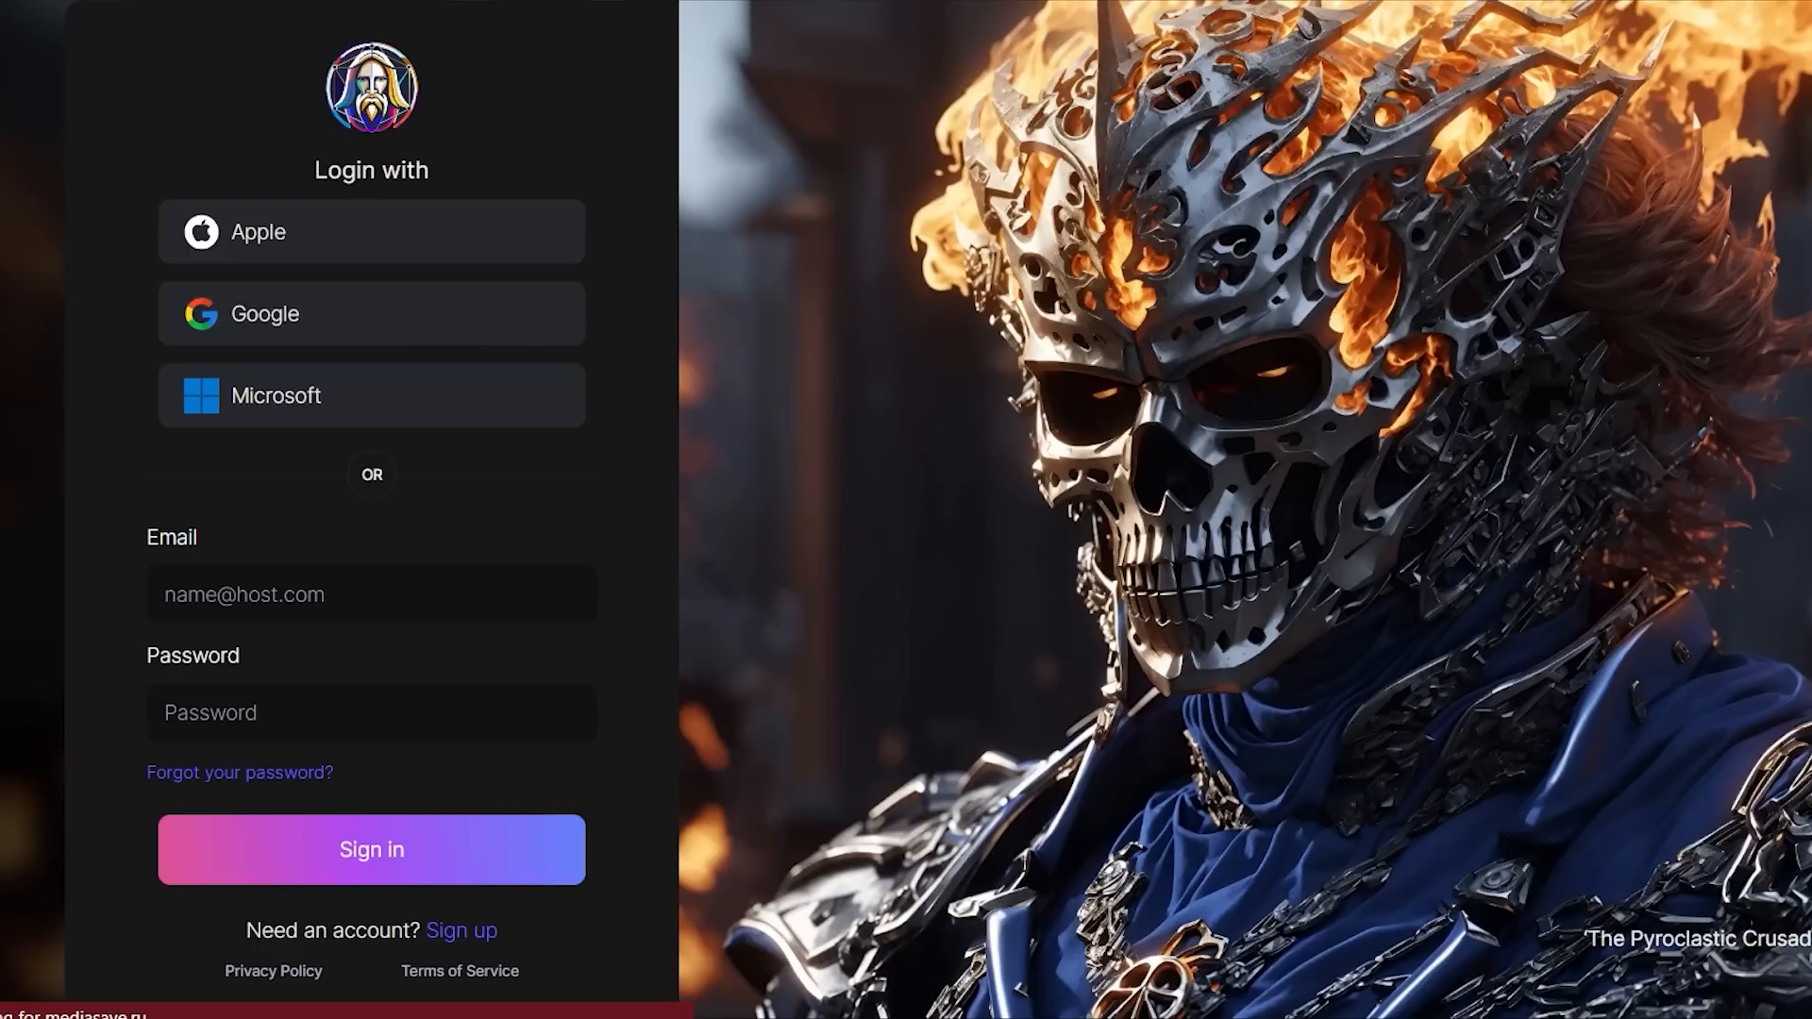
pyautogui.moveTo(497, 324)
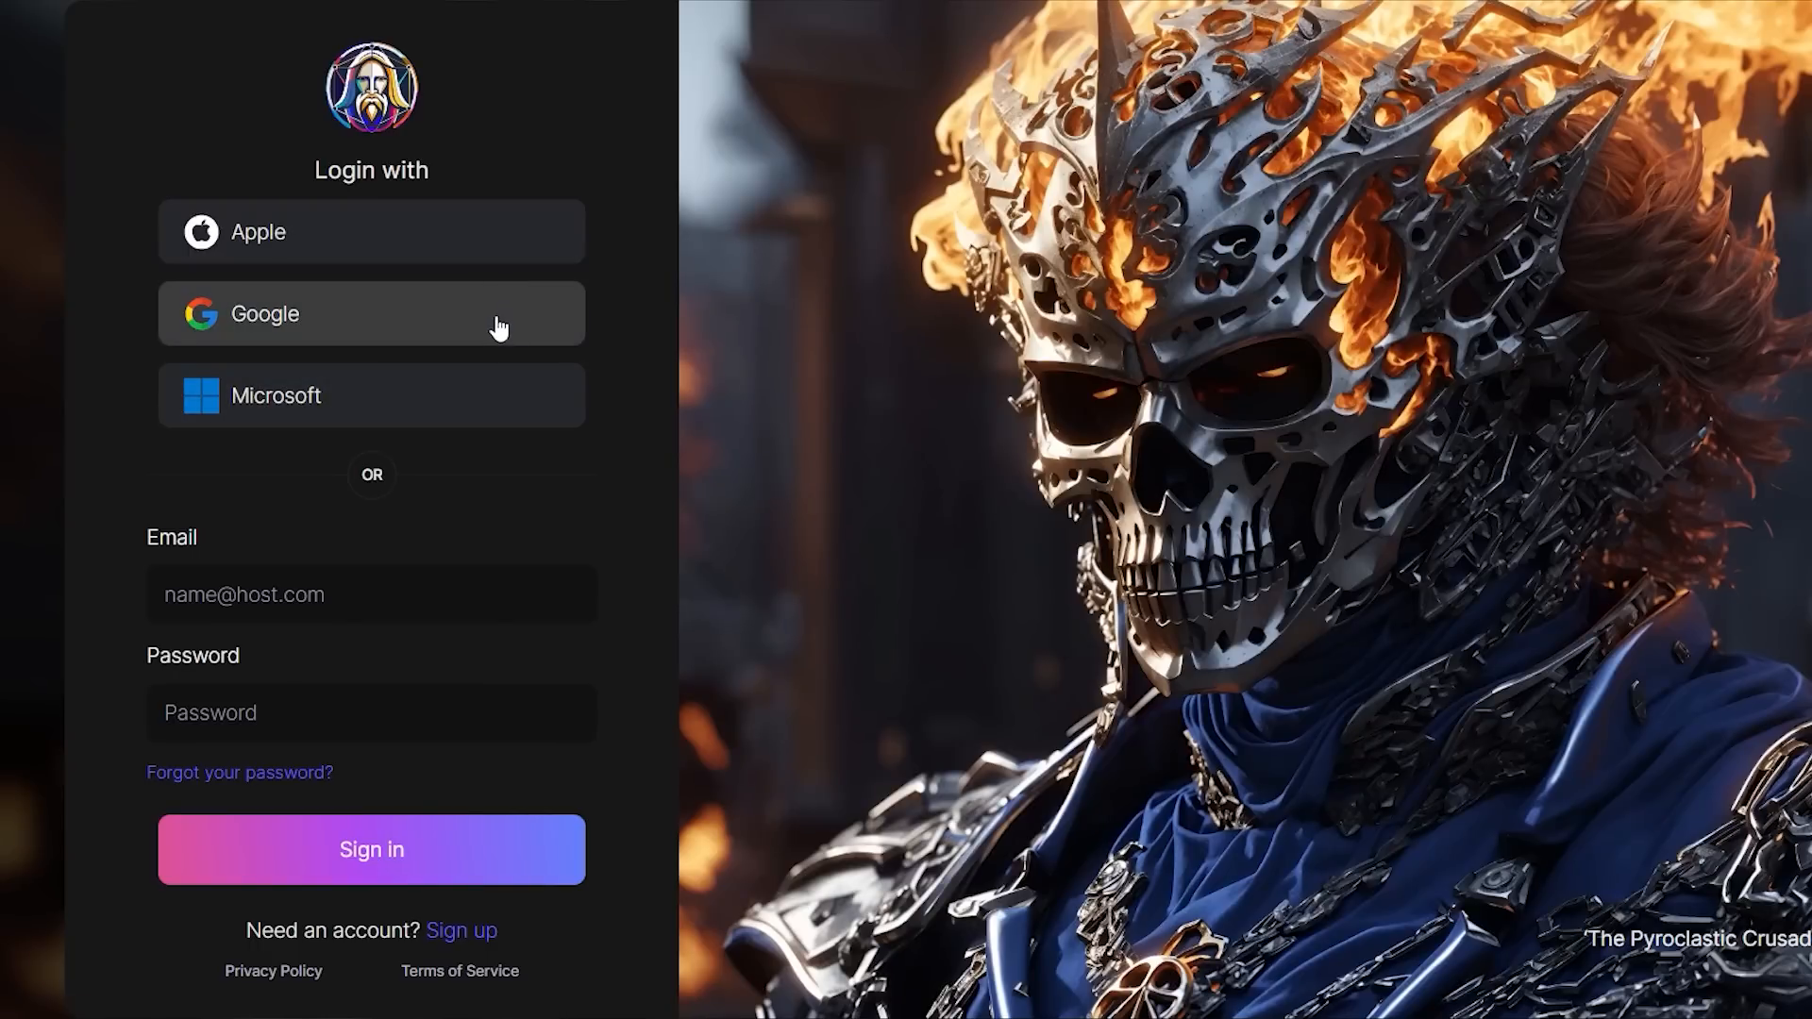
# Step: Sign in with Google, pick Art as an interest, and finish the welcome setup
pyautogui.click(370, 313)
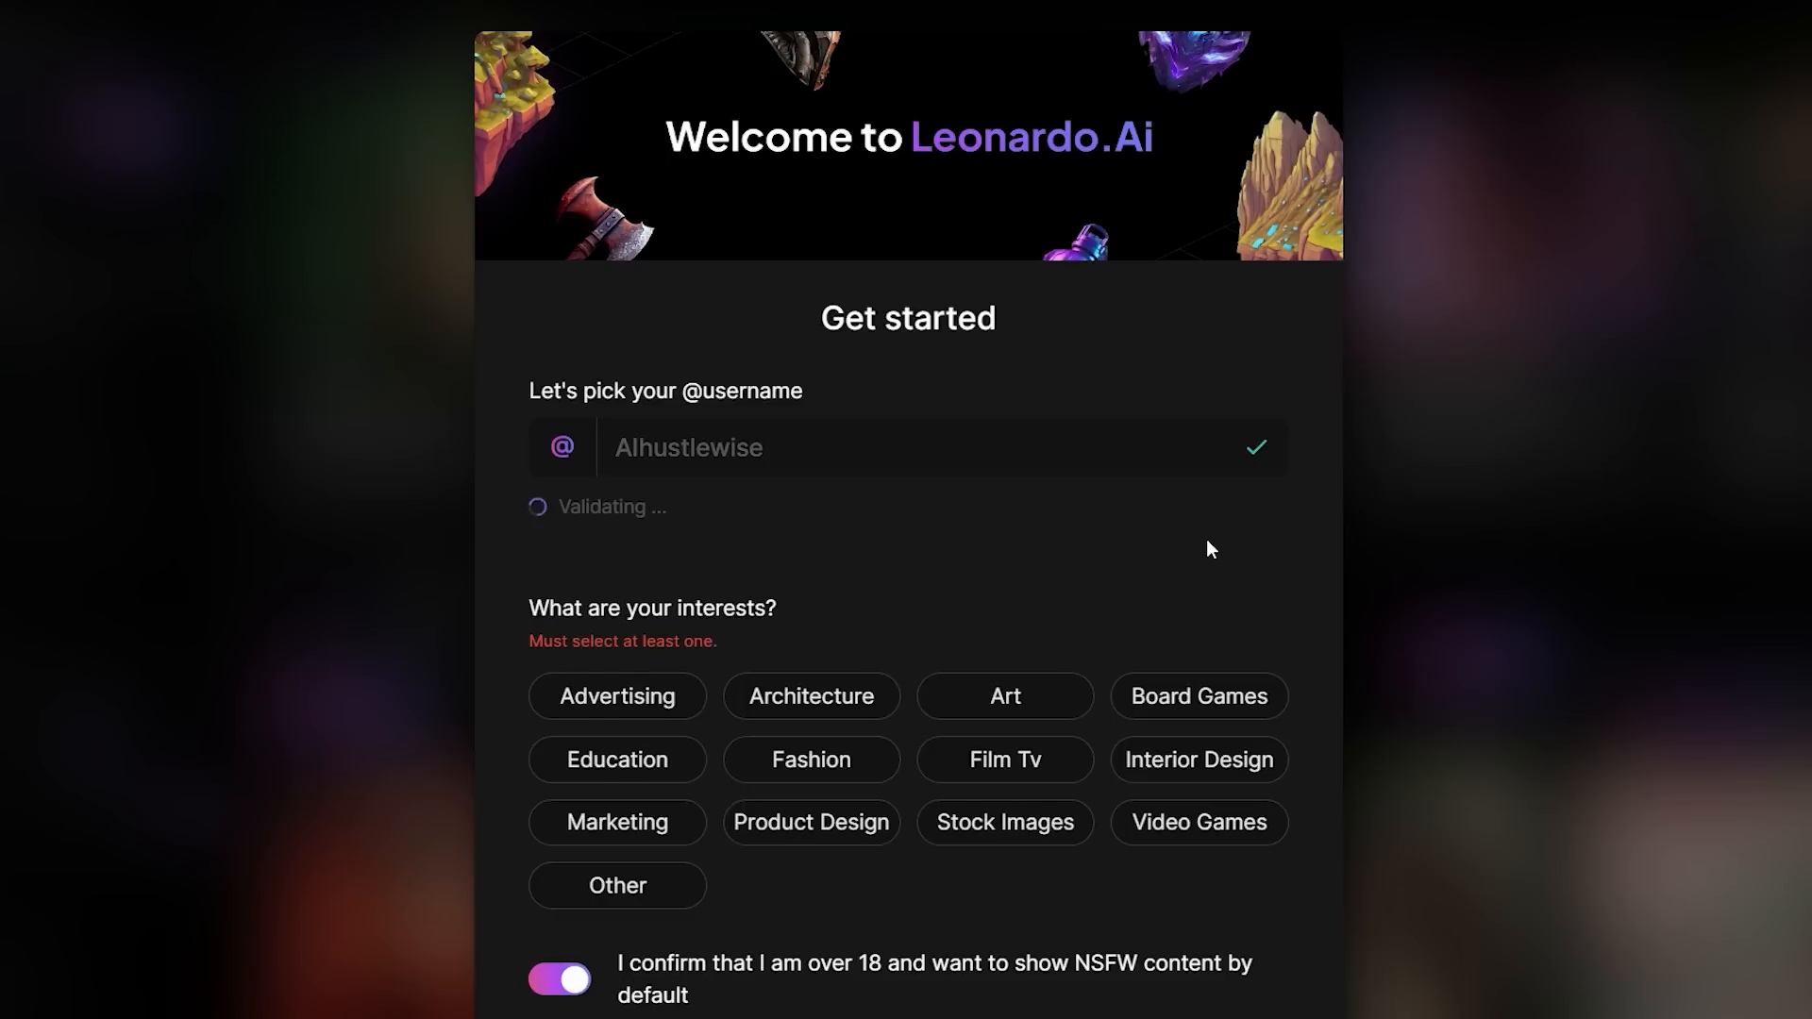
pyautogui.click(1004, 696)
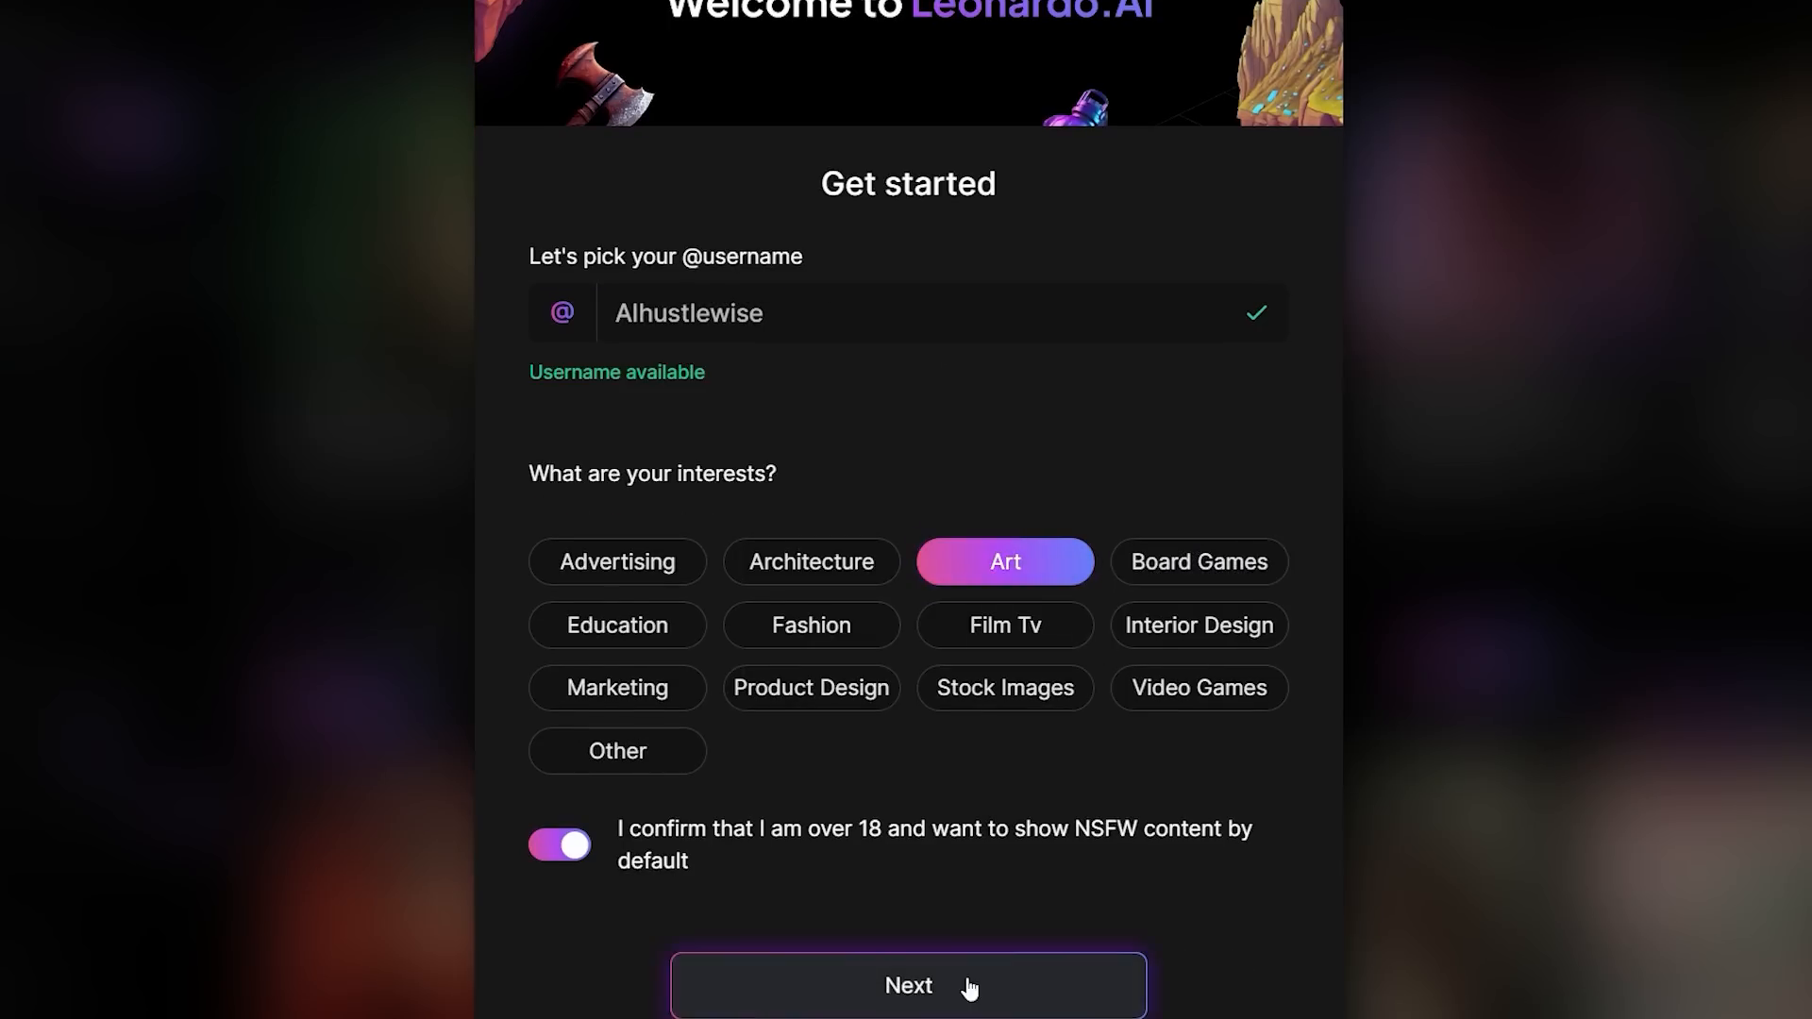
pyautogui.click(907, 984)
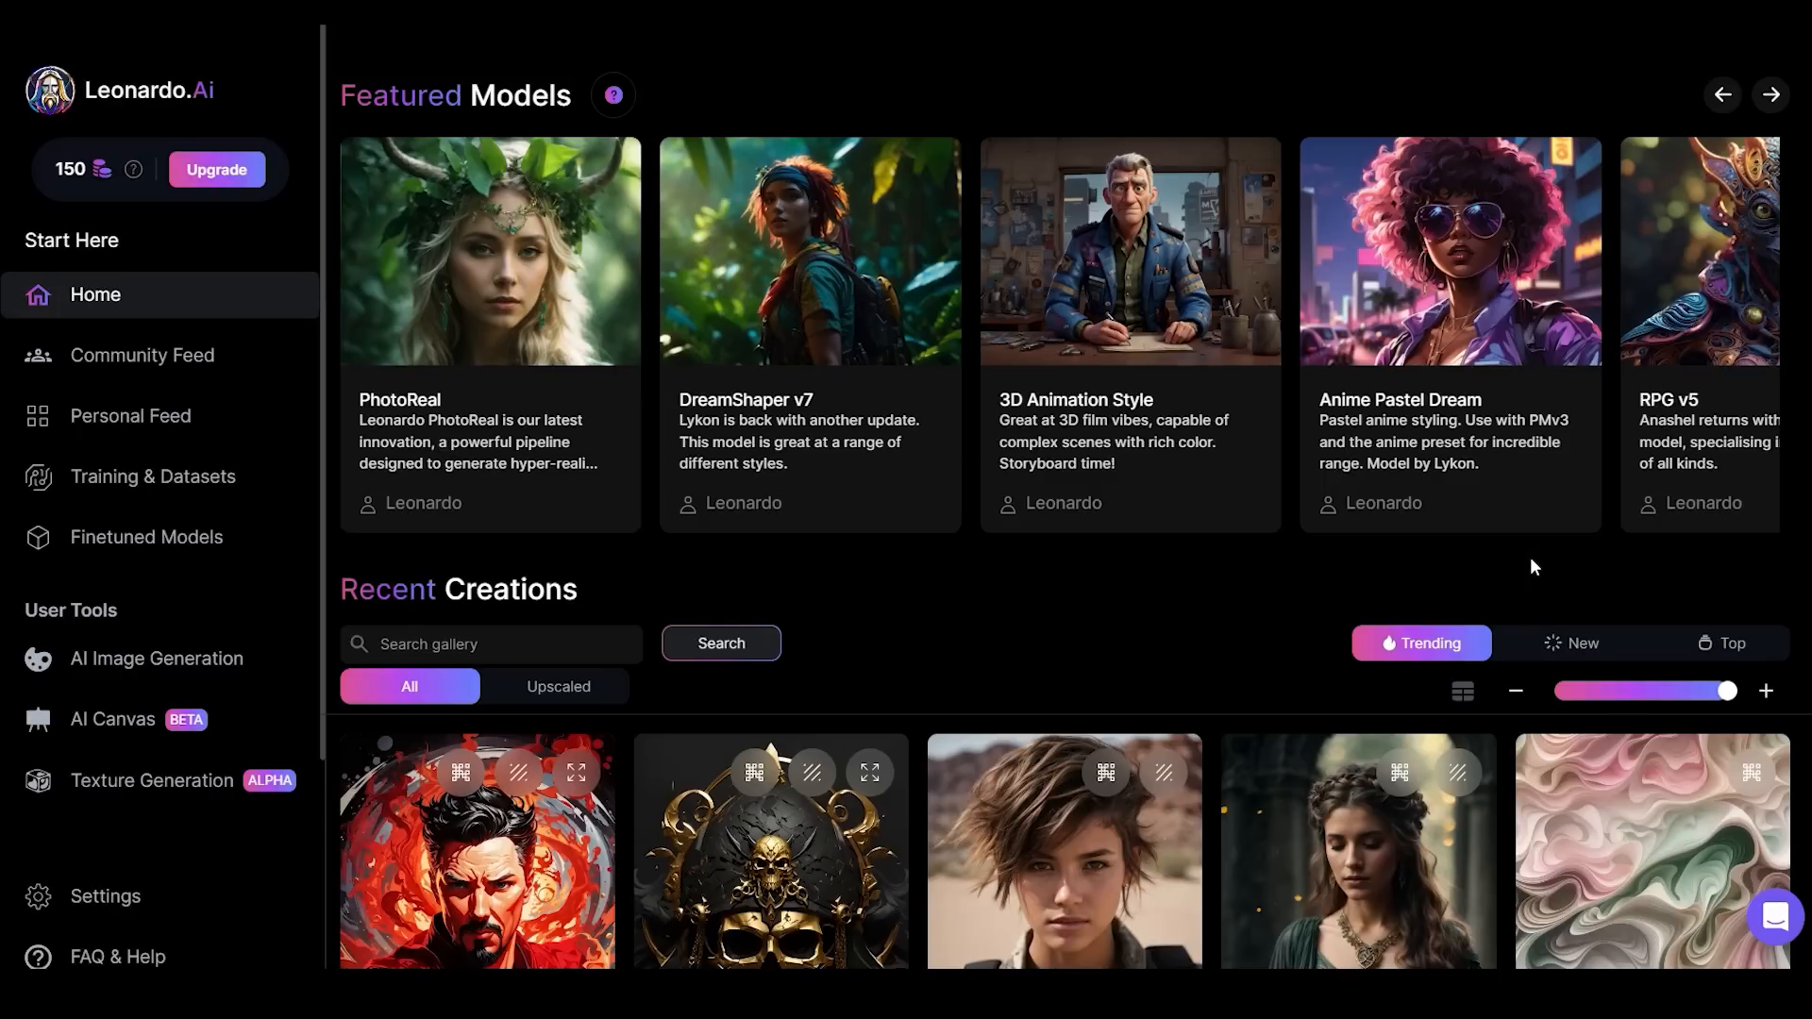
# Step: Scroll through the Recent Creations gallery of community images
pyautogui.scroll(-3)
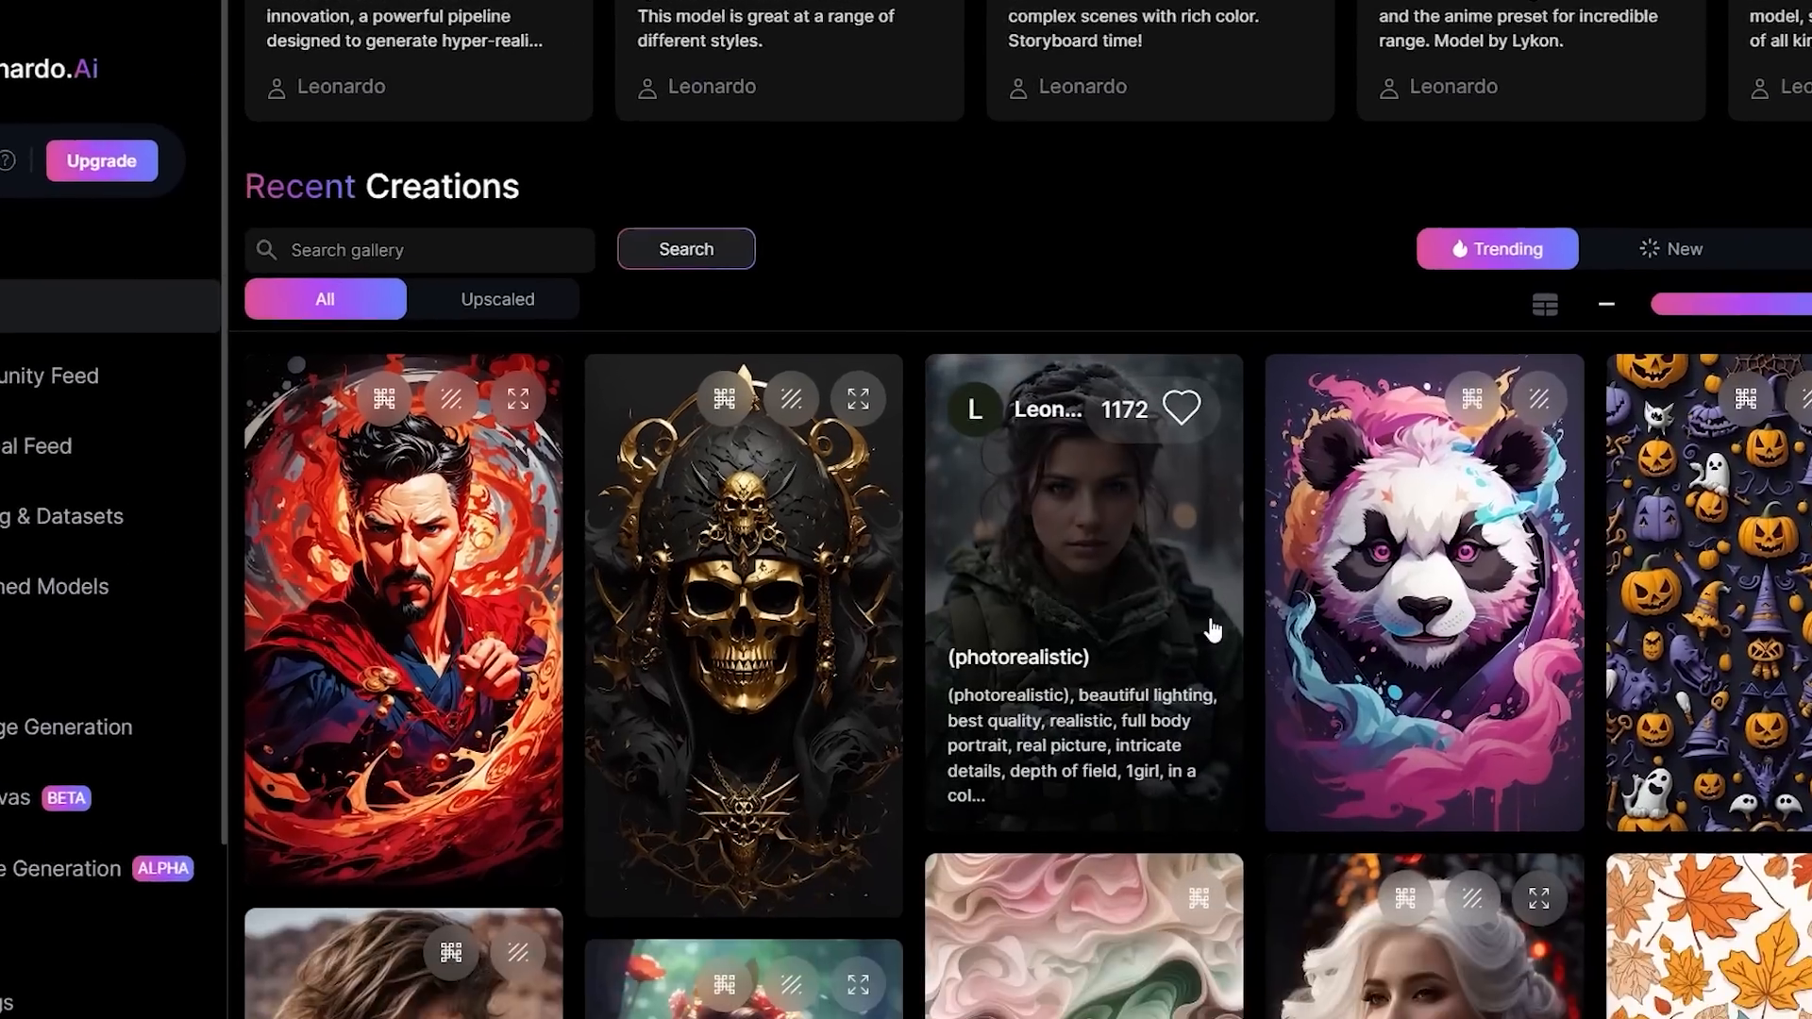
pyautogui.scroll(-3)
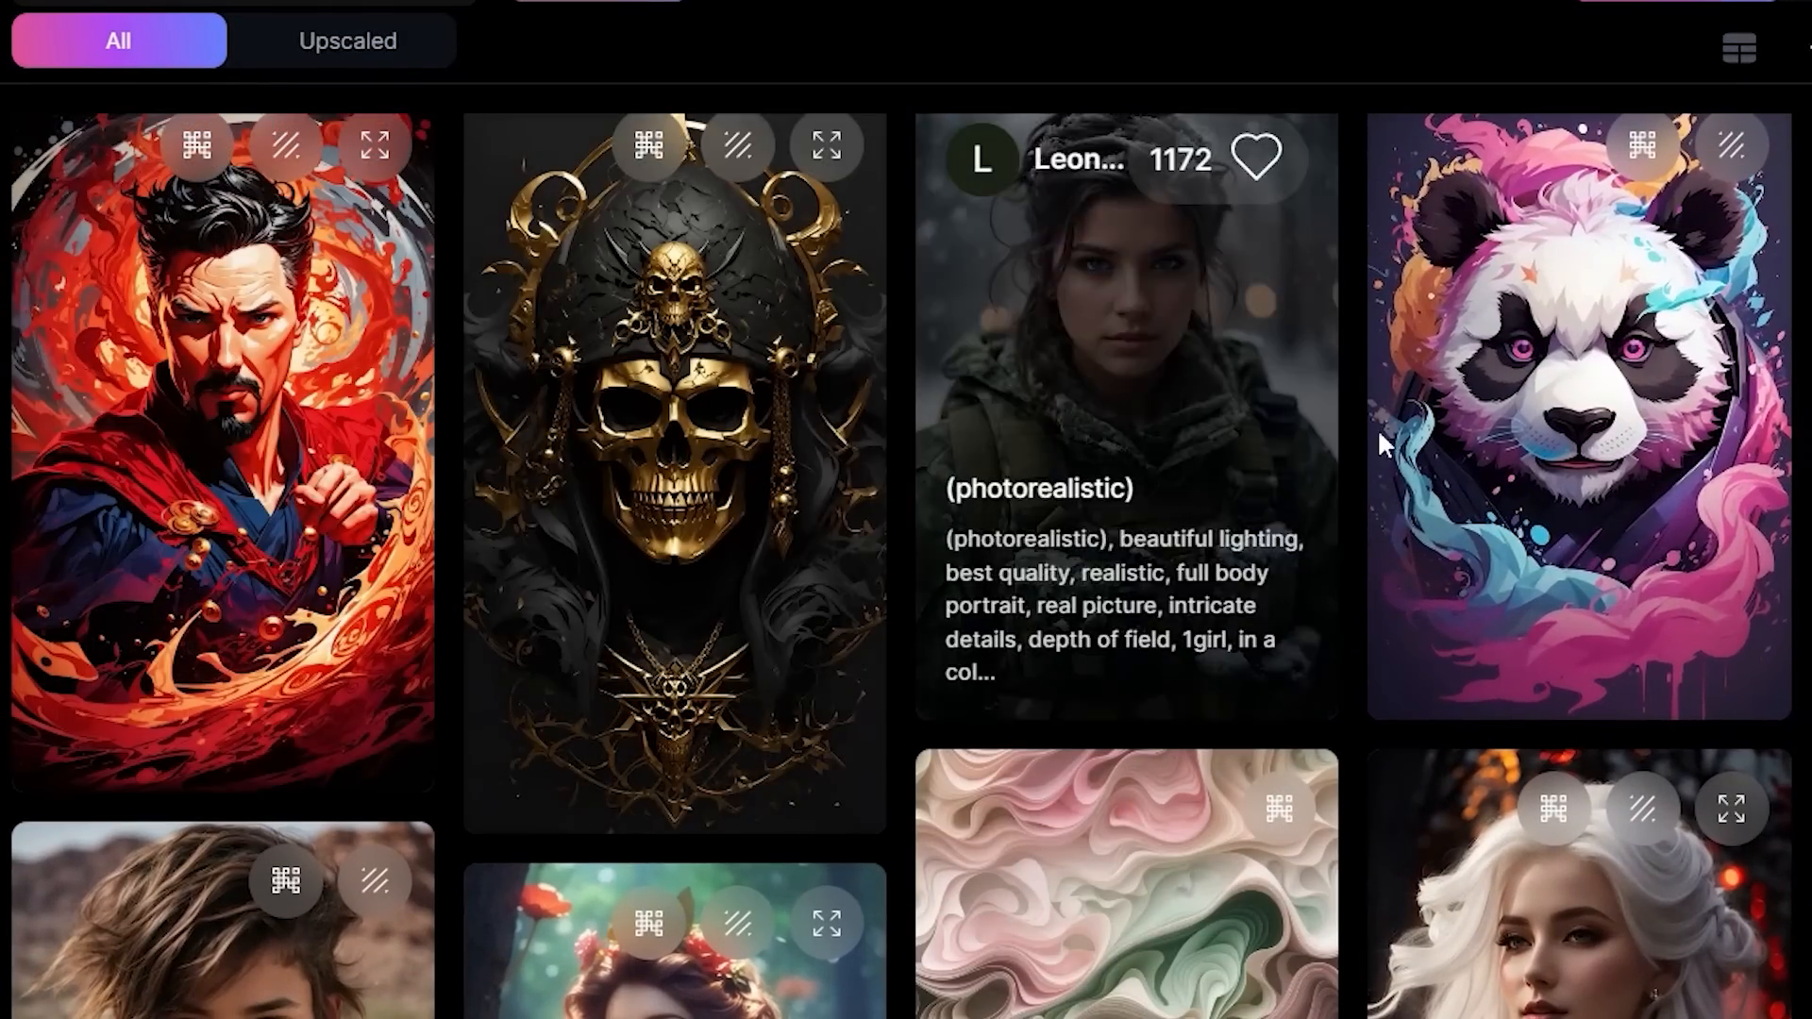
pyautogui.scroll(-3)
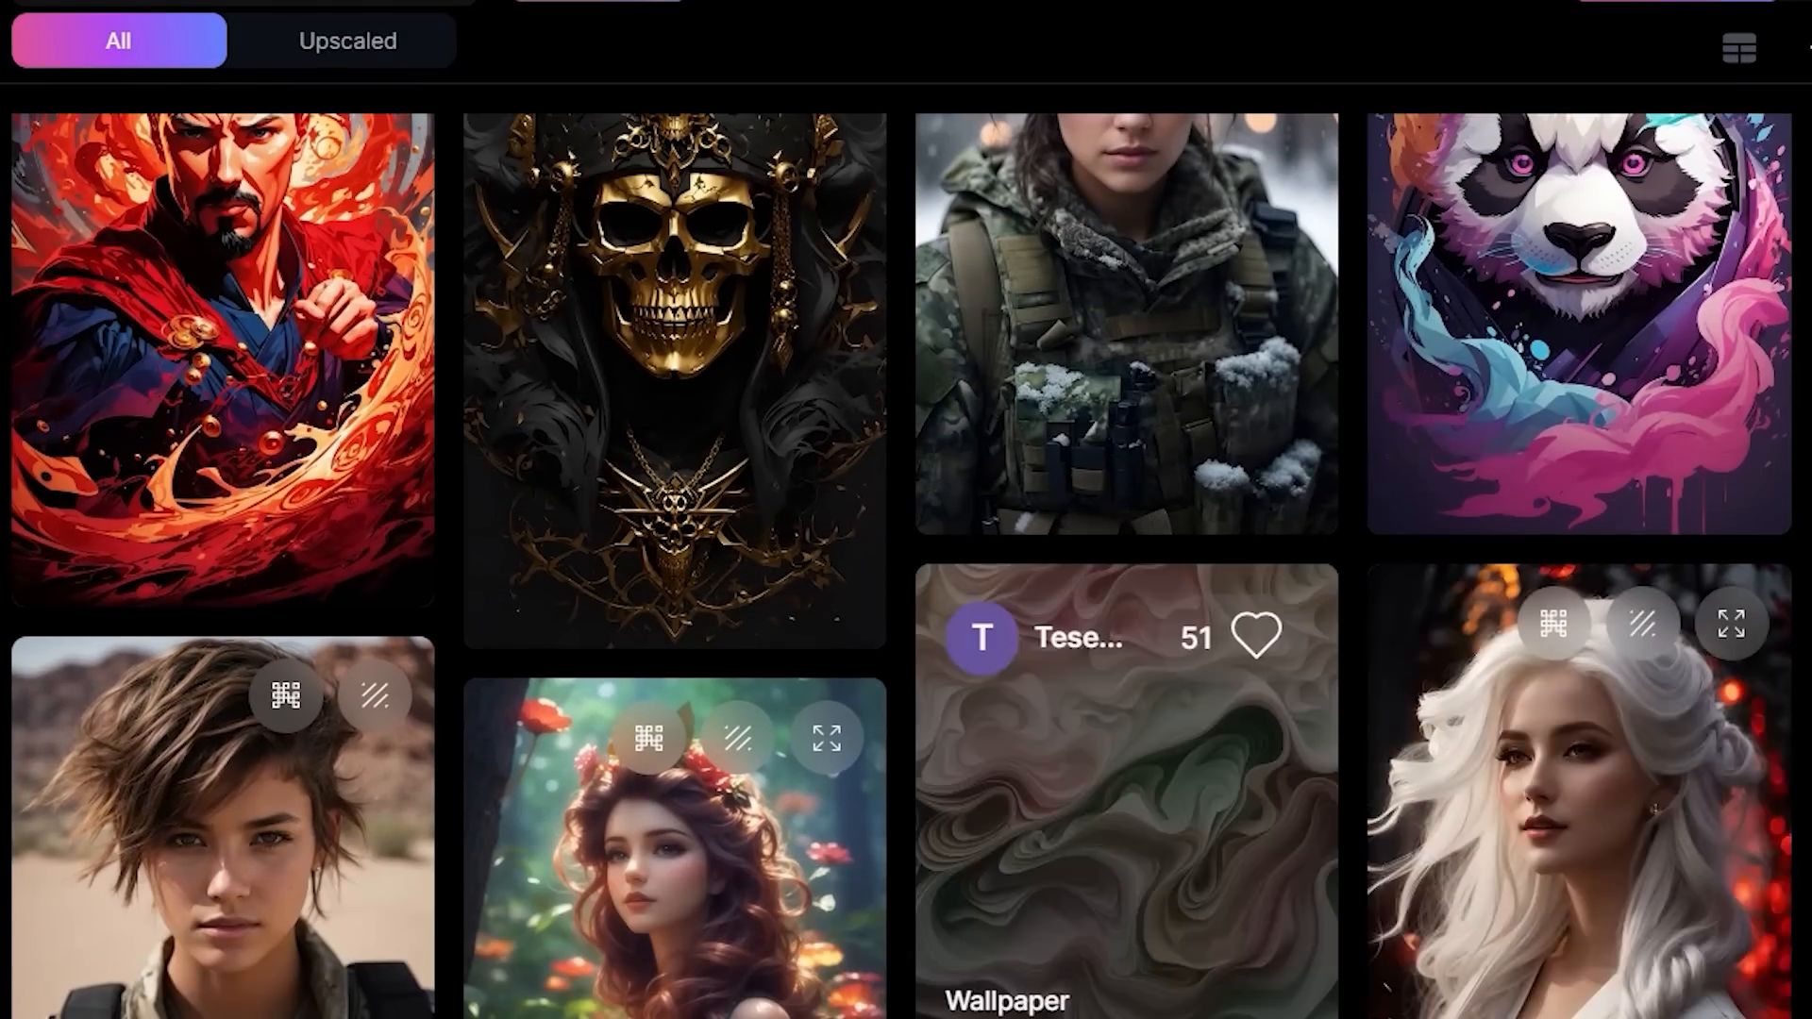
pyautogui.scroll(-3)
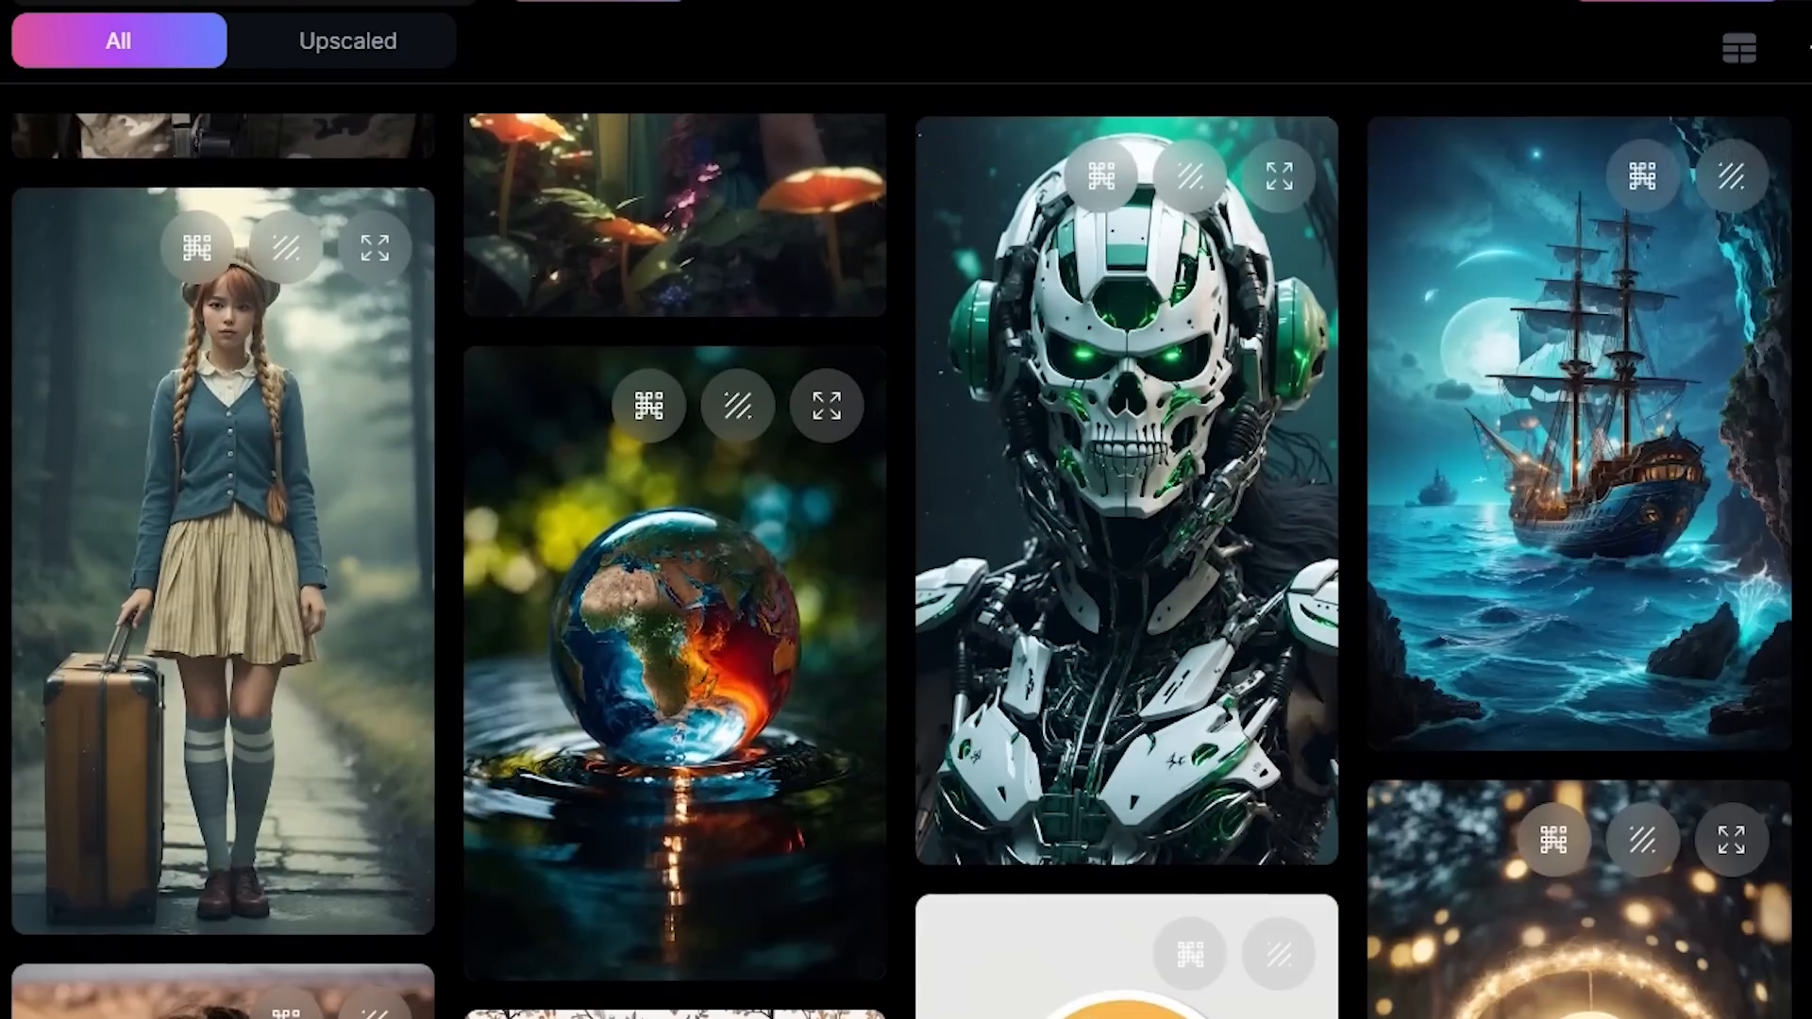
pyautogui.scroll(-3)
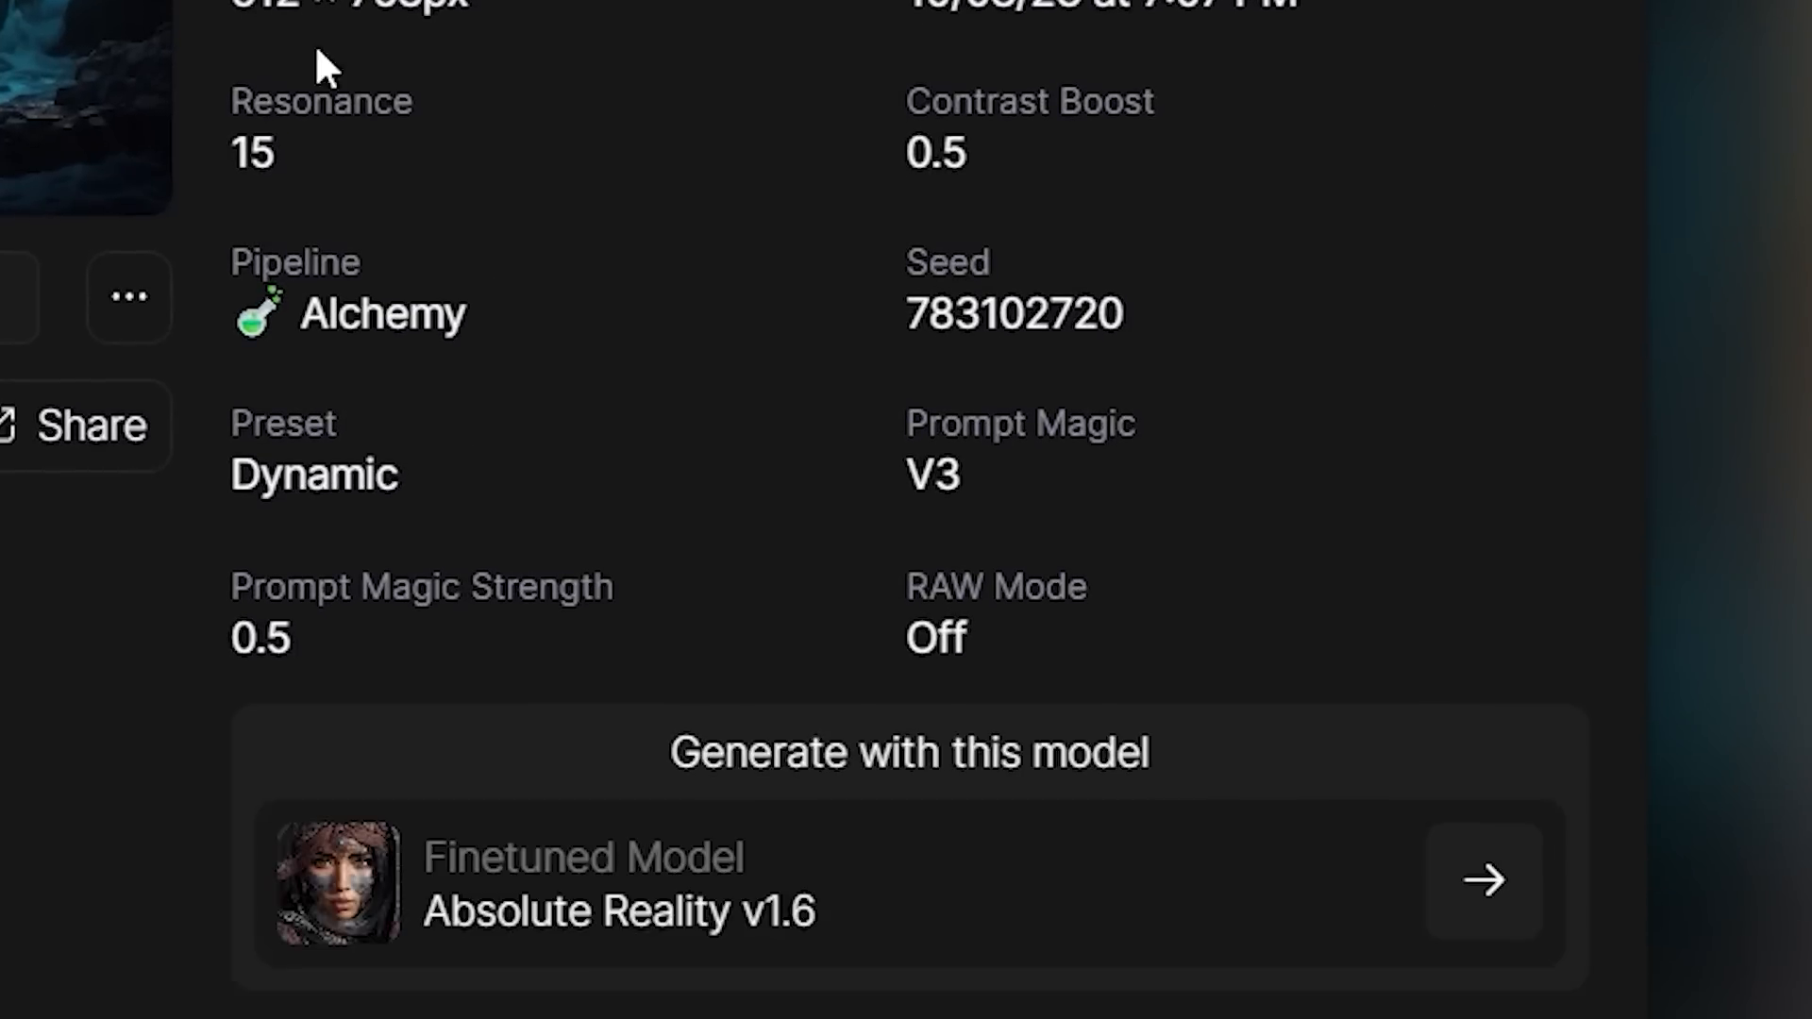
pyautogui.moveTo(740, 511)
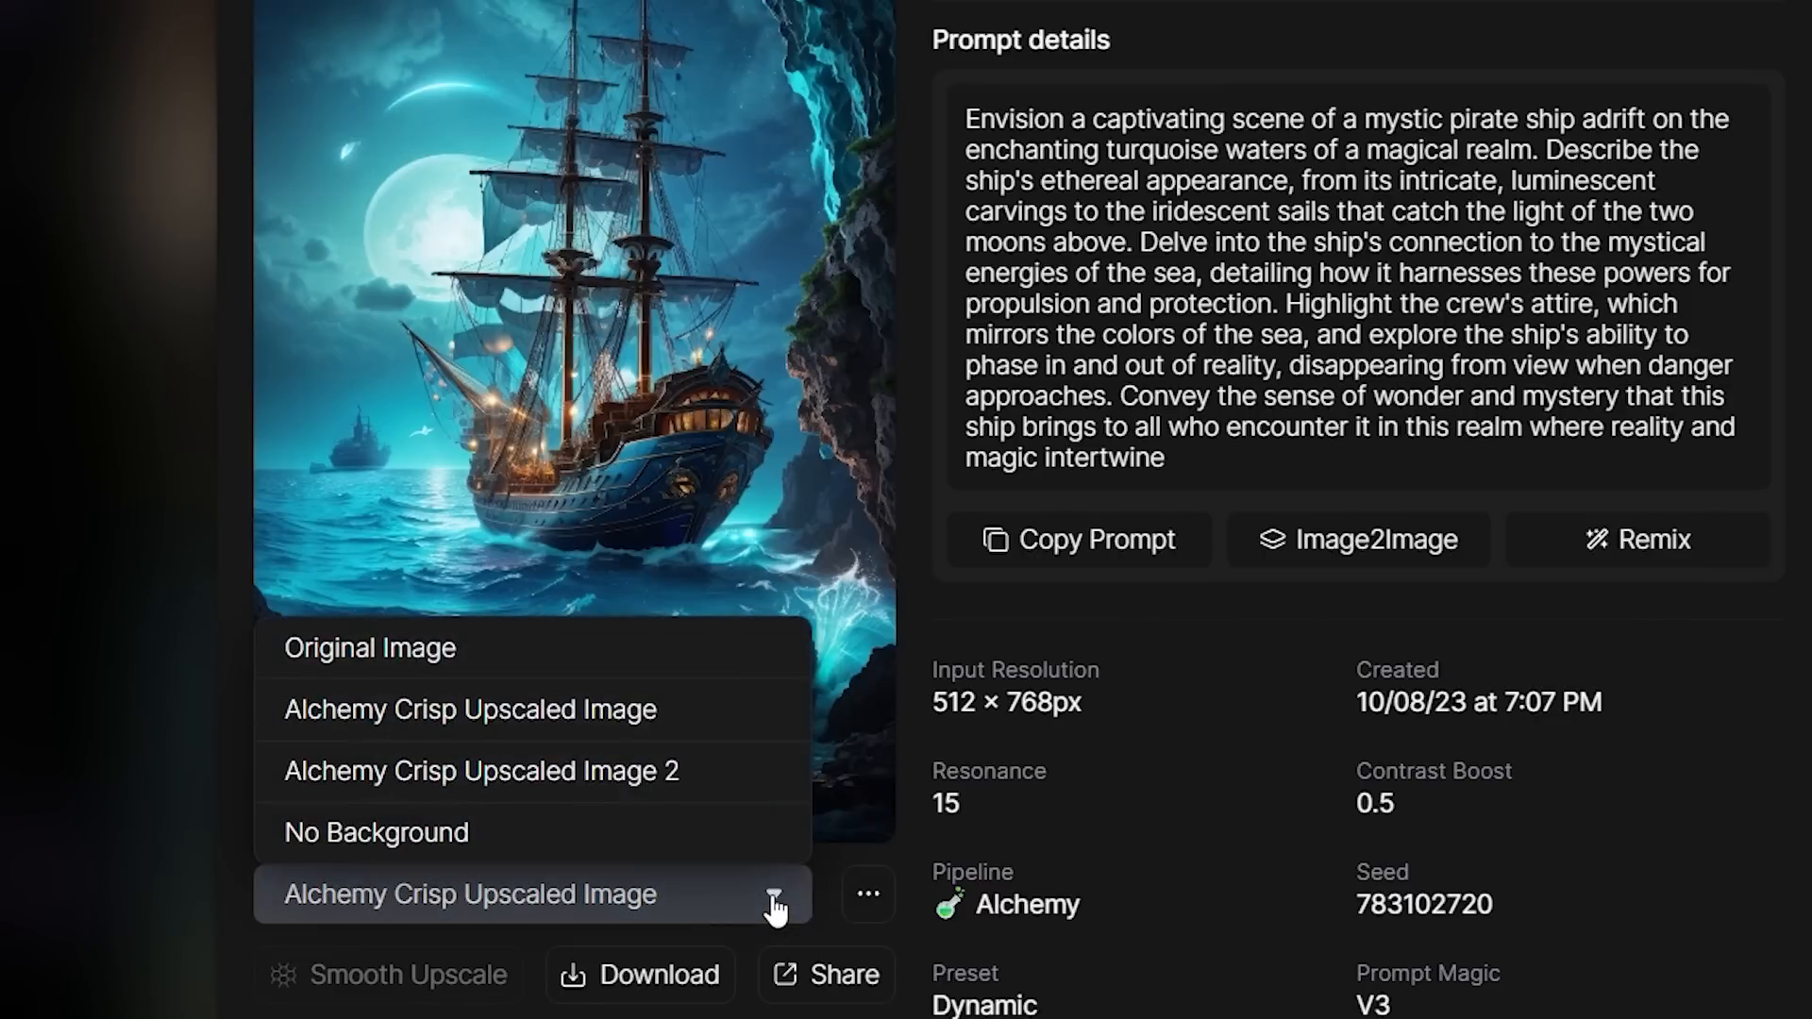
pyautogui.moveTo(508, 710)
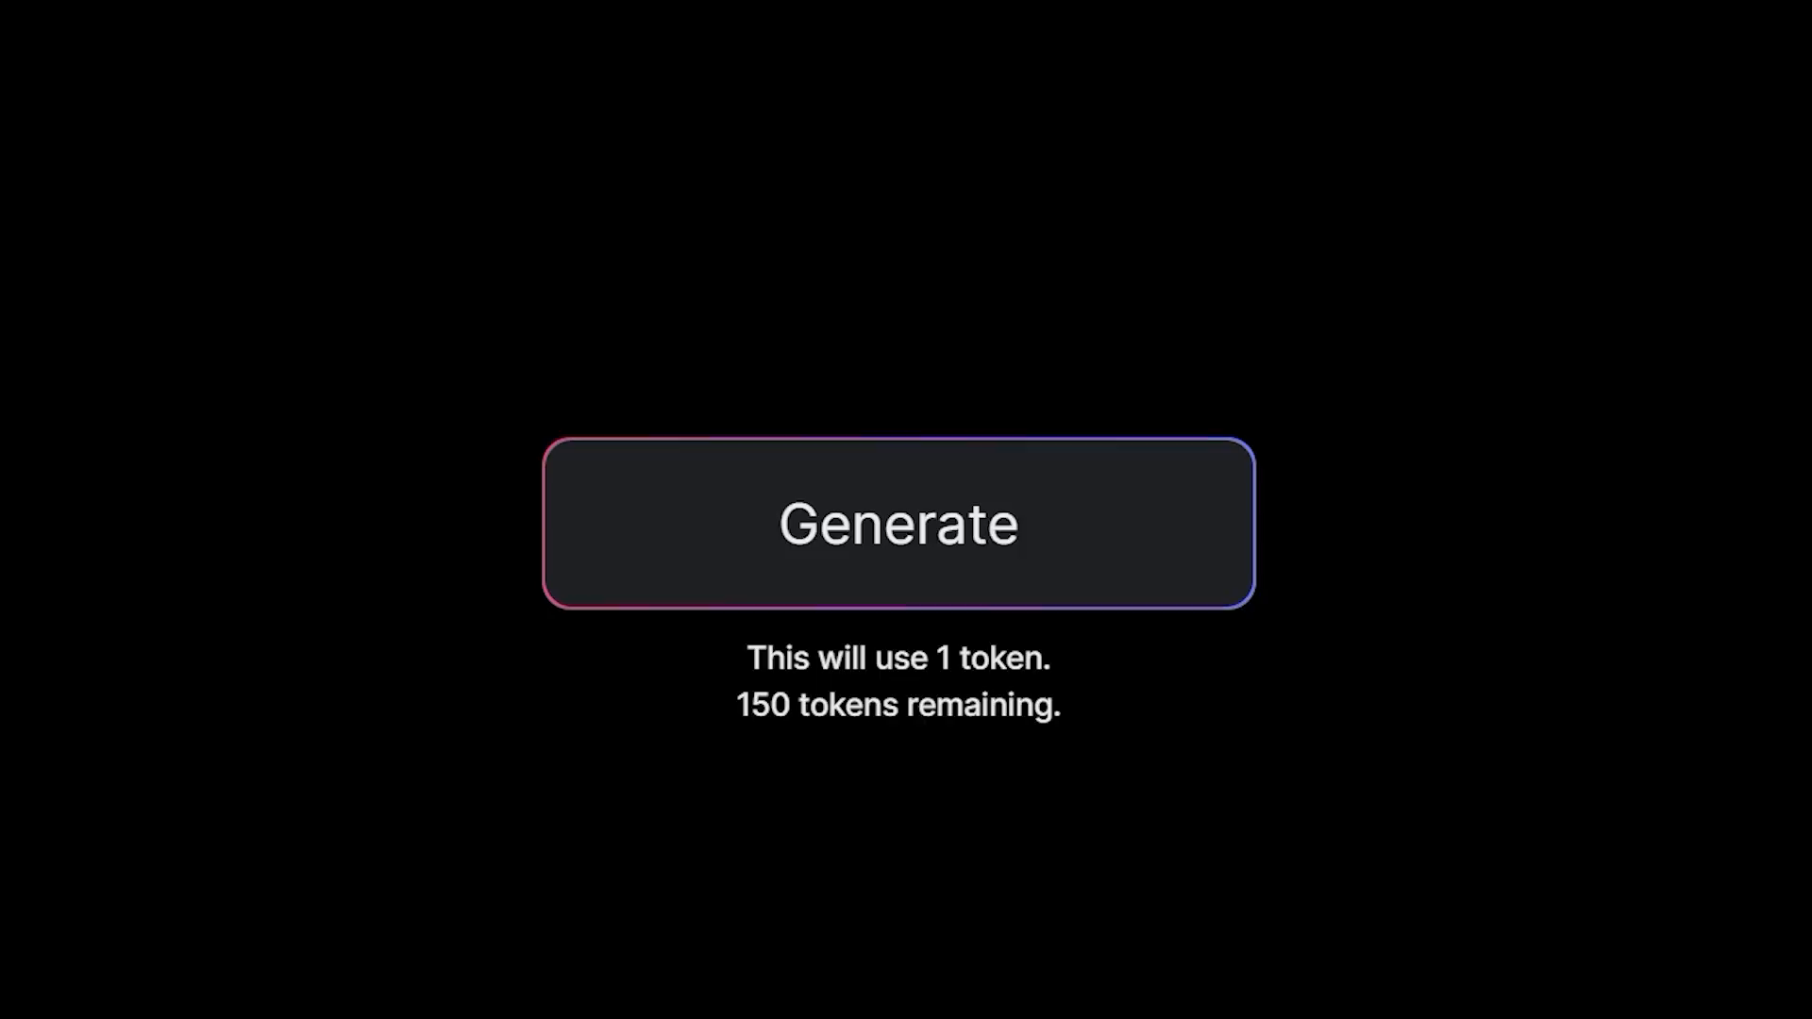
pyautogui.click(897, 522)
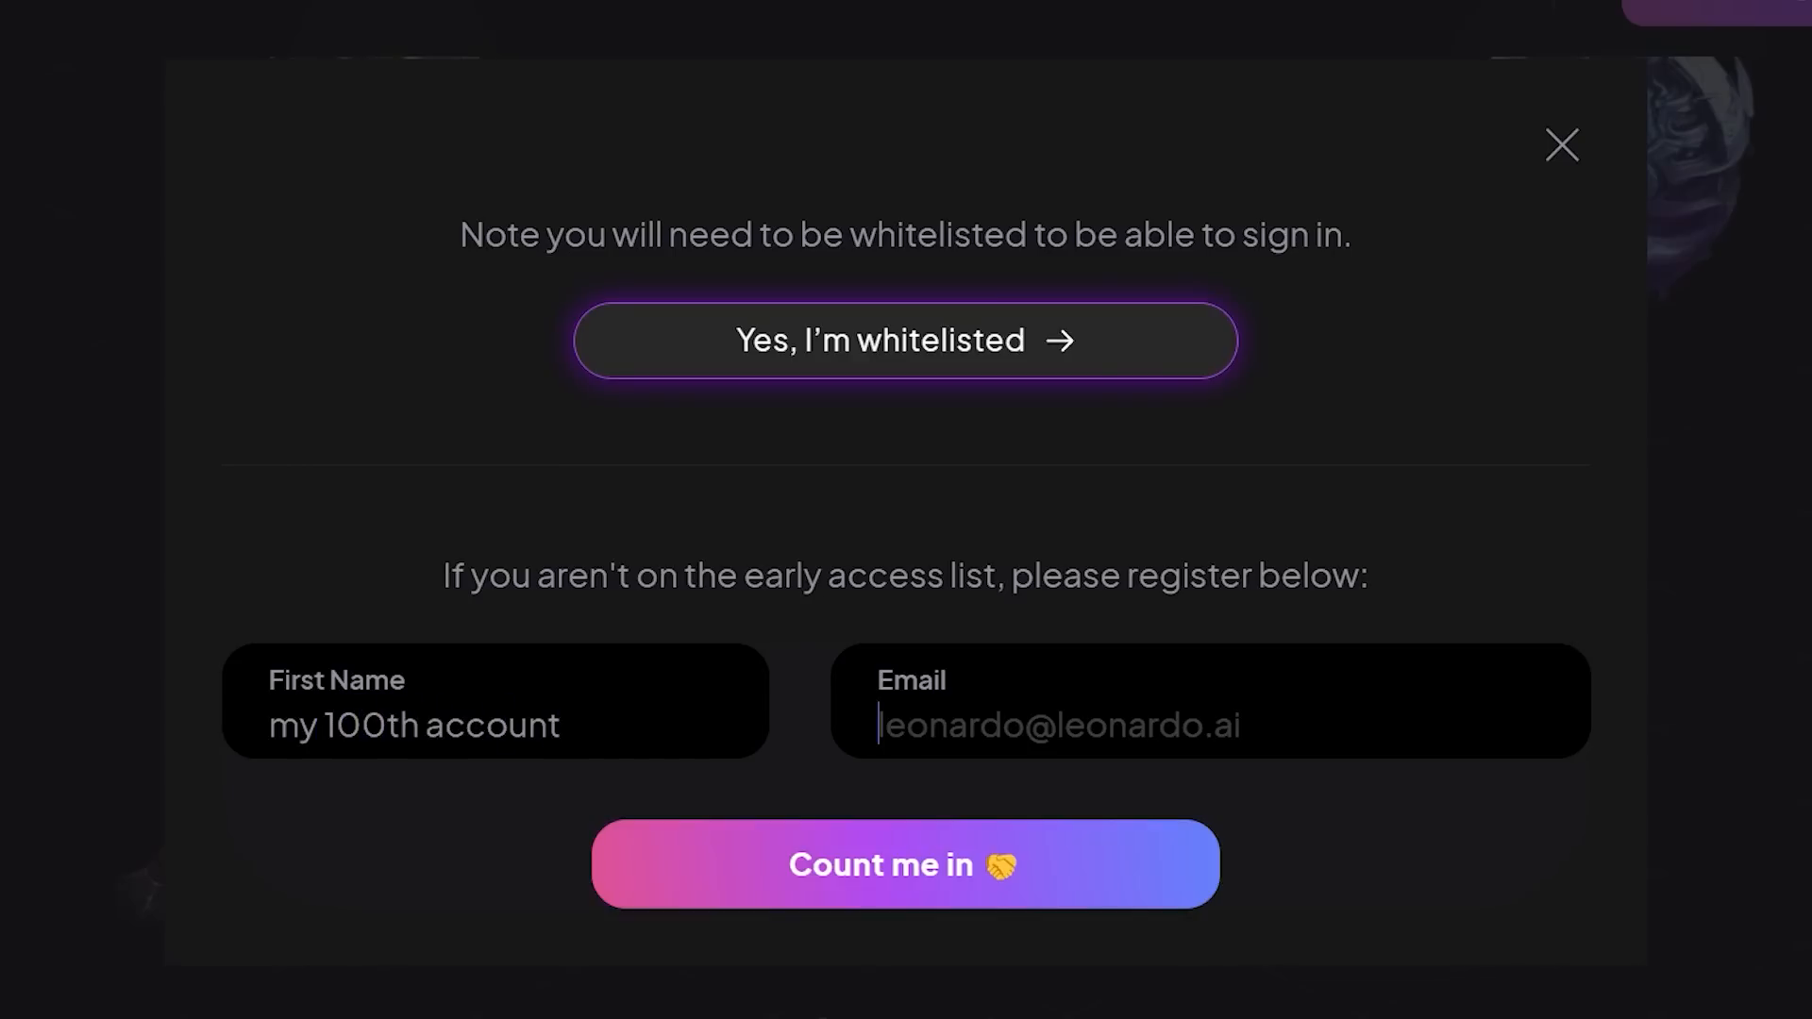
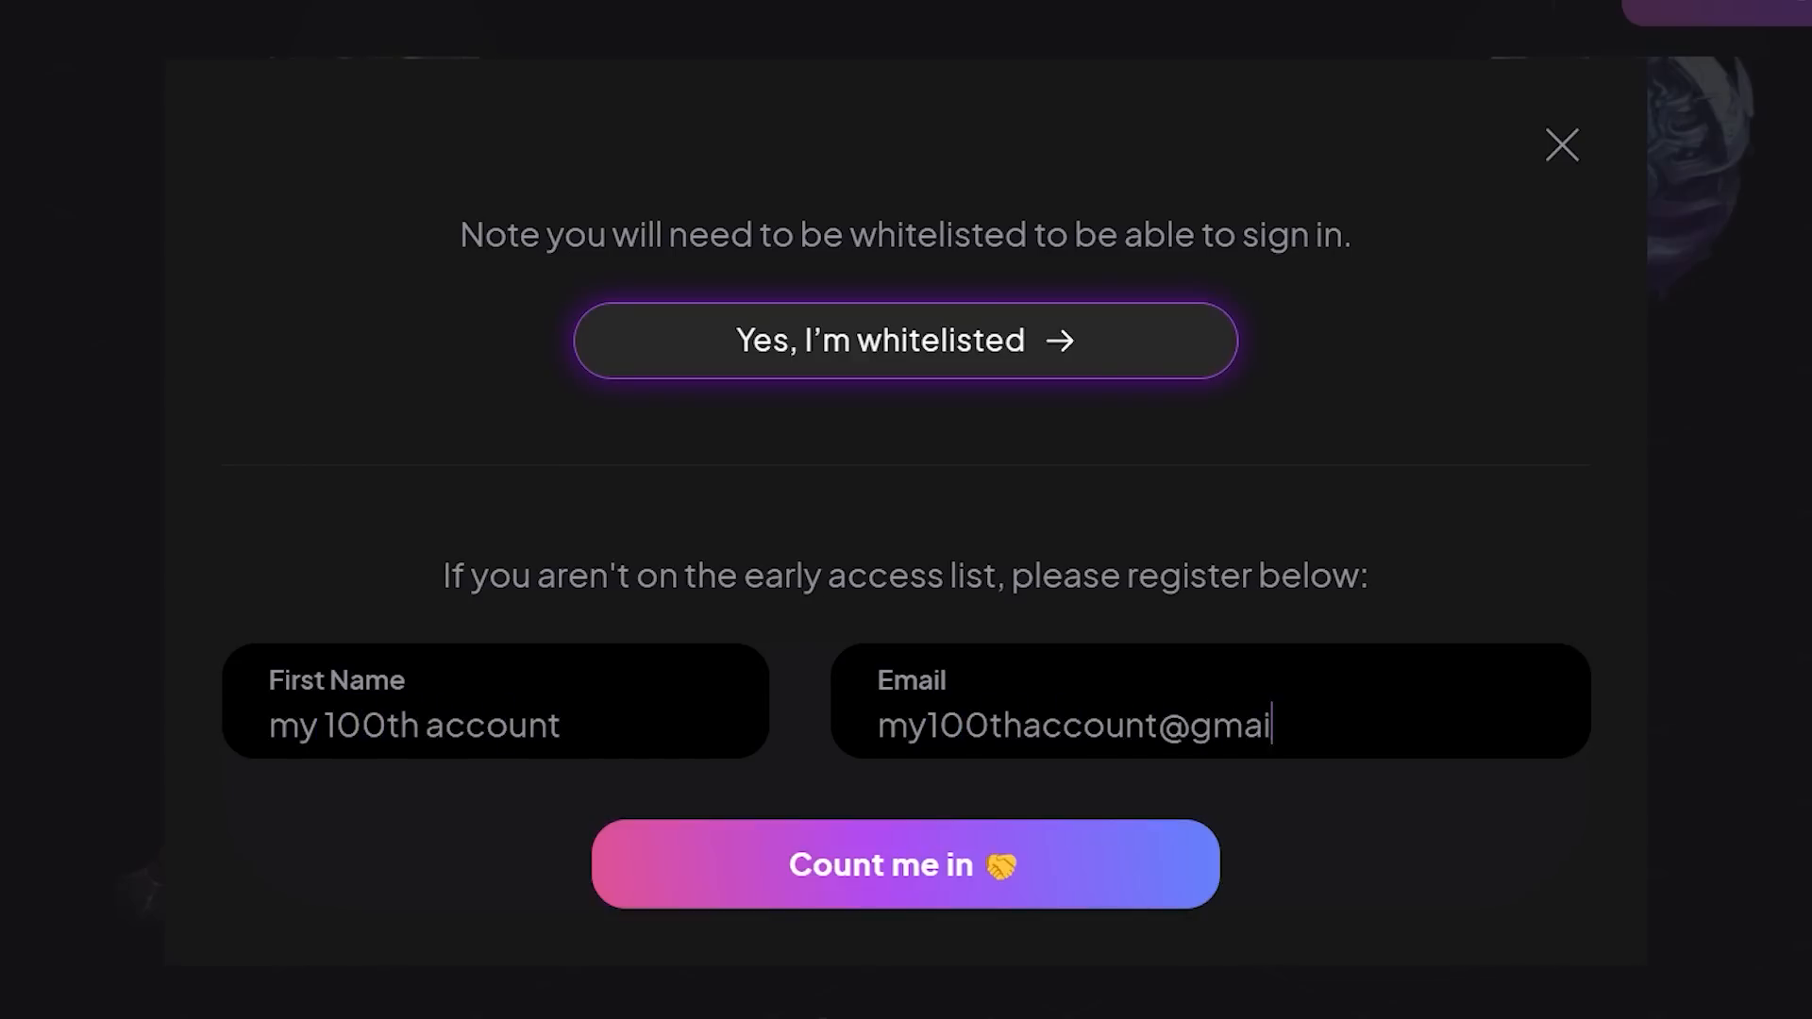
pyautogui.click(1561, 146)
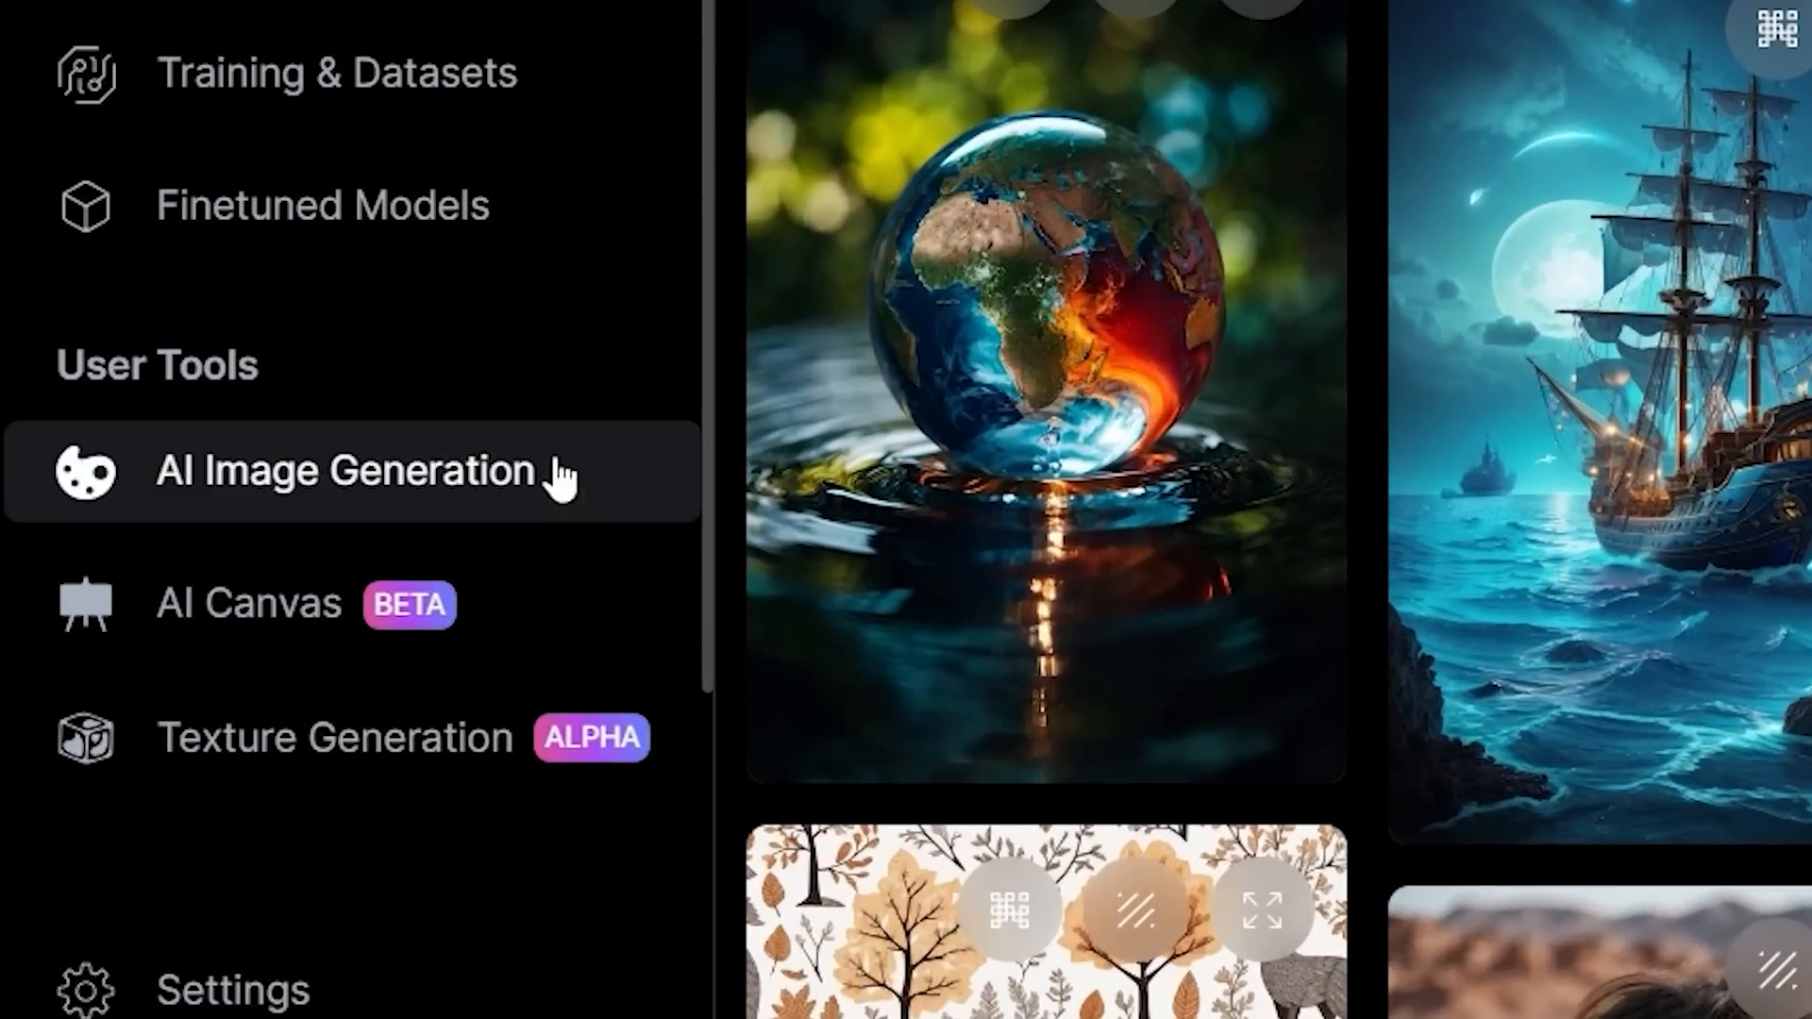
pyautogui.moveTo(609, 504)
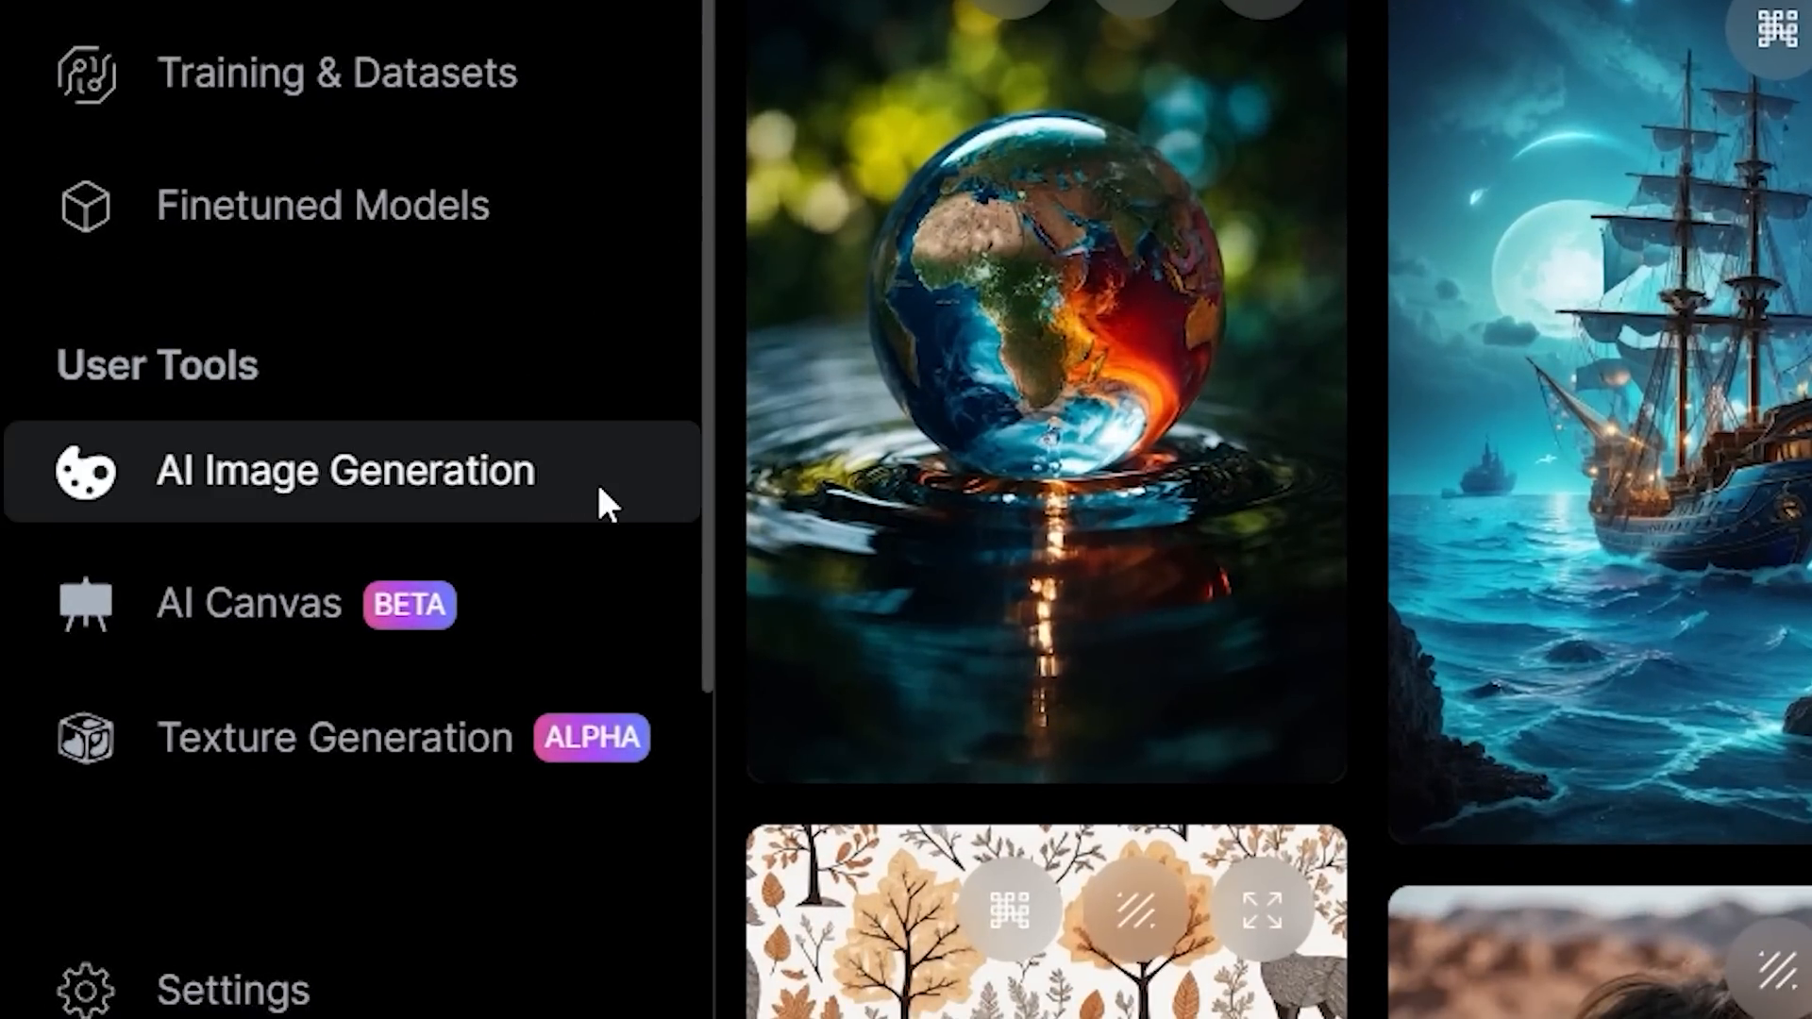
# Step: Browse the finetuned model catalogue in AI Image Generation, then enable Add Negative Prompt
pyautogui.click(344, 470)
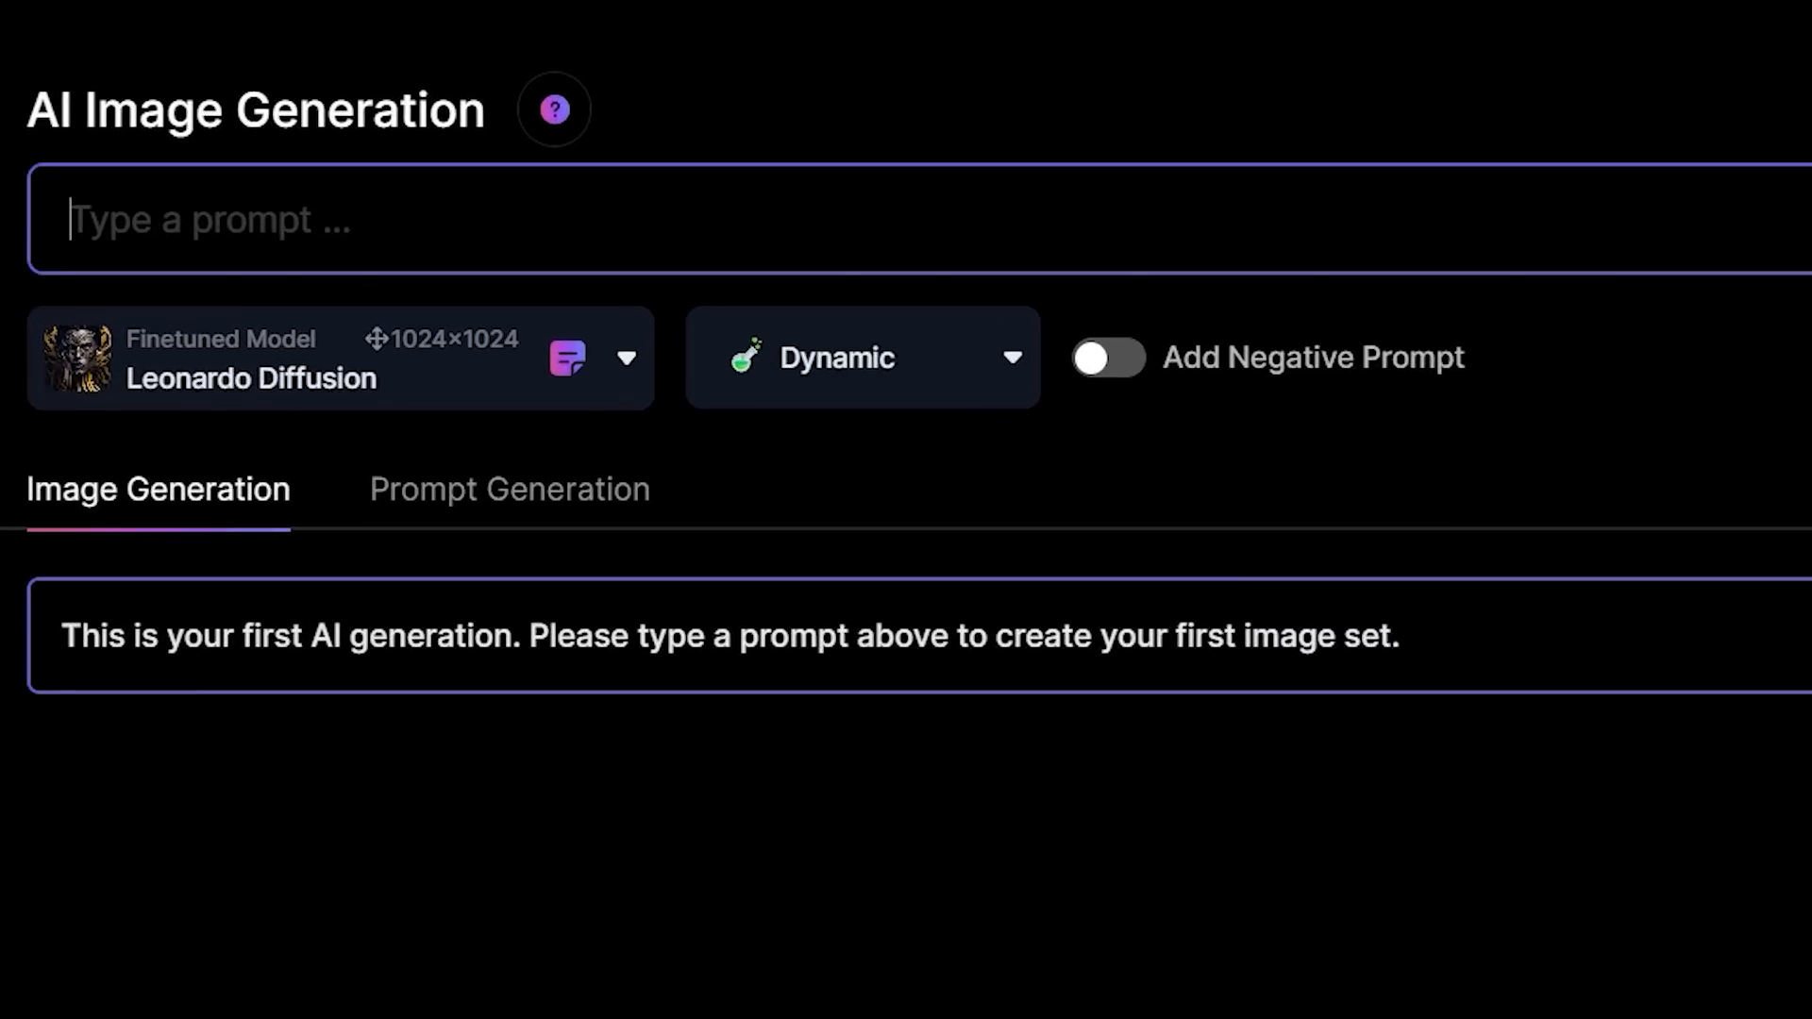
pyautogui.moveTo(748, 303)
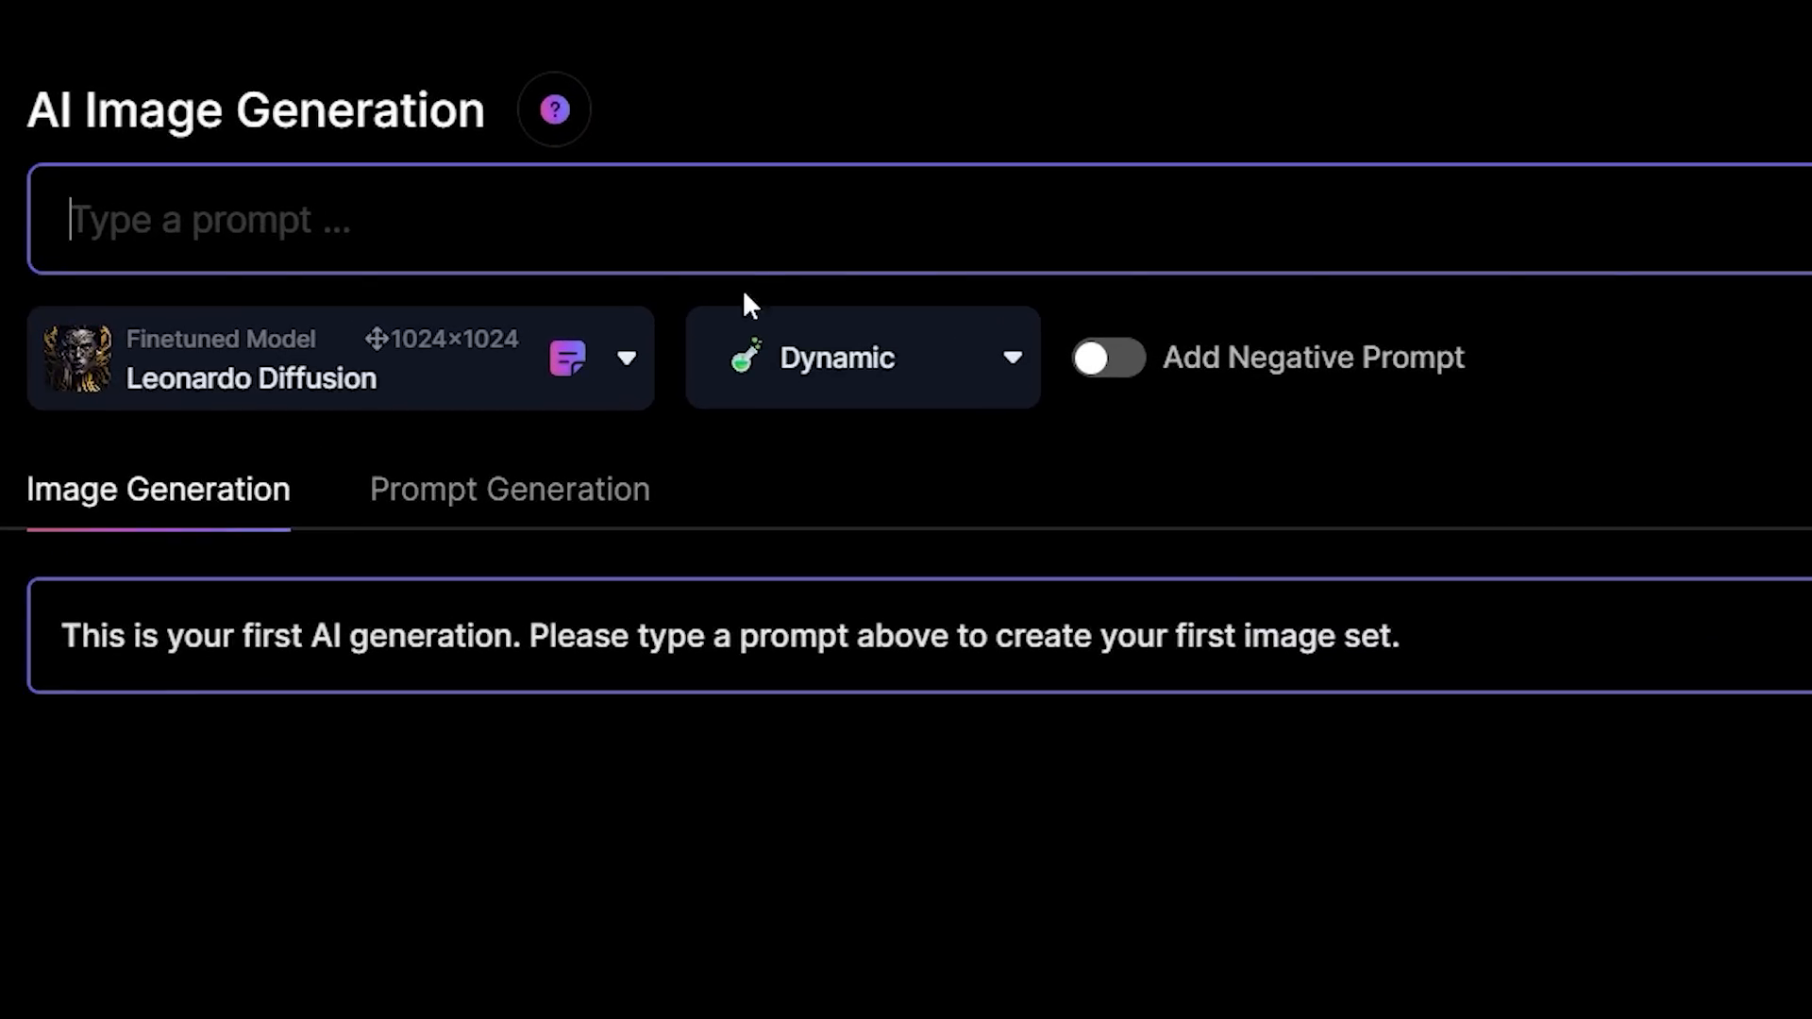
pyautogui.moveTo(628, 370)
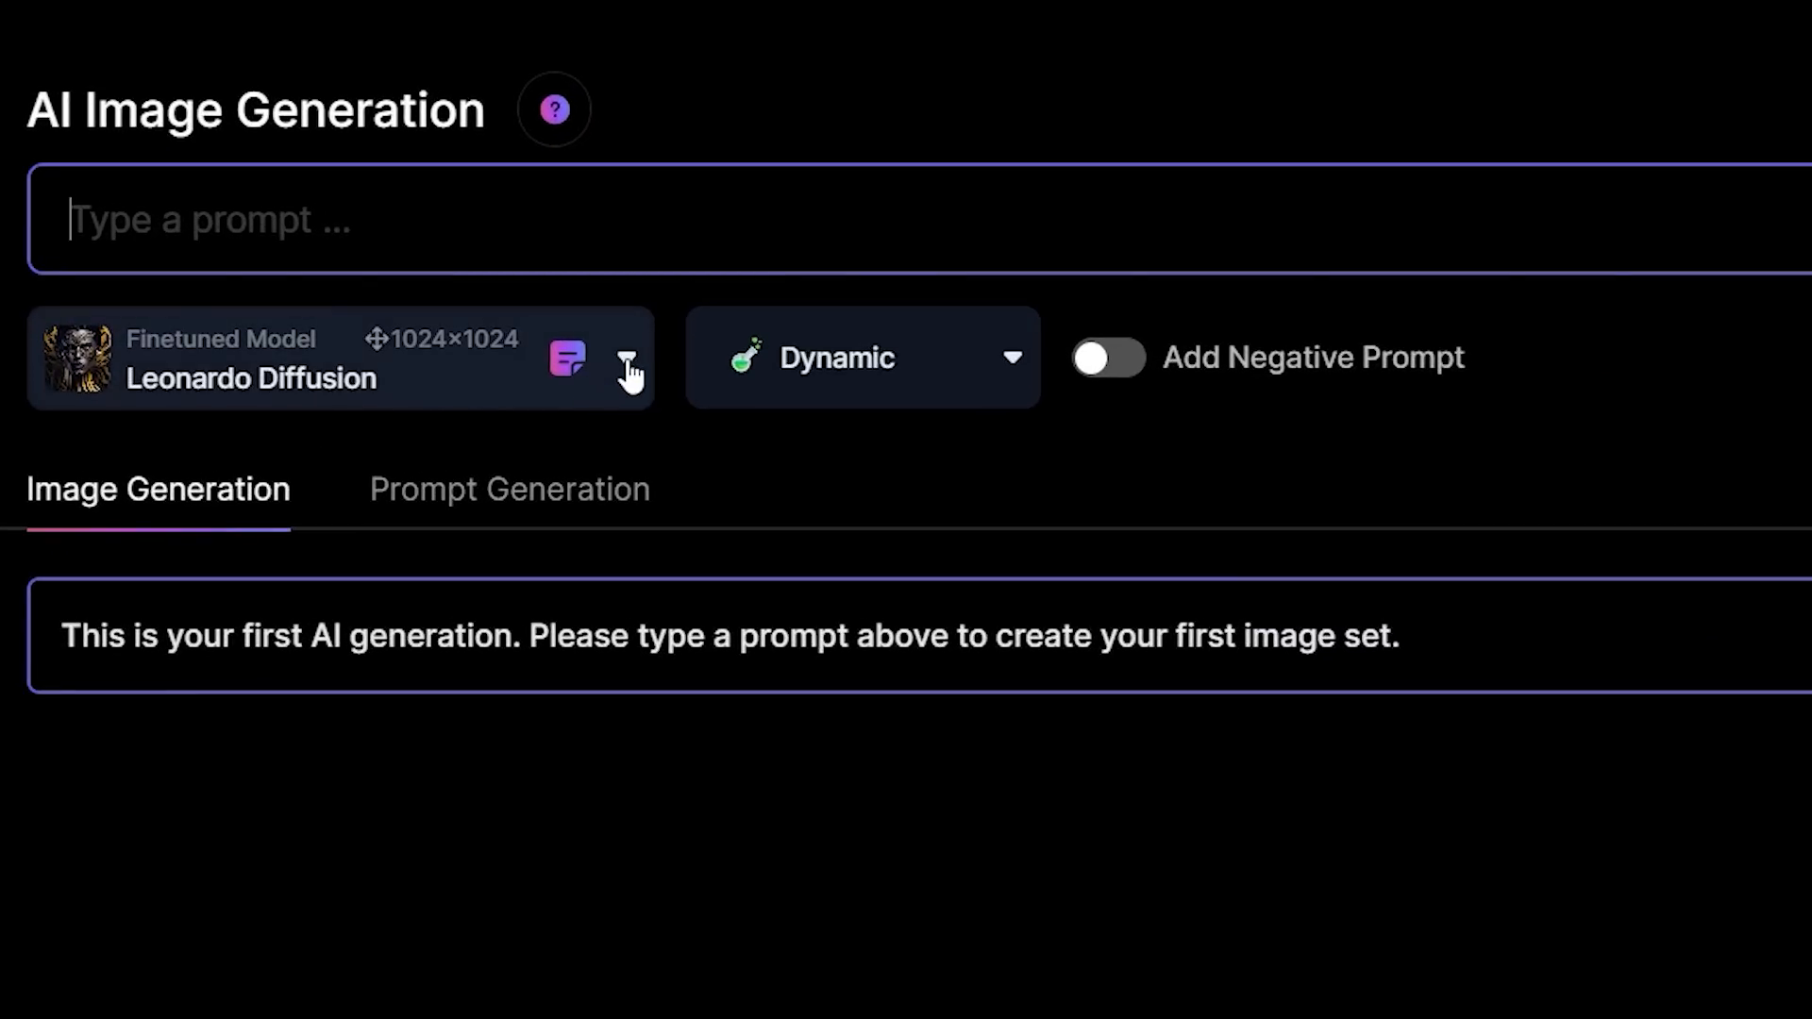
pyautogui.click(628, 356)
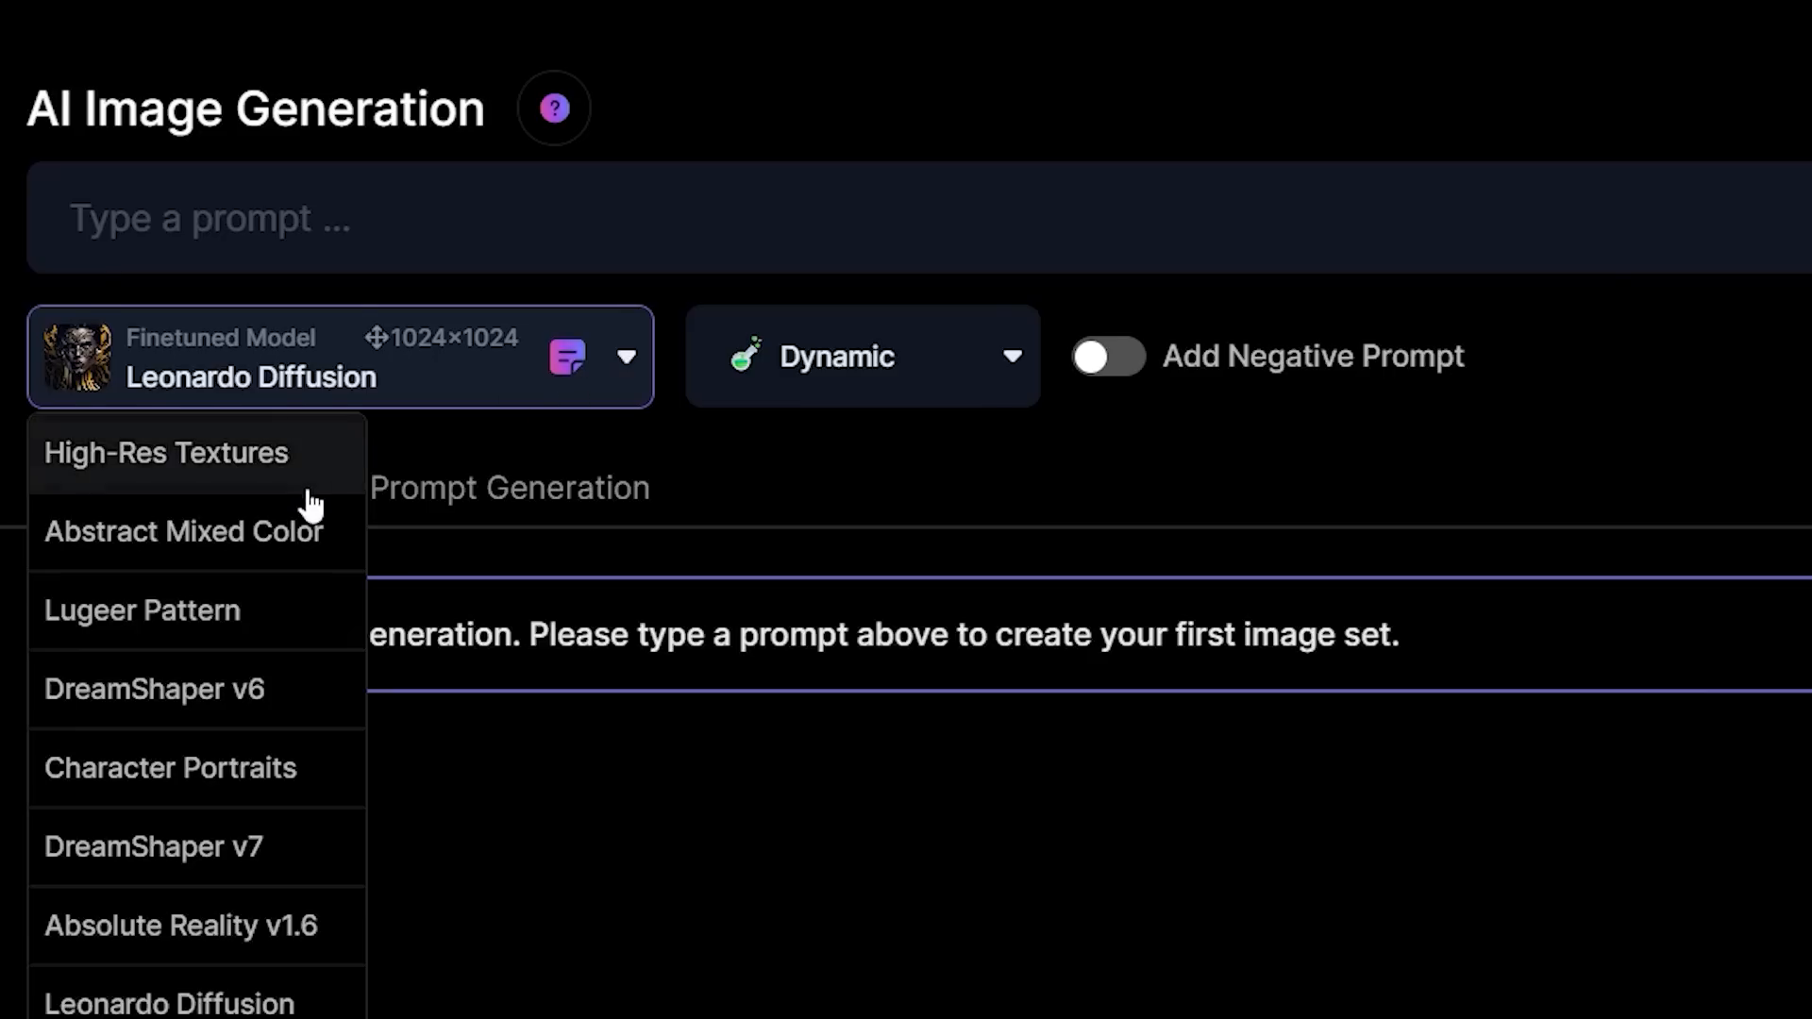
pyautogui.scroll(-3)
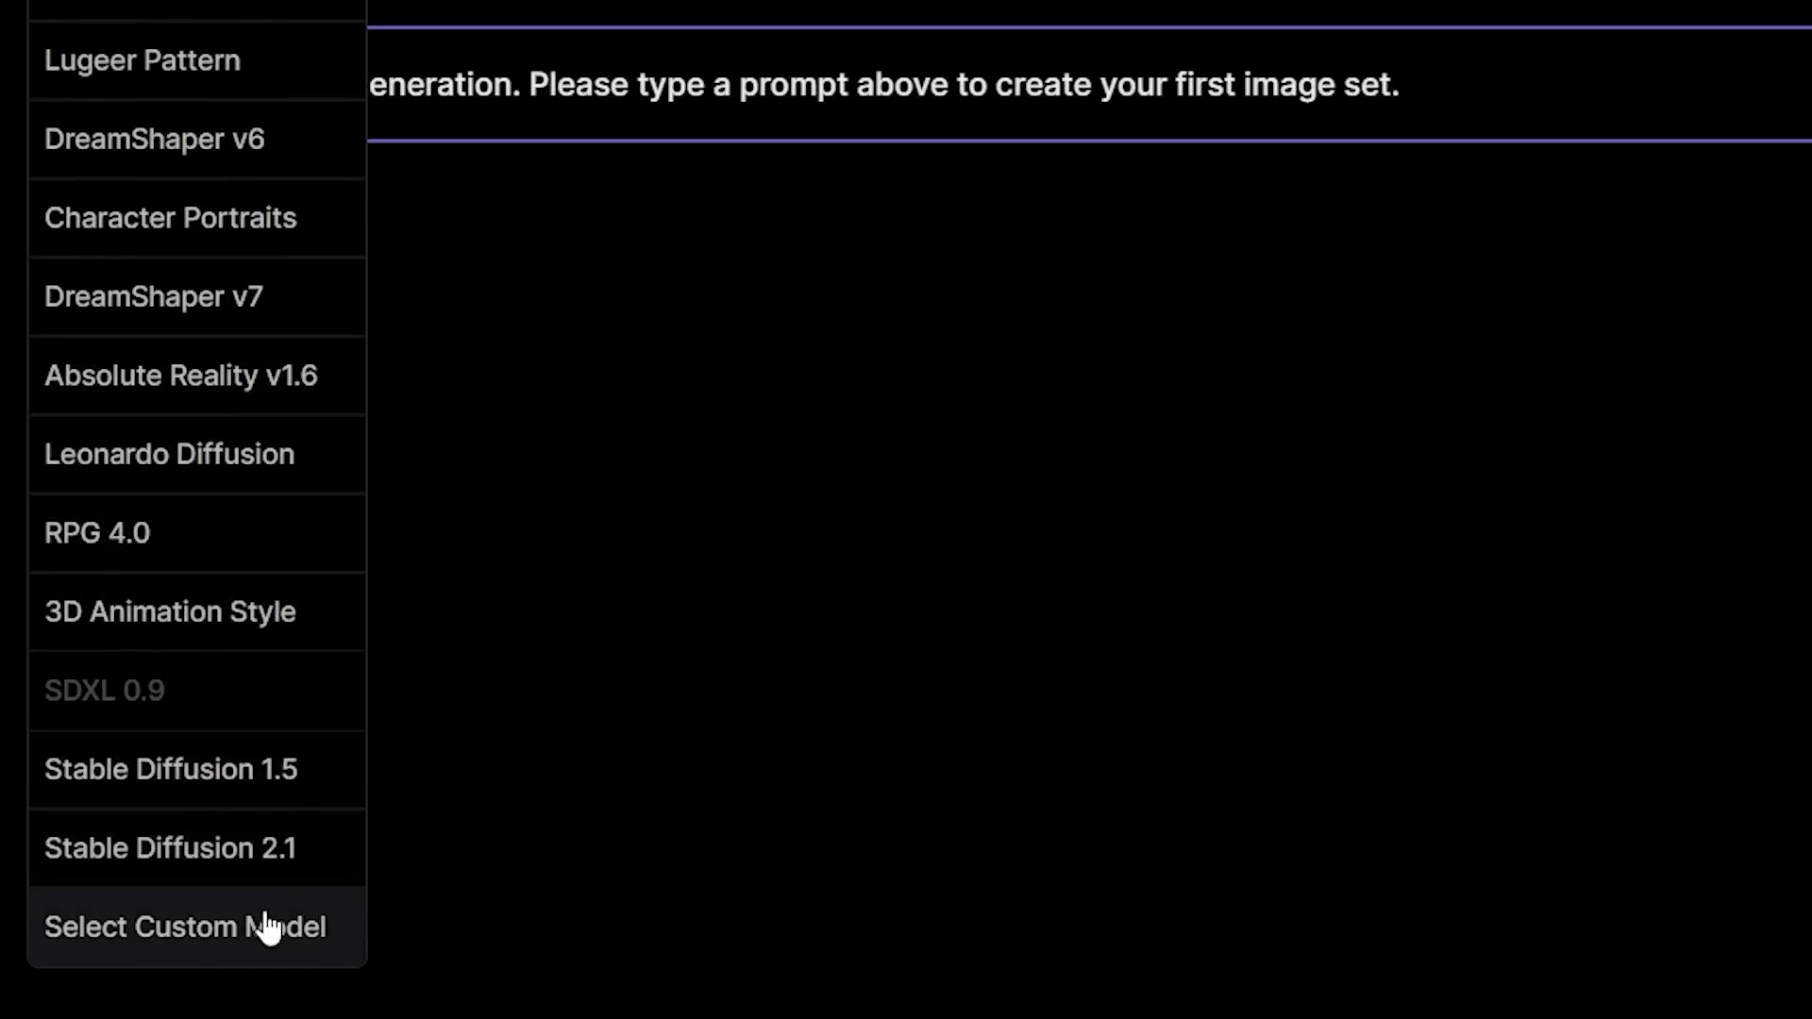
pyautogui.click(185, 927)
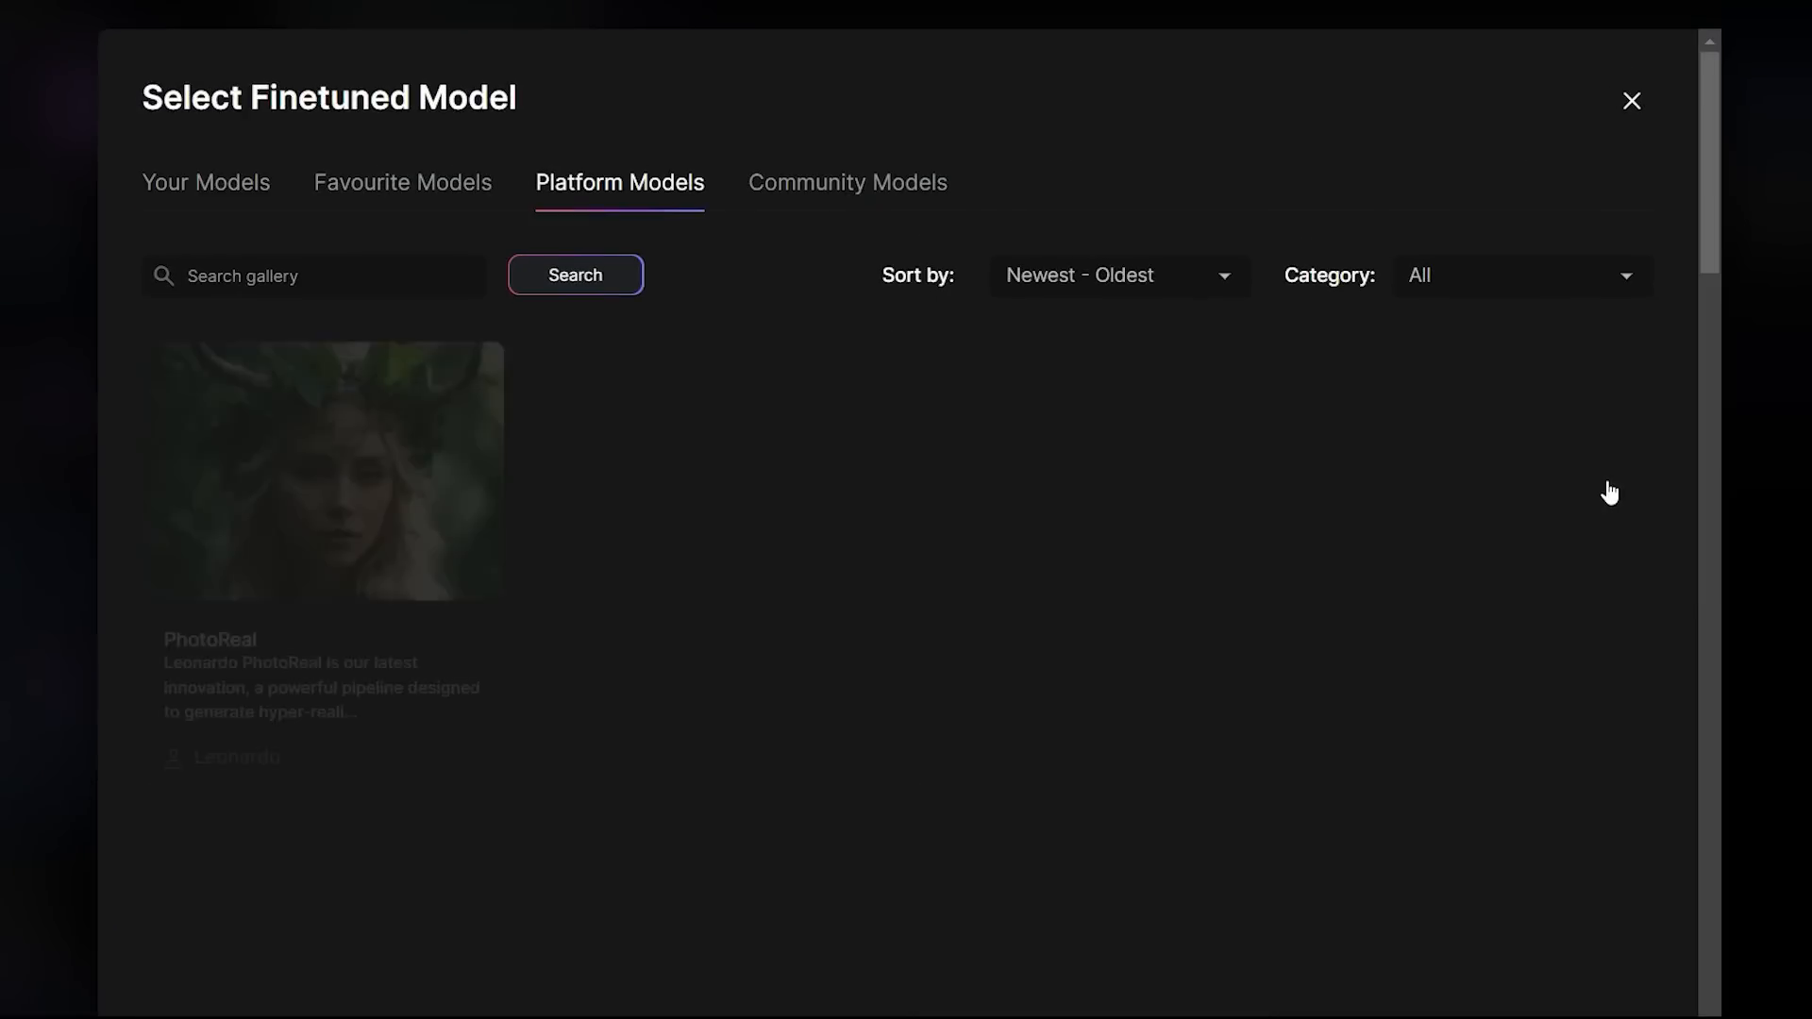
pyautogui.scroll(-3)
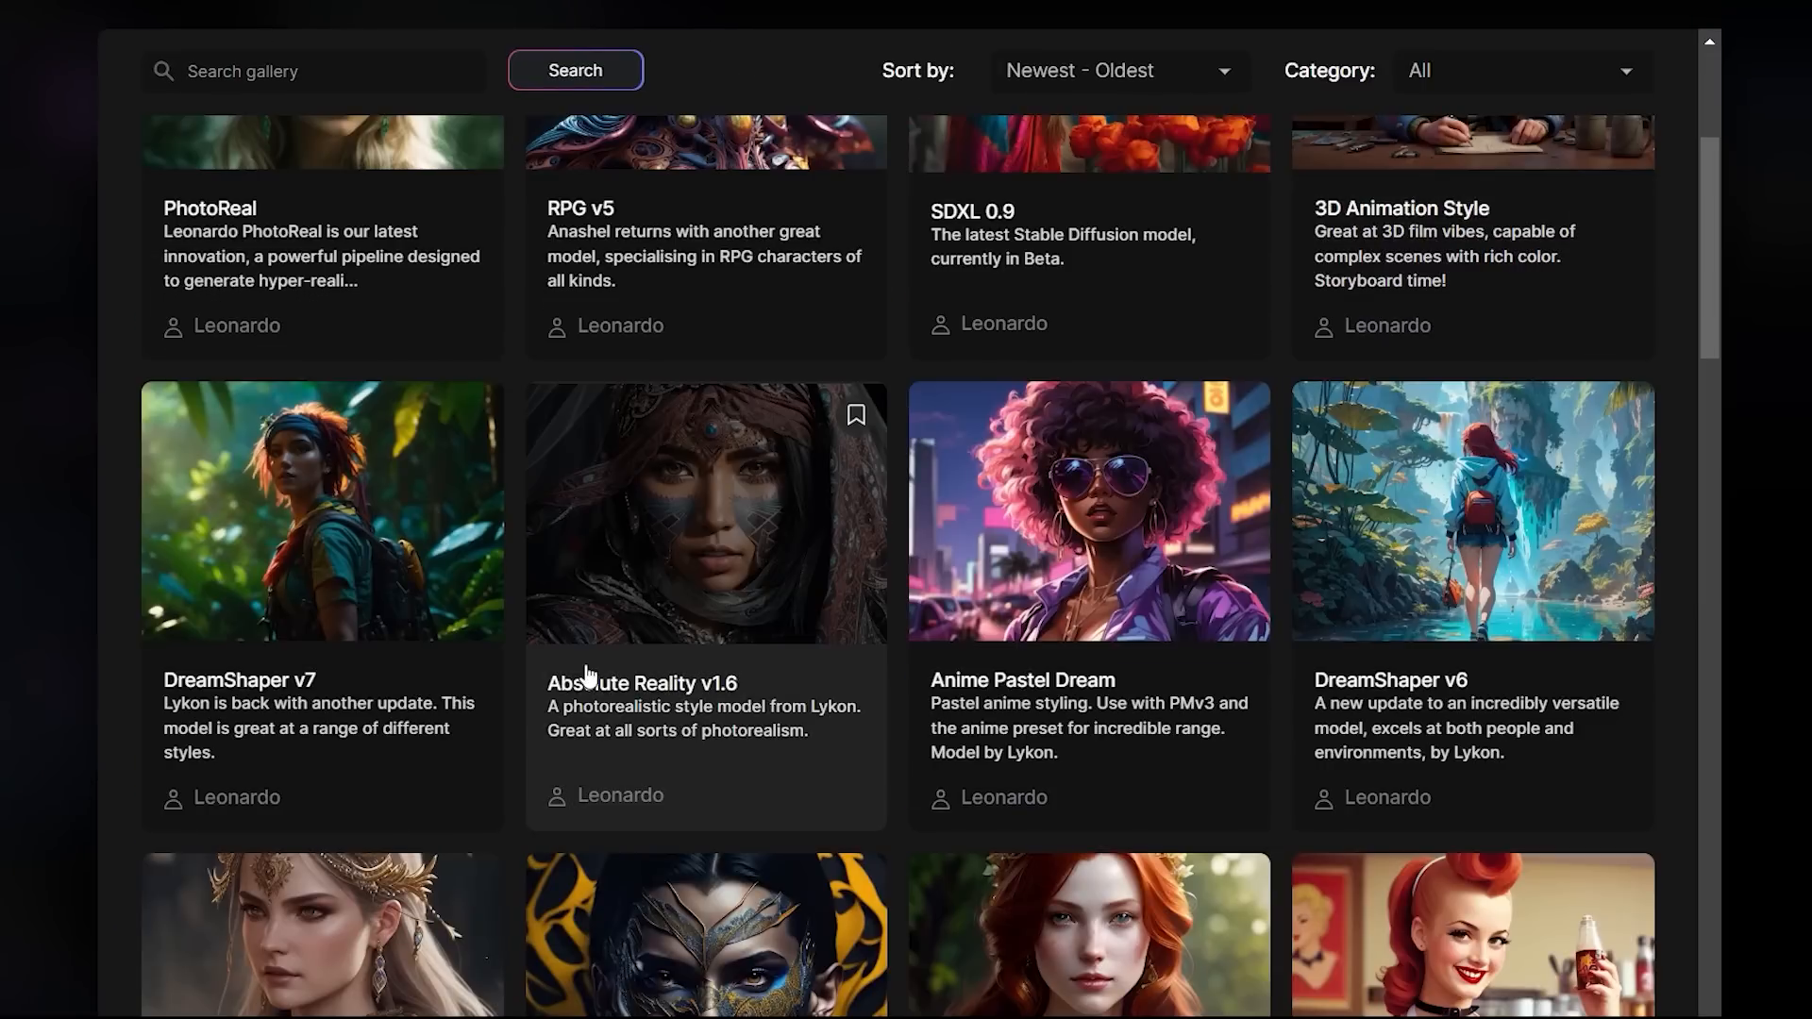
pyautogui.scroll(-3)
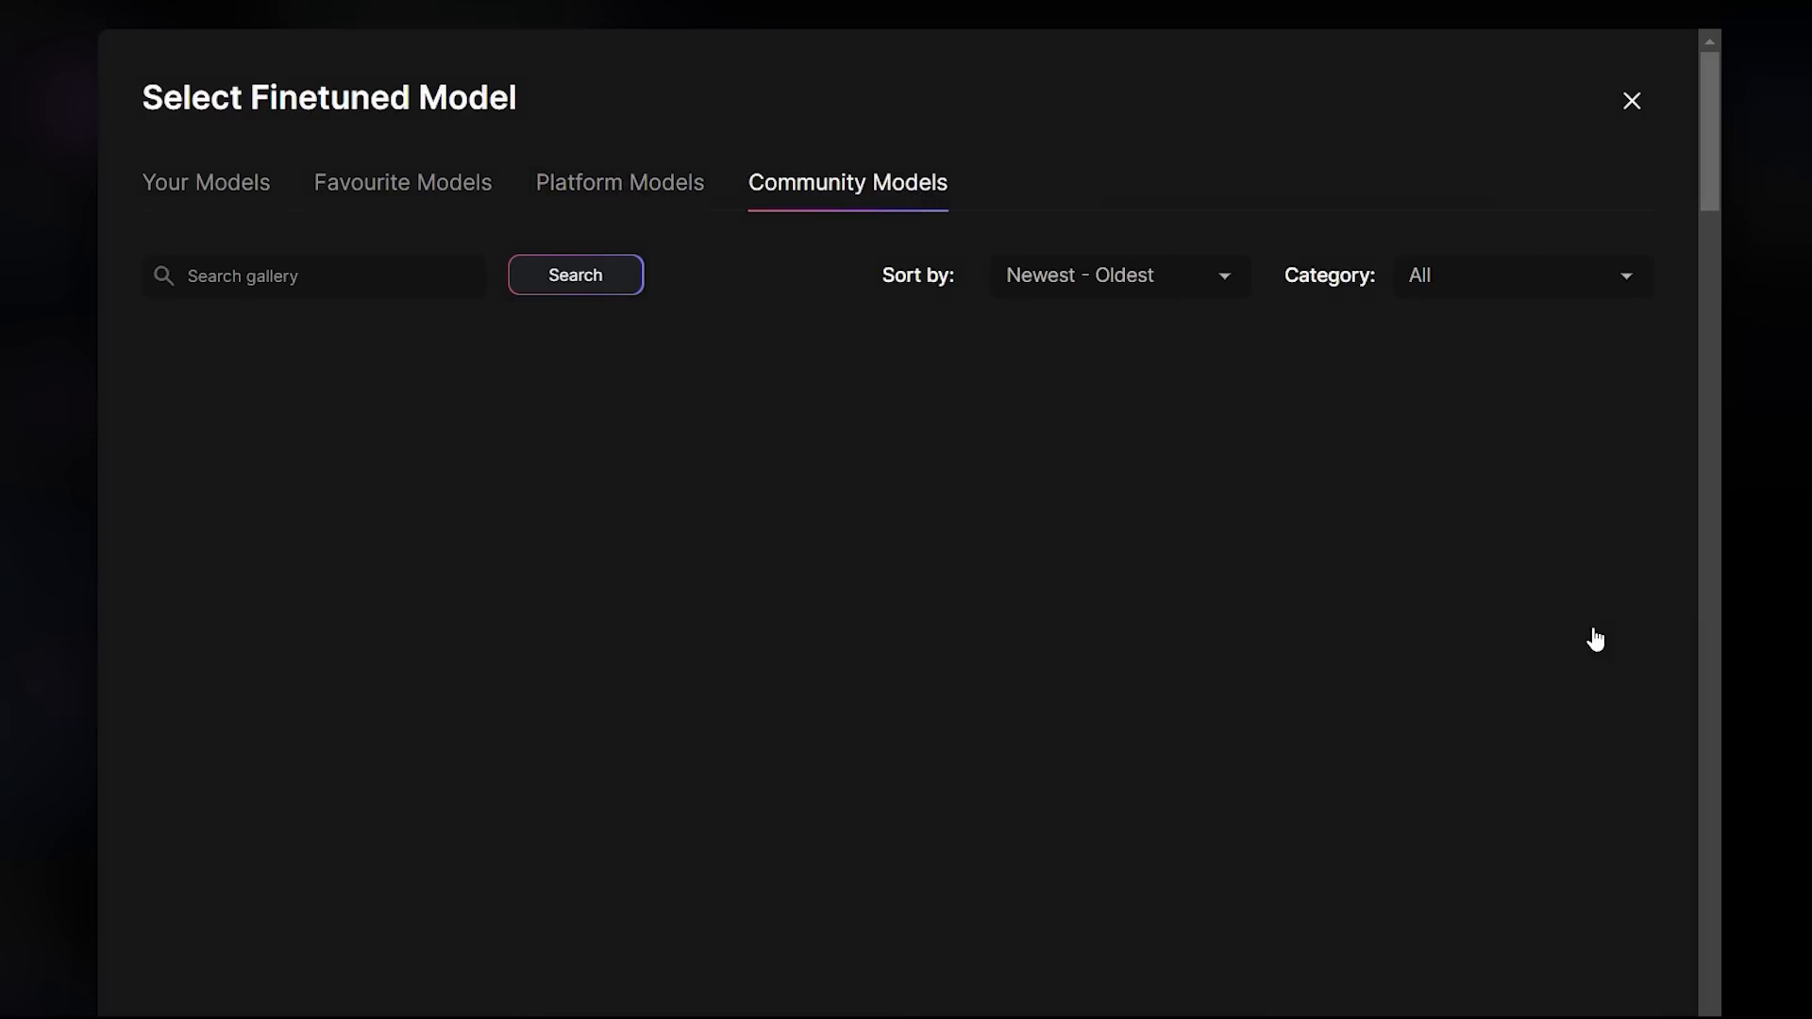
pyautogui.scroll(-3)
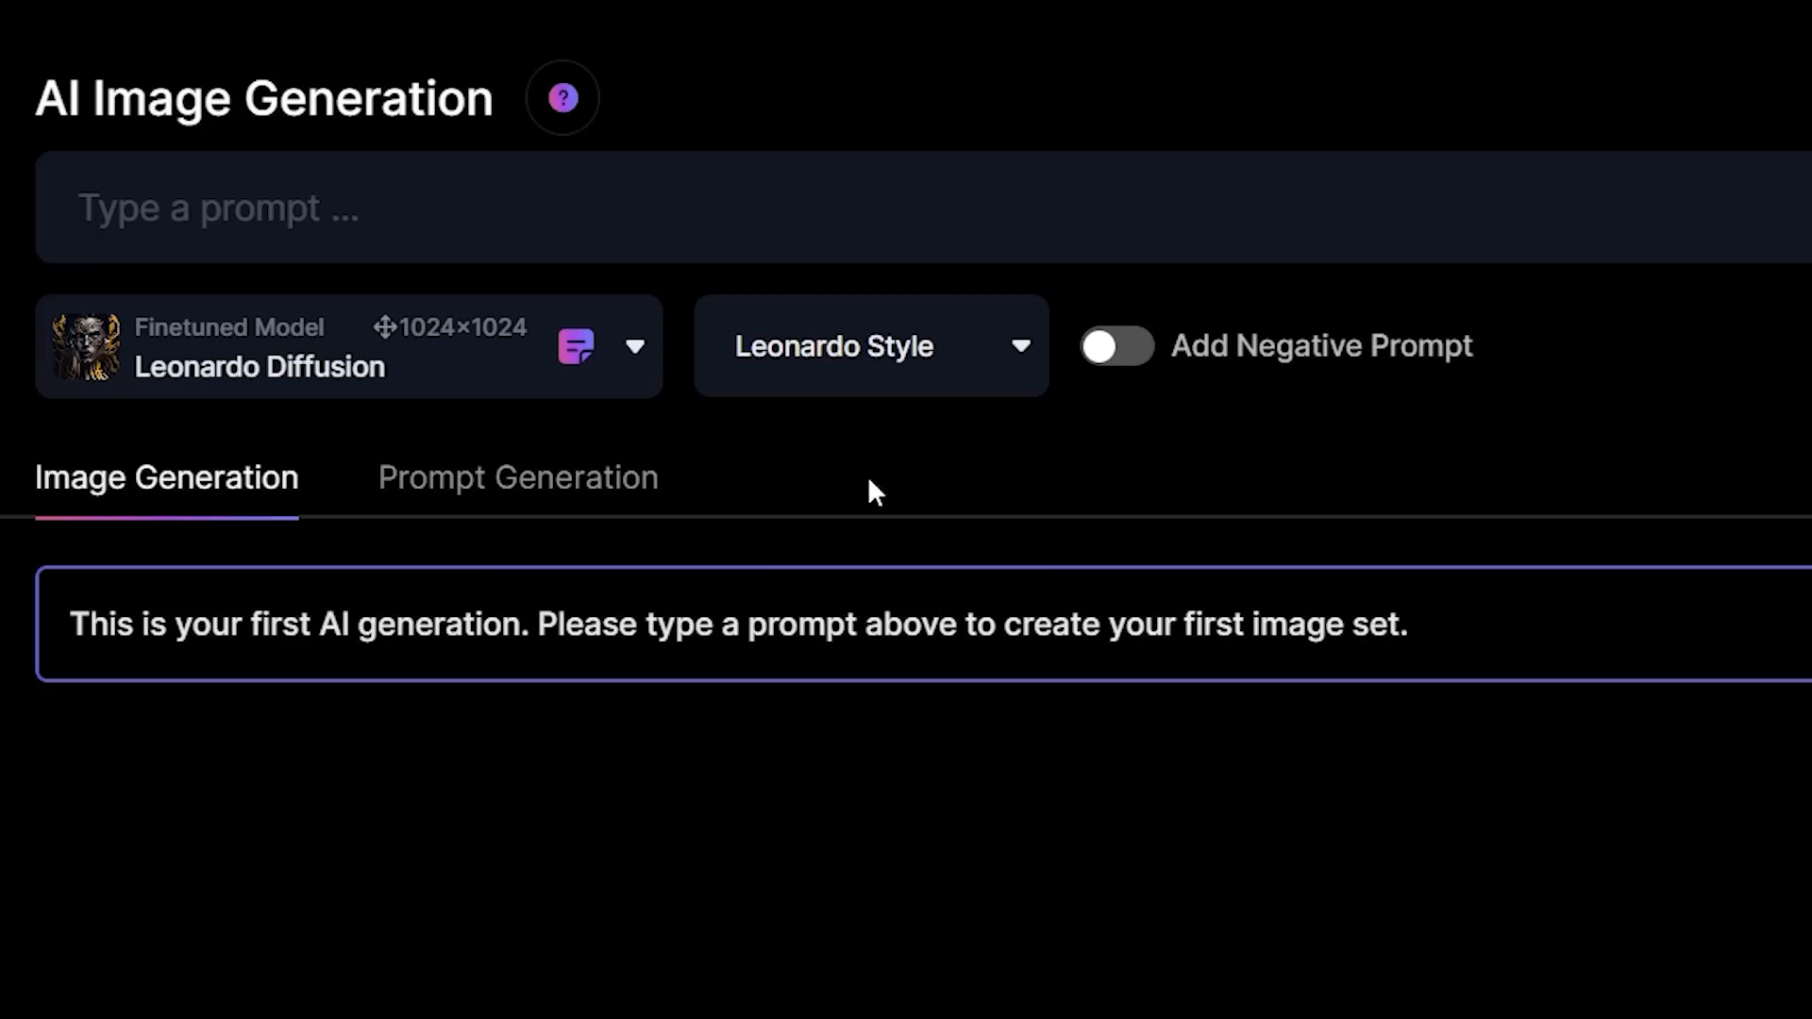
pyautogui.moveTo(1138, 360)
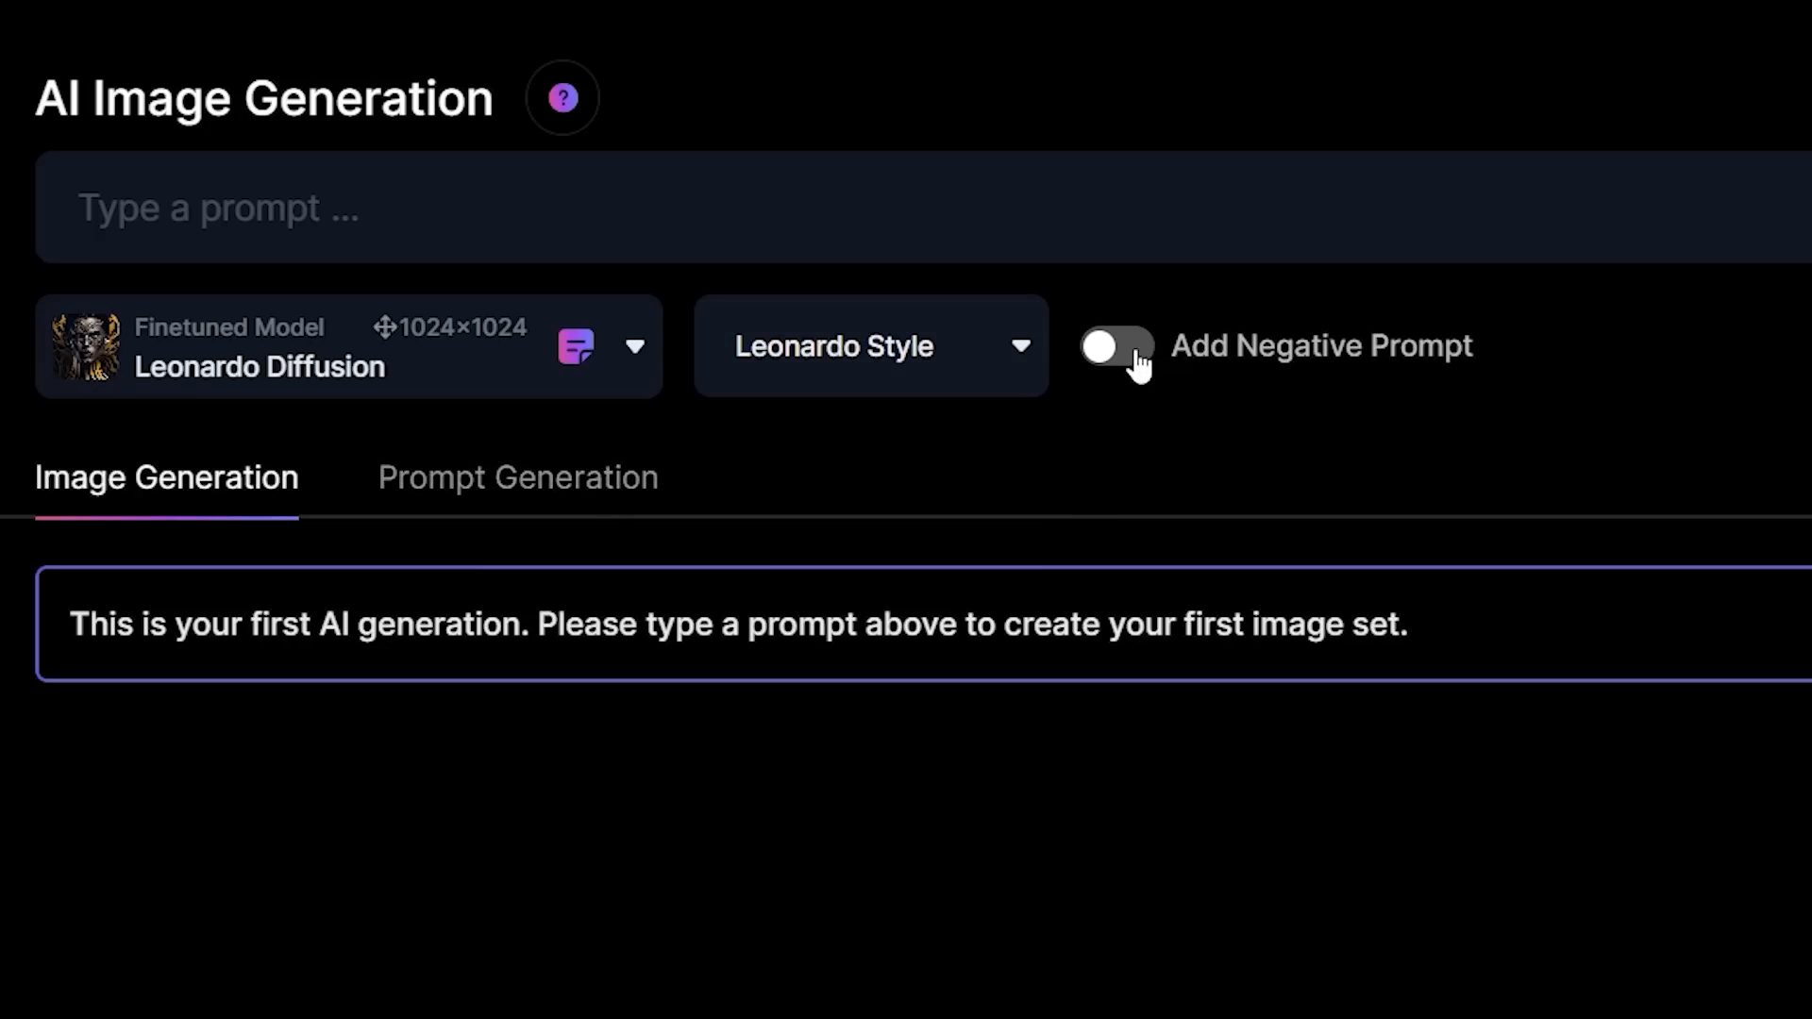
pyautogui.click(1115, 345)
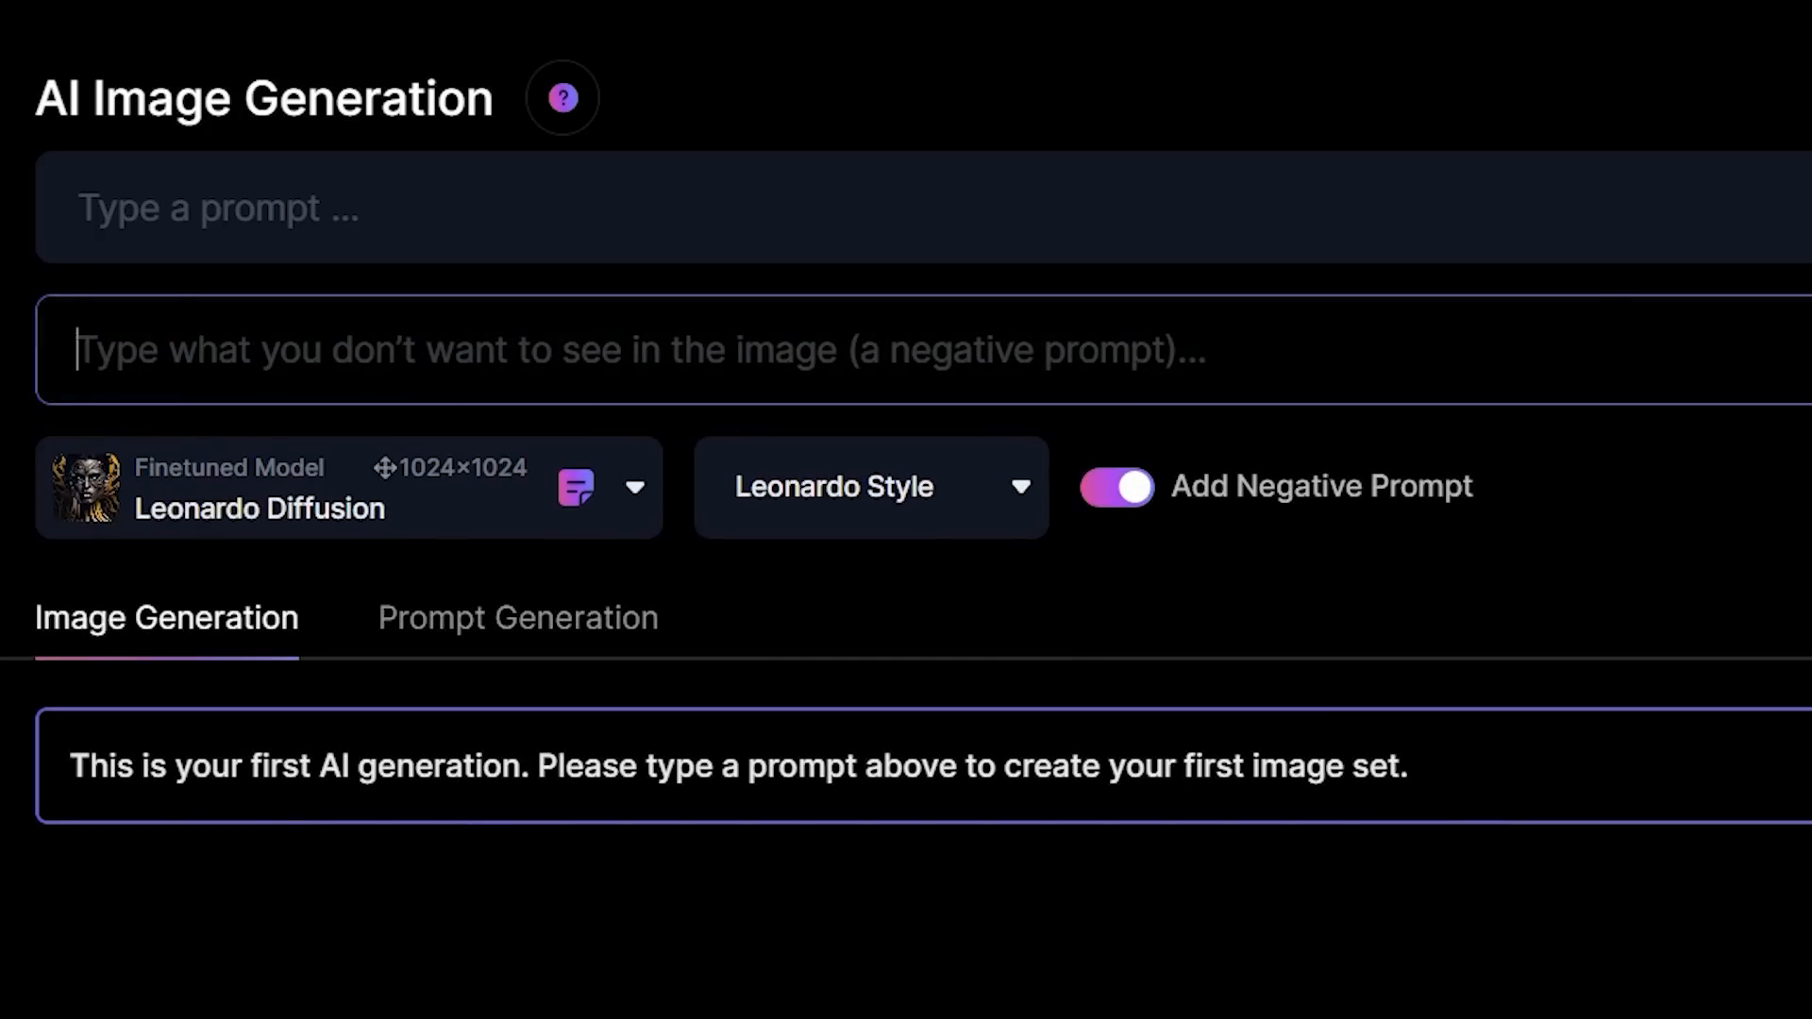
pyautogui.moveTo(1266, 635)
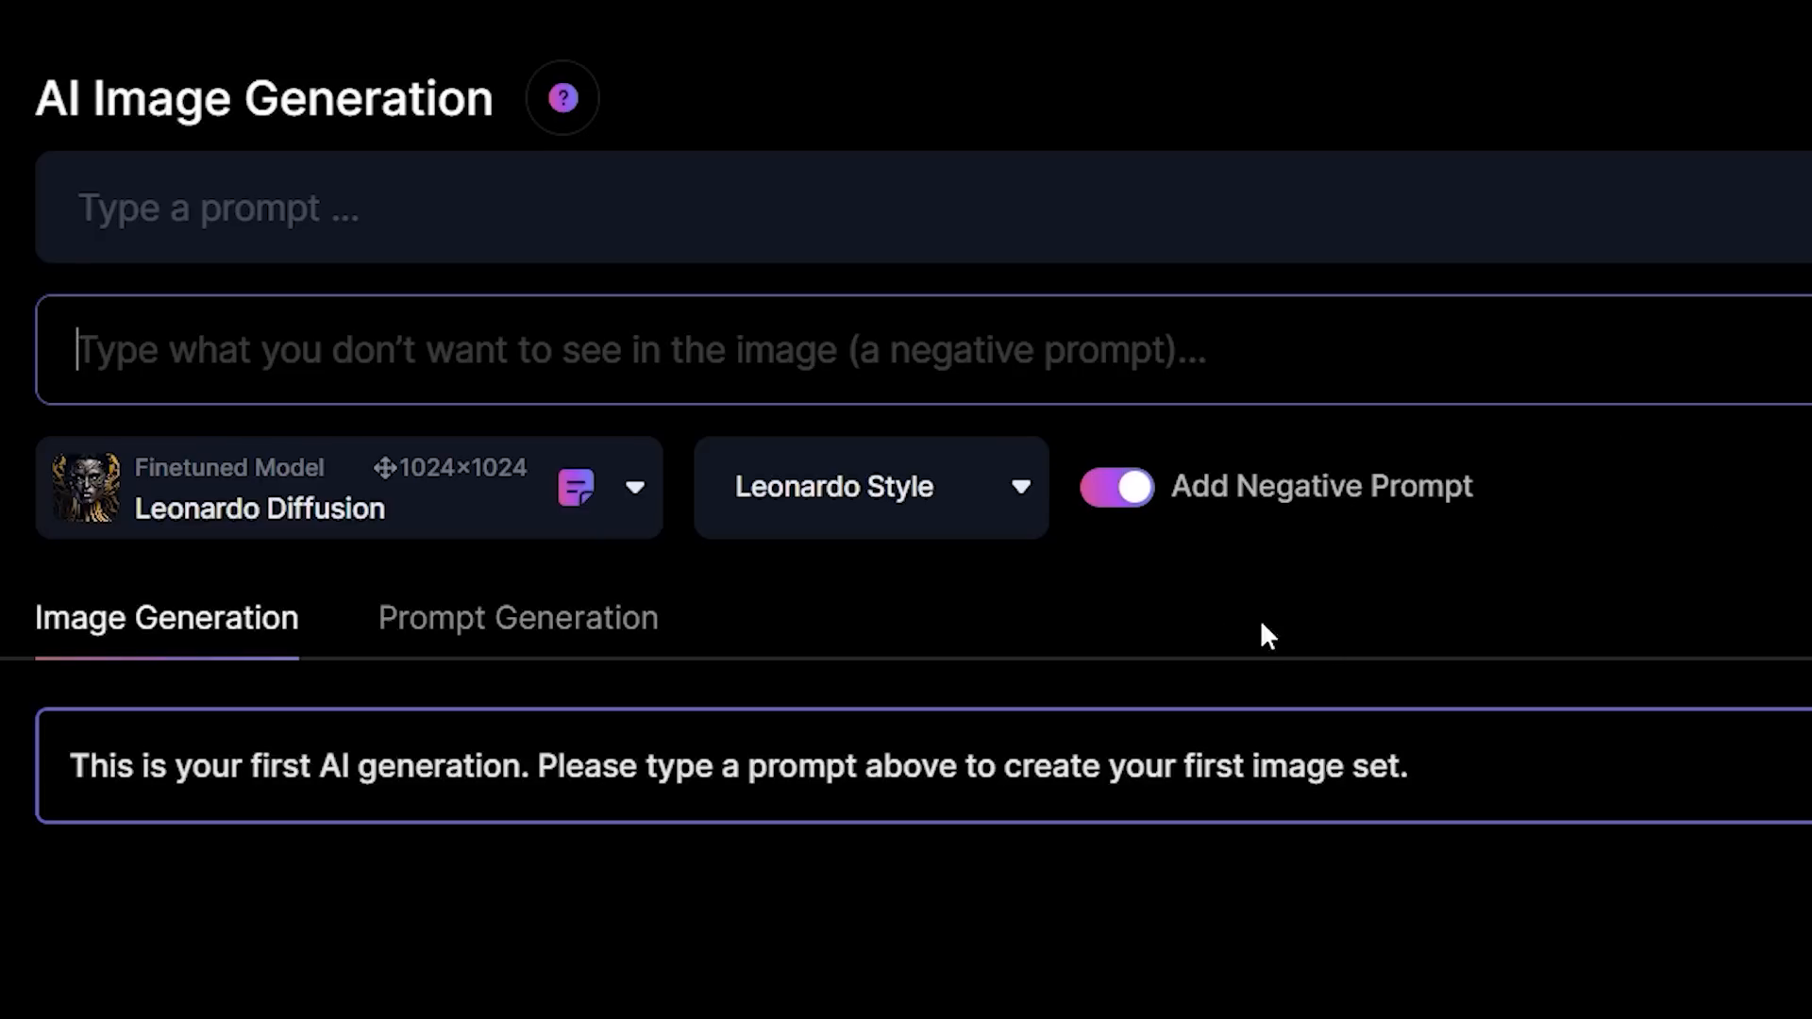
# Step: Switch to Prompt Generation and enter the basic idea 'an abandoned car'
pyautogui.click(516, 616)
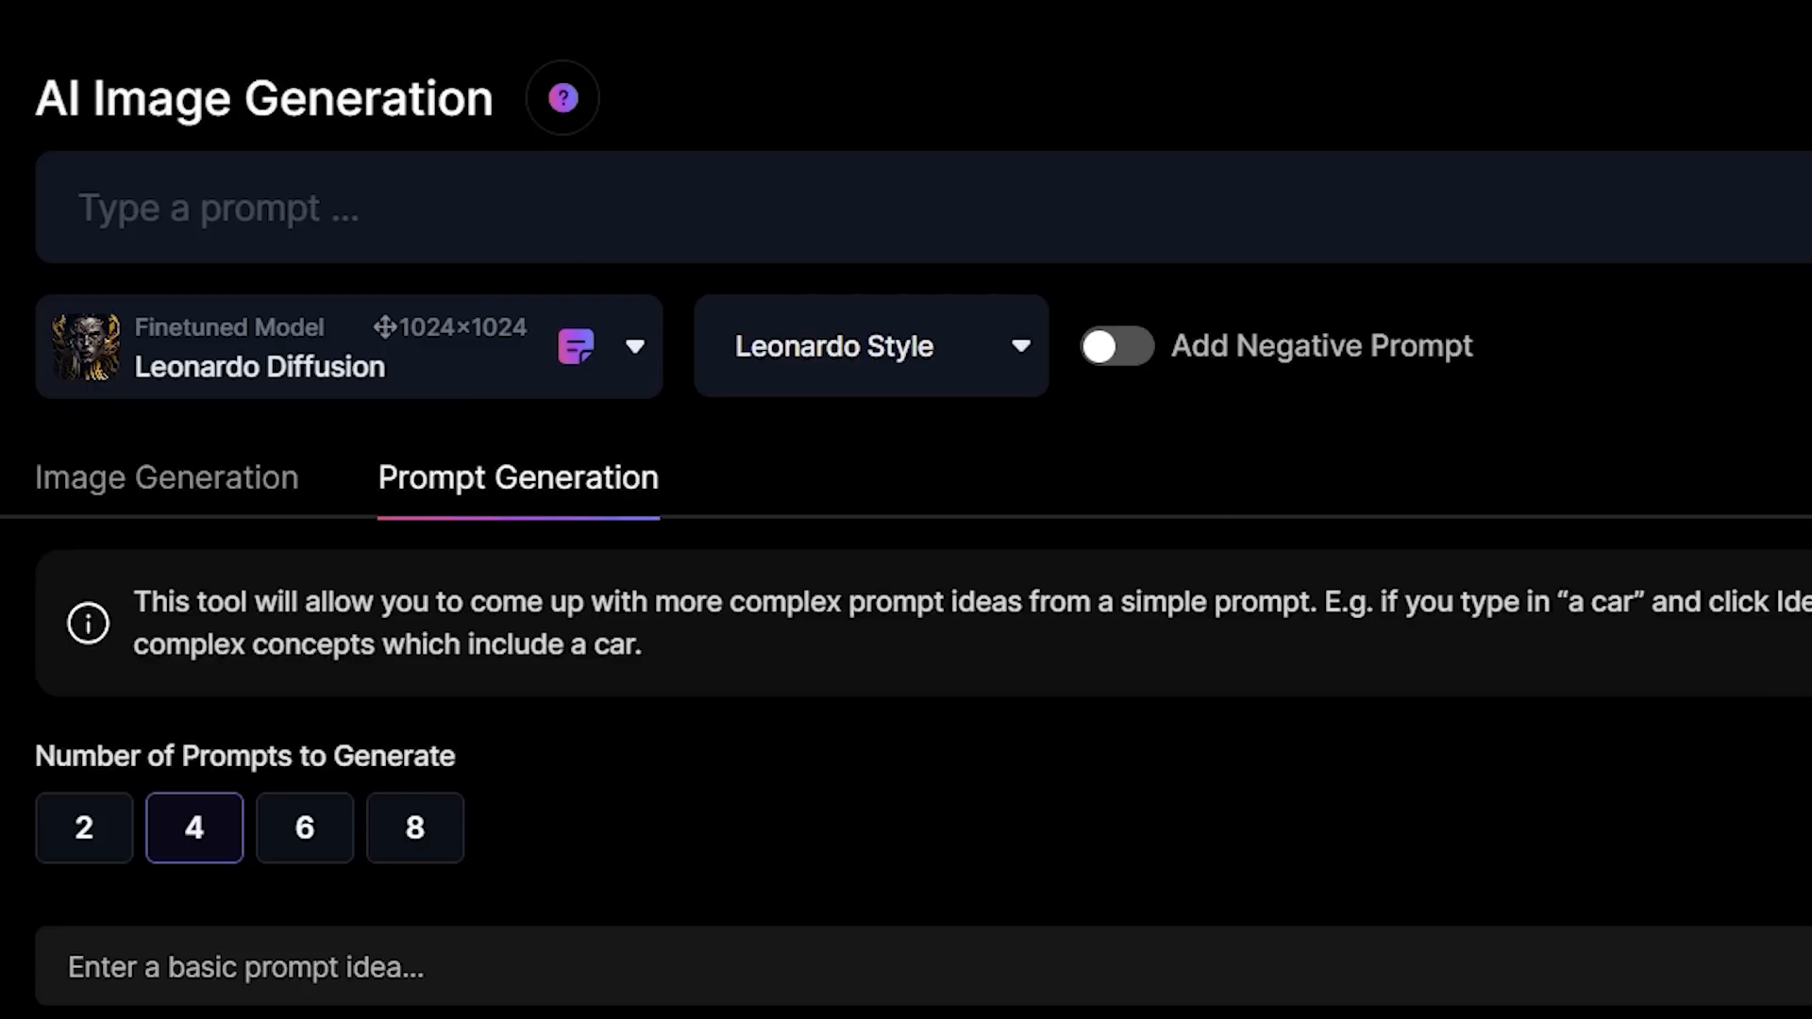
pyautogui.moveTo(805, 794)
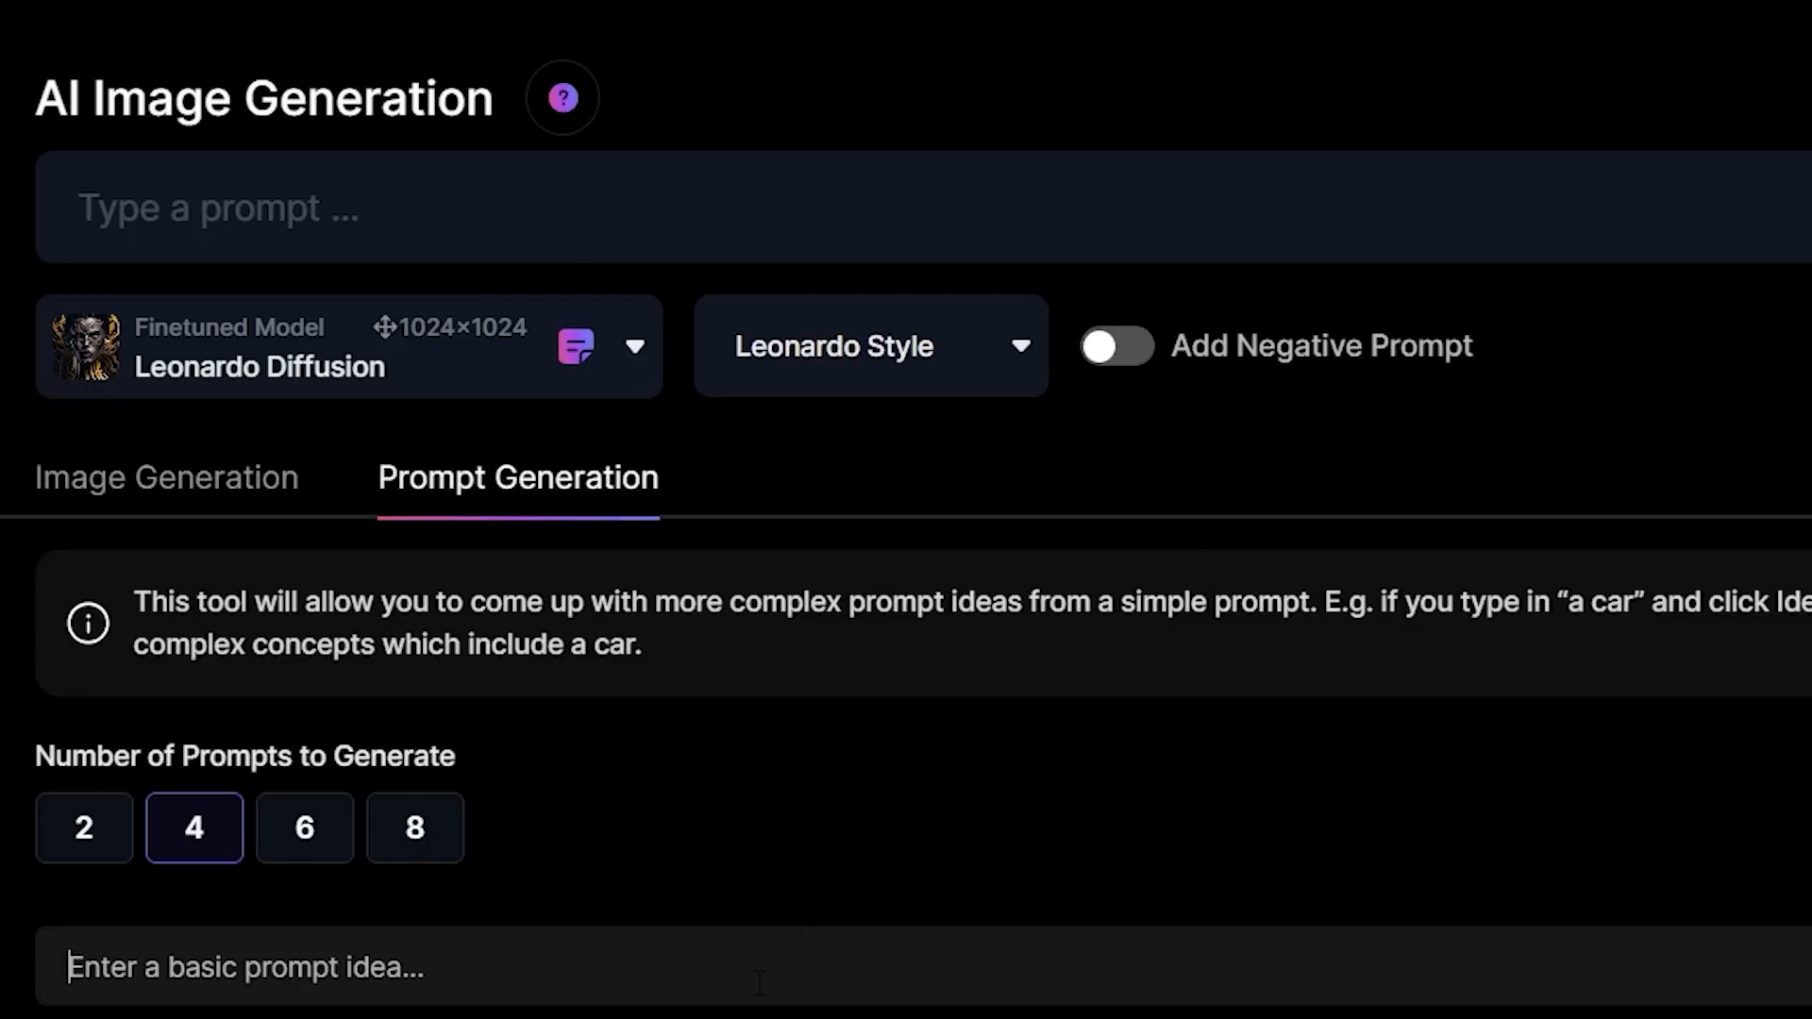
pyautogui.write('an')
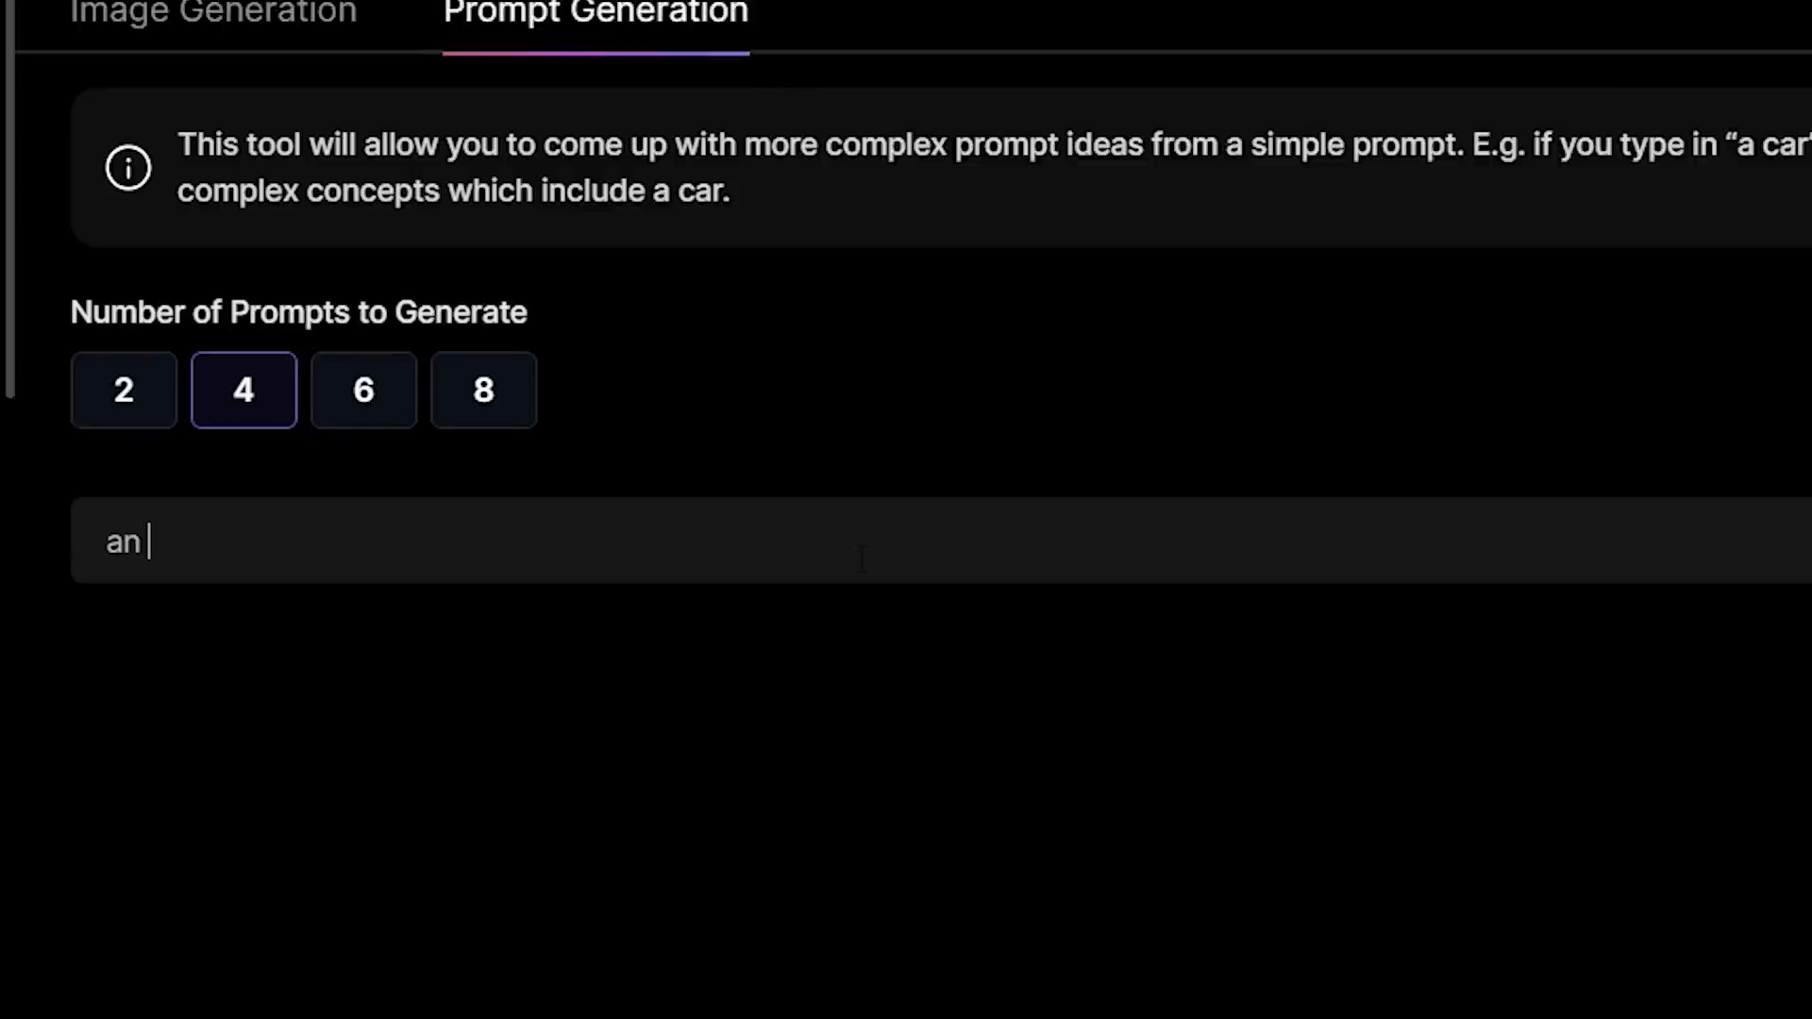
pyautogui.write('abandoned car')
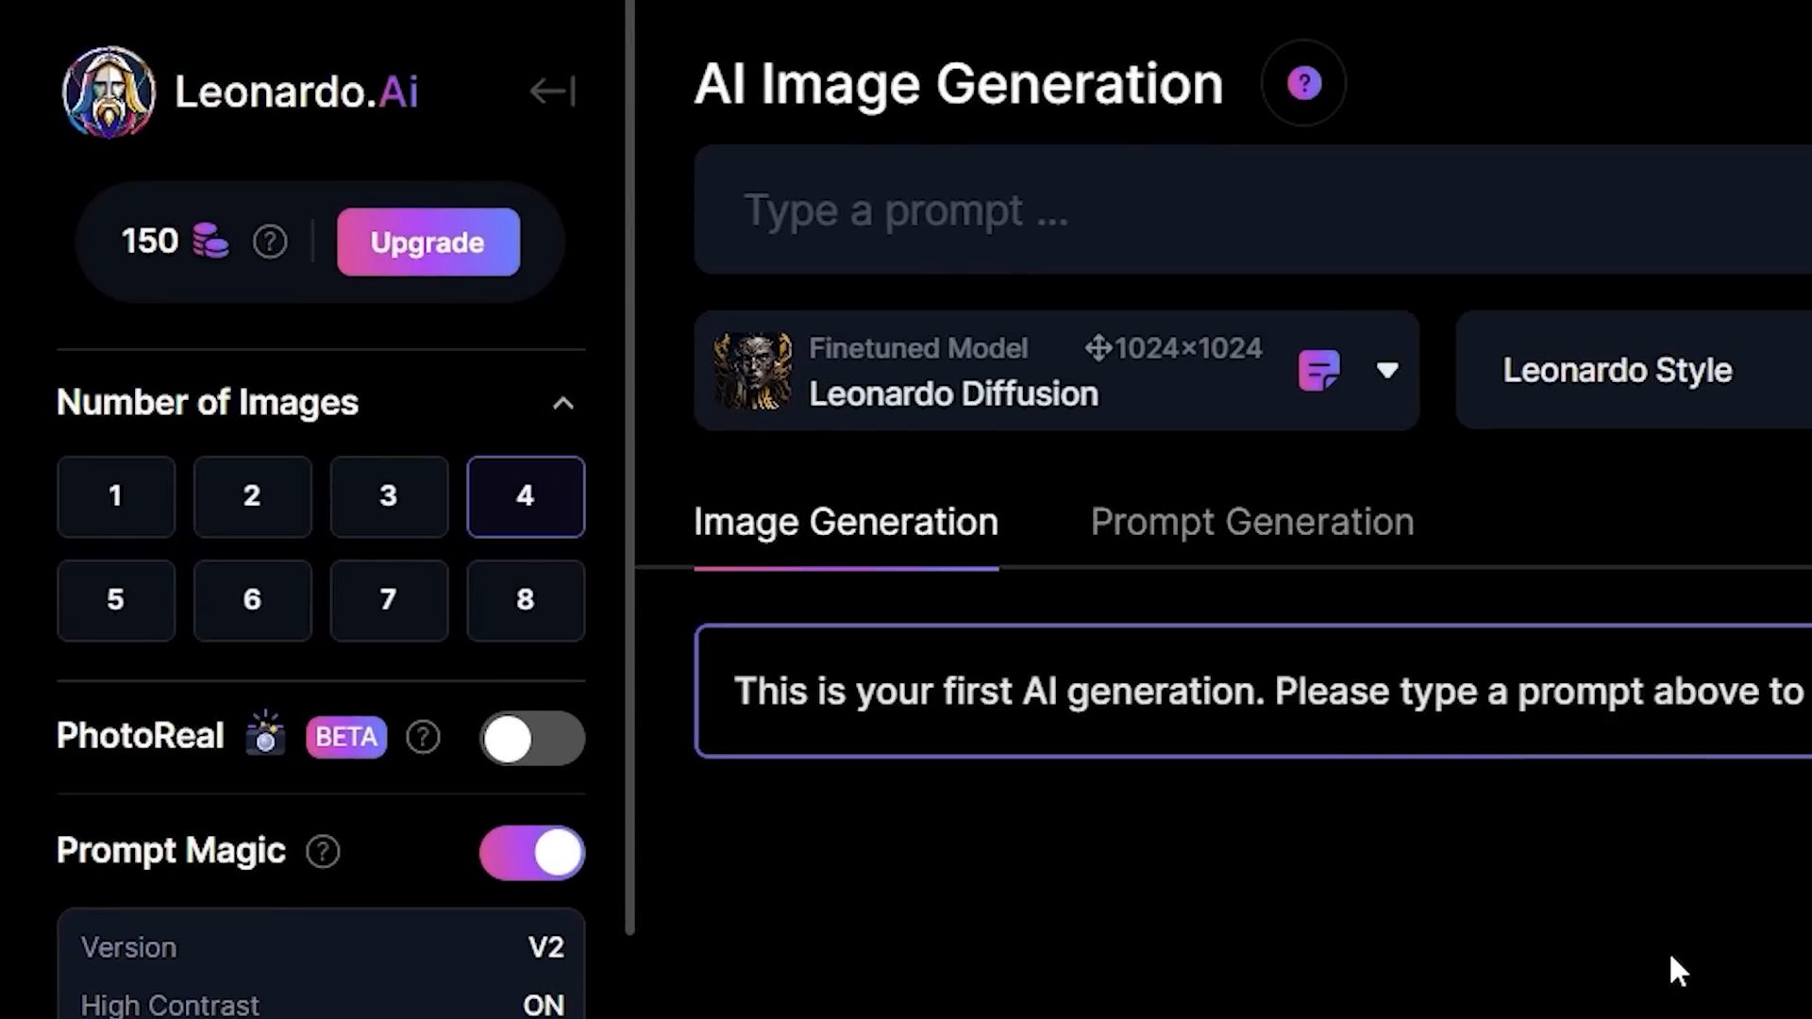
pyautogui.moveTo(545, 612)
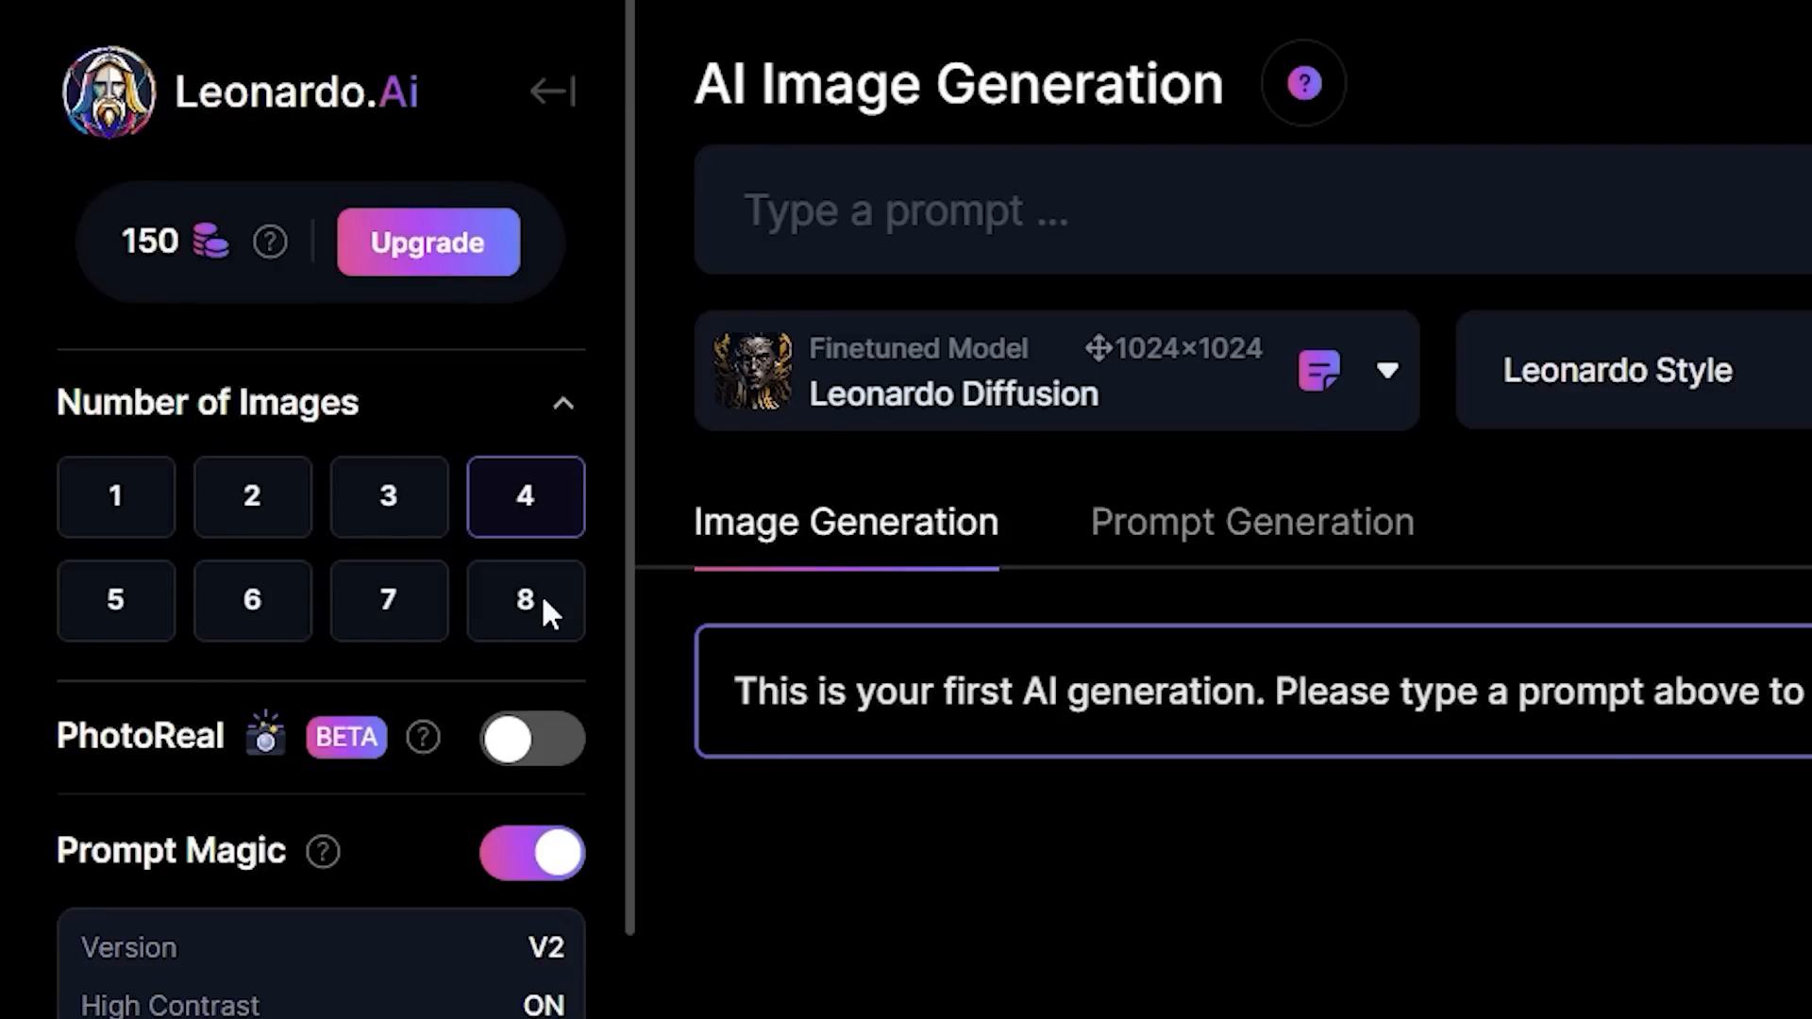
pyautogui.click(252, 497)
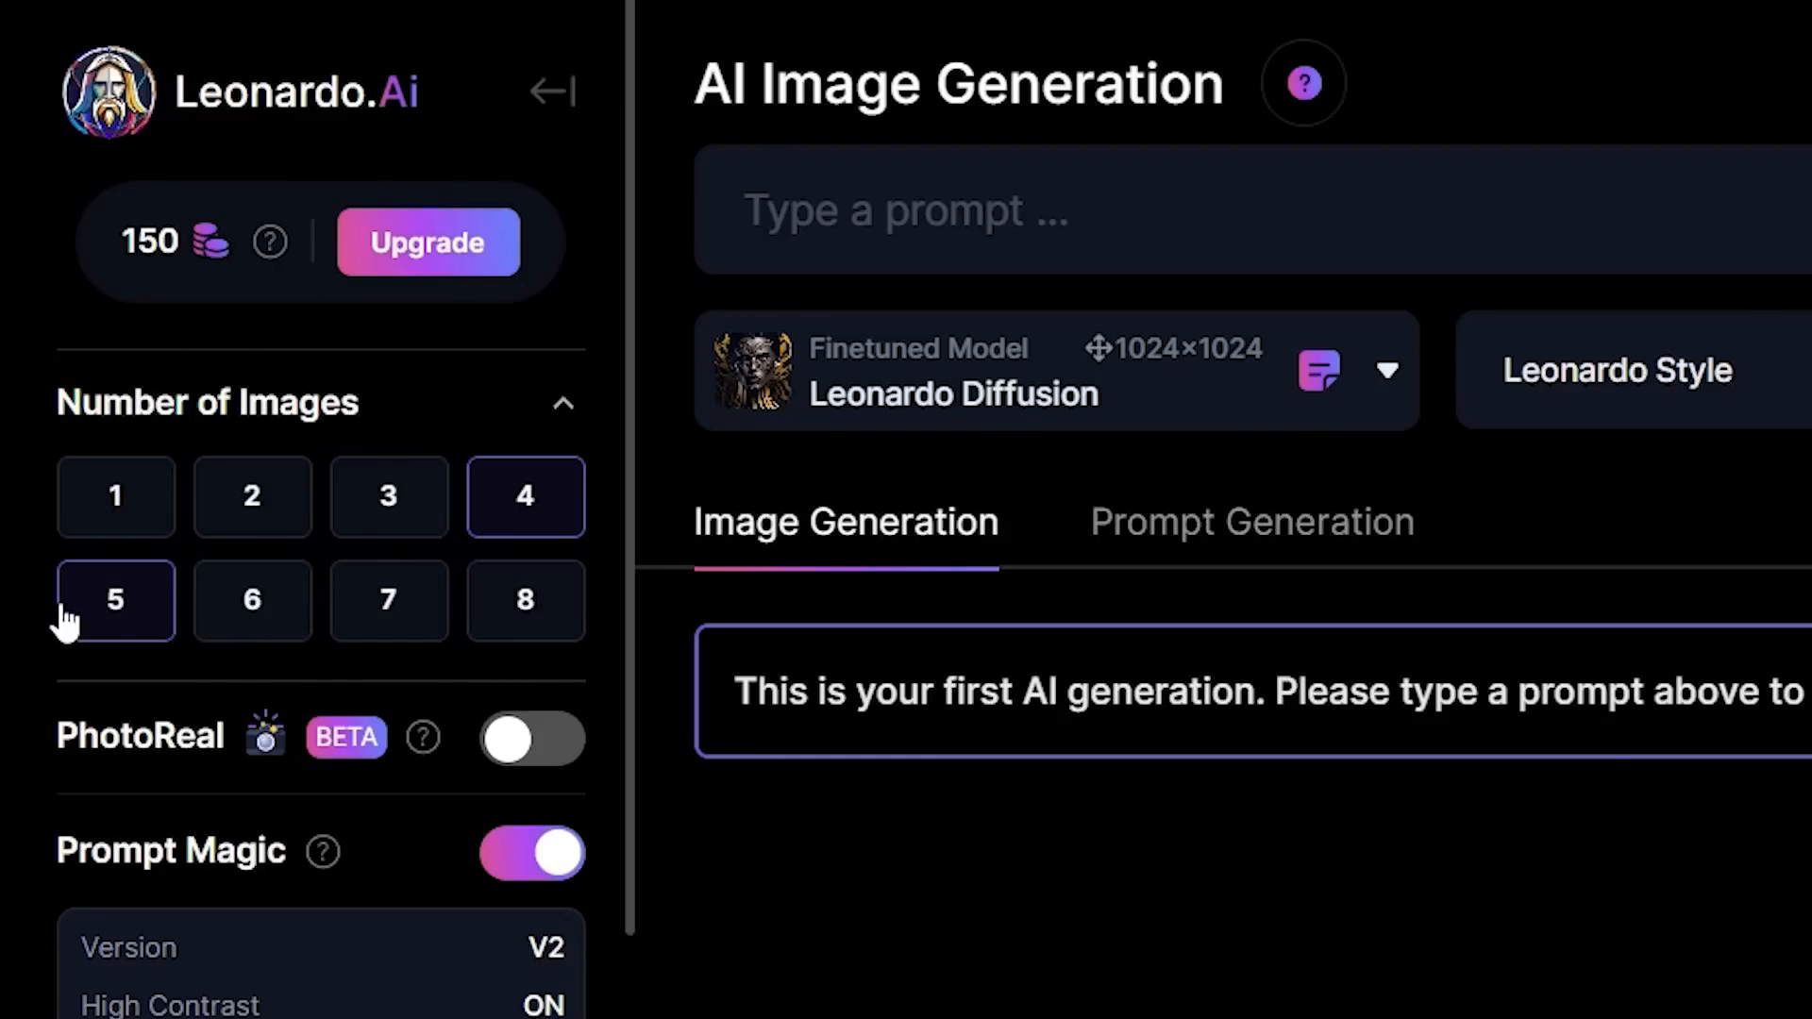
pyautogui.click(524, 498)
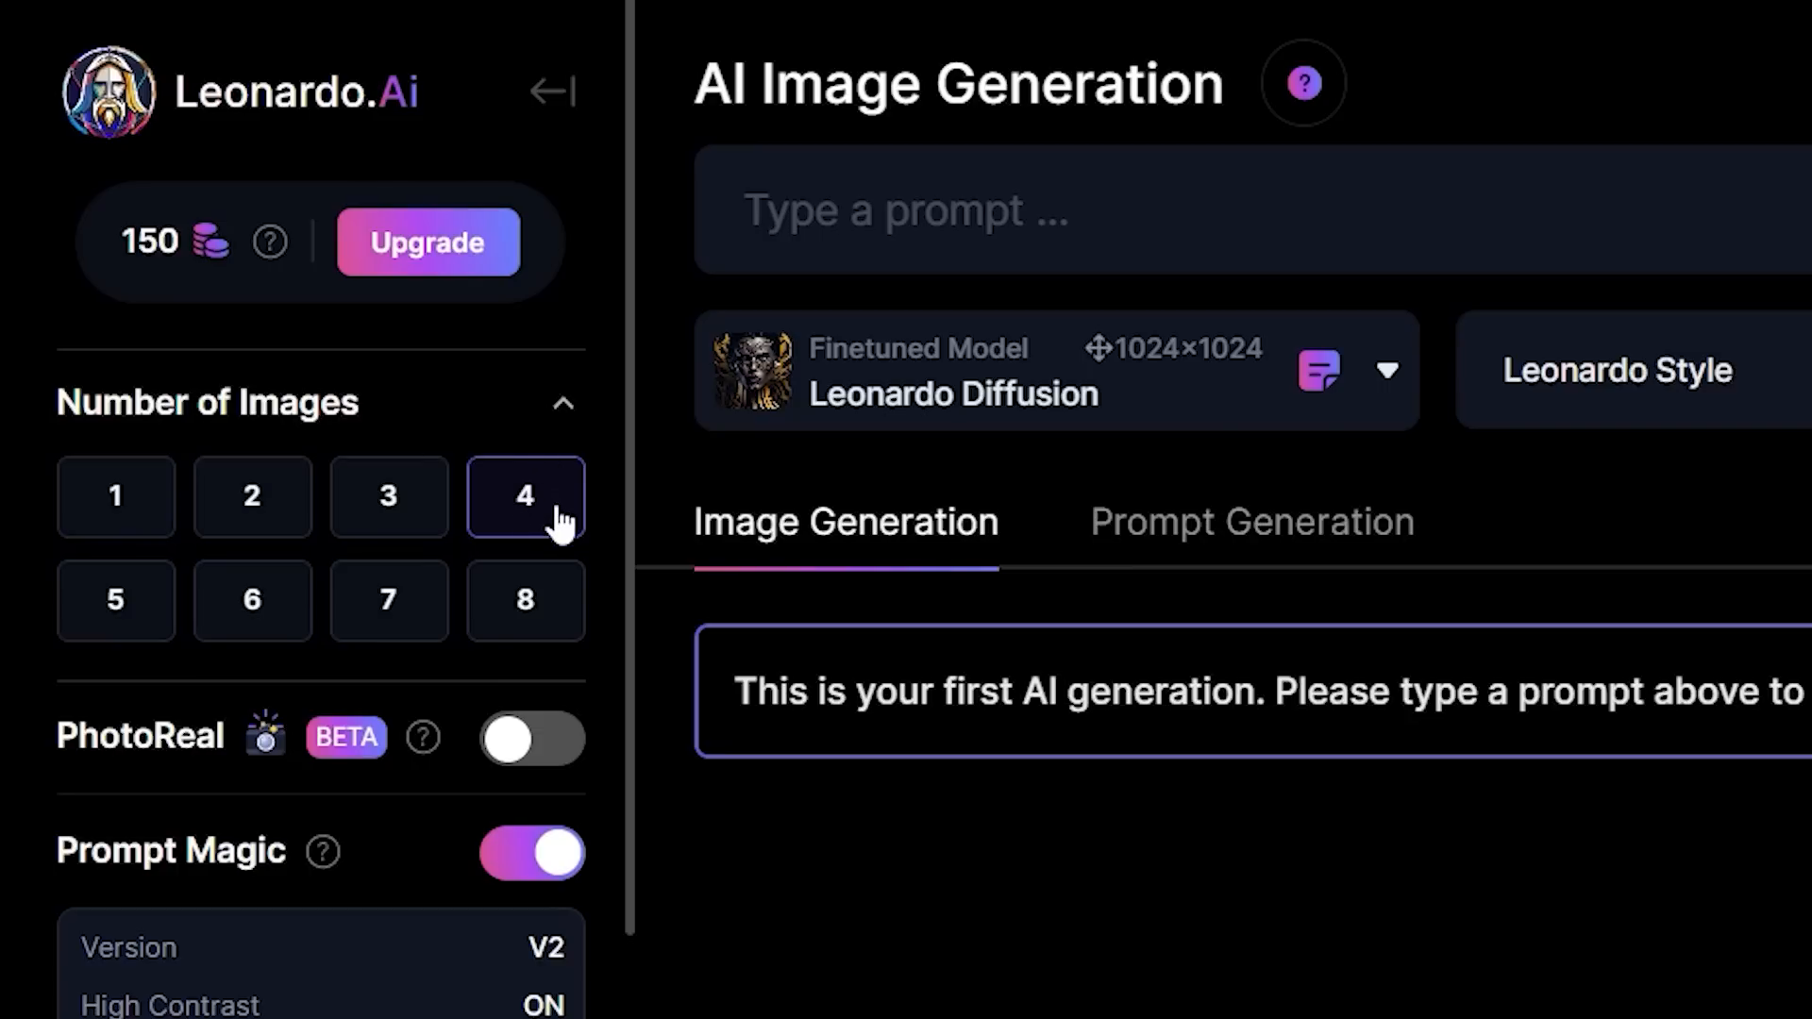
pyautogui.scroll(-3)
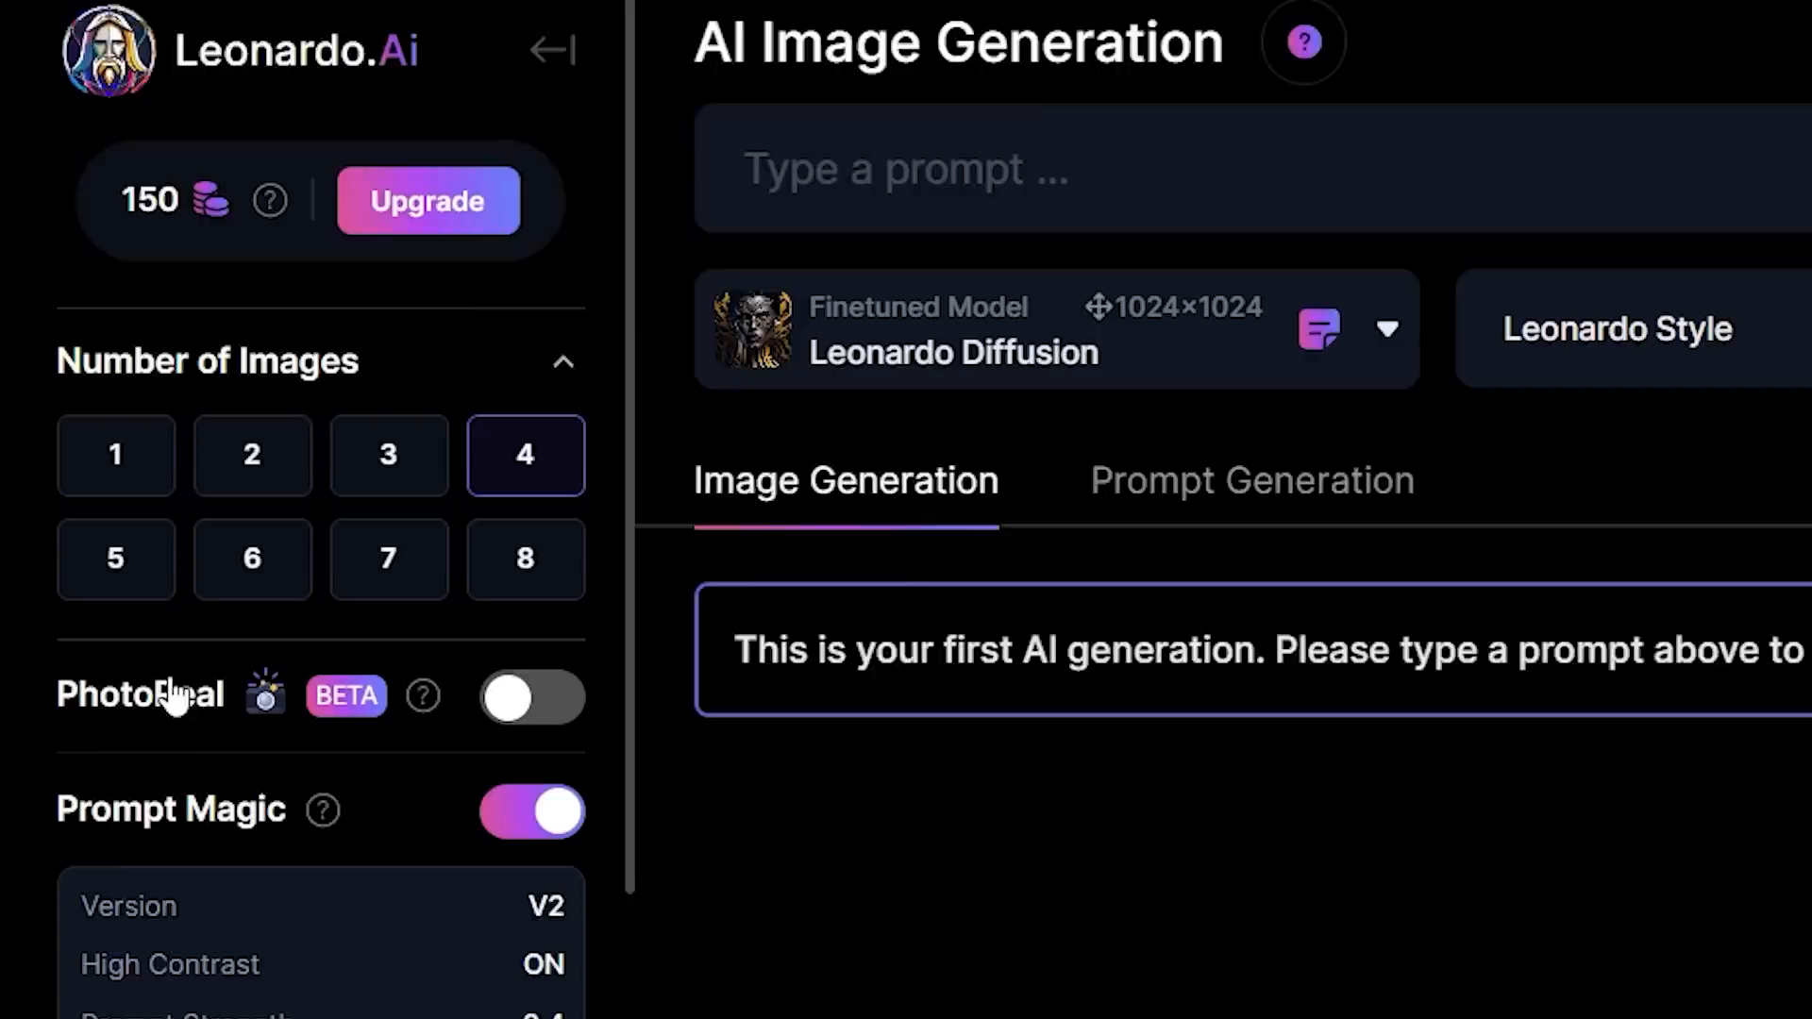
pyautogui.scroll(-3)
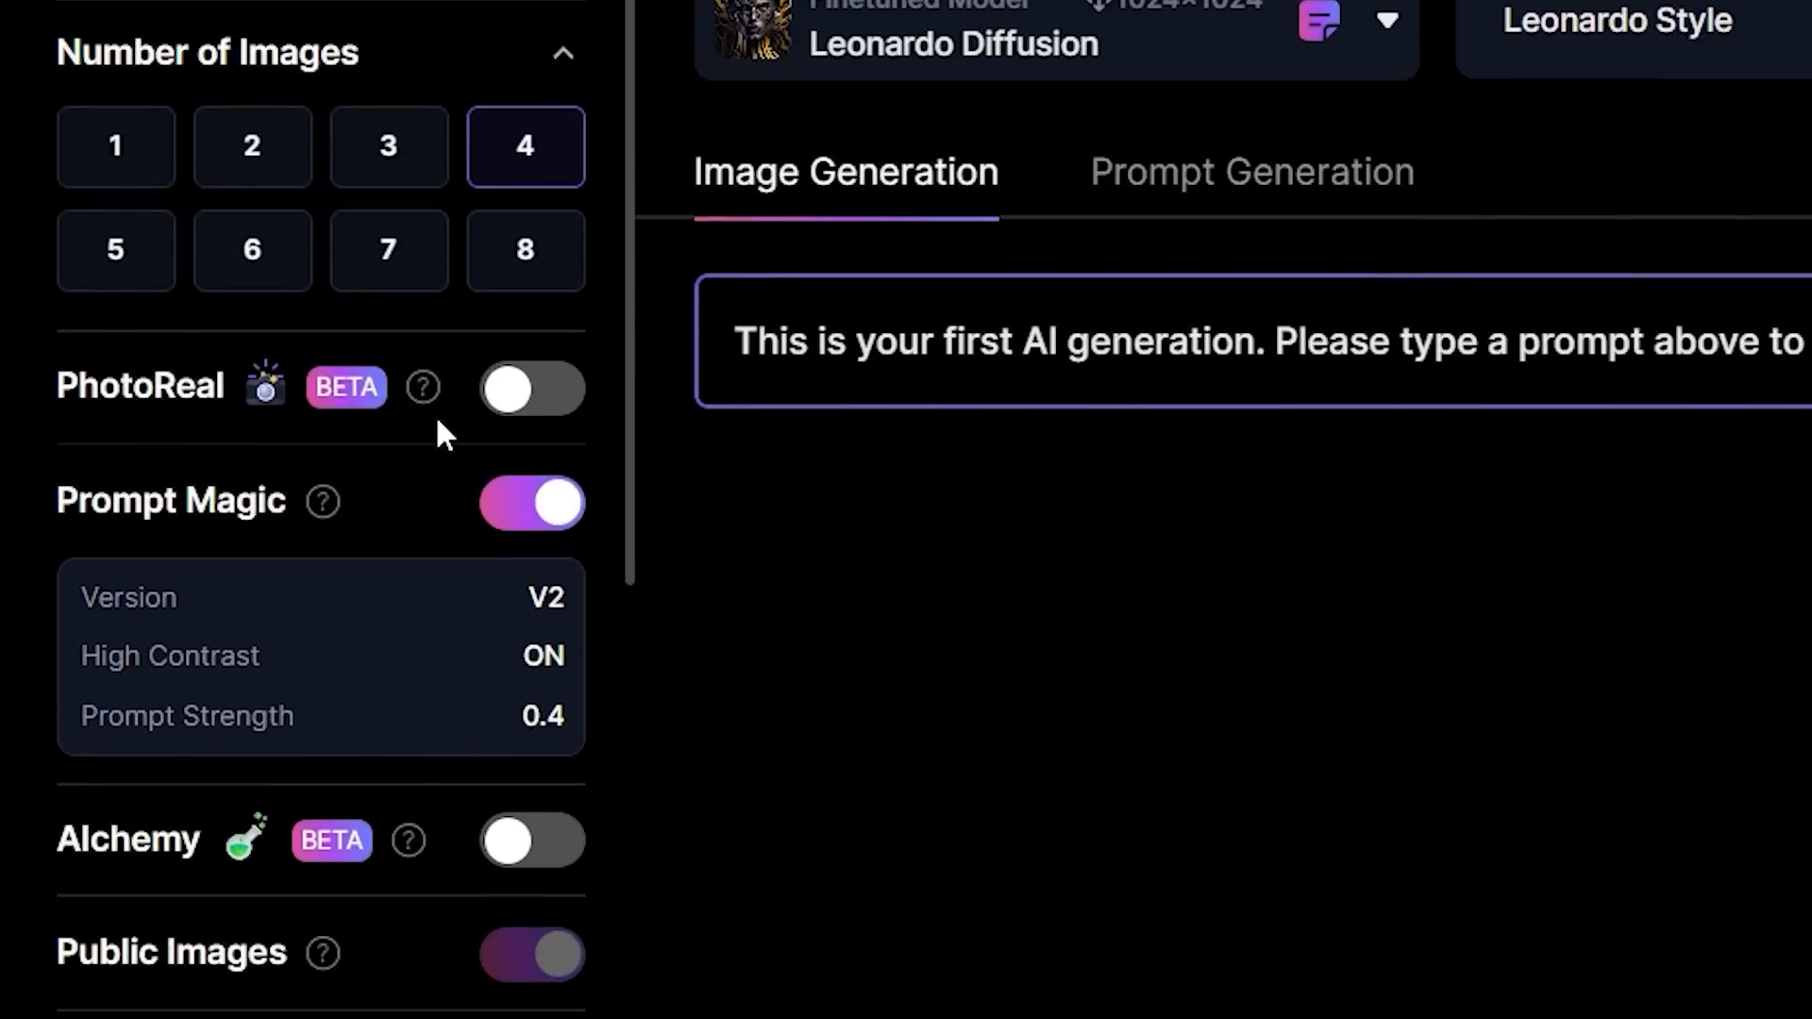
pyautogui.moveTo(422, 387)
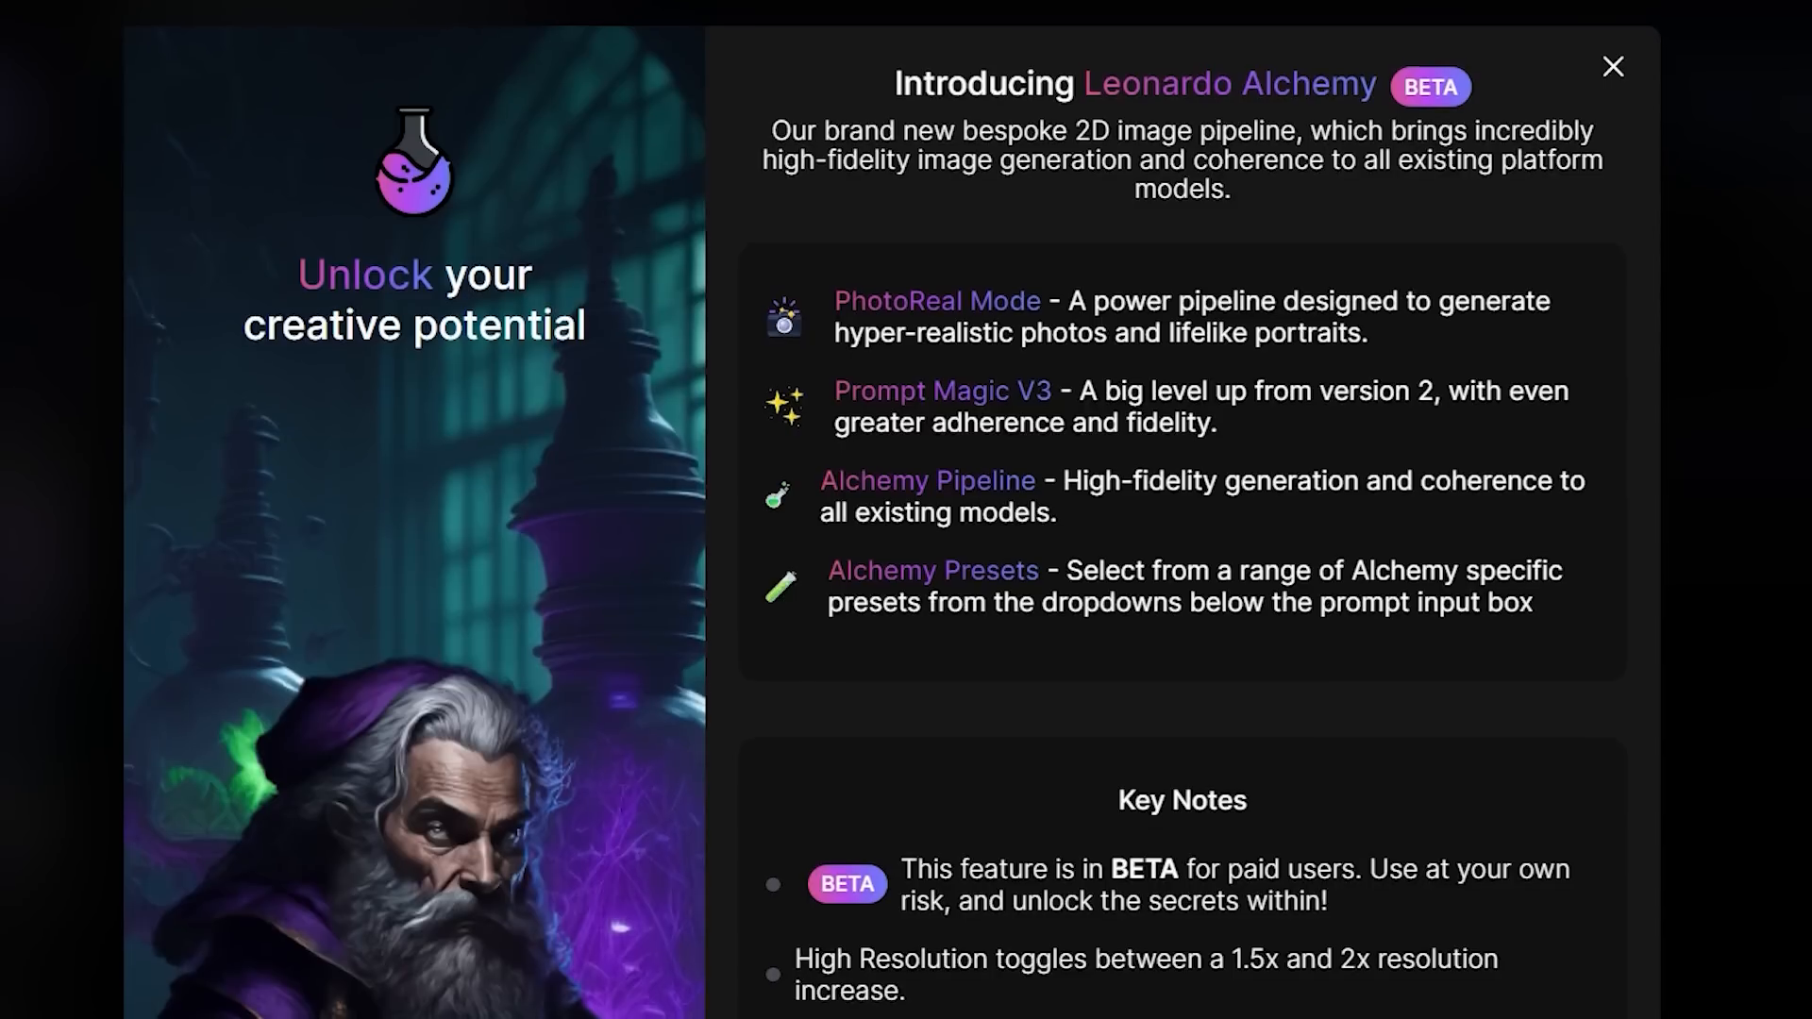
pyautogui.scroll(-3)
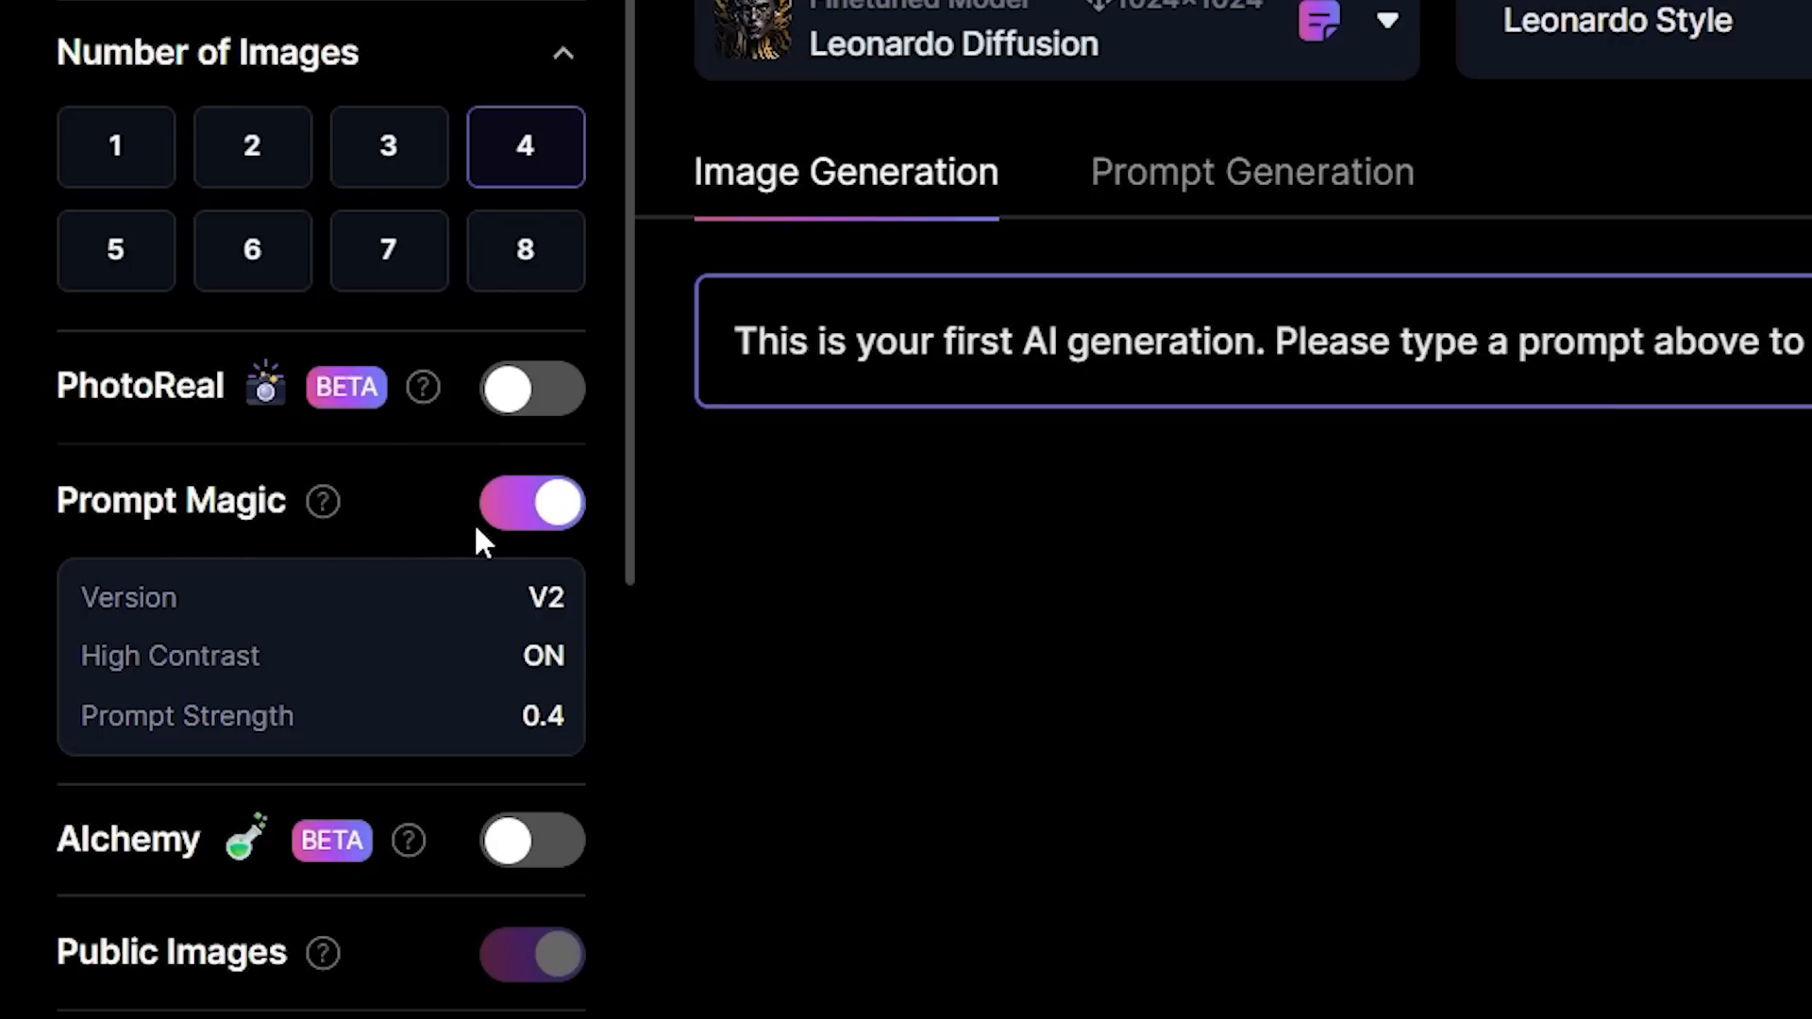
pyautogui.moveTo(104, 544)
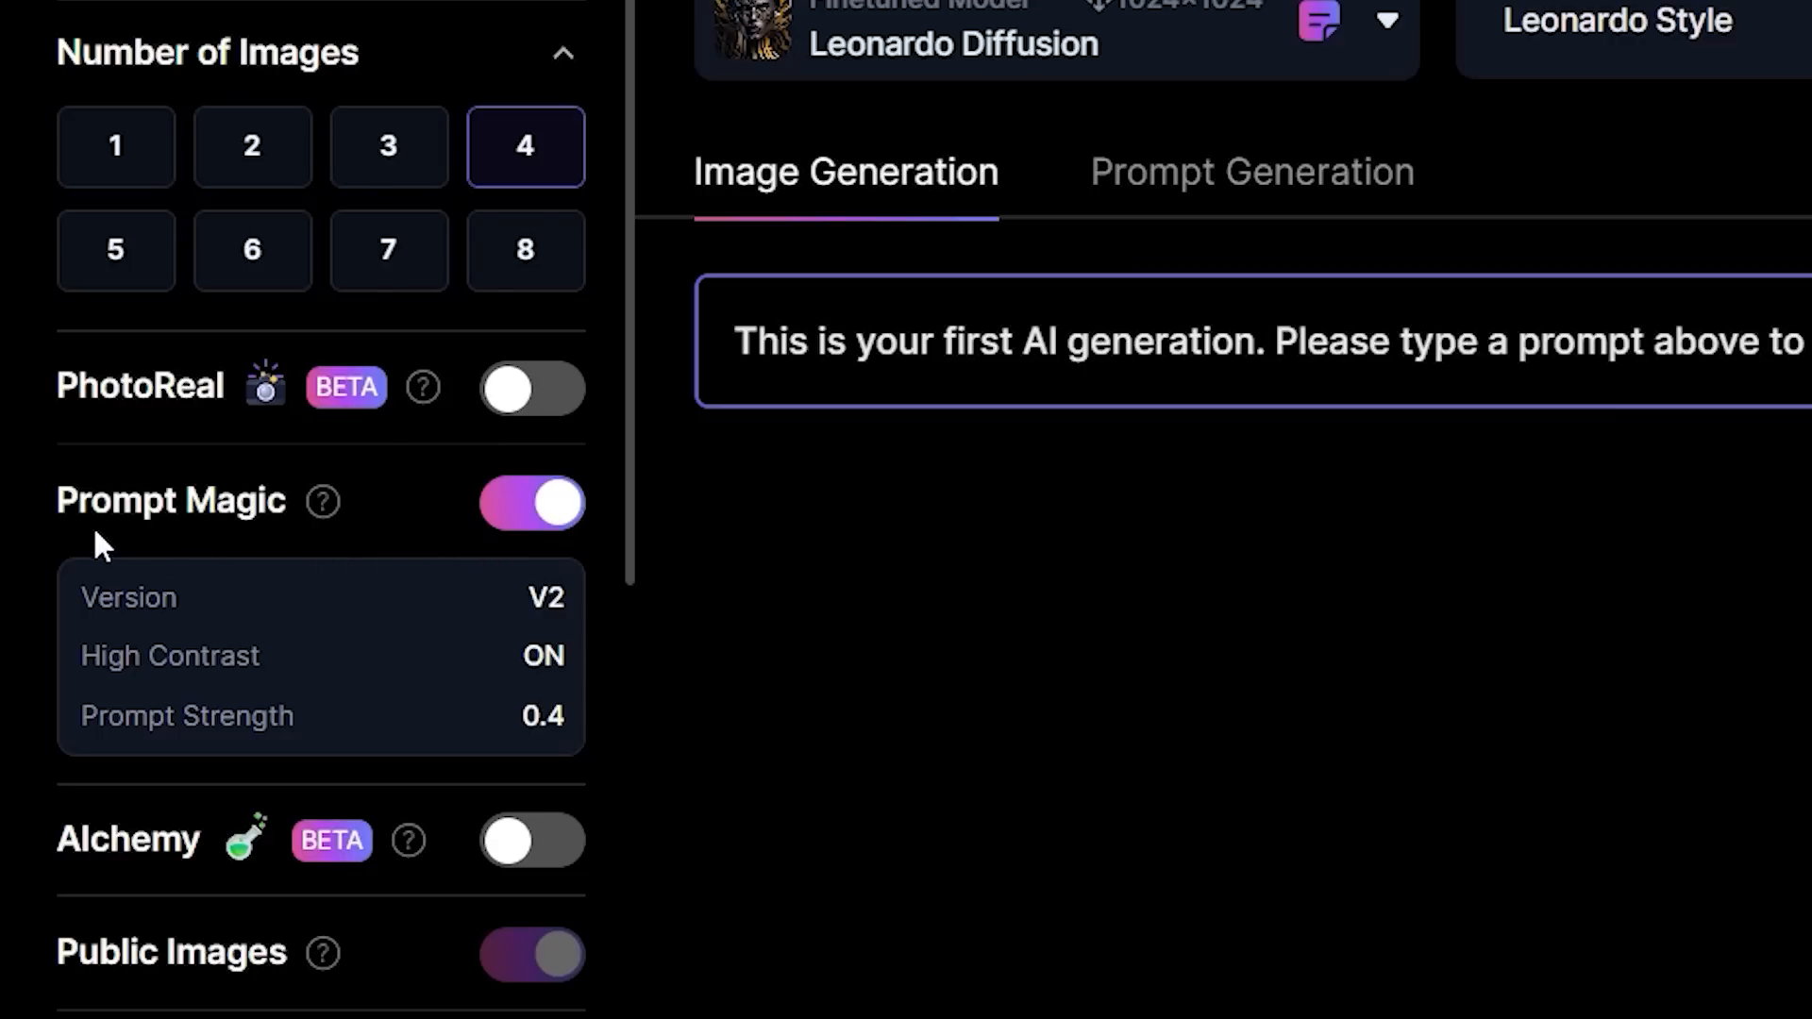
pyautogui.moveTo(564, 757)
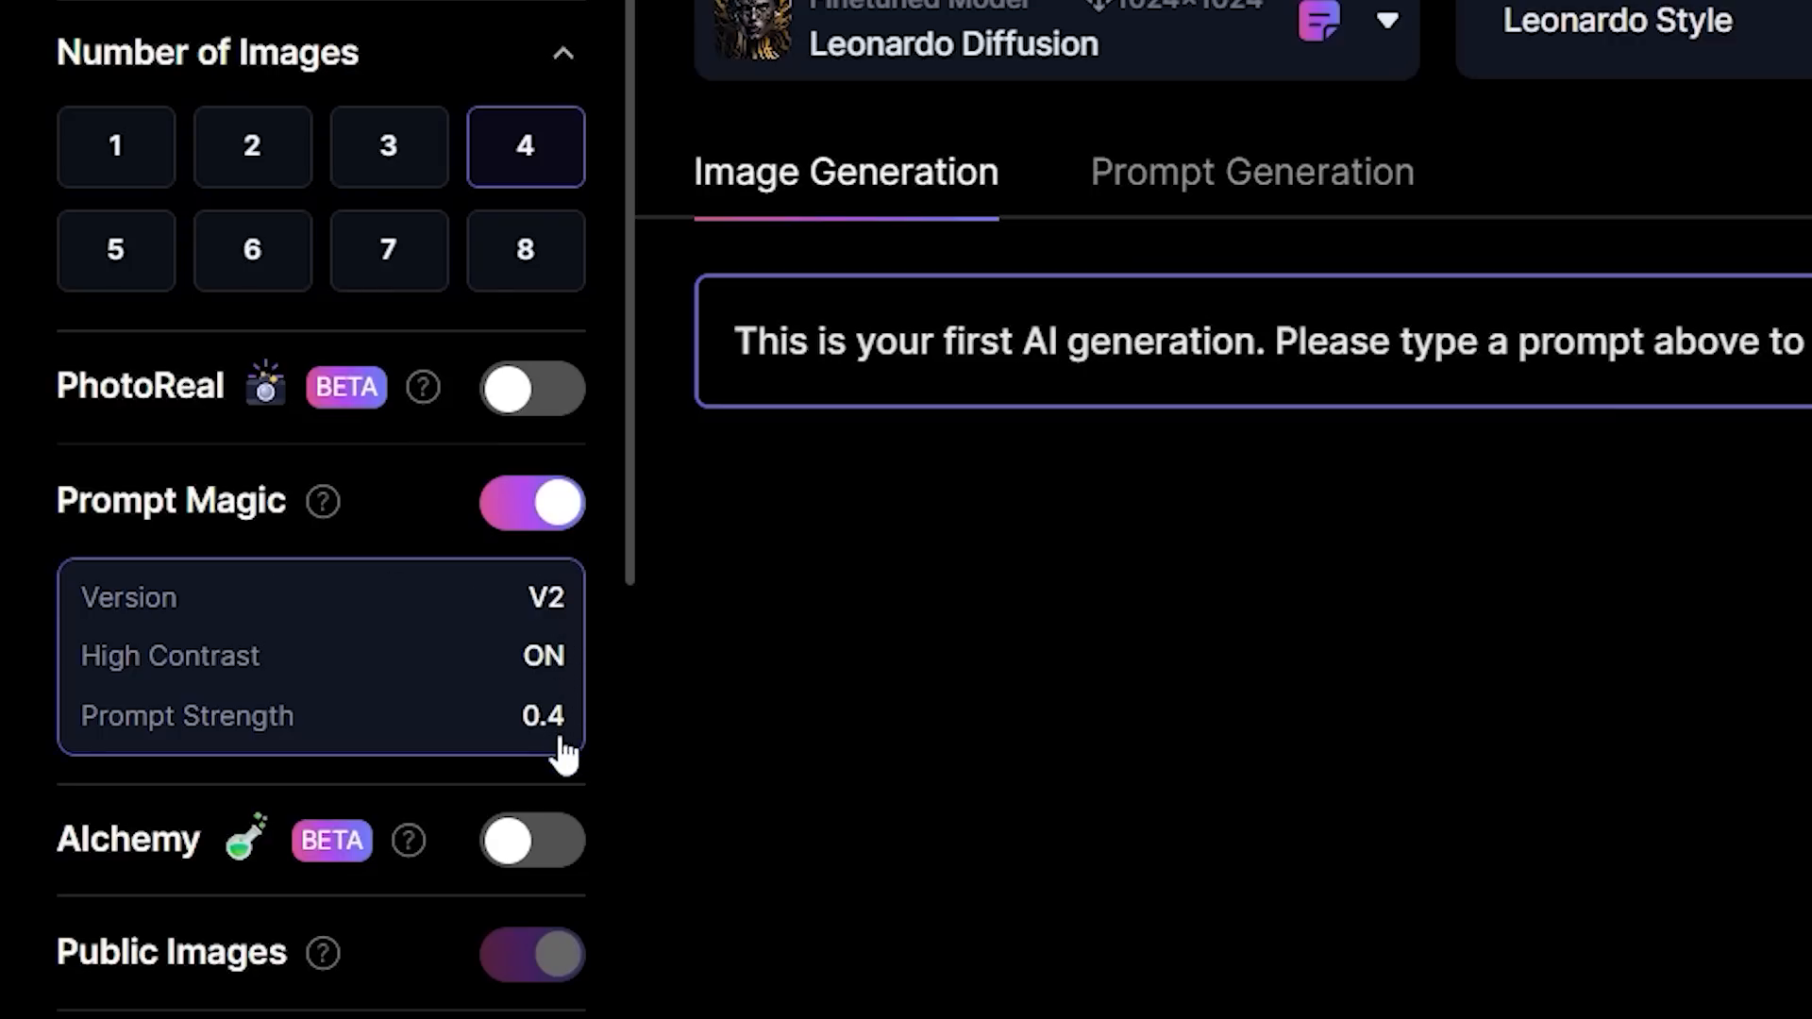
pyautogui.scroll(-3)
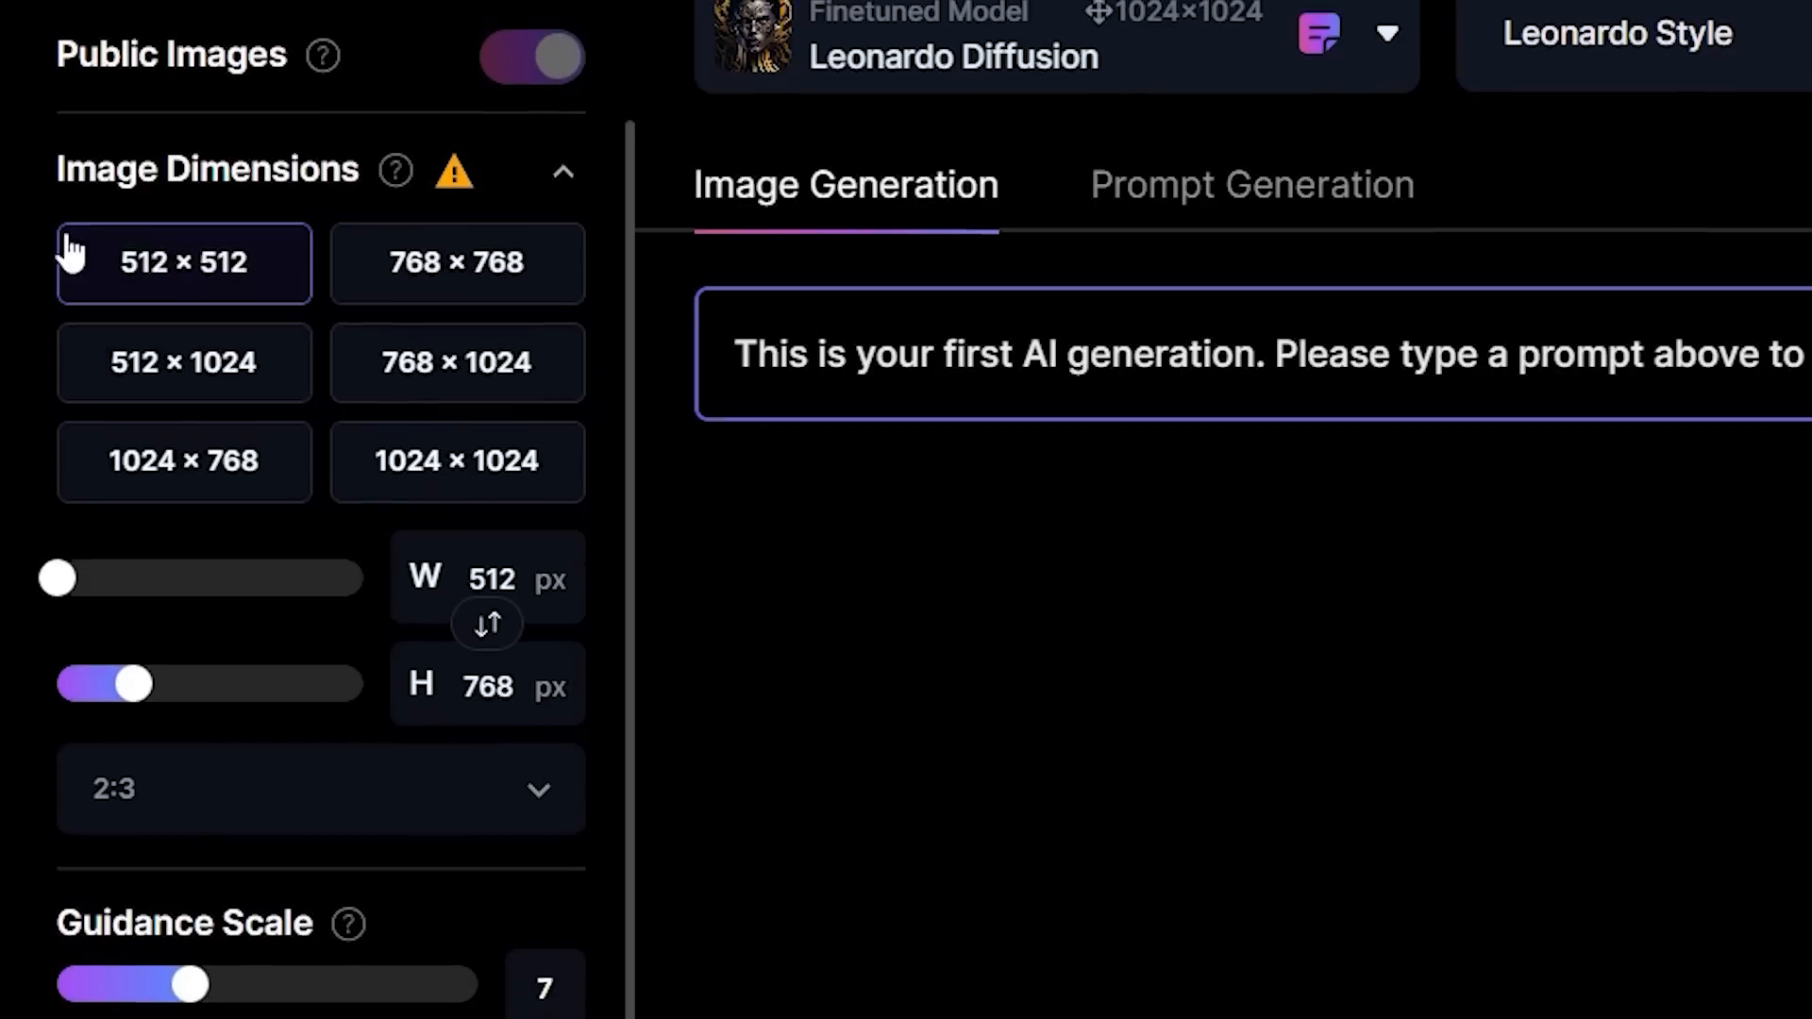
pyautogui.scroll(3)
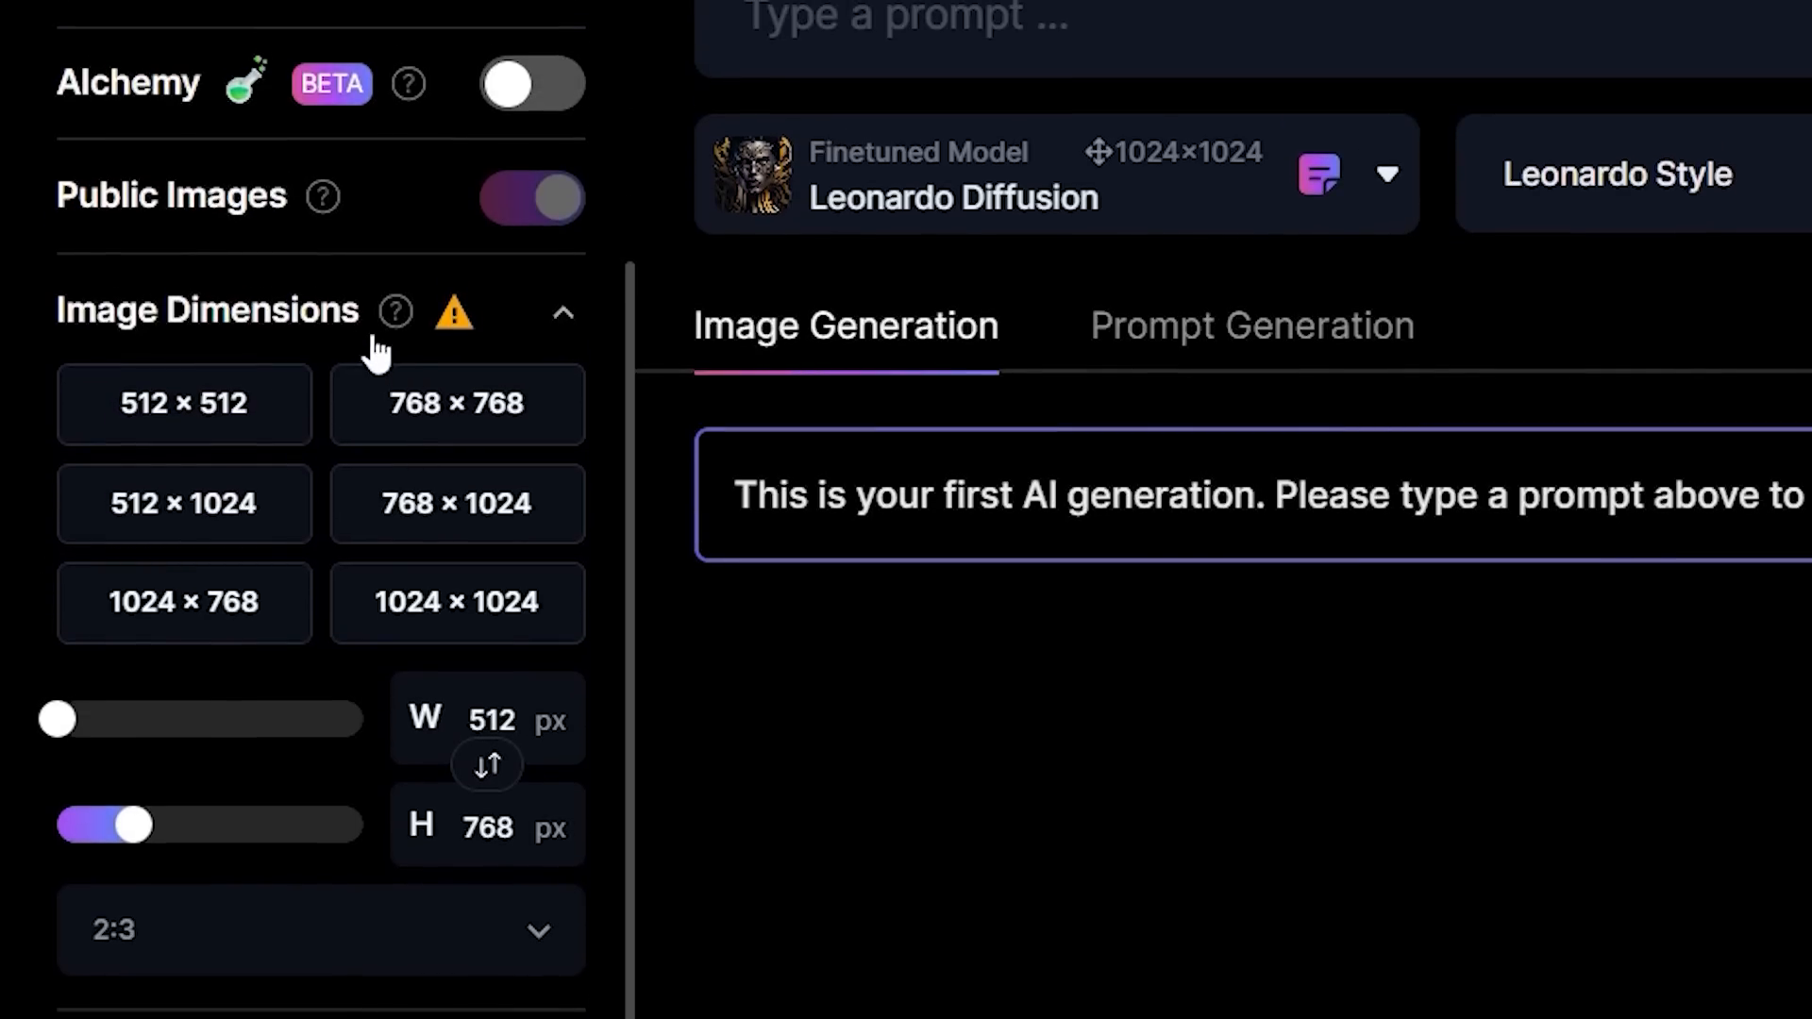
pyautogui.moveTo(597, 609)
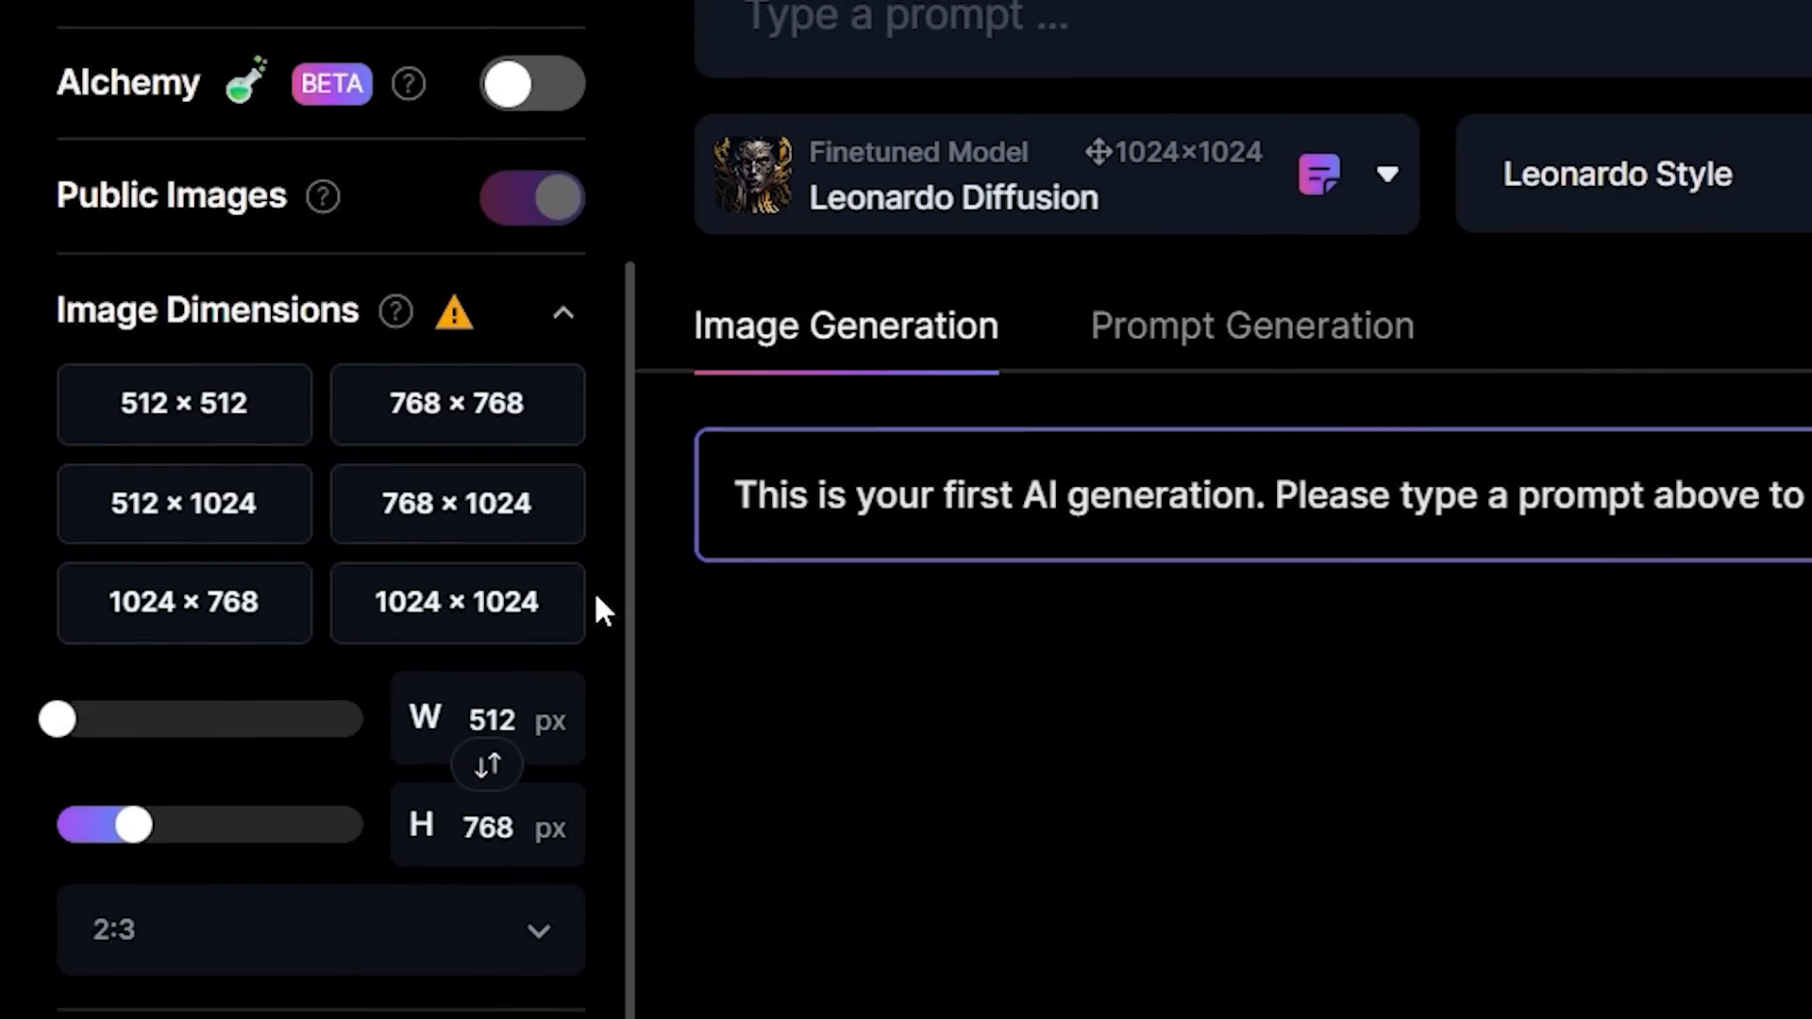
pyautogui.scroll(-3)
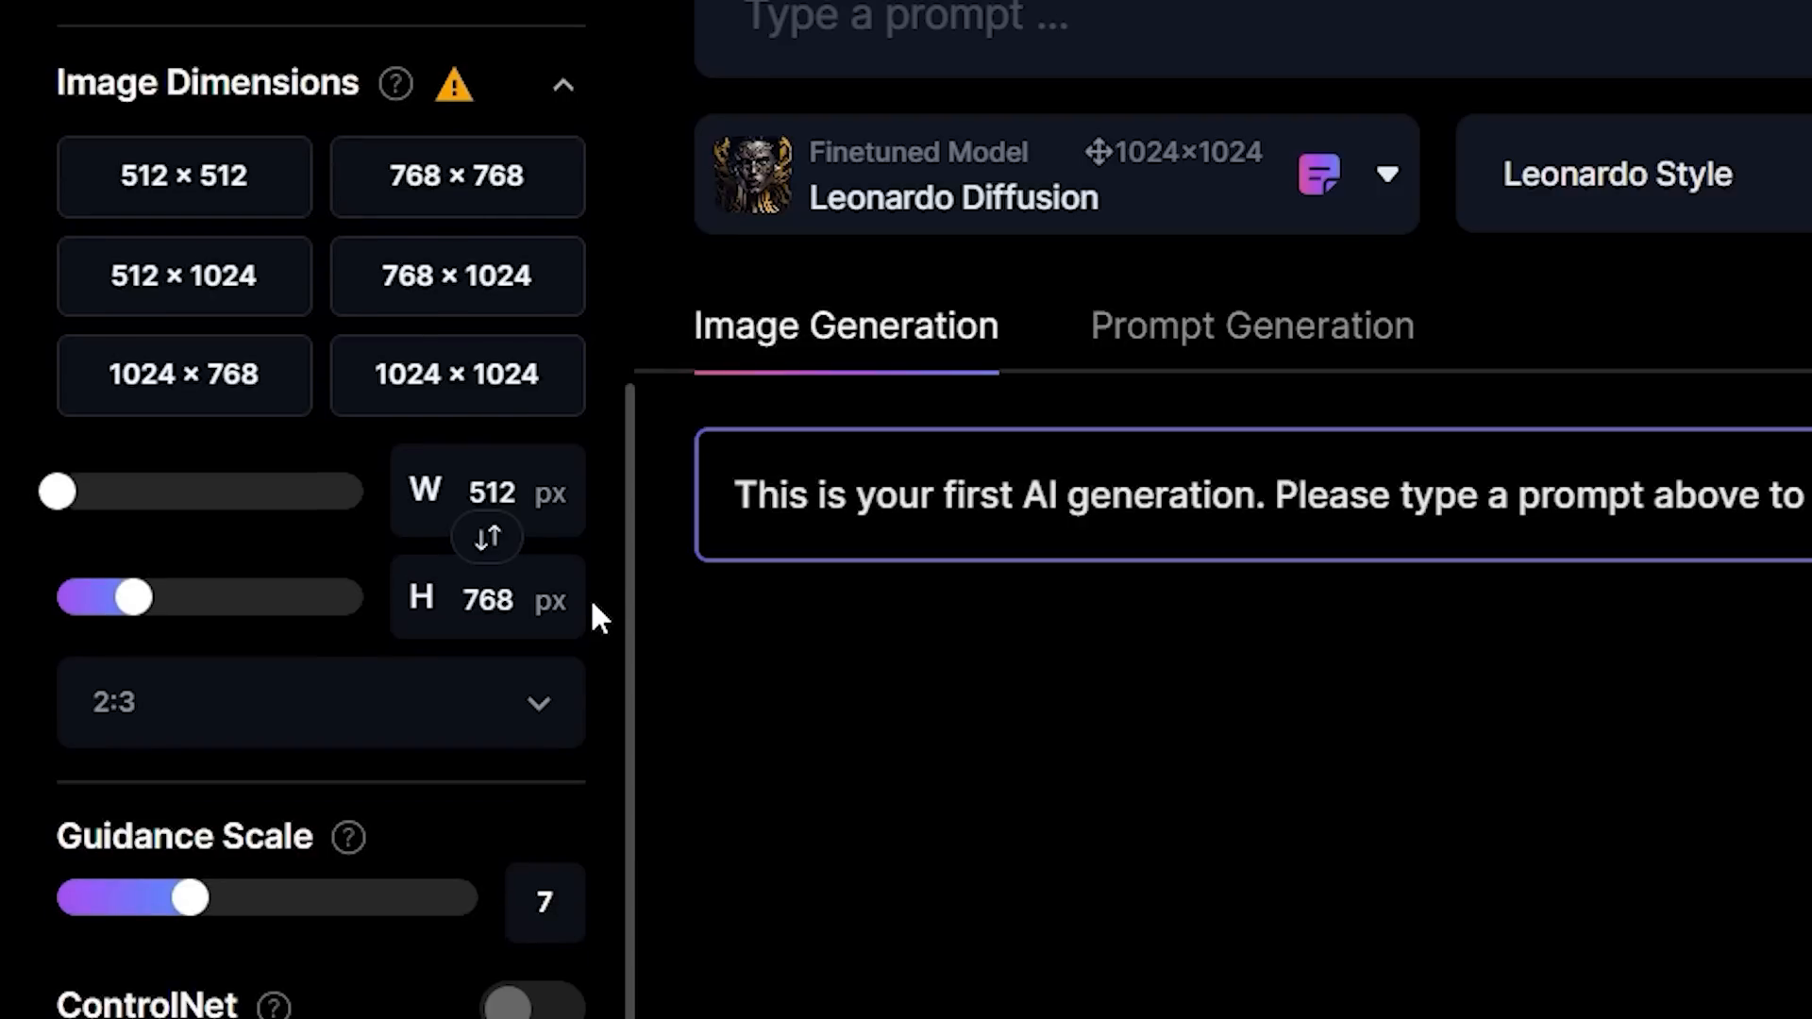
pyautogui.moveTo(932, 231)
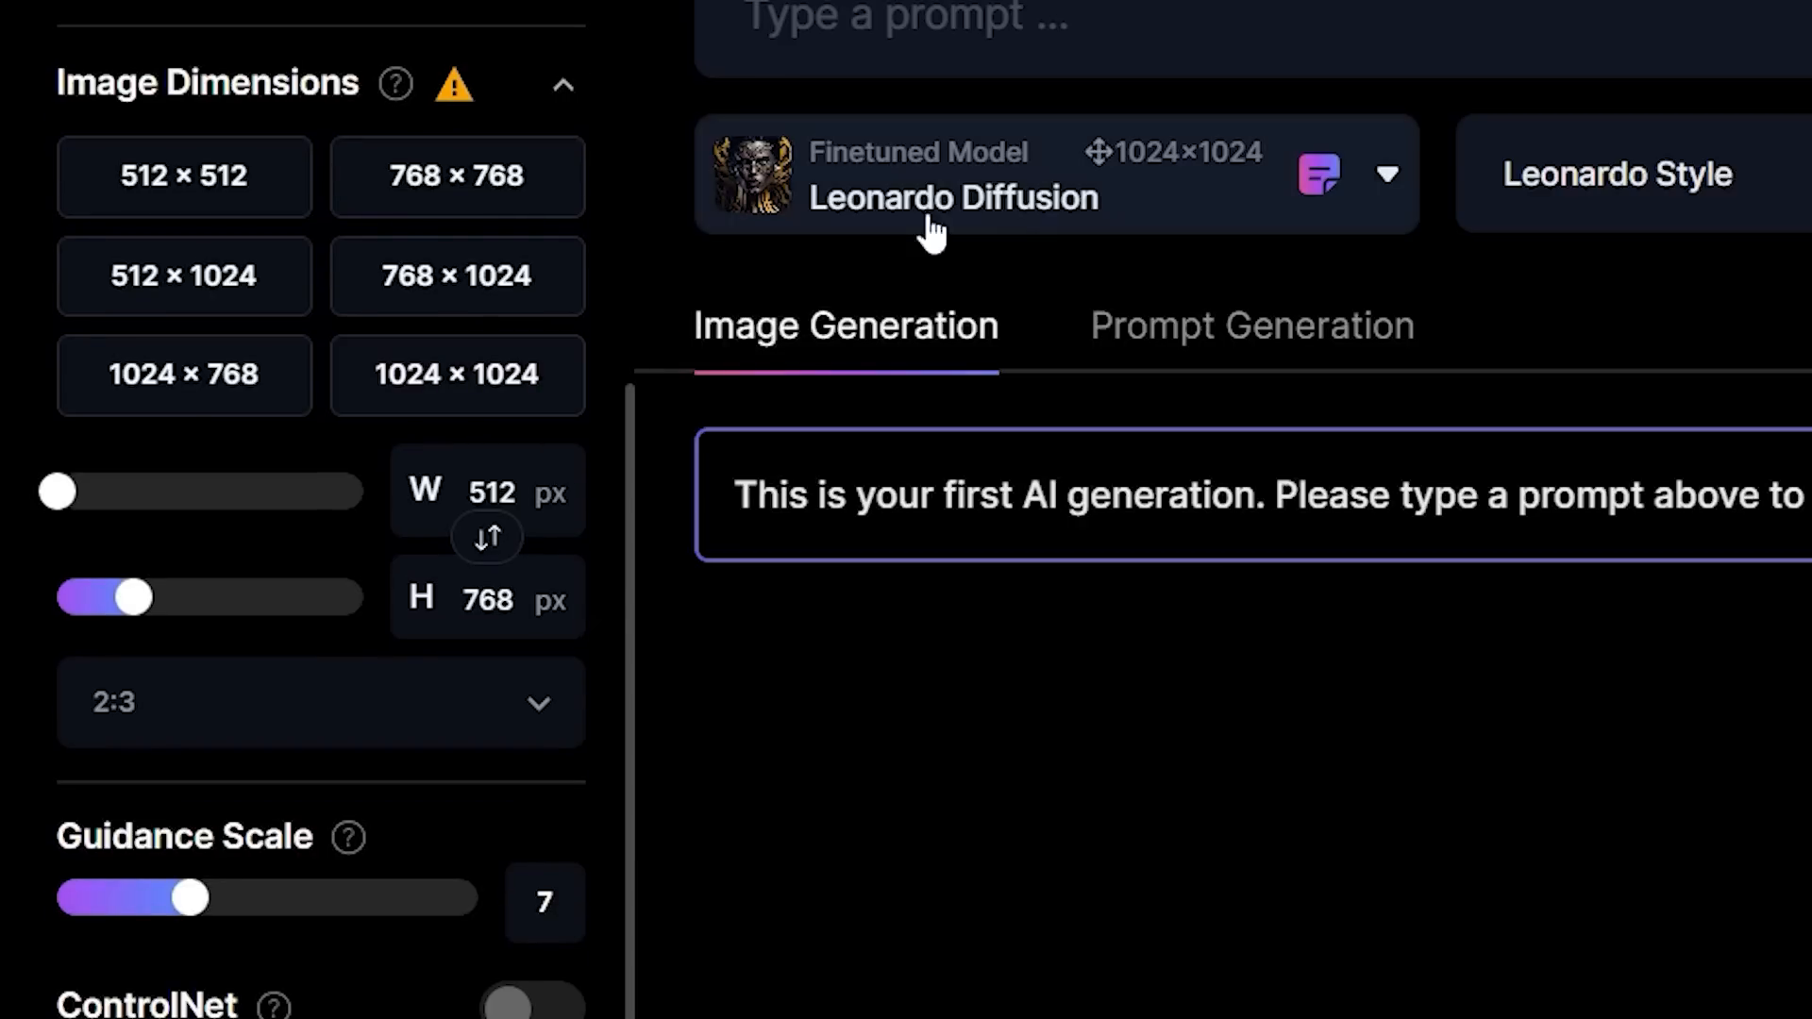
pyautogui.moveTo(576, 610)
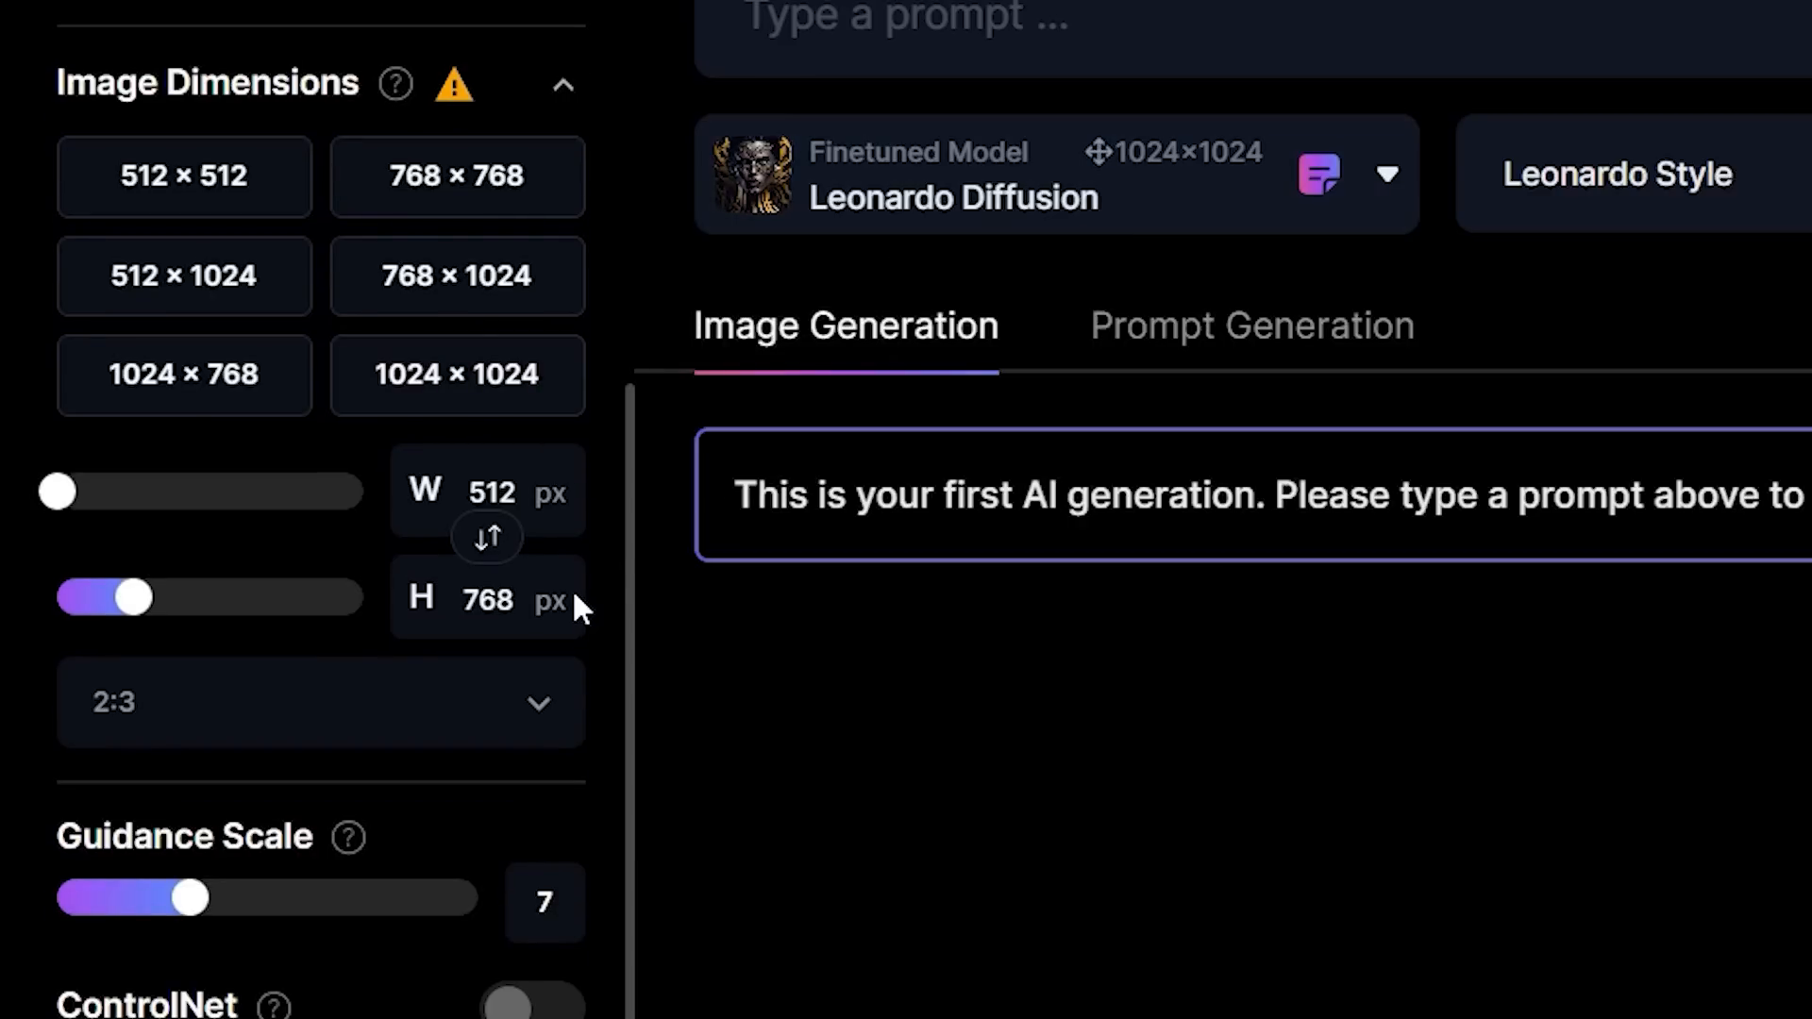
pyautogui.scroll(-3)
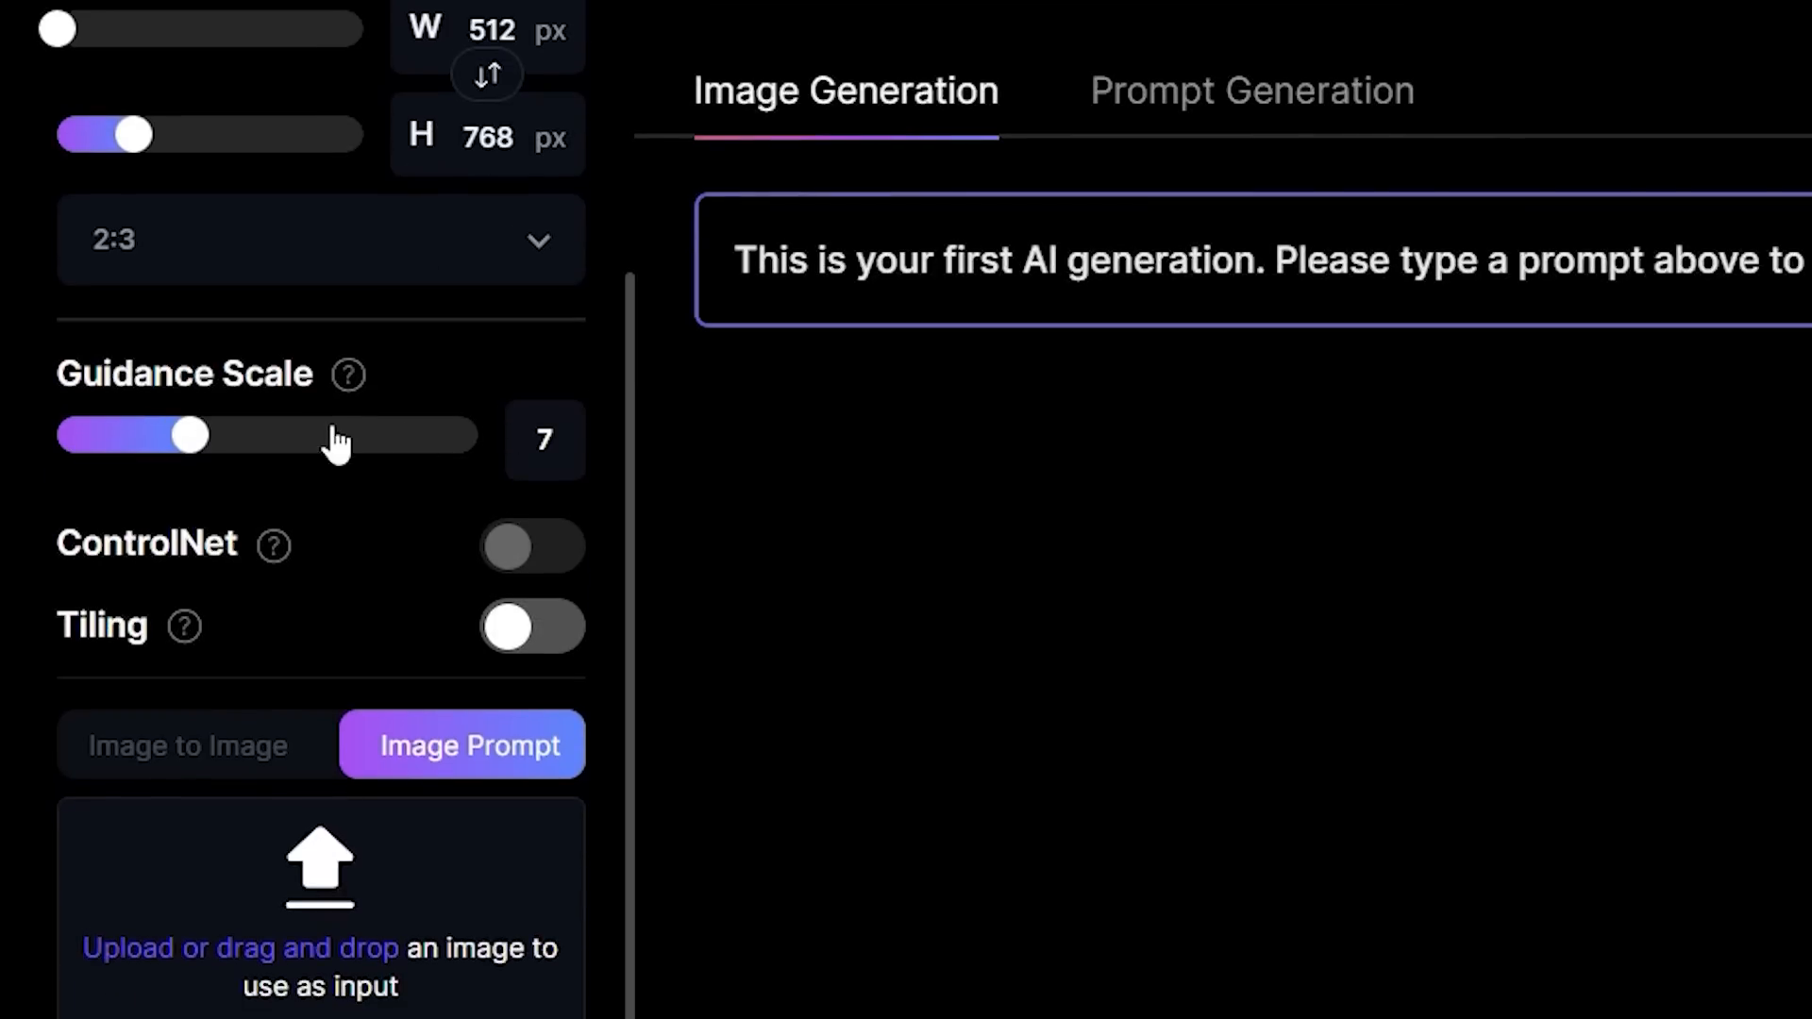
pyautogui.moveTo(131, 503)
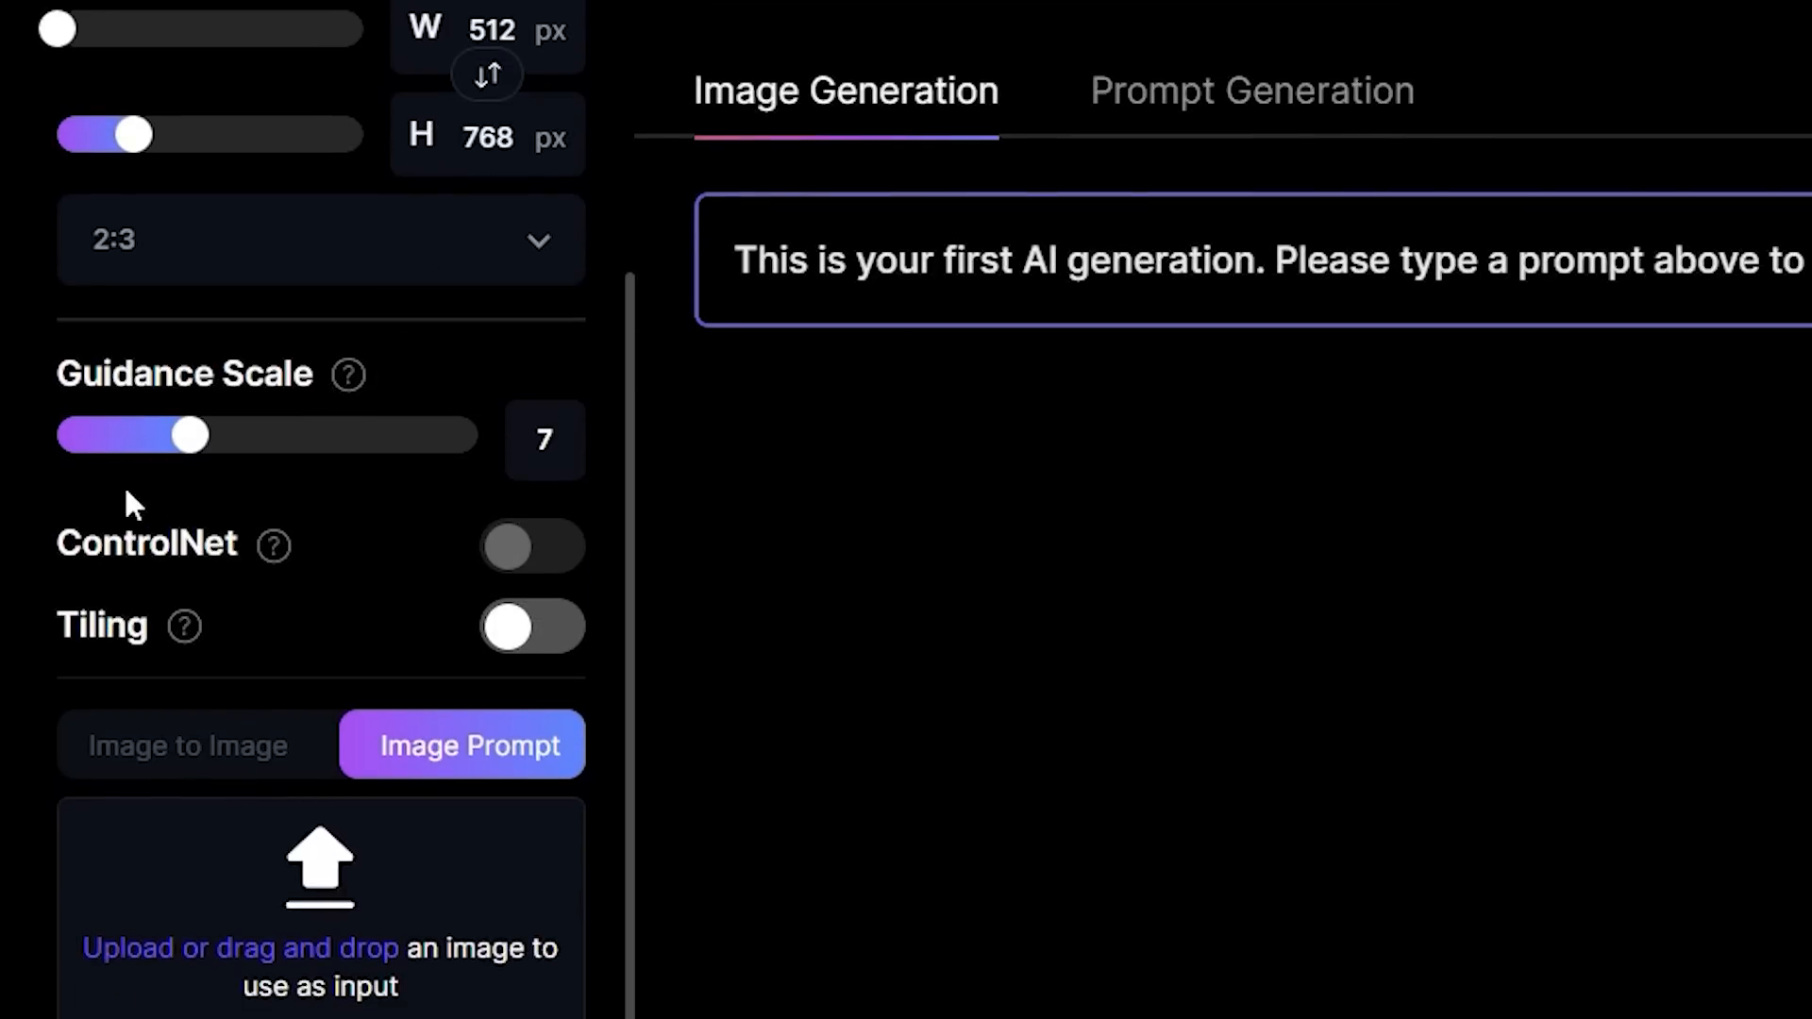
pyautogui.moveTo(572, 520)
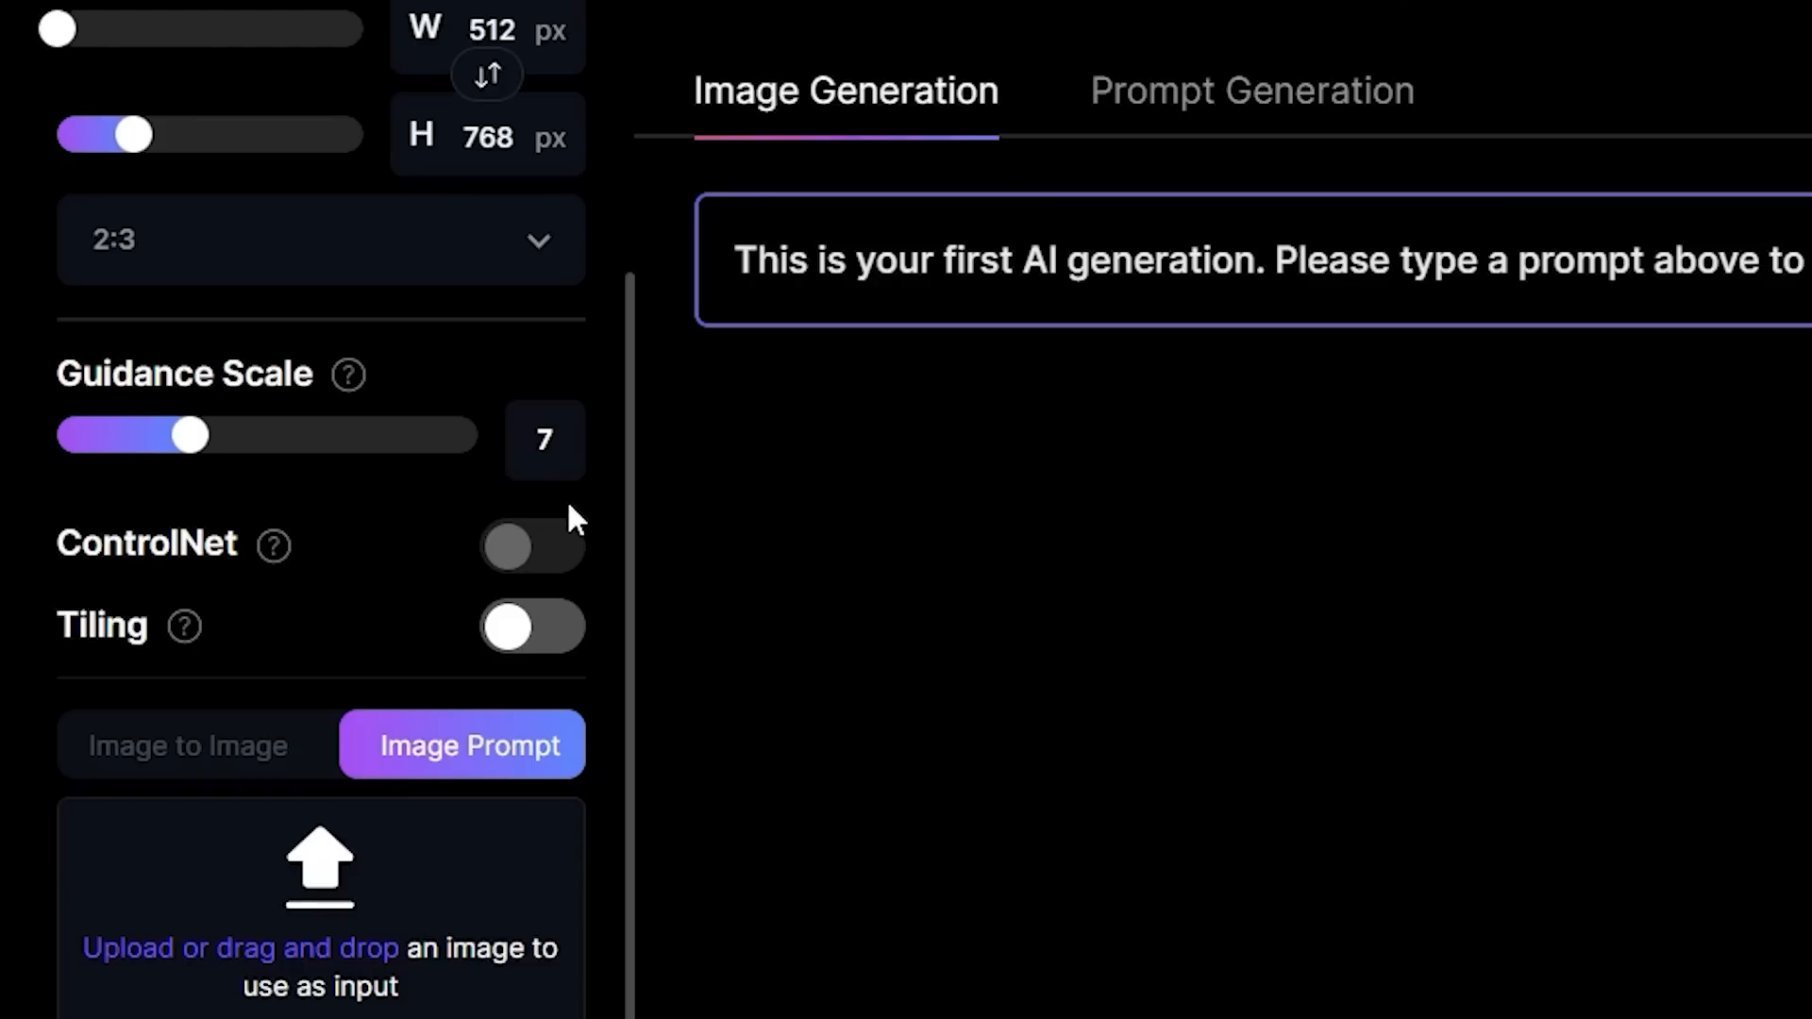
pyautogui.scroll(-3)
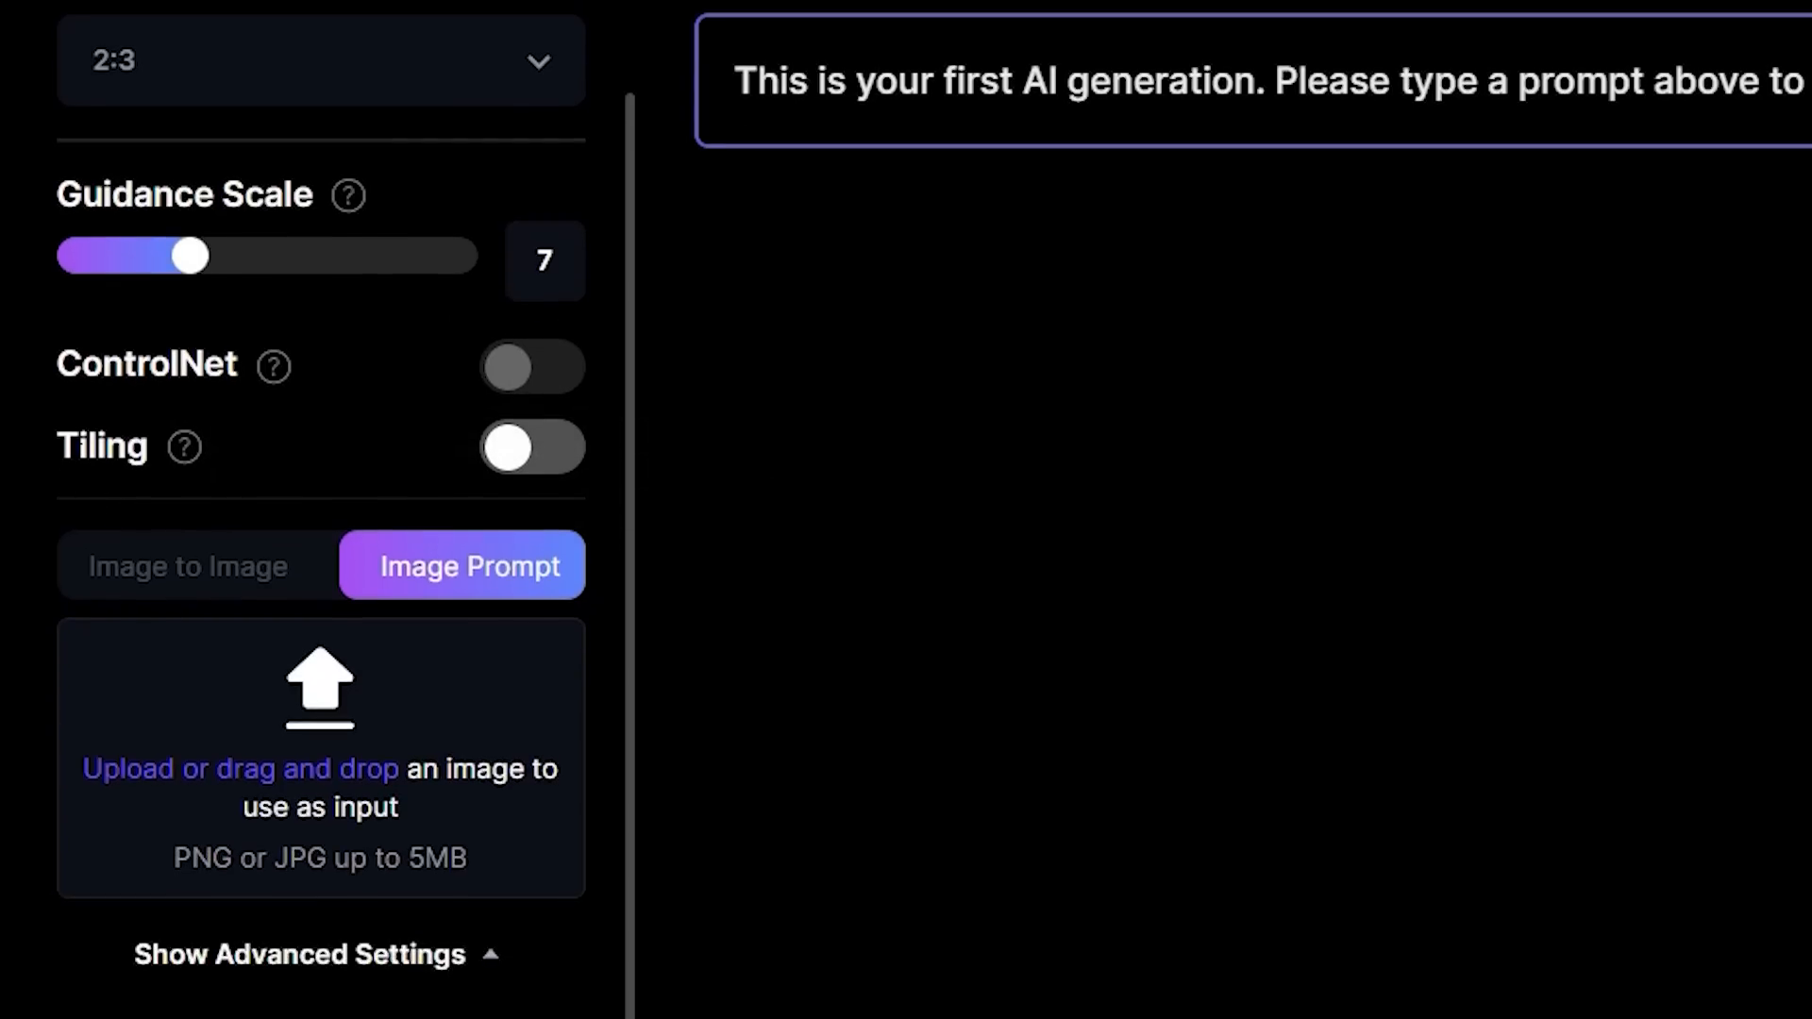
pyautogui.moveTo(110, 485)
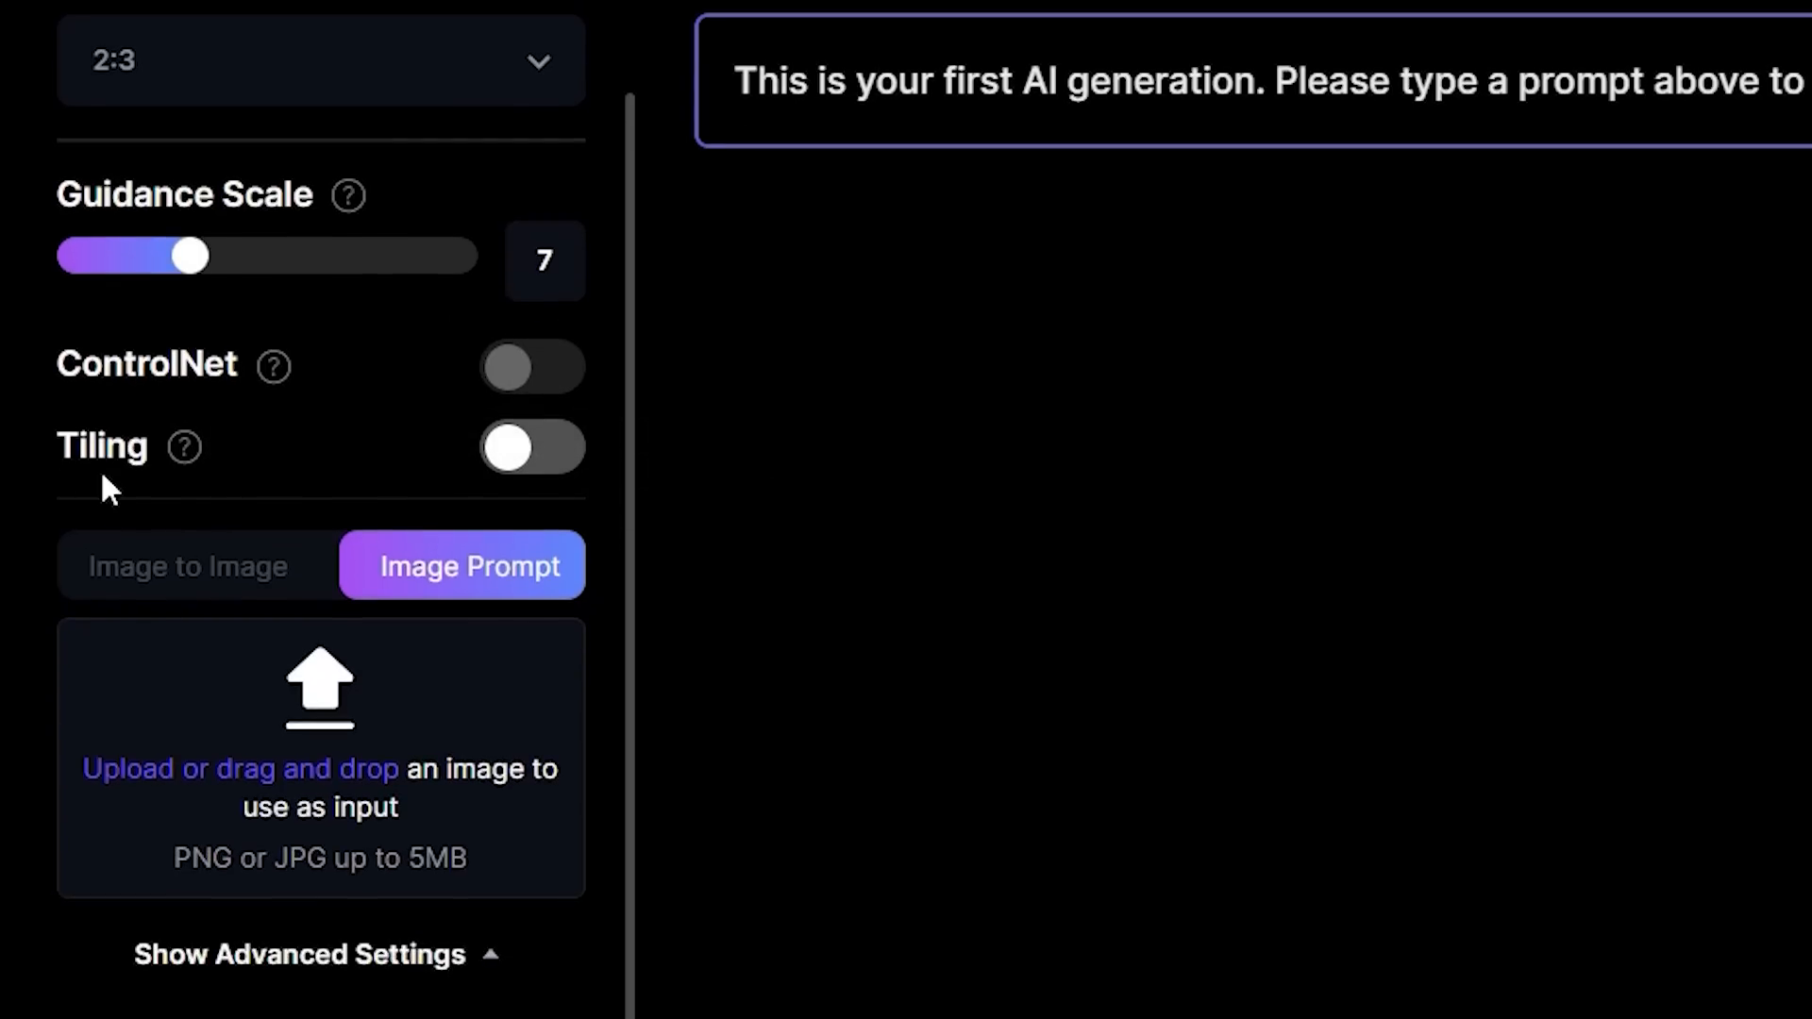
pyautogui.moveTo(532, 448)
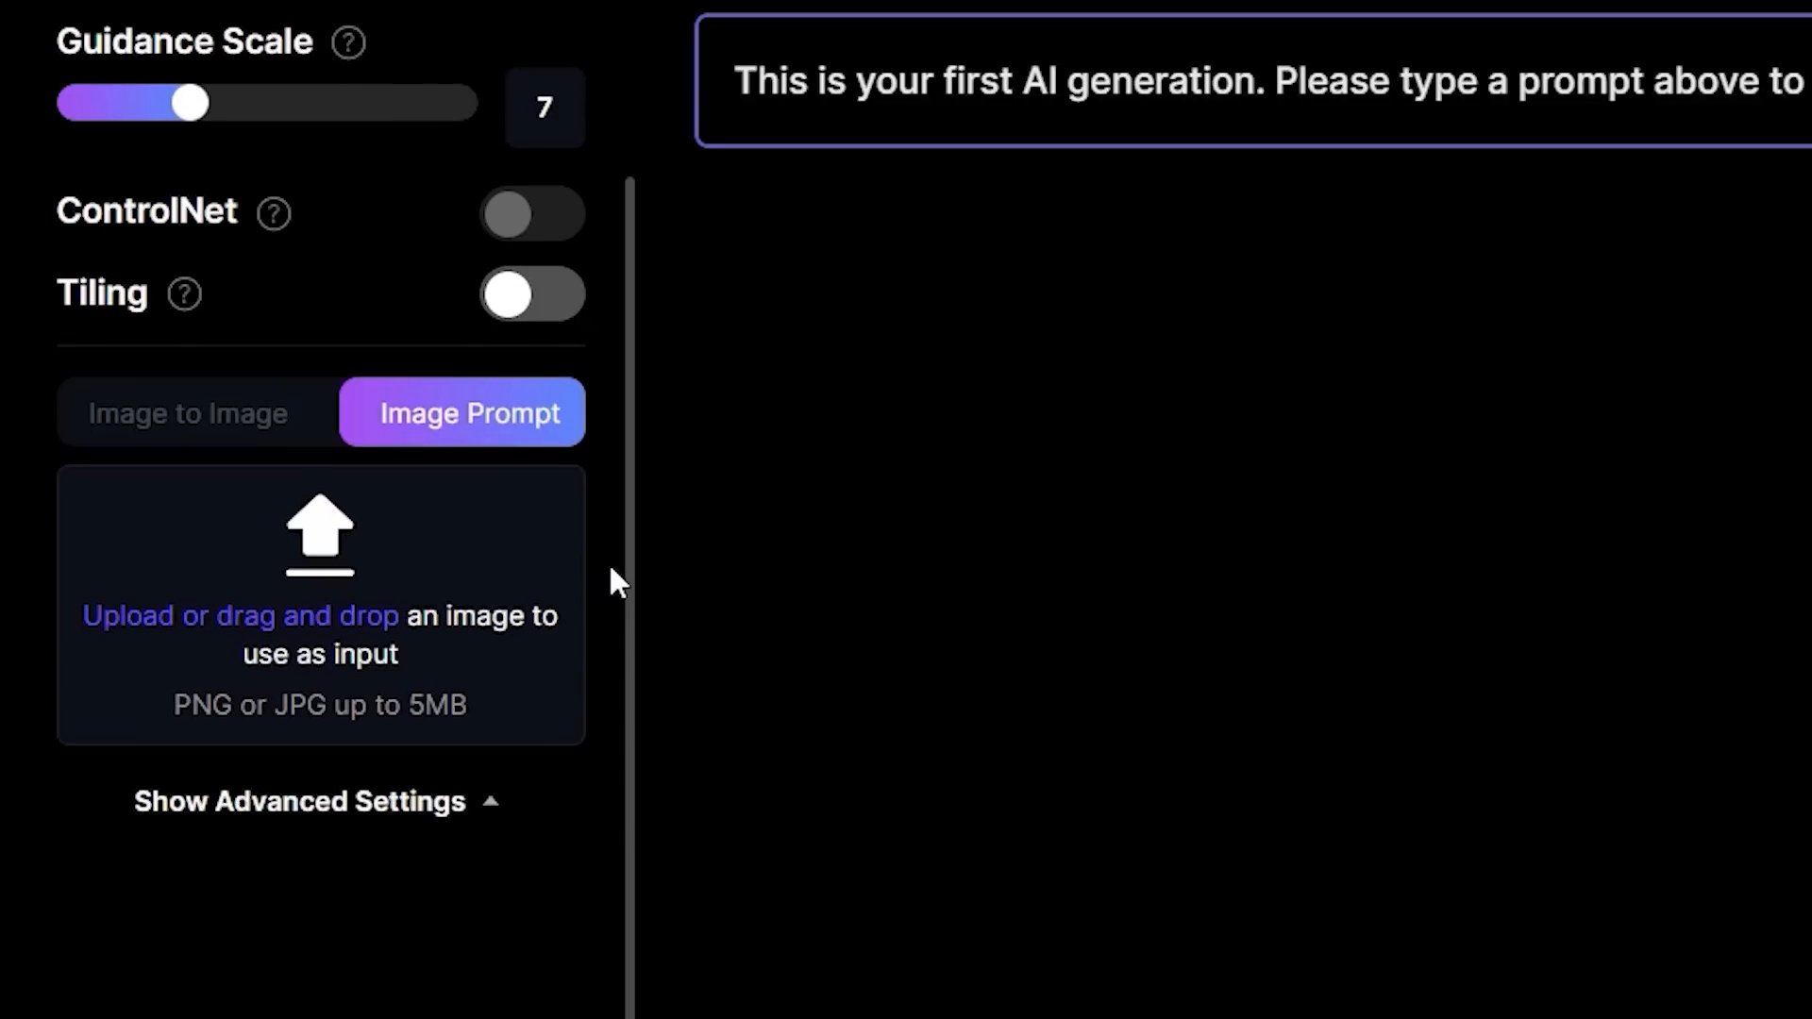
pyautogui.moveTo(220, 439)
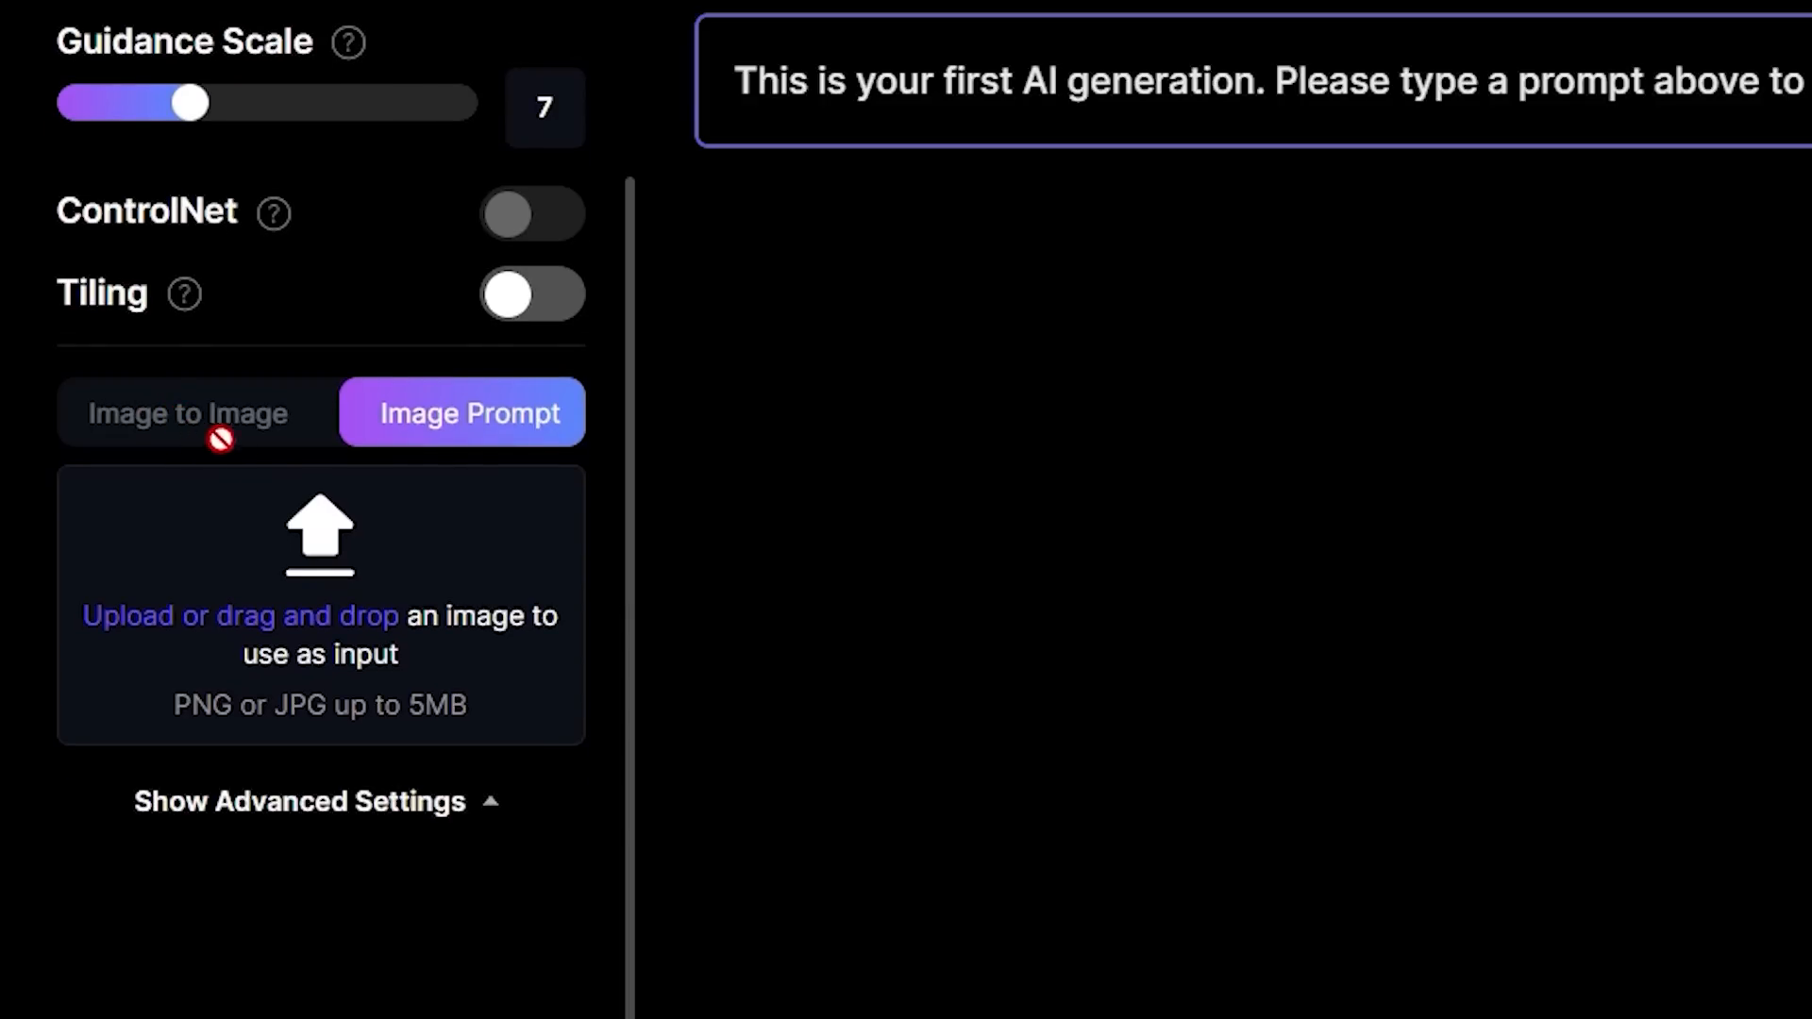
pyautogui.moveTo(416, 664)
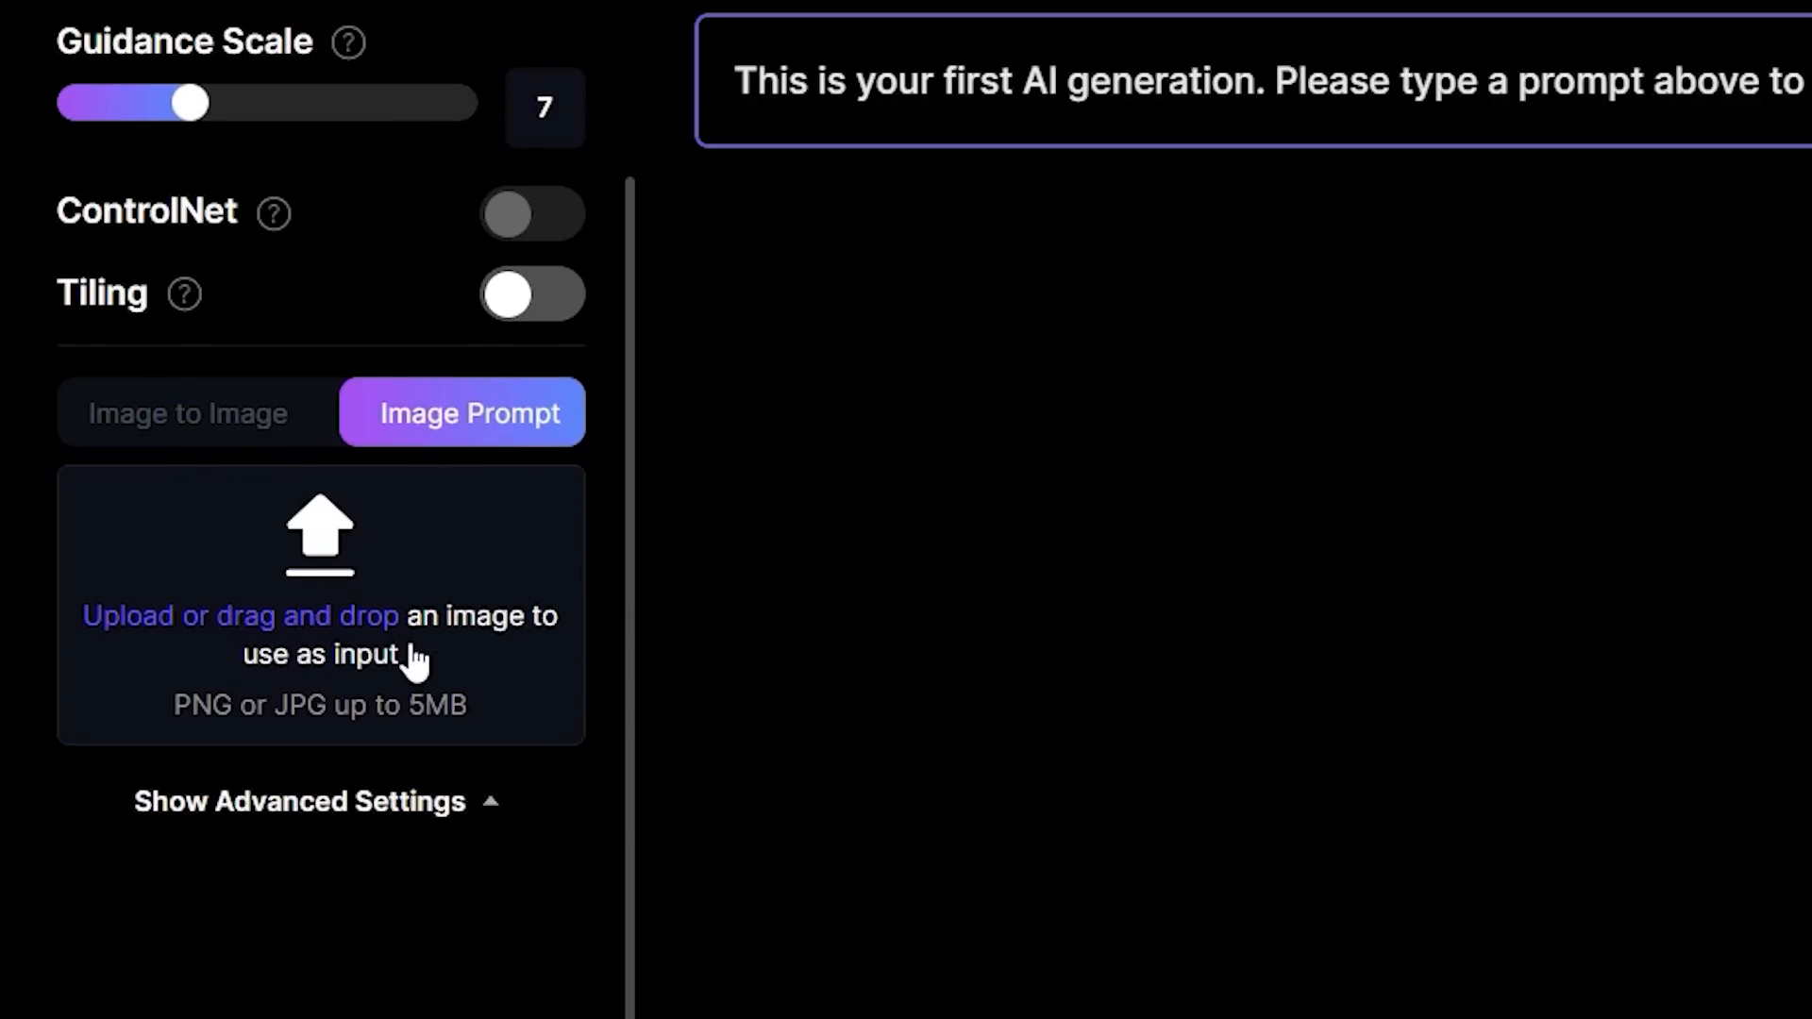
pyautogui.moveTo(609, 740)
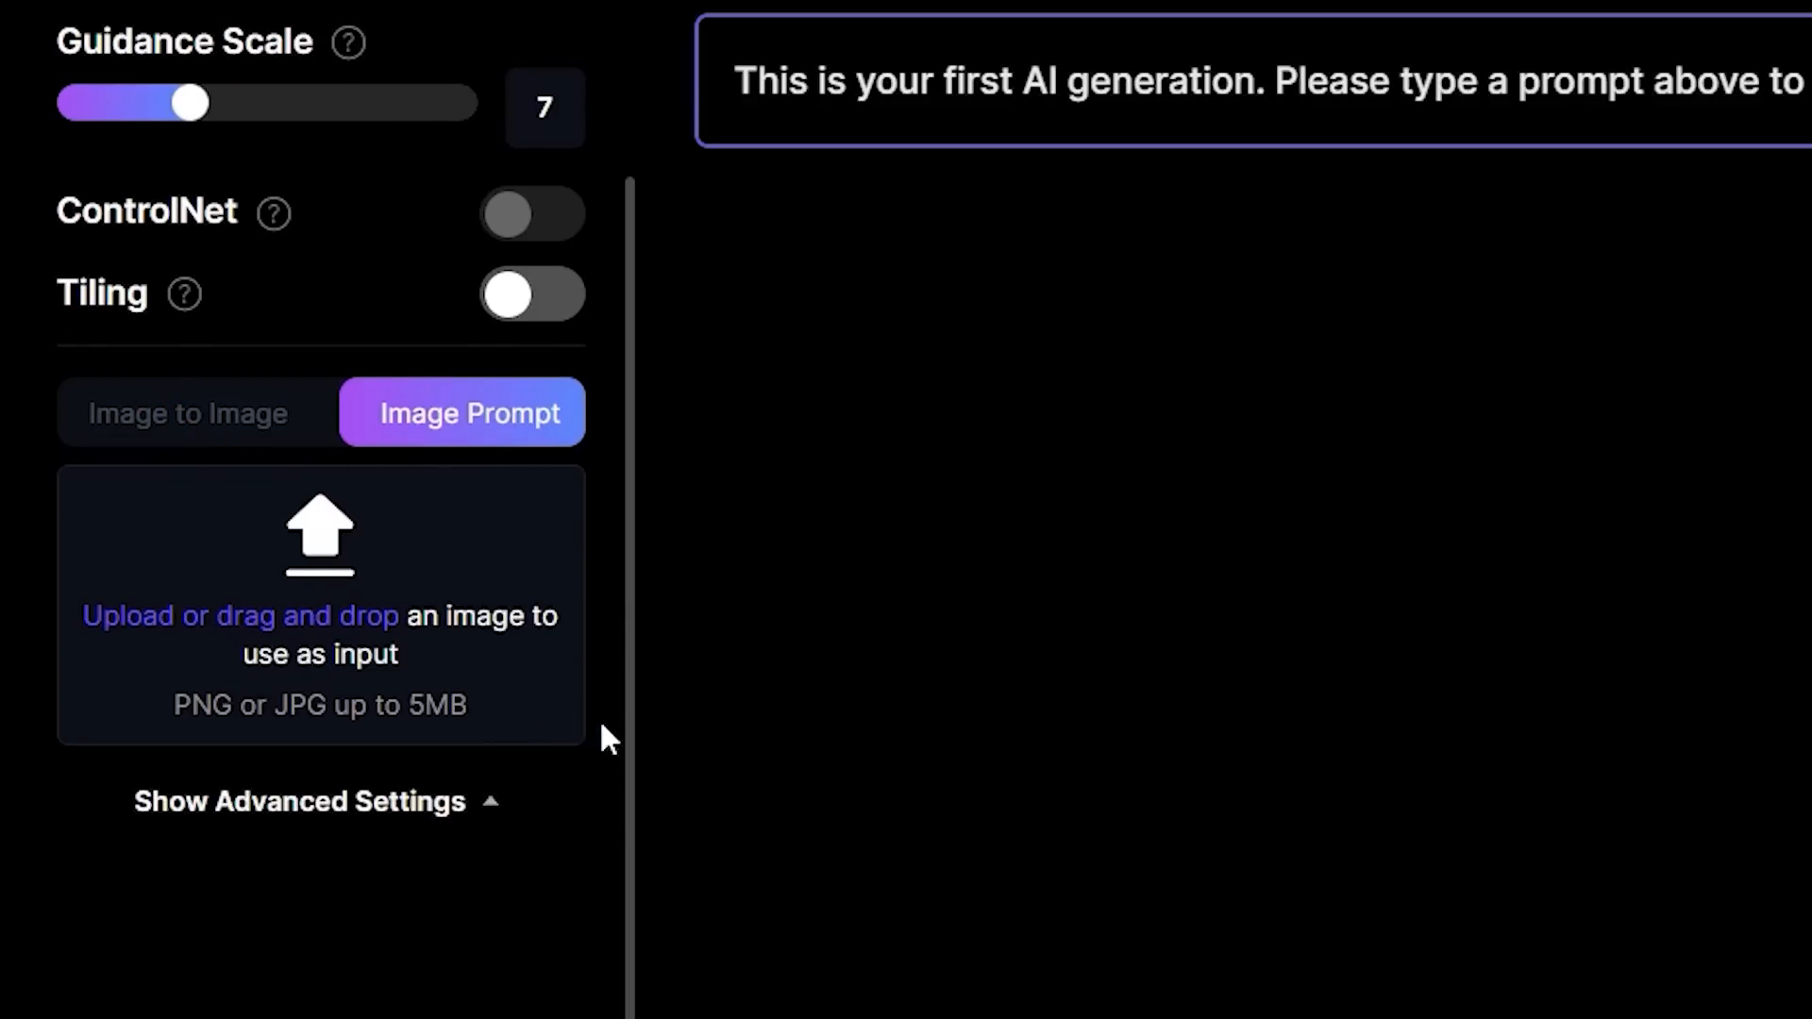
pyautogui.moveTo(663, 740)
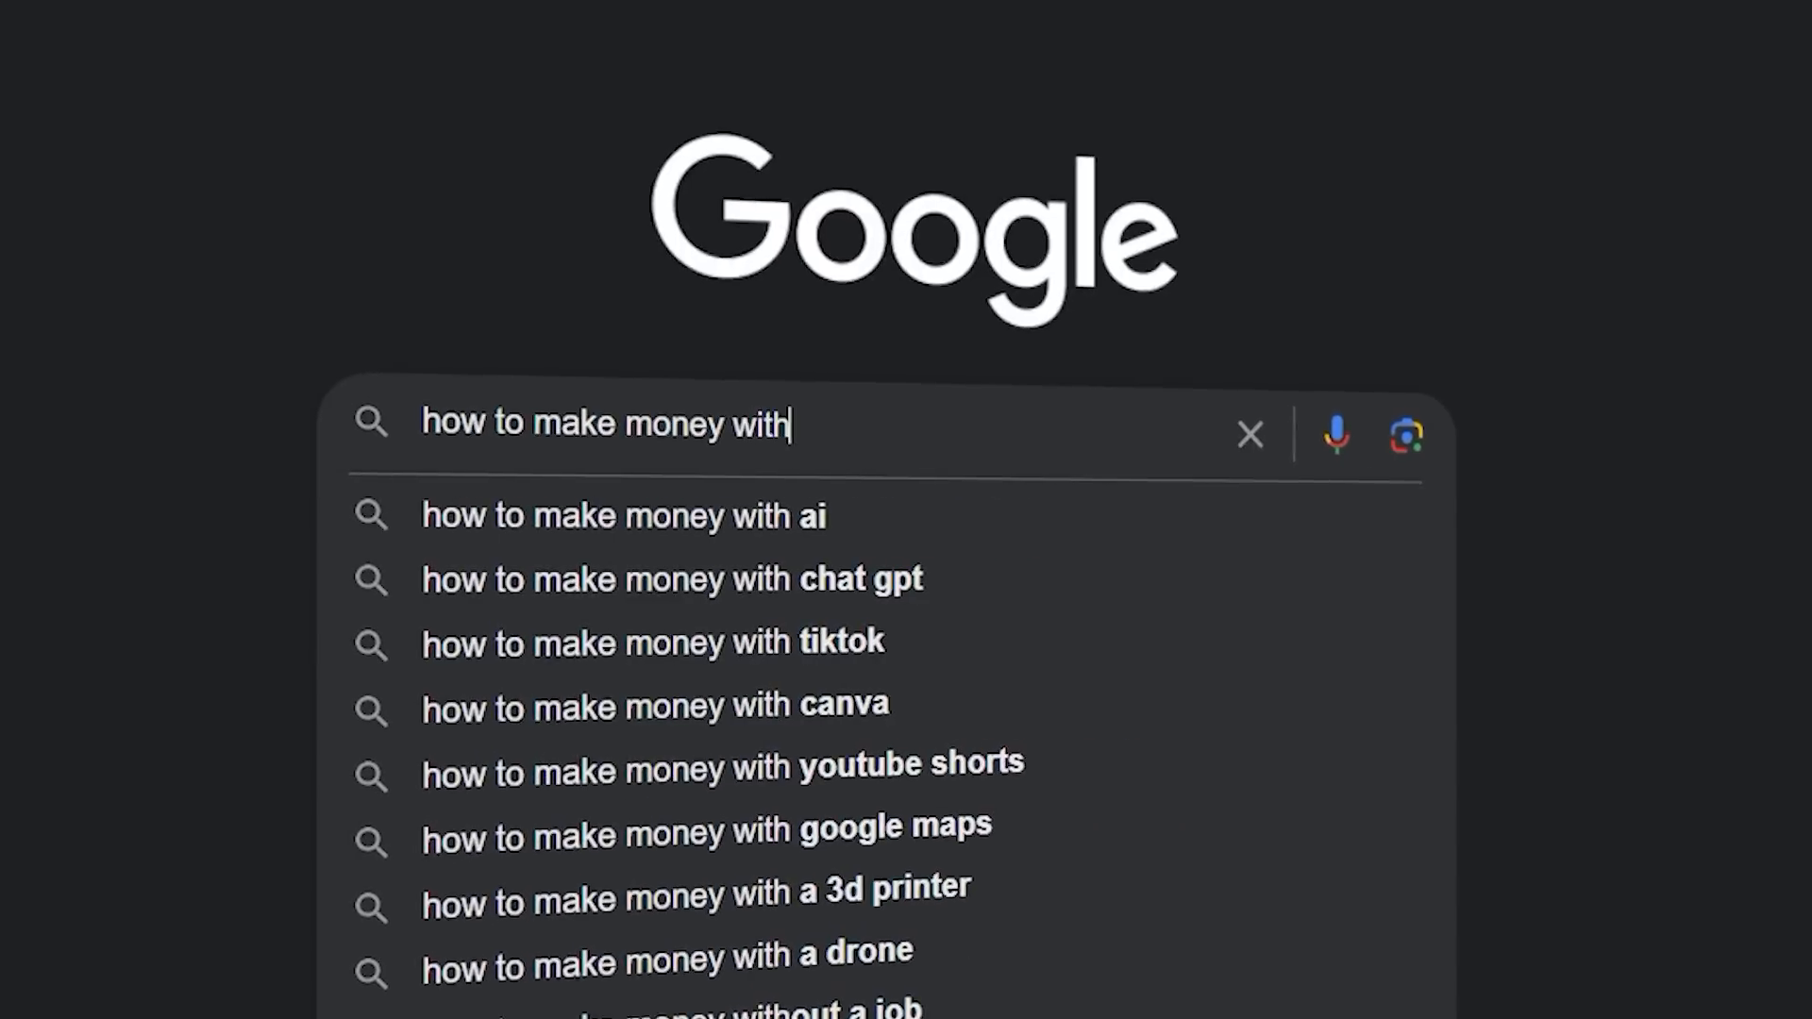
# Step: Search Google for 'leonardo ai'
pyautogui.write('leonardo ai')
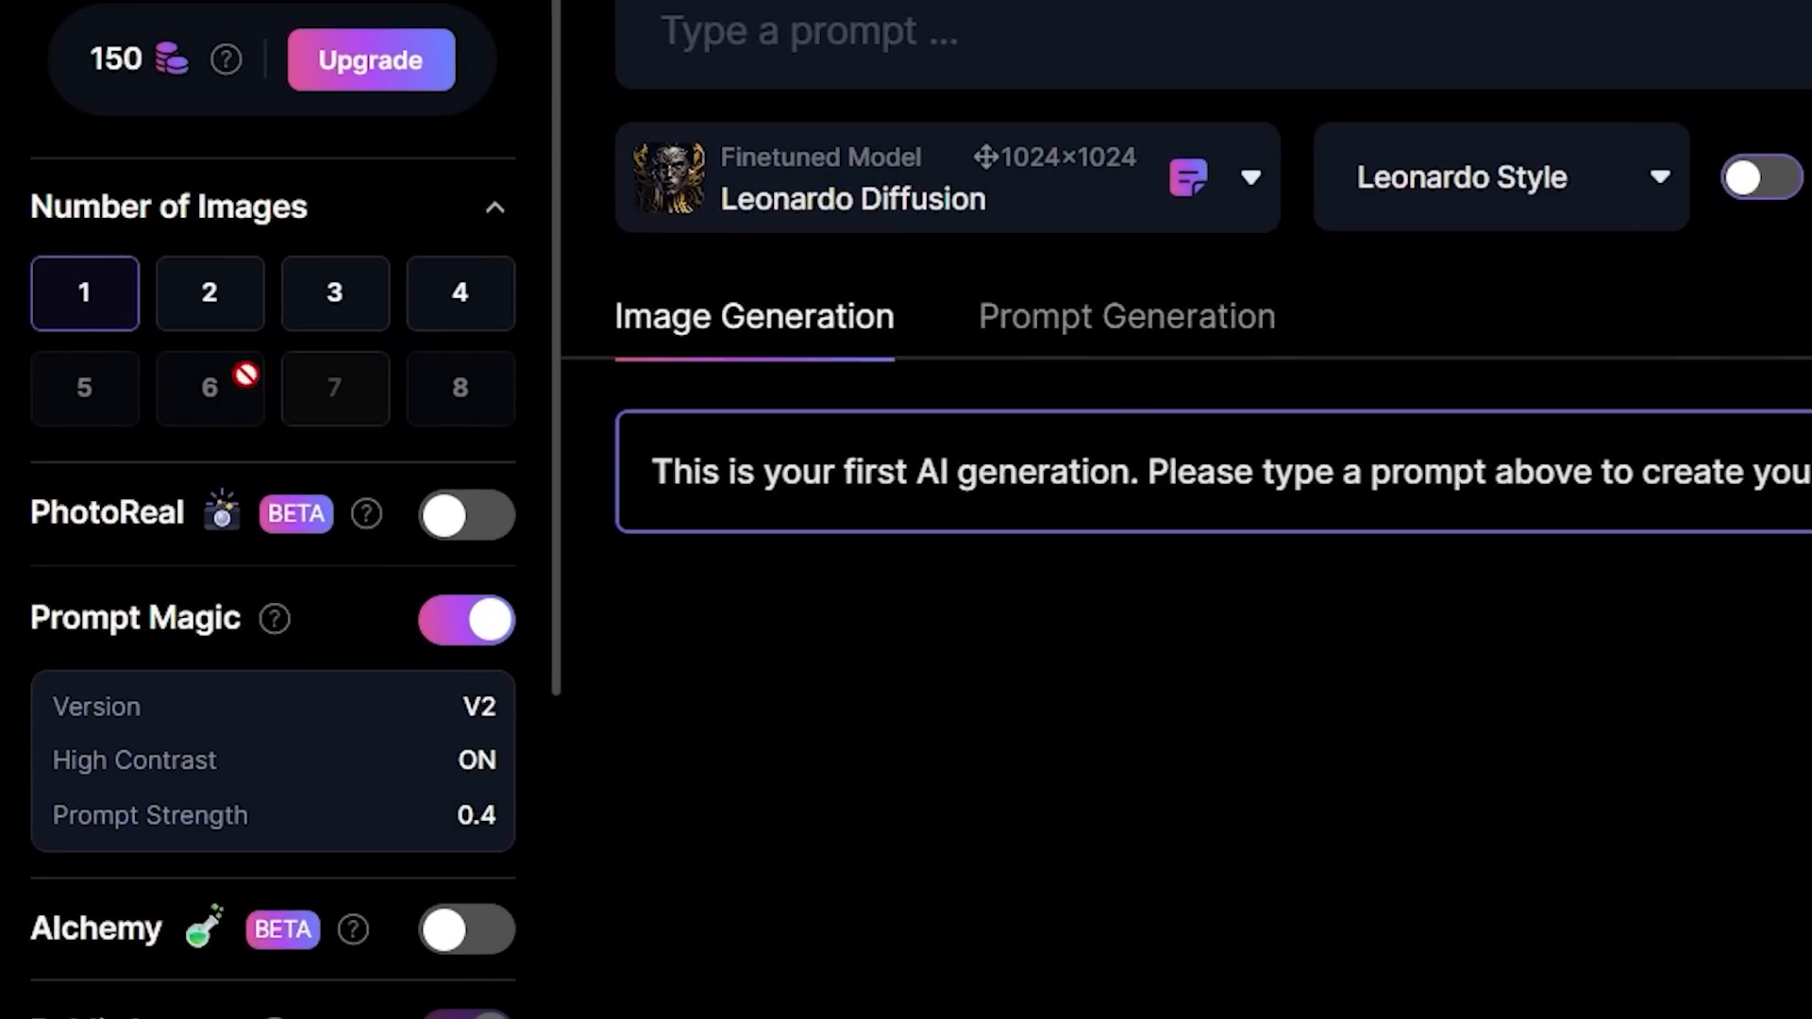
# Step: Choose 4 images per generation and check the 1024 × 1024 image dimensions
pyautogui.click(459, 293)
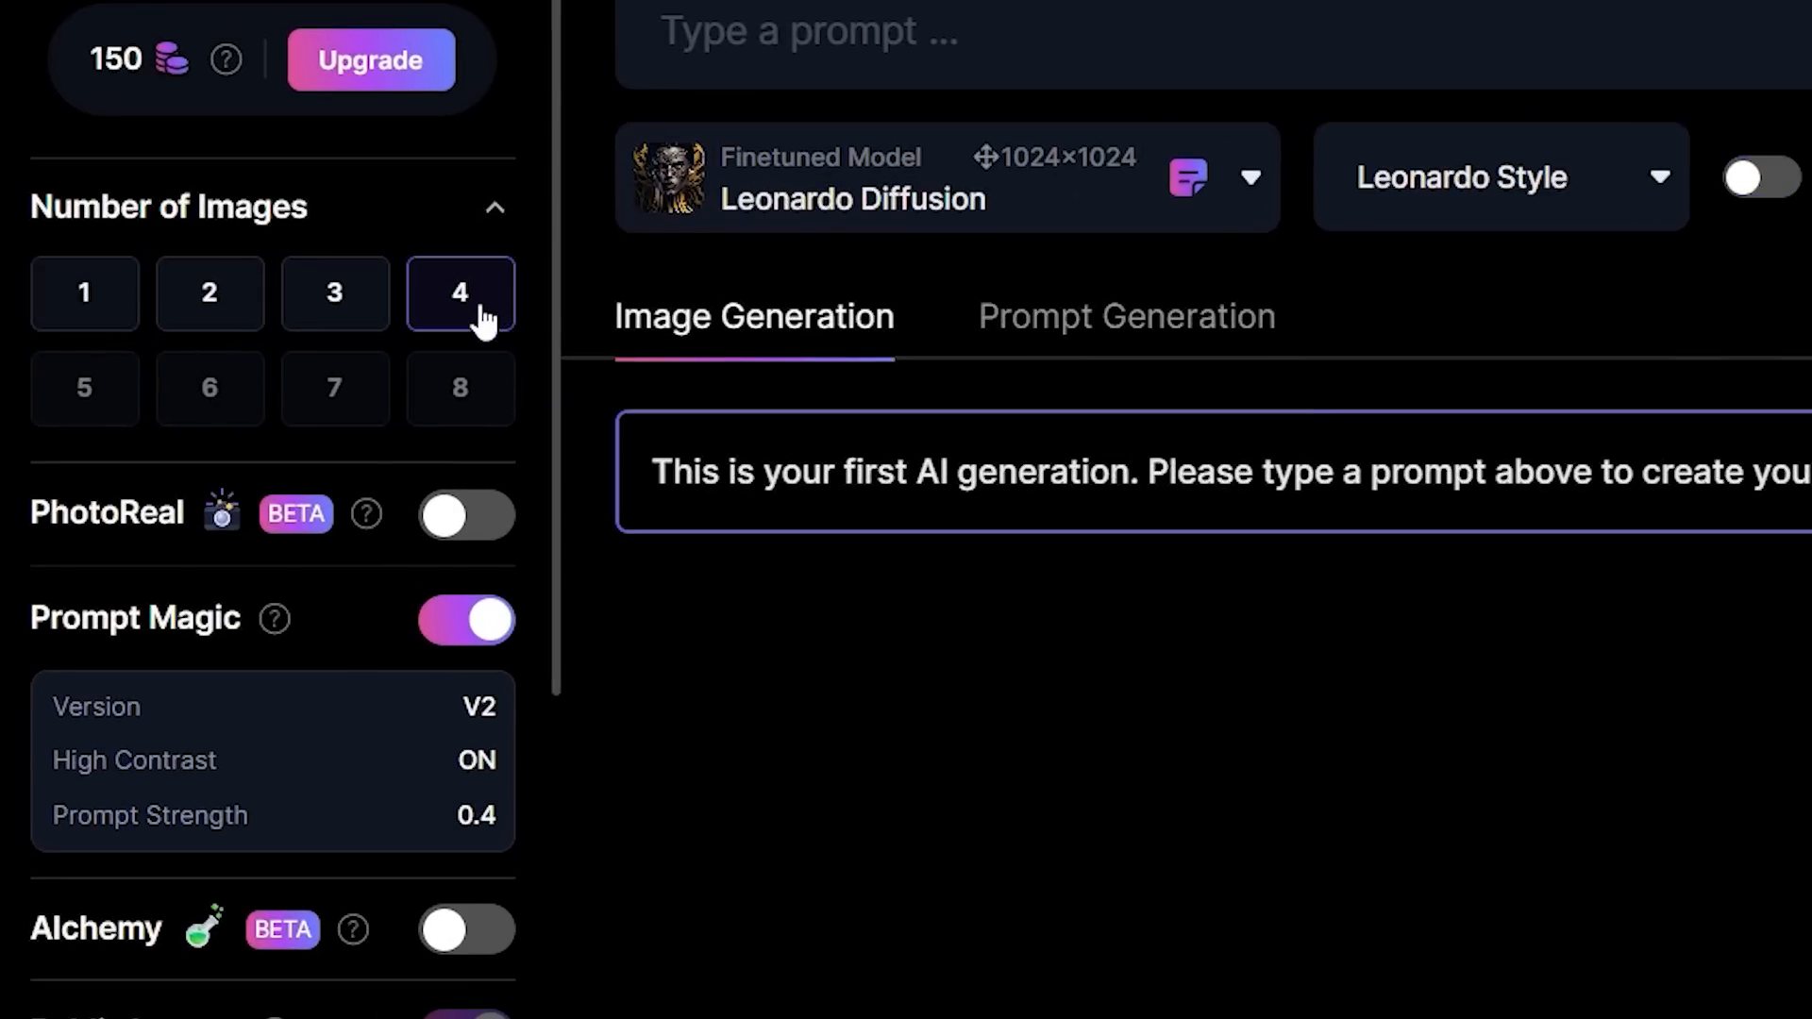
pyautogui.scroll(-3)
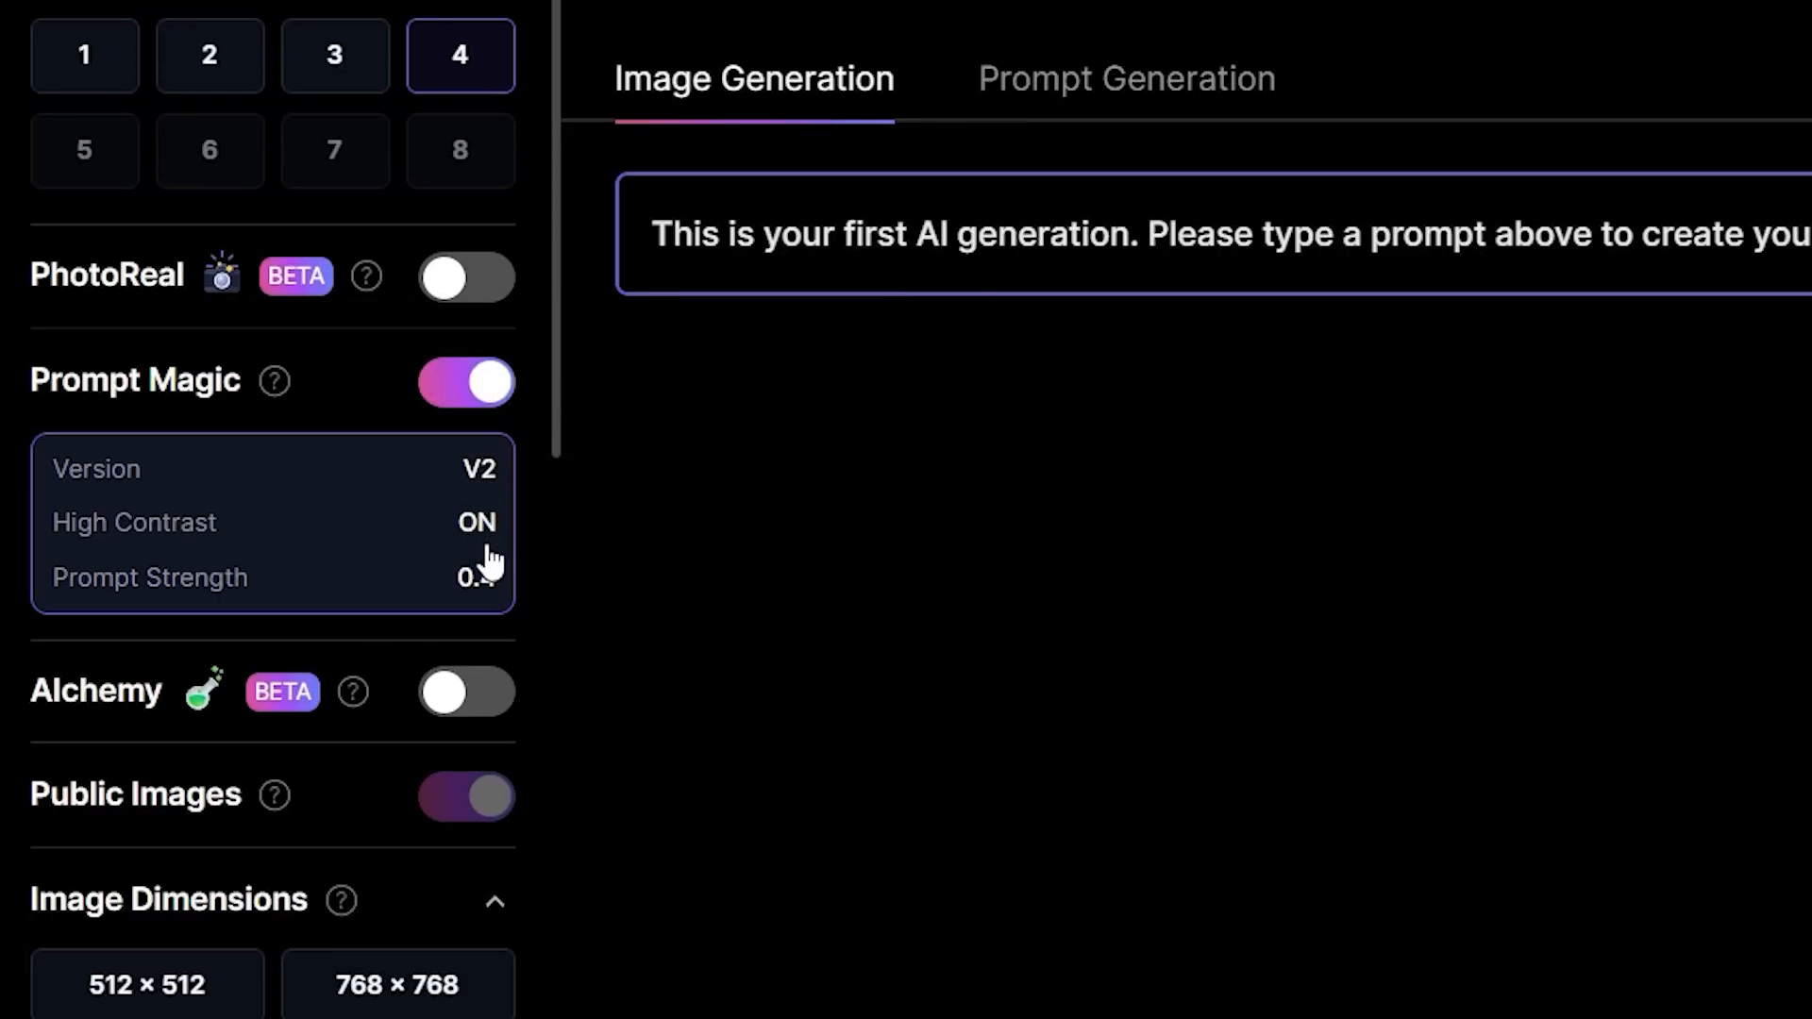
pyautogui.scroll(-3)
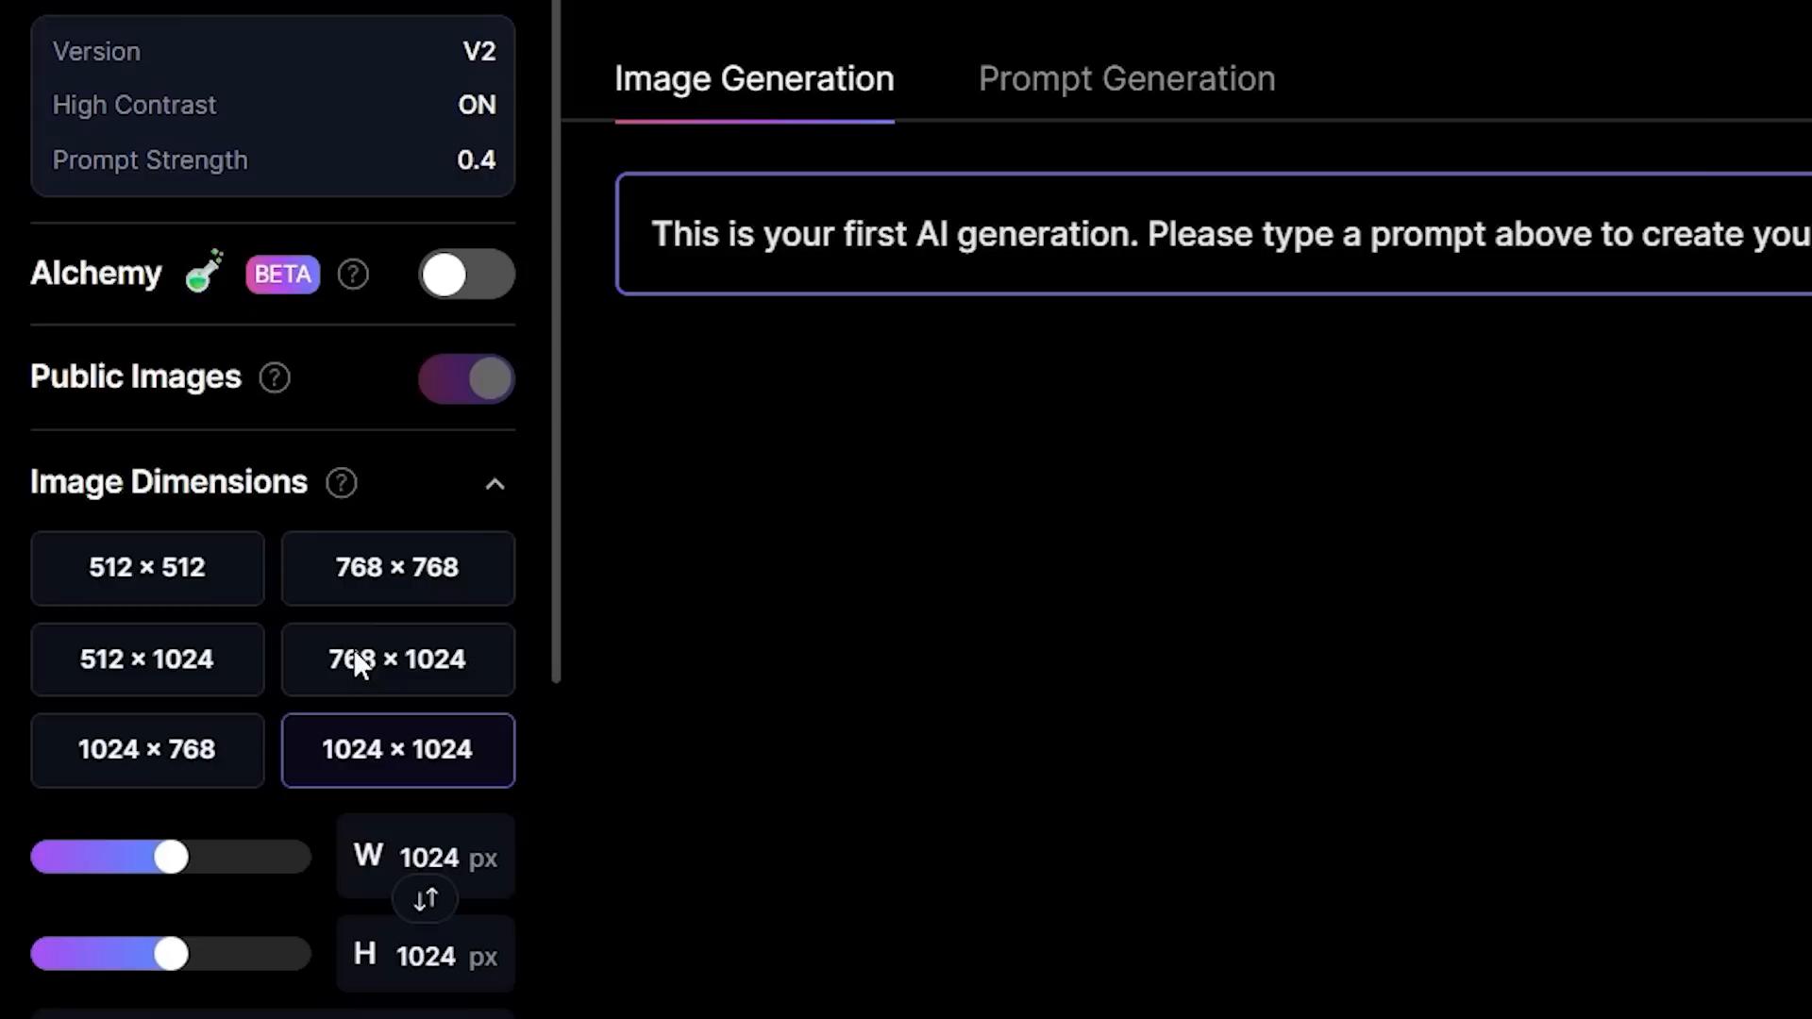
pyautogui.moveTo(656, 631)
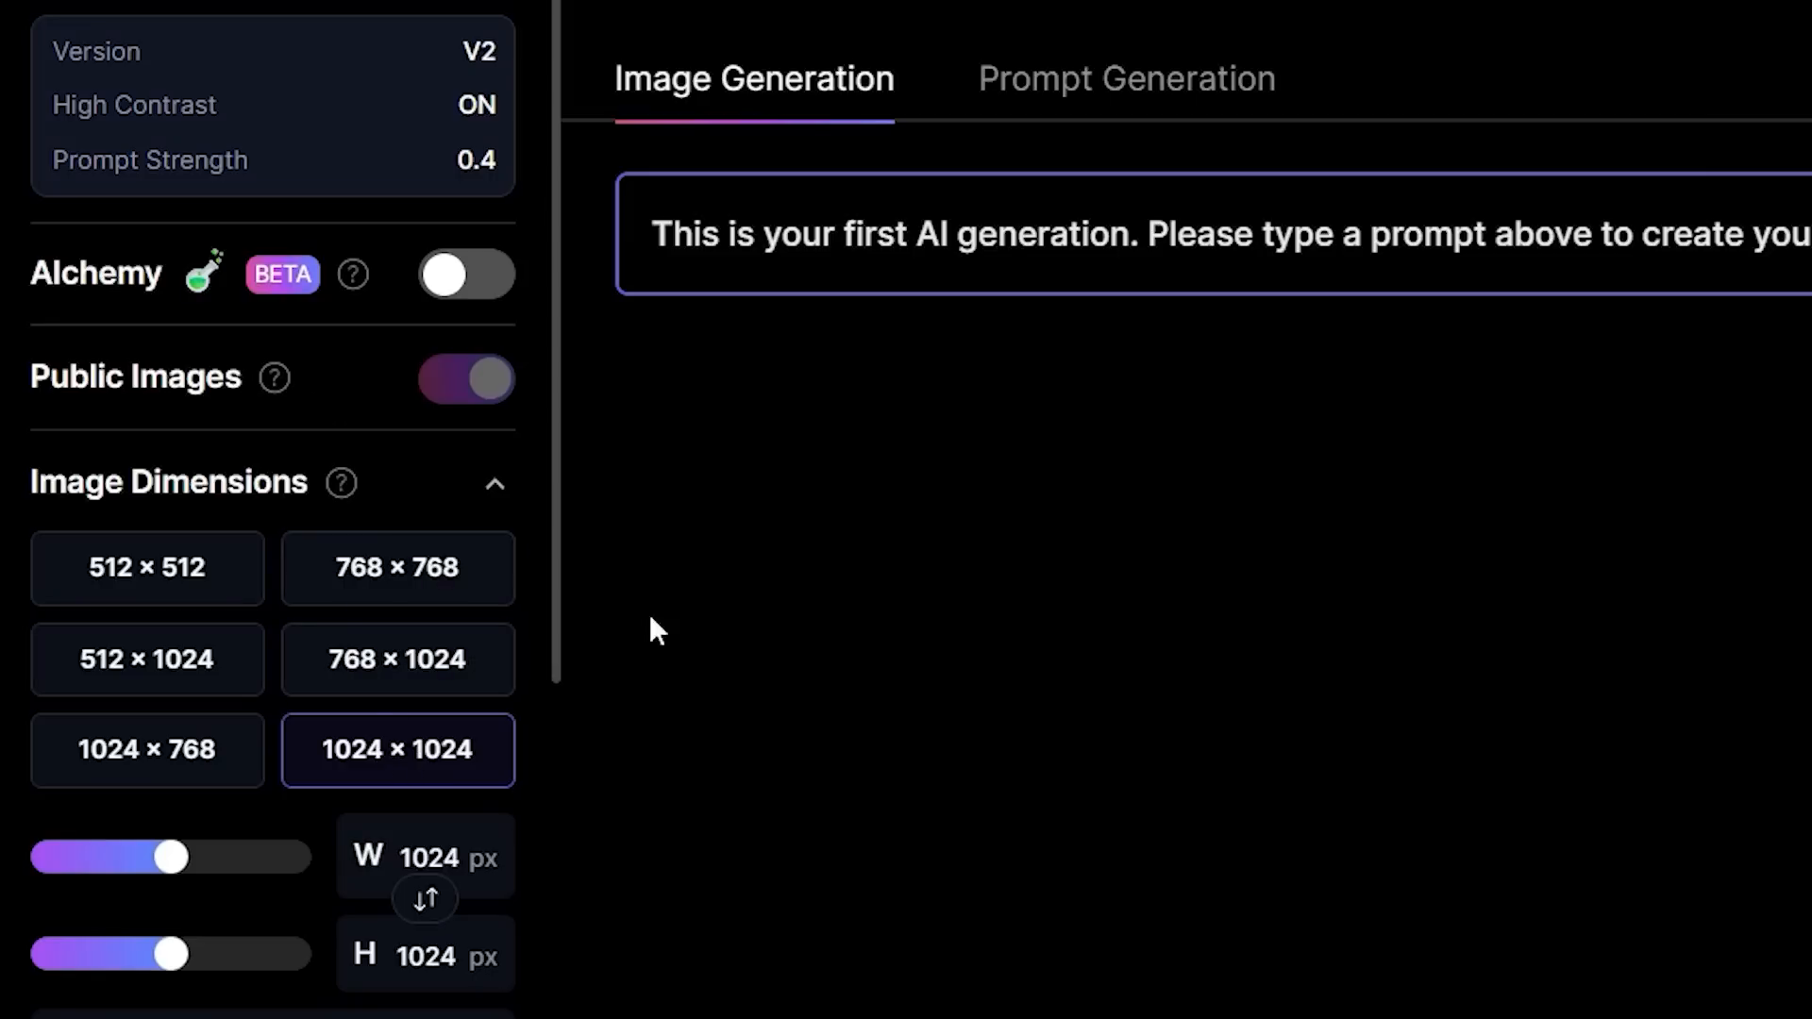
pyautogui.scroll(-3)
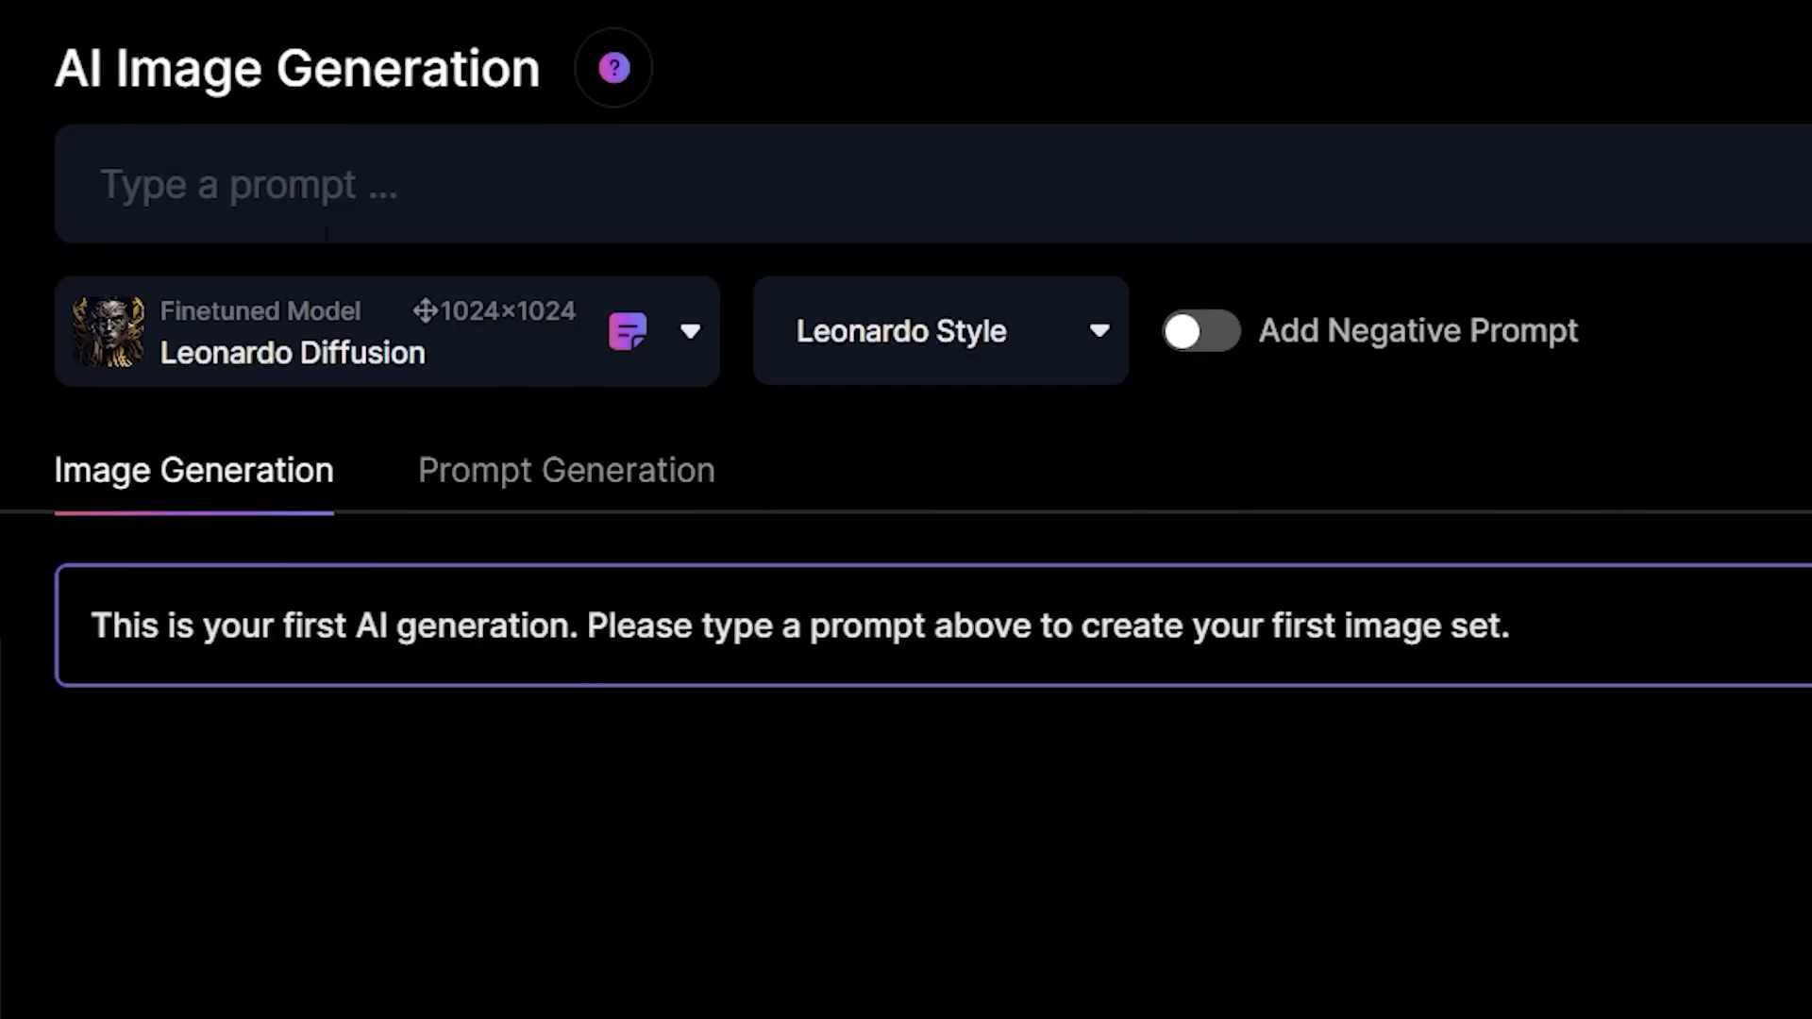
# Step: Enter the Scandinavian vintage watercolor spring floral pattern prompt ending 'using Cinema 4D'
pyautogui.write('Develop a seamless sp')
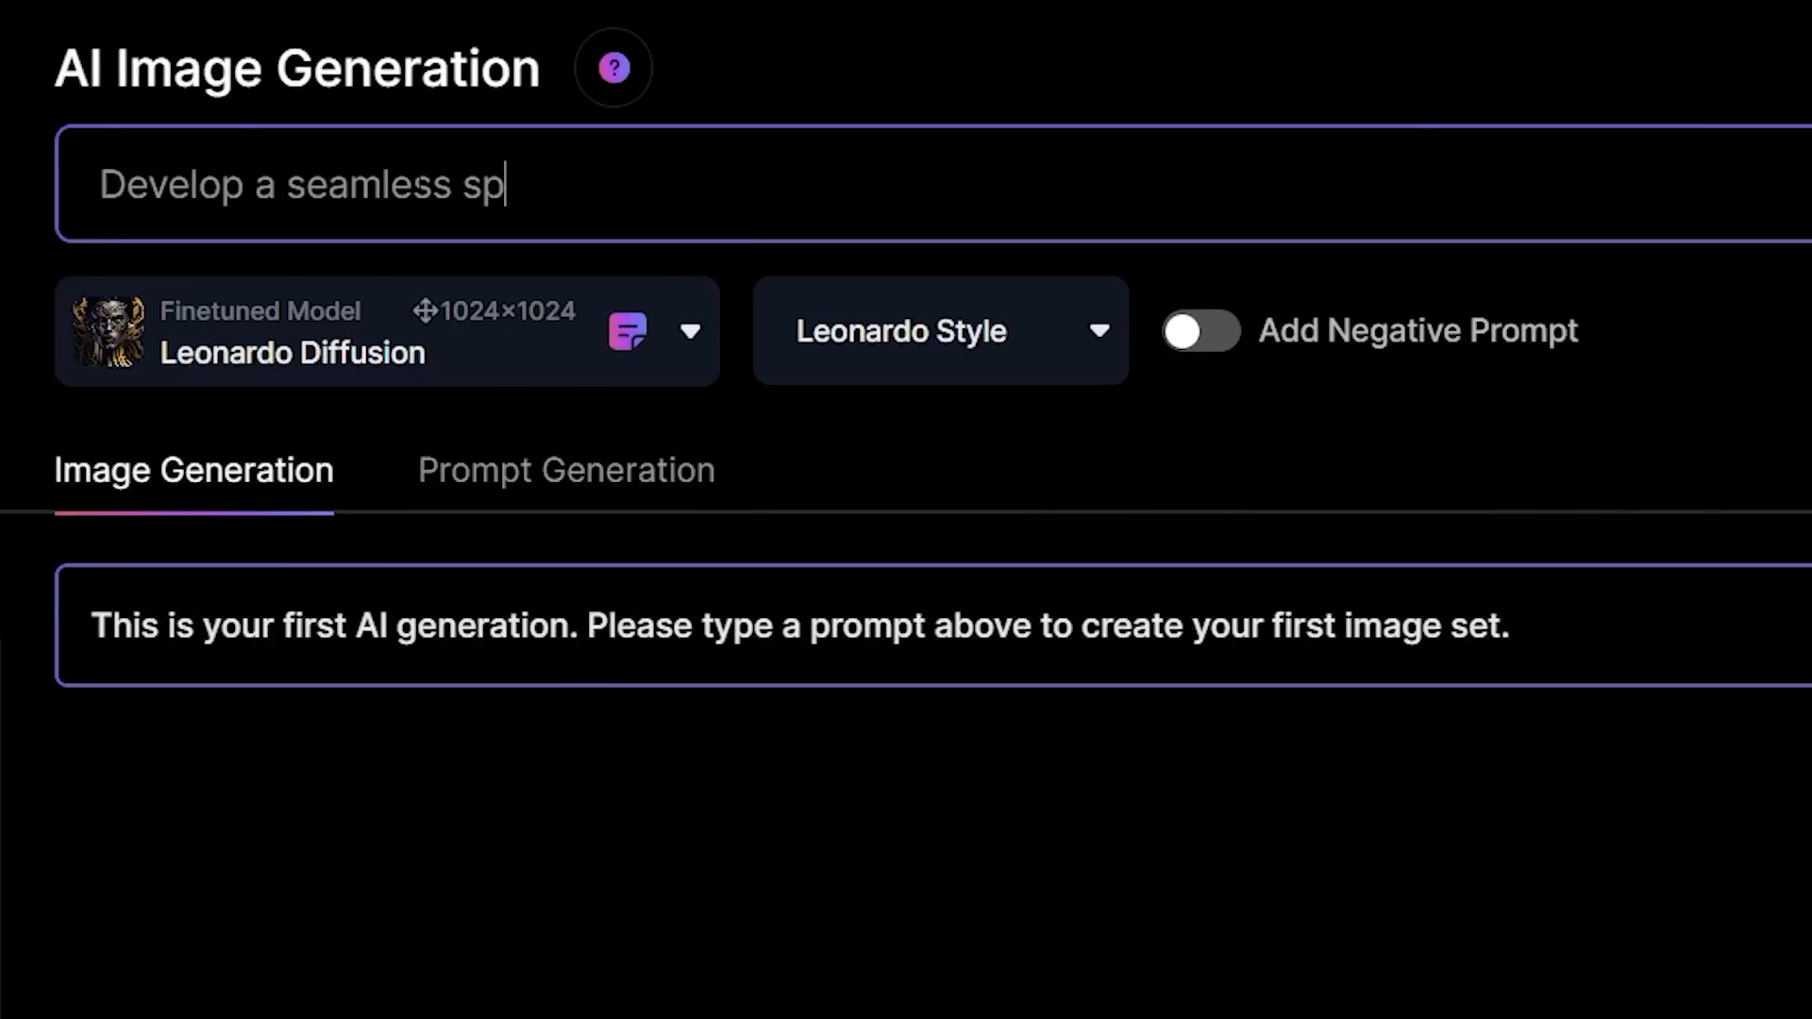
pyautogui.write('ring floral pattern')
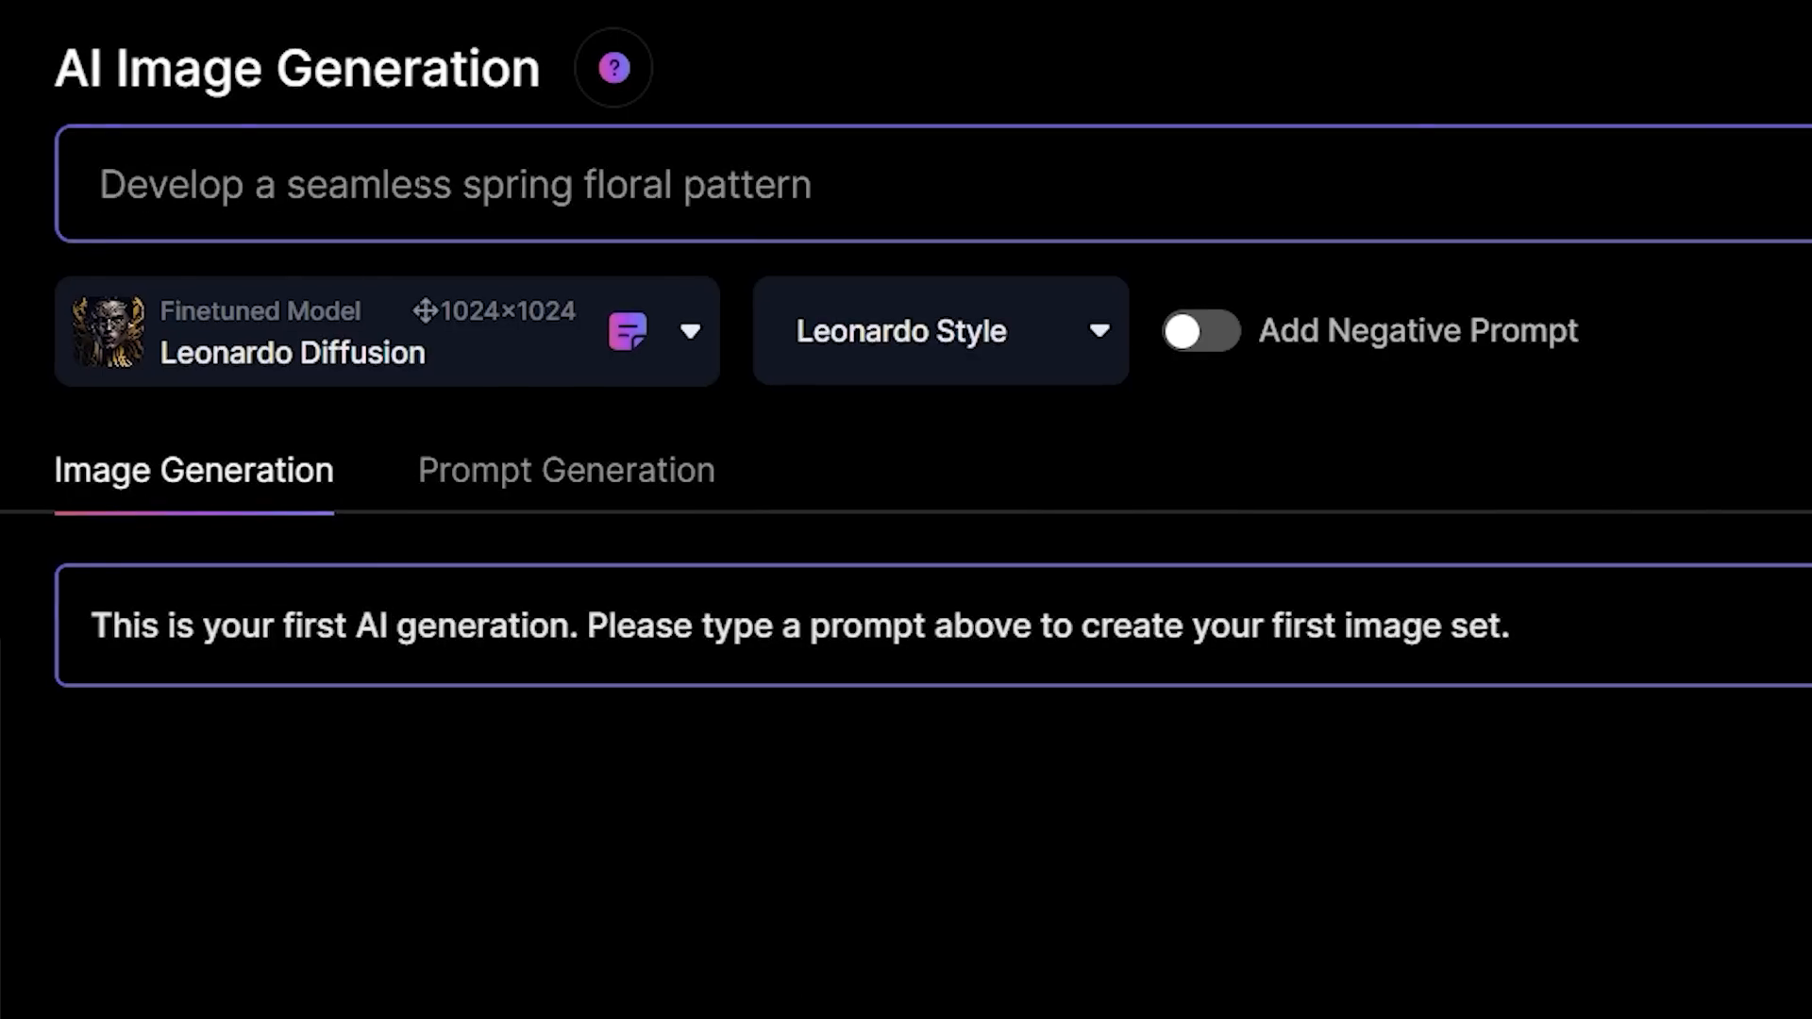
pyautogui.write('background, best quality, in the S')
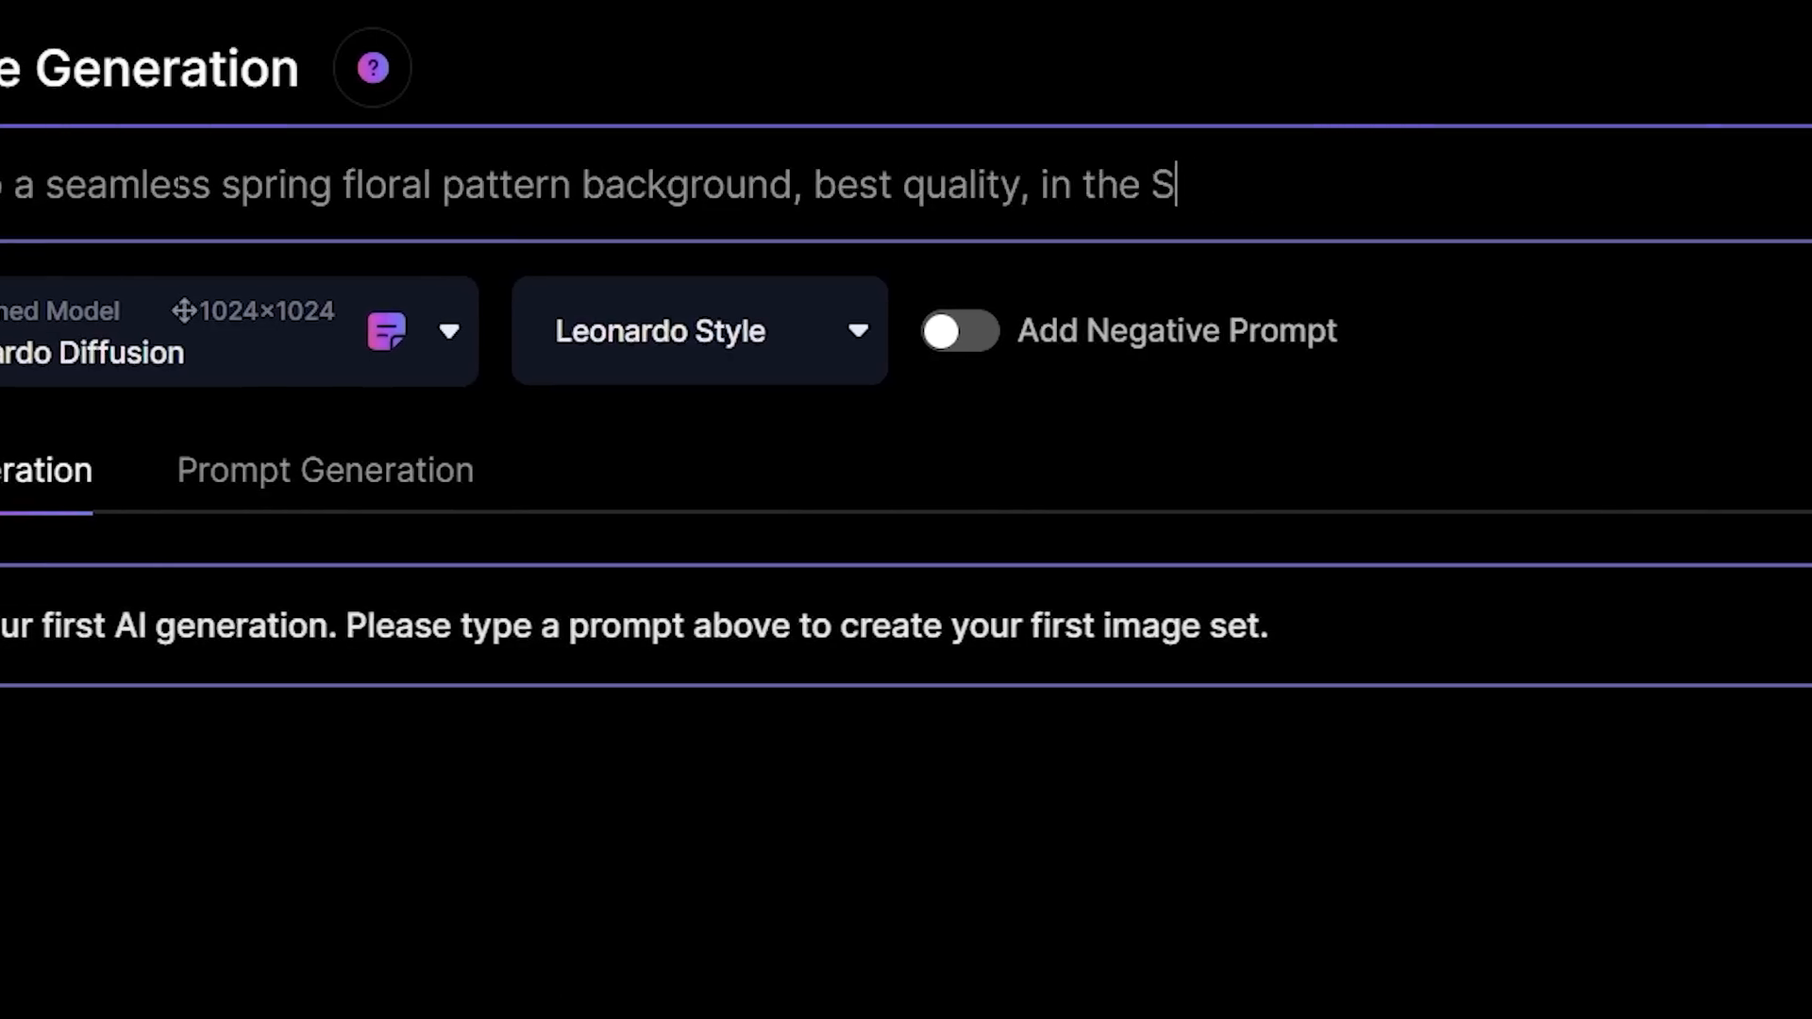
pyautogui.write('candinavian style, vintage flowers, retro')
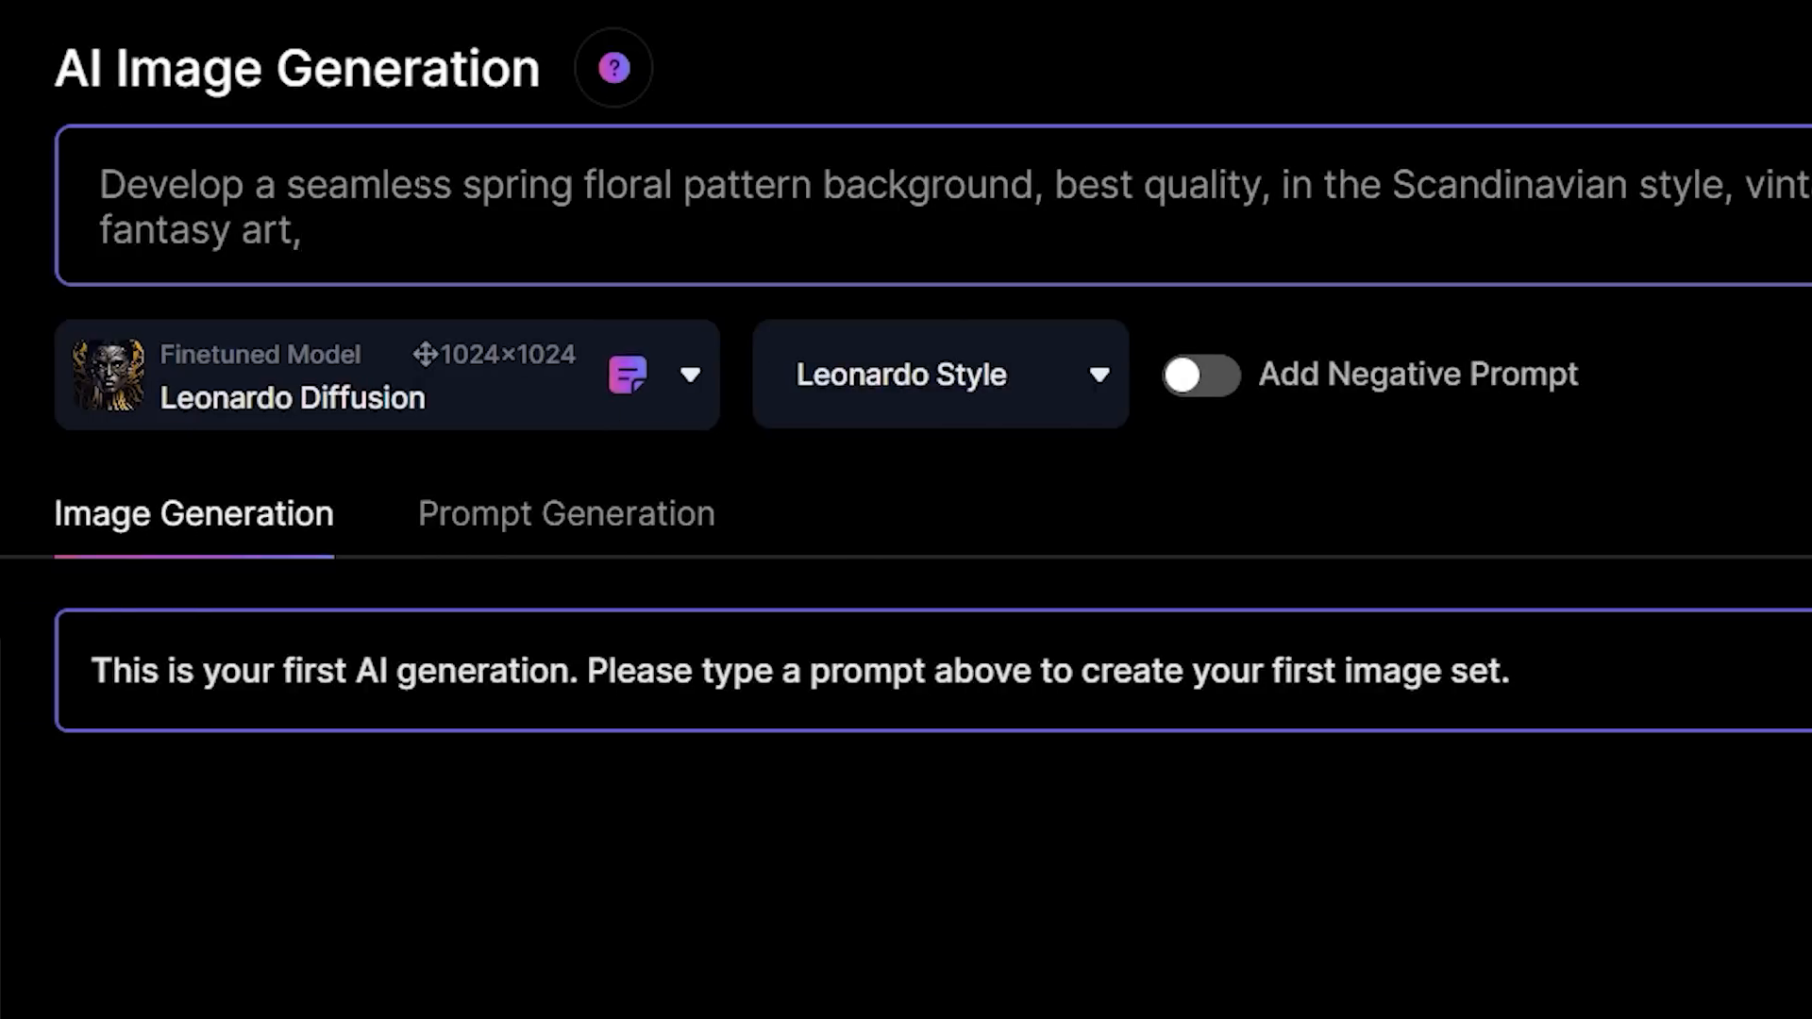
pyautogui.write('watercolor effect, 4K resoluti')
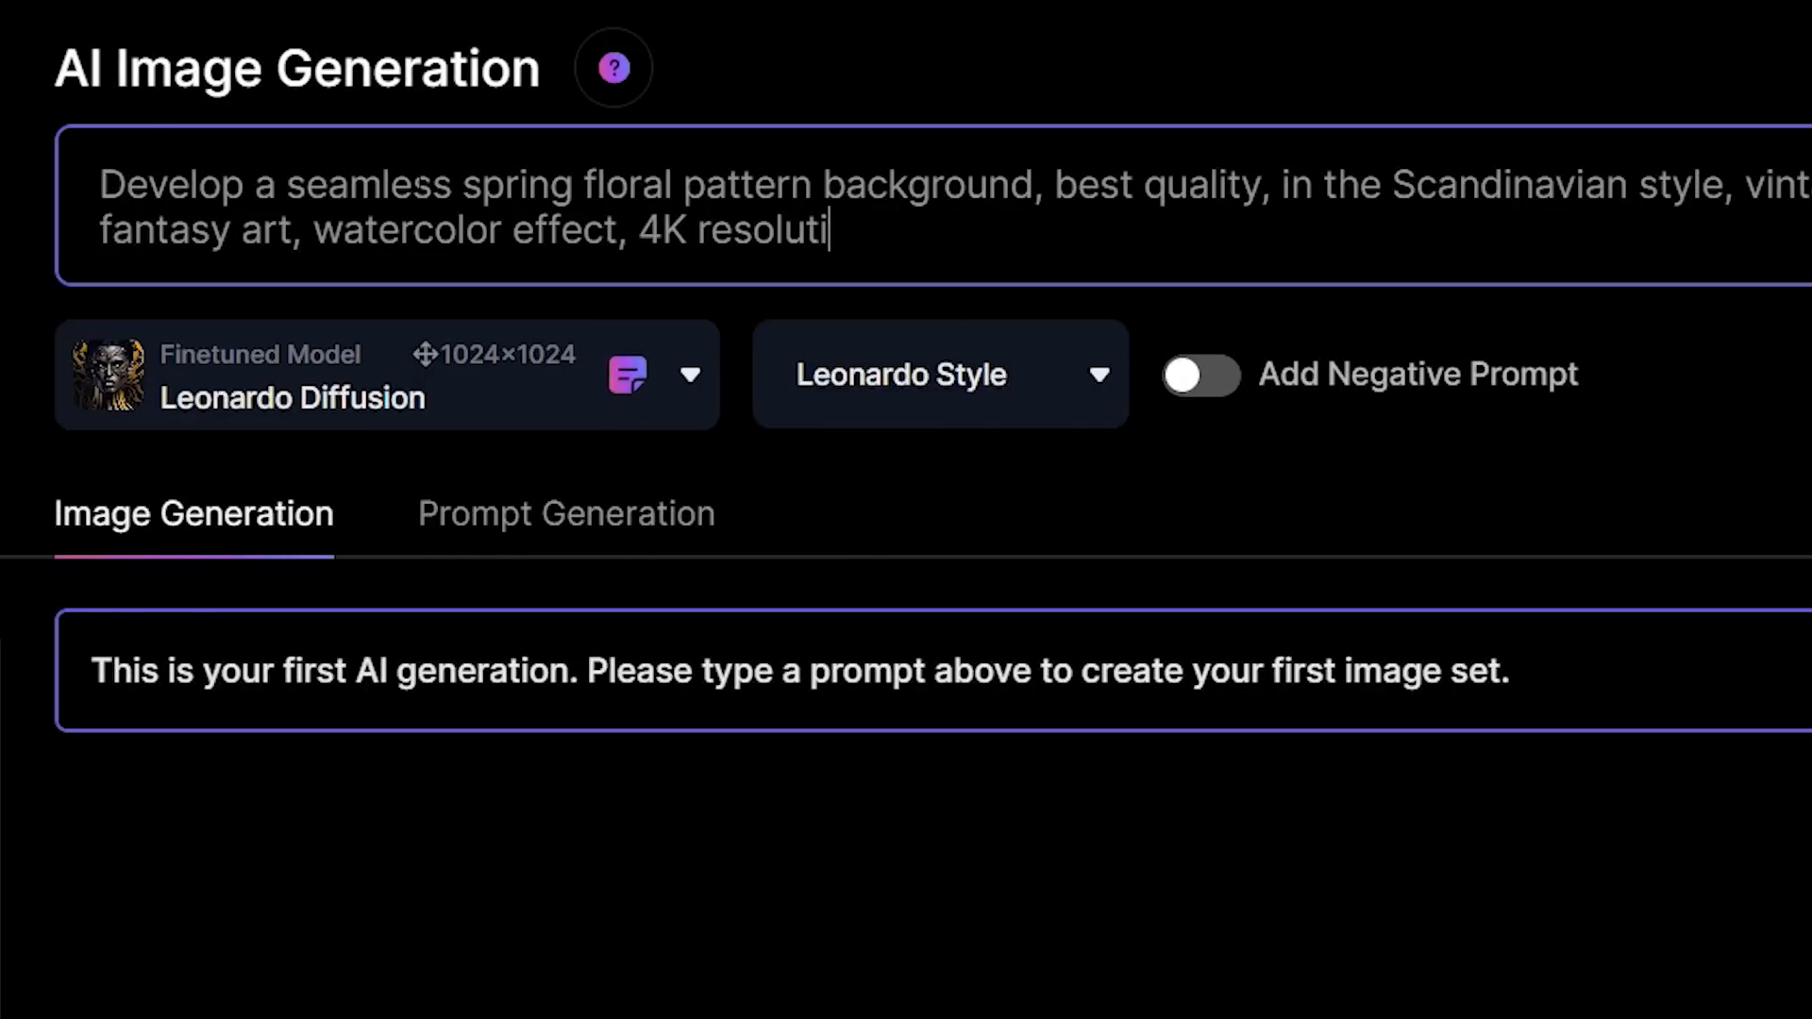
pyautogui.write('on, photorealistic rendering')
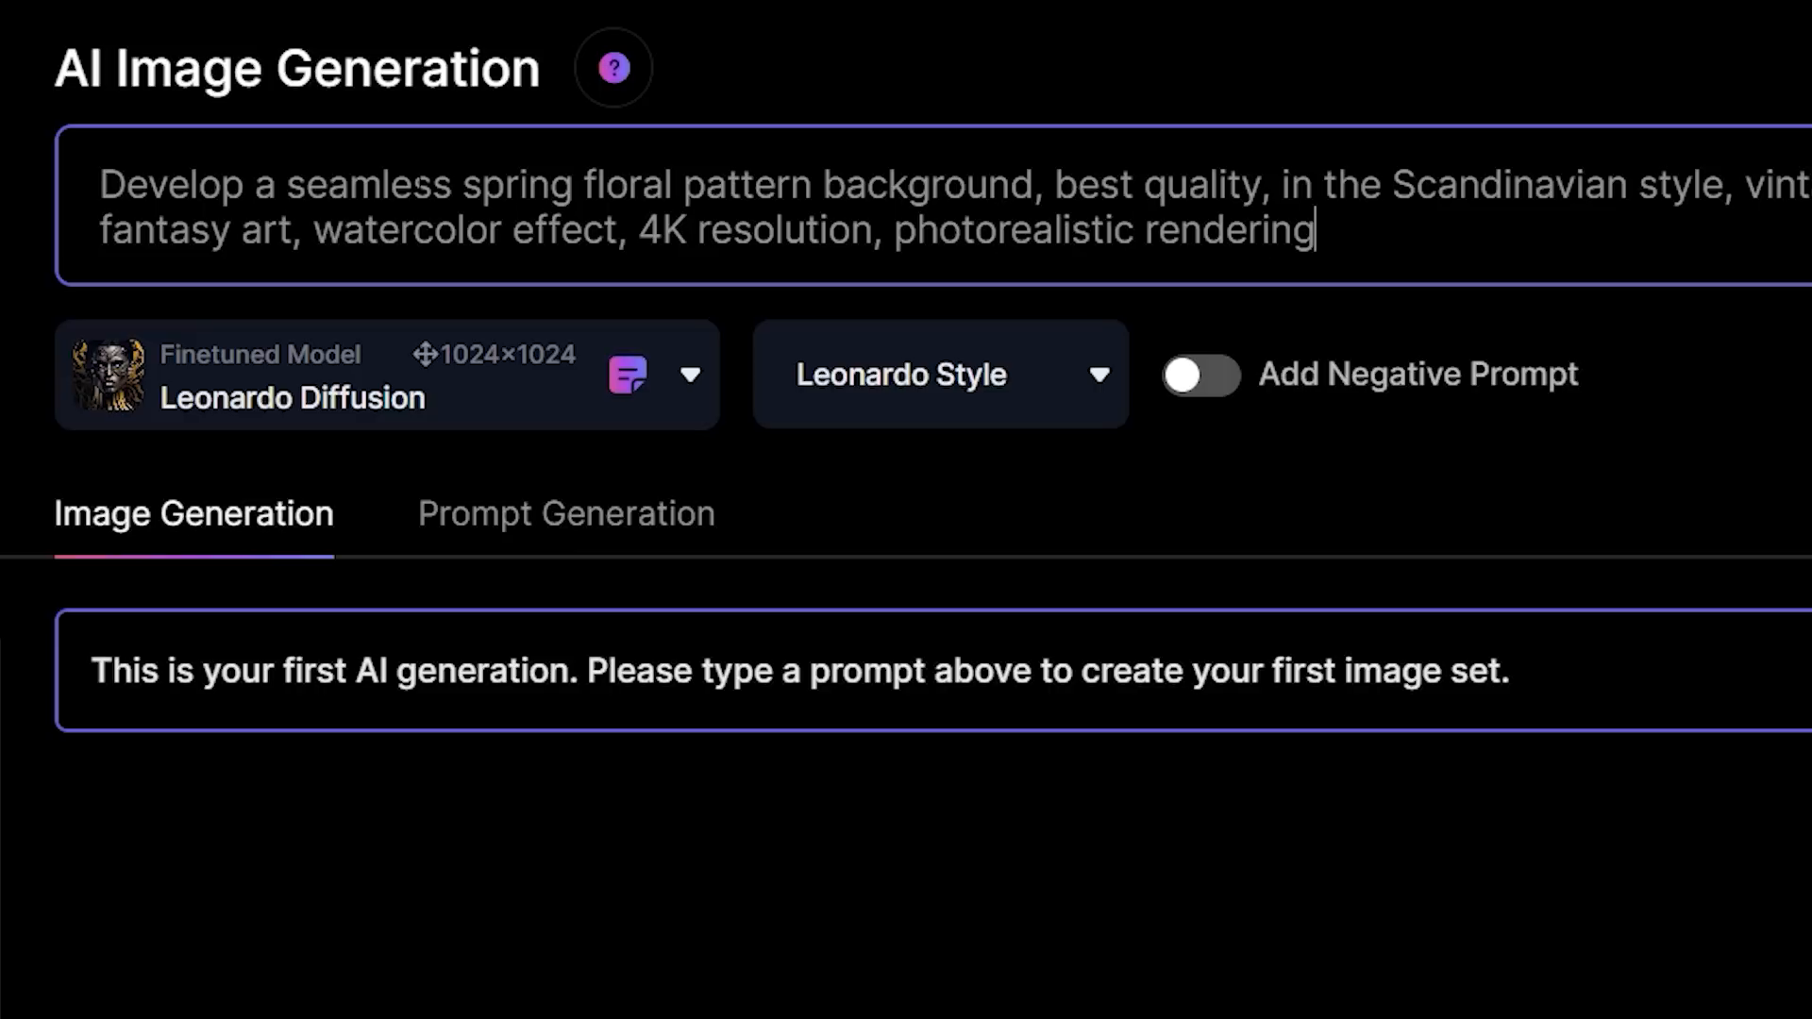
pyautogui.write(', using Cinema 4D')
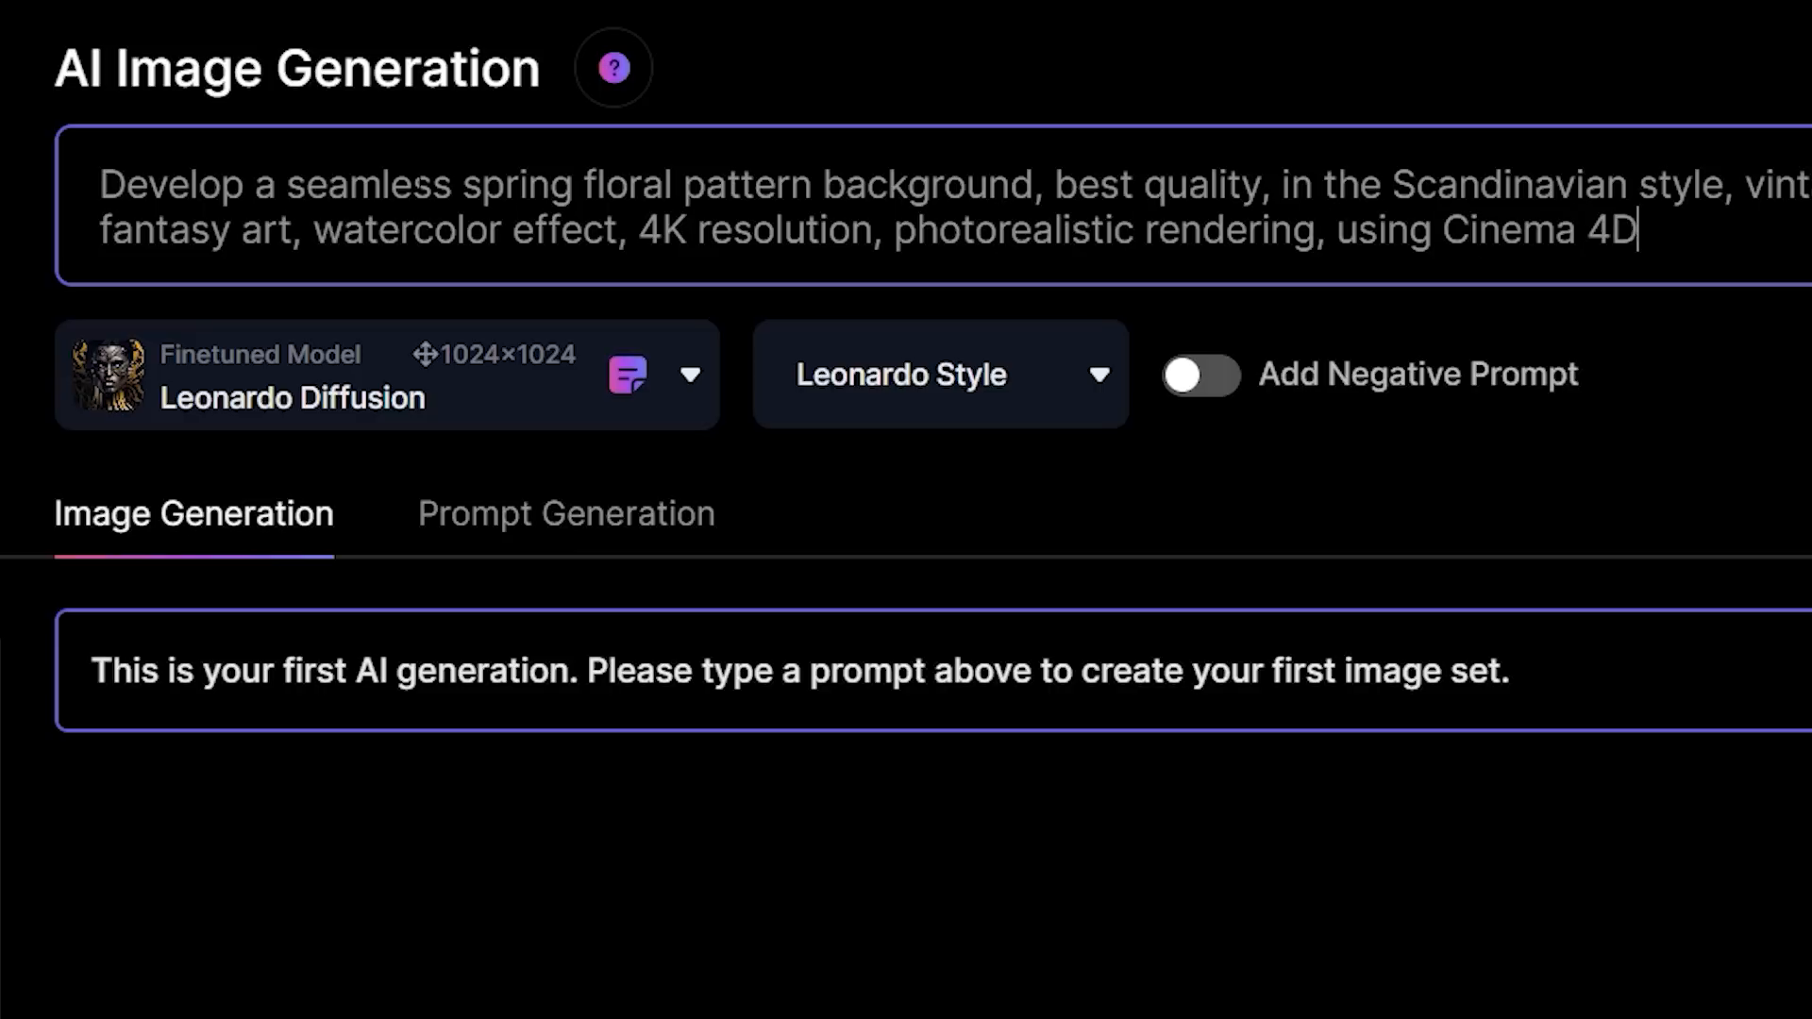
pyautogui.click(940, 374)
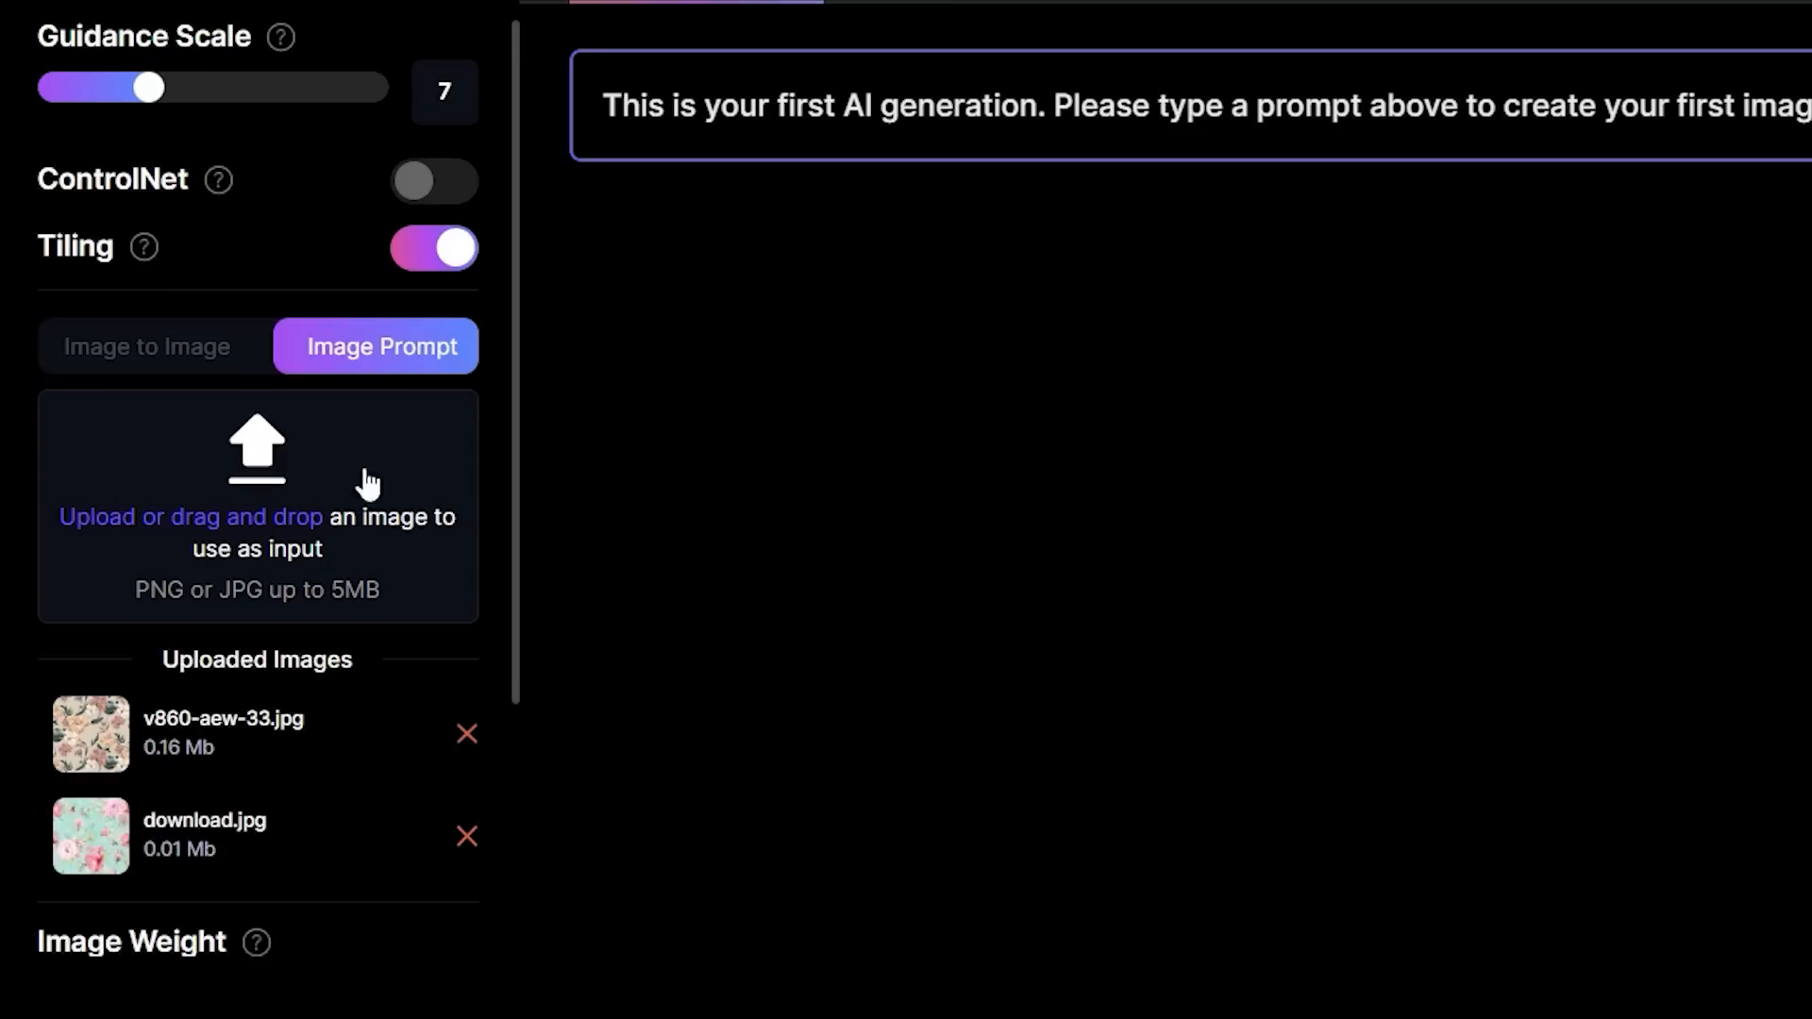
# Step: Confirm Tiling is on and generate the floral pattern images
pyautogui.scroll(-3)
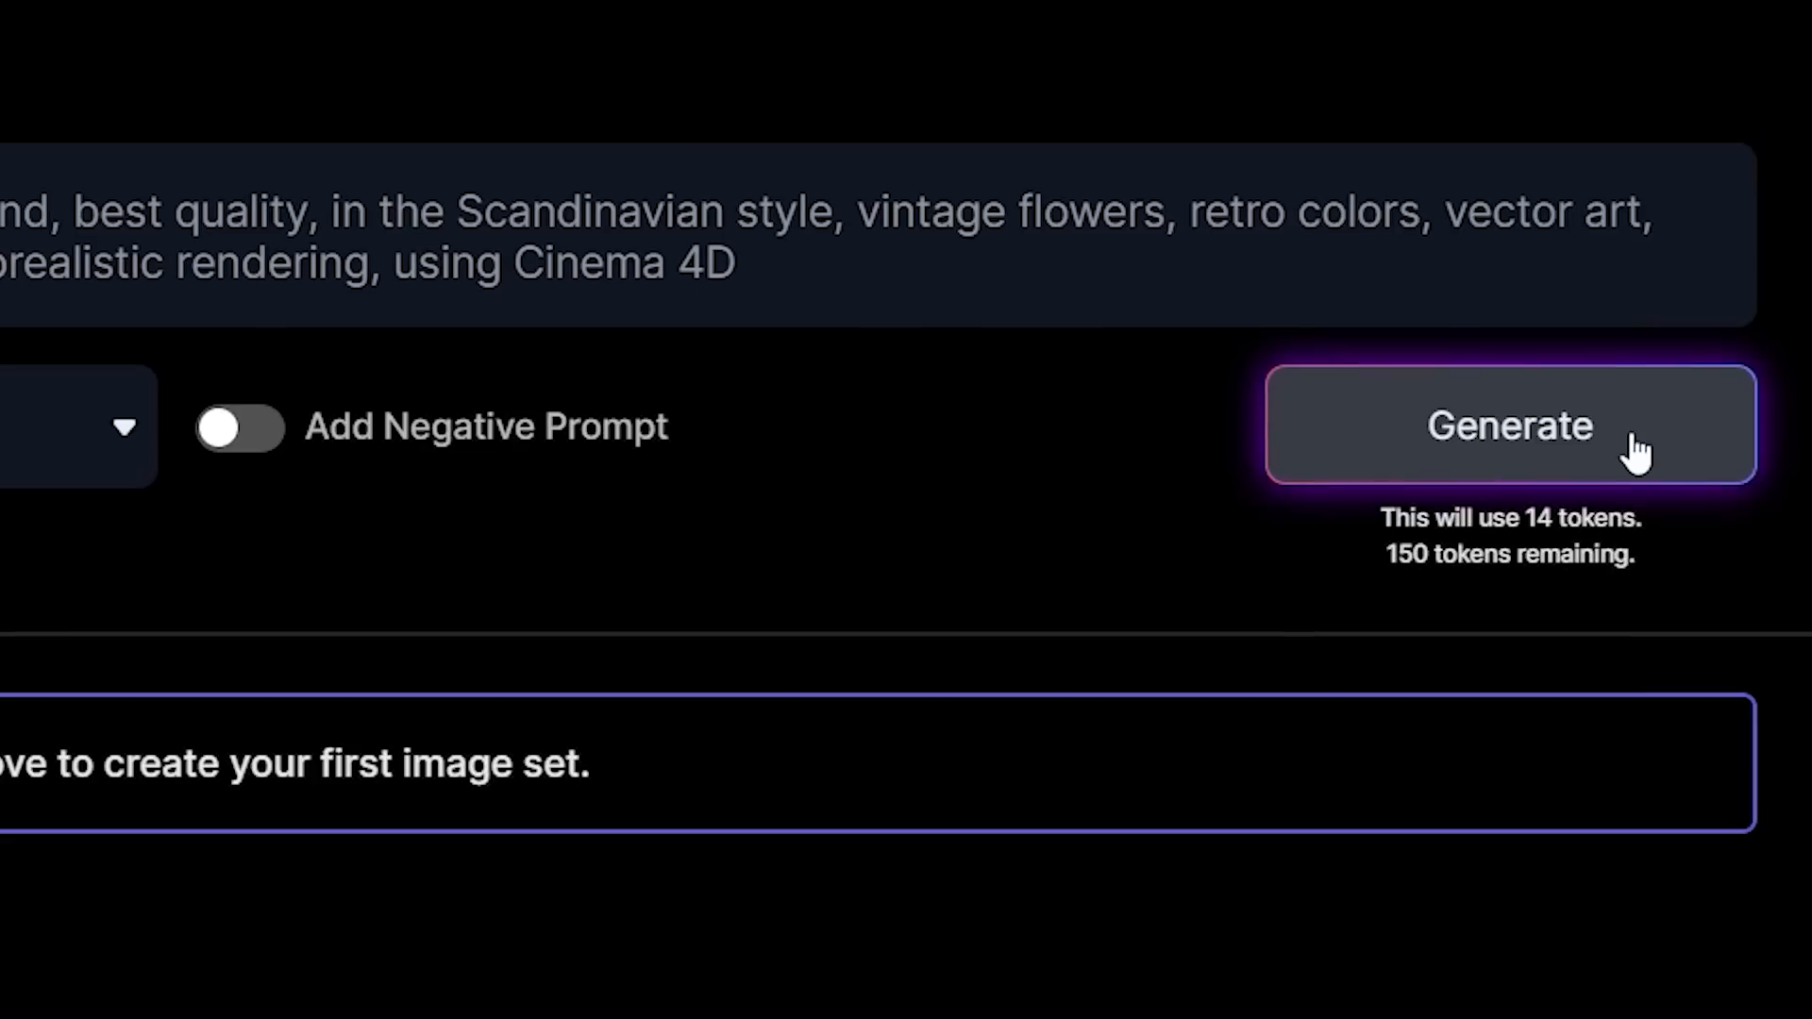
pyautogui.click(1508, 423)
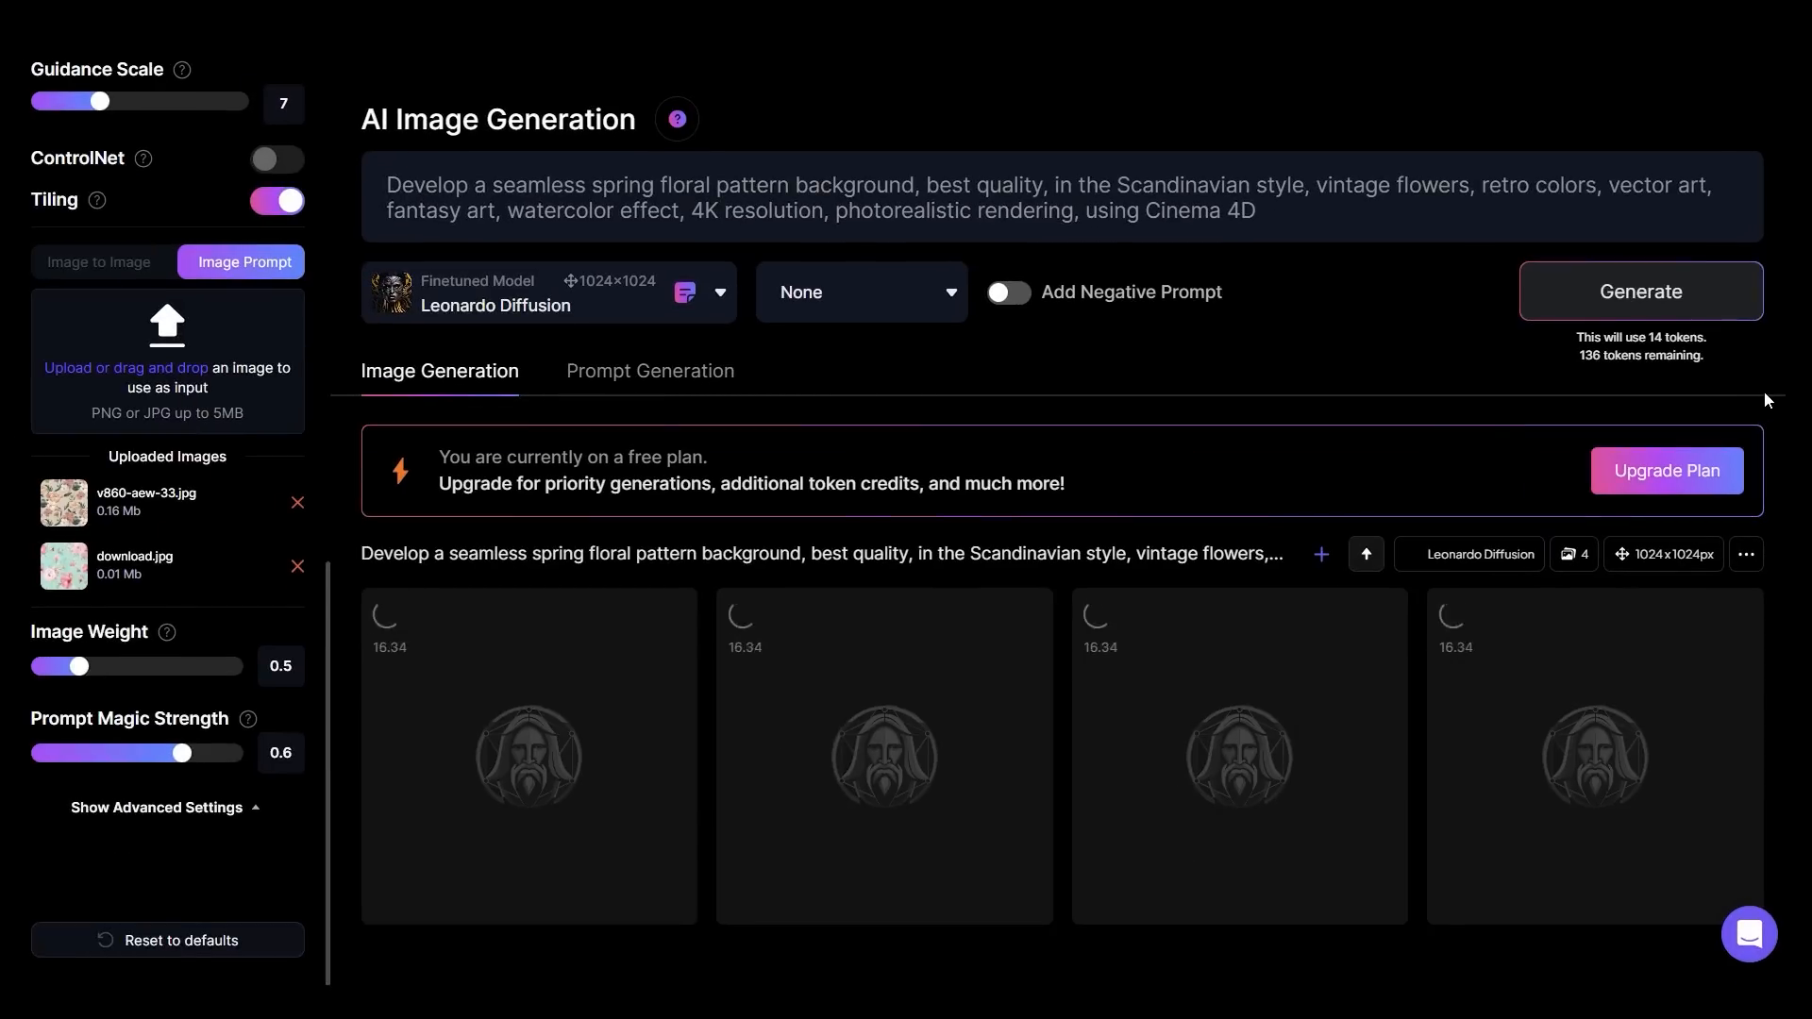
# Step: Open one of the four generated pink-and-teal floral patterns full size
pyautogui.click(1638, 289)
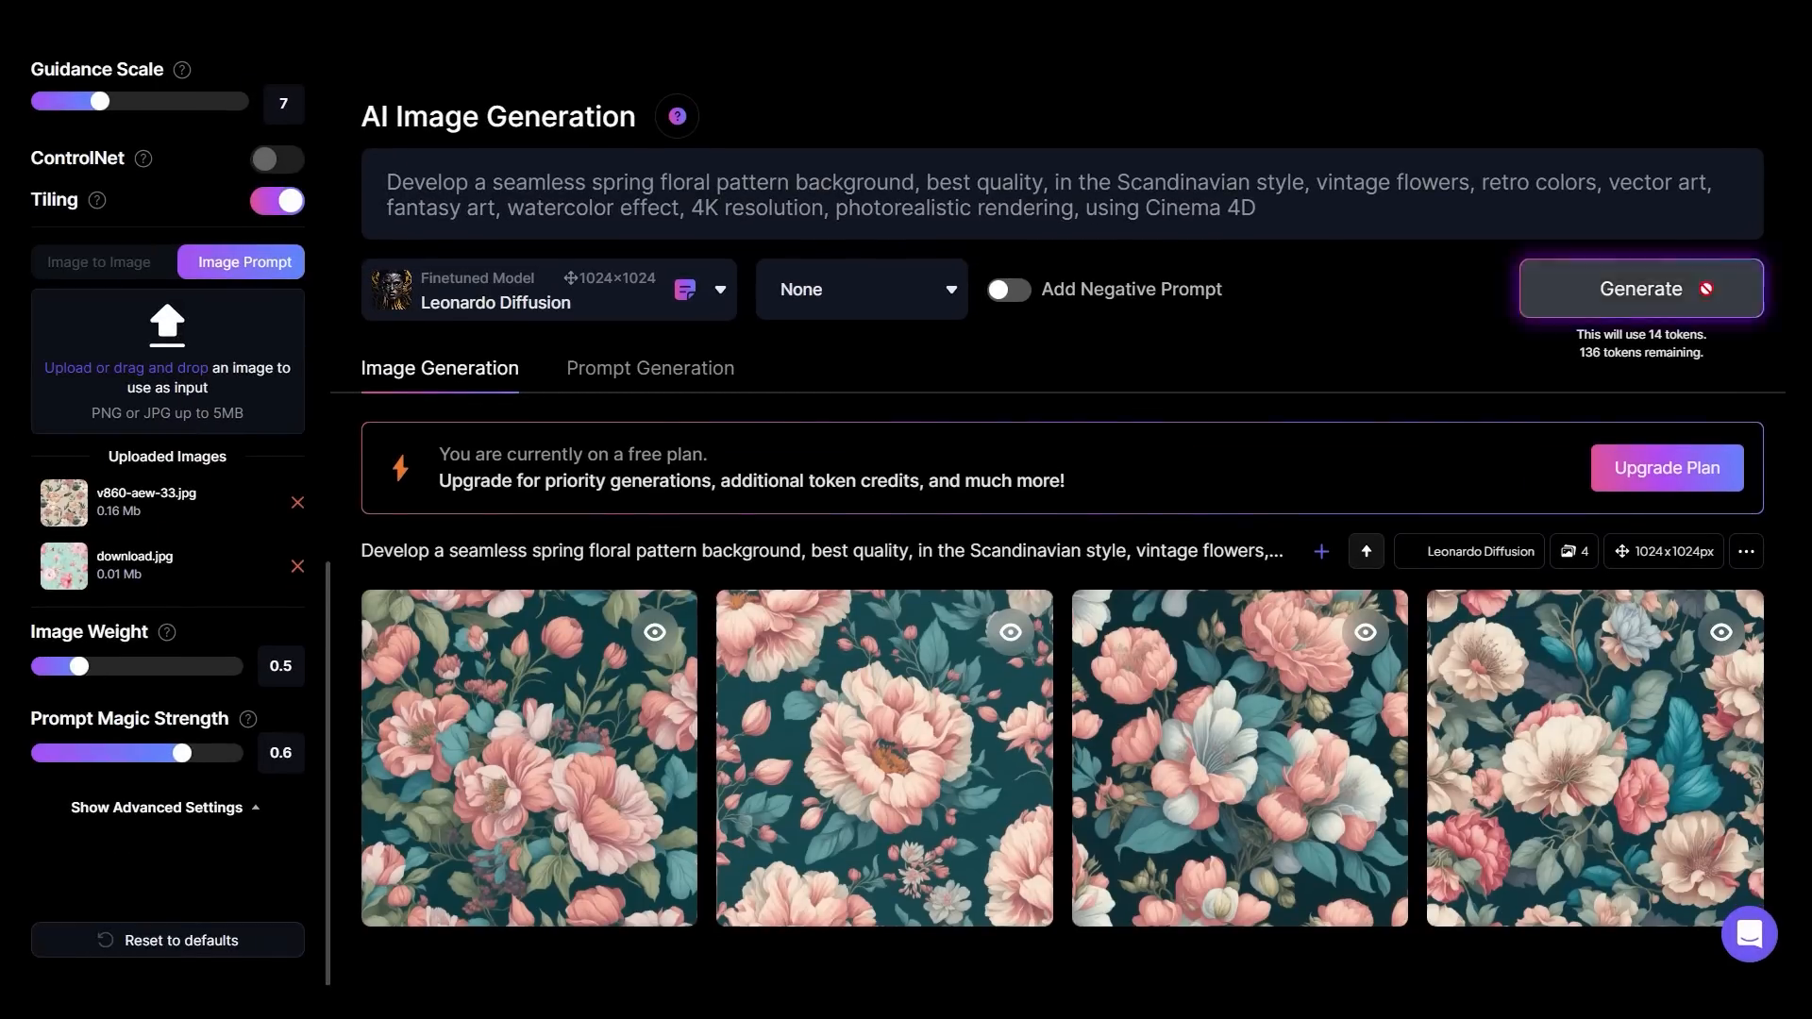
pyautogui.scroll(-3)
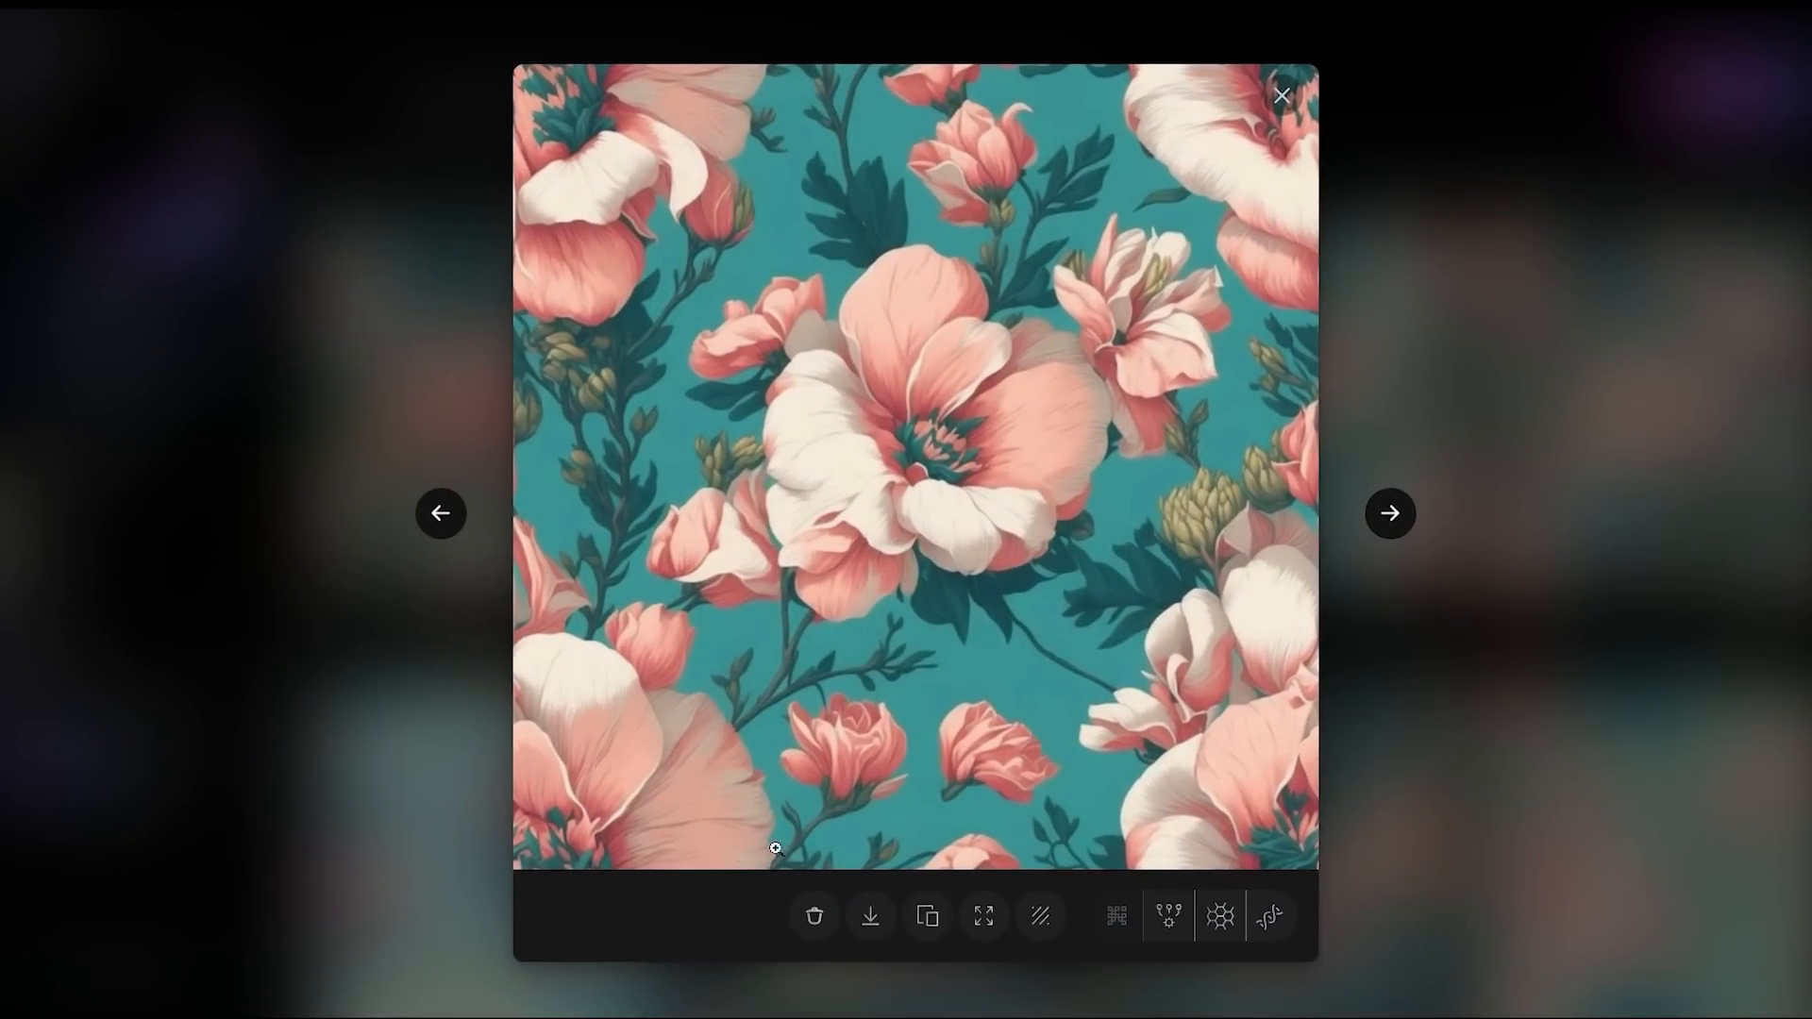
pyautogui.moveTo(813, 916)
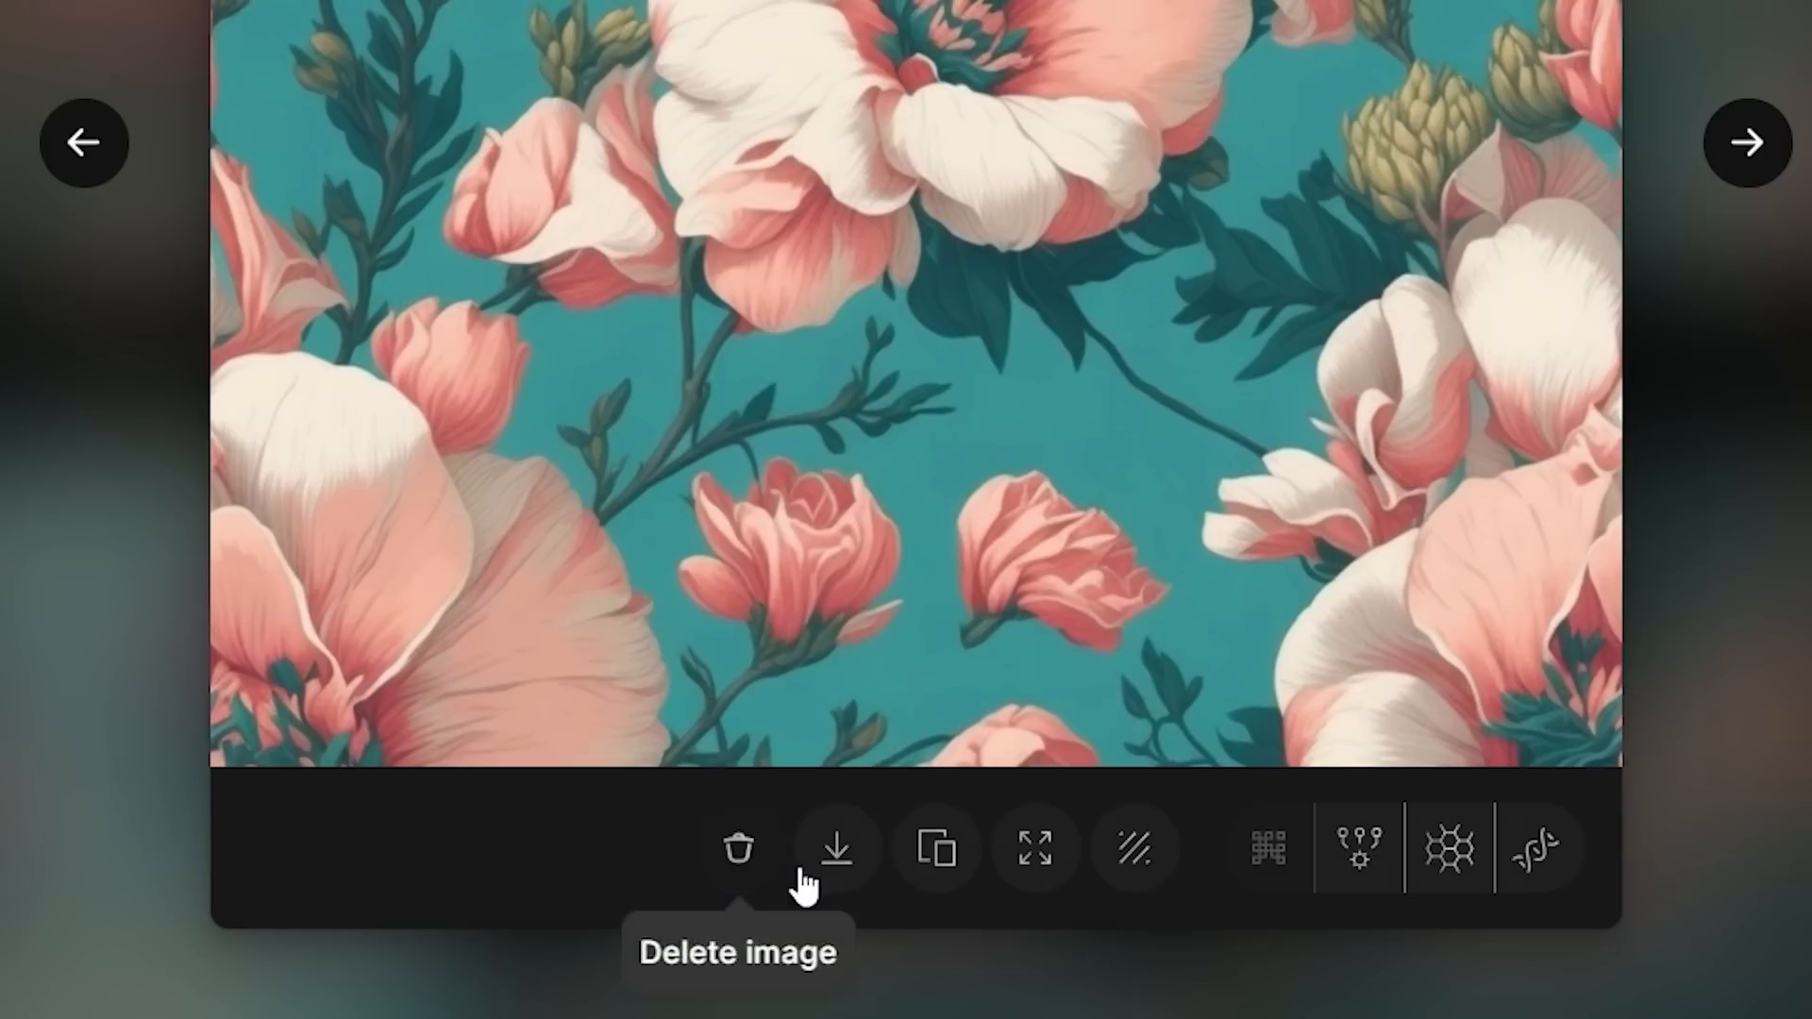
pyautogui.moveTo(937, 849)
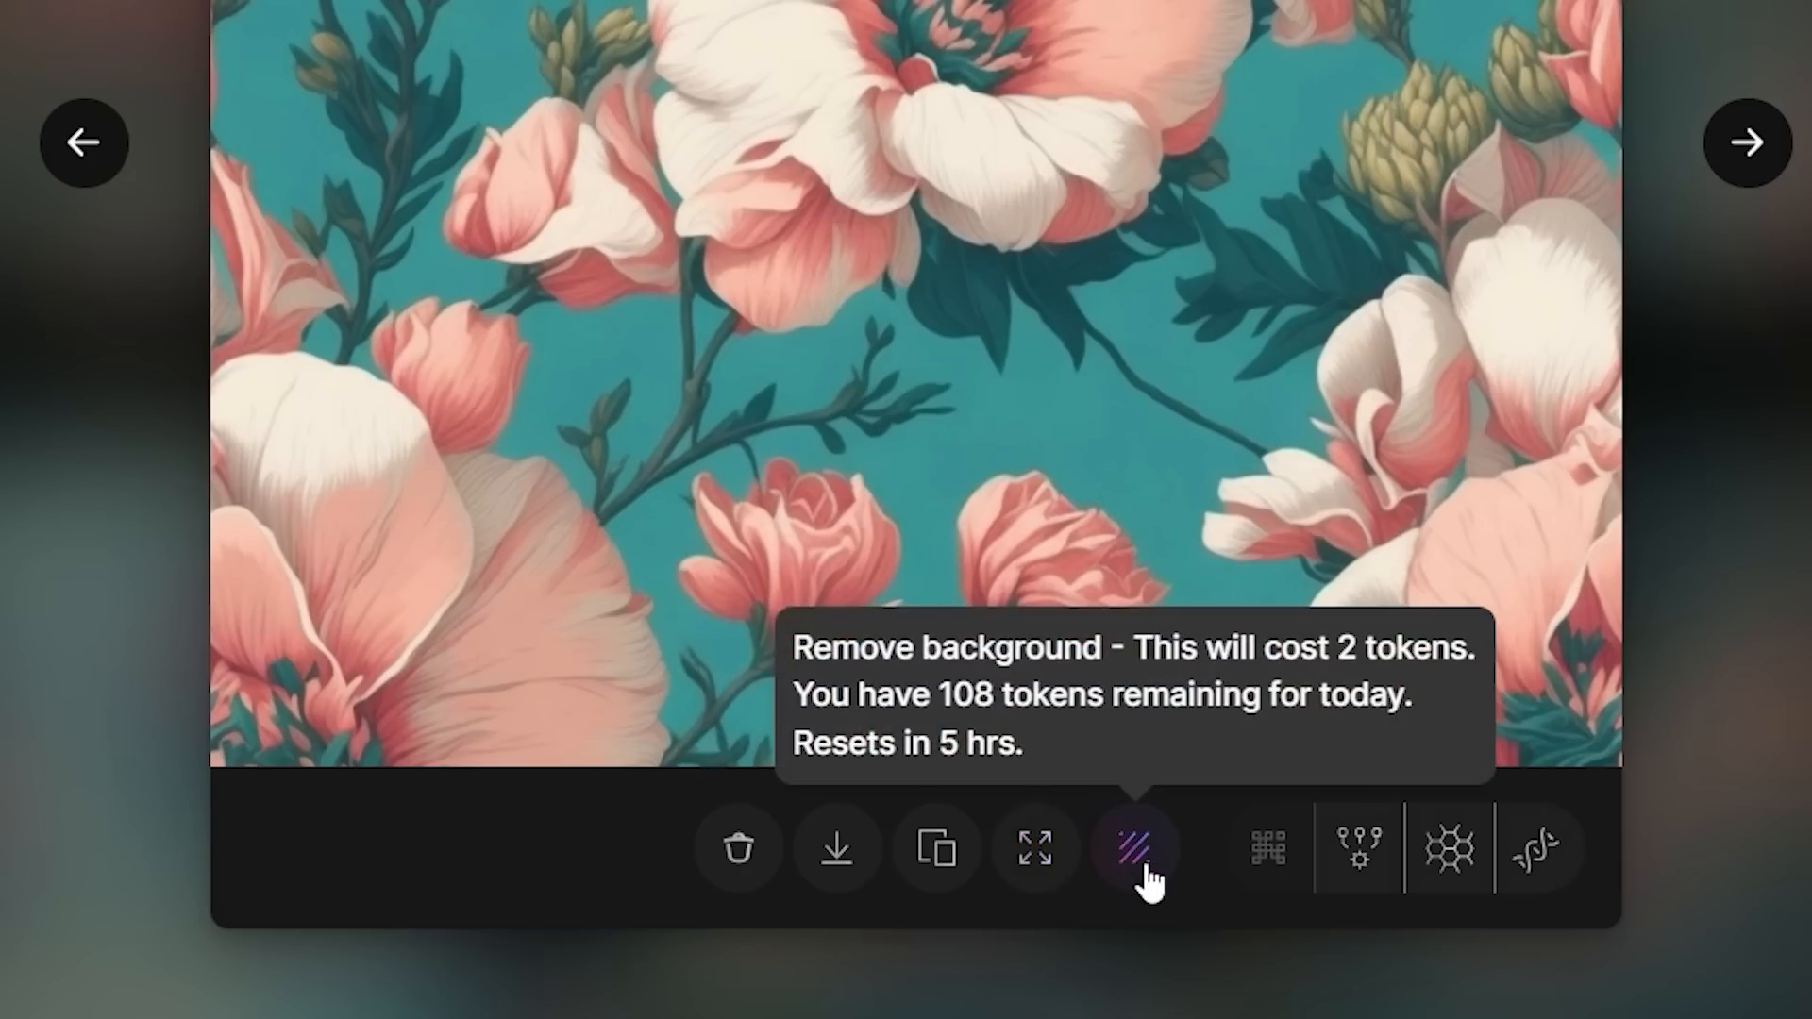
pyautogui.moveTo(1358, 855)
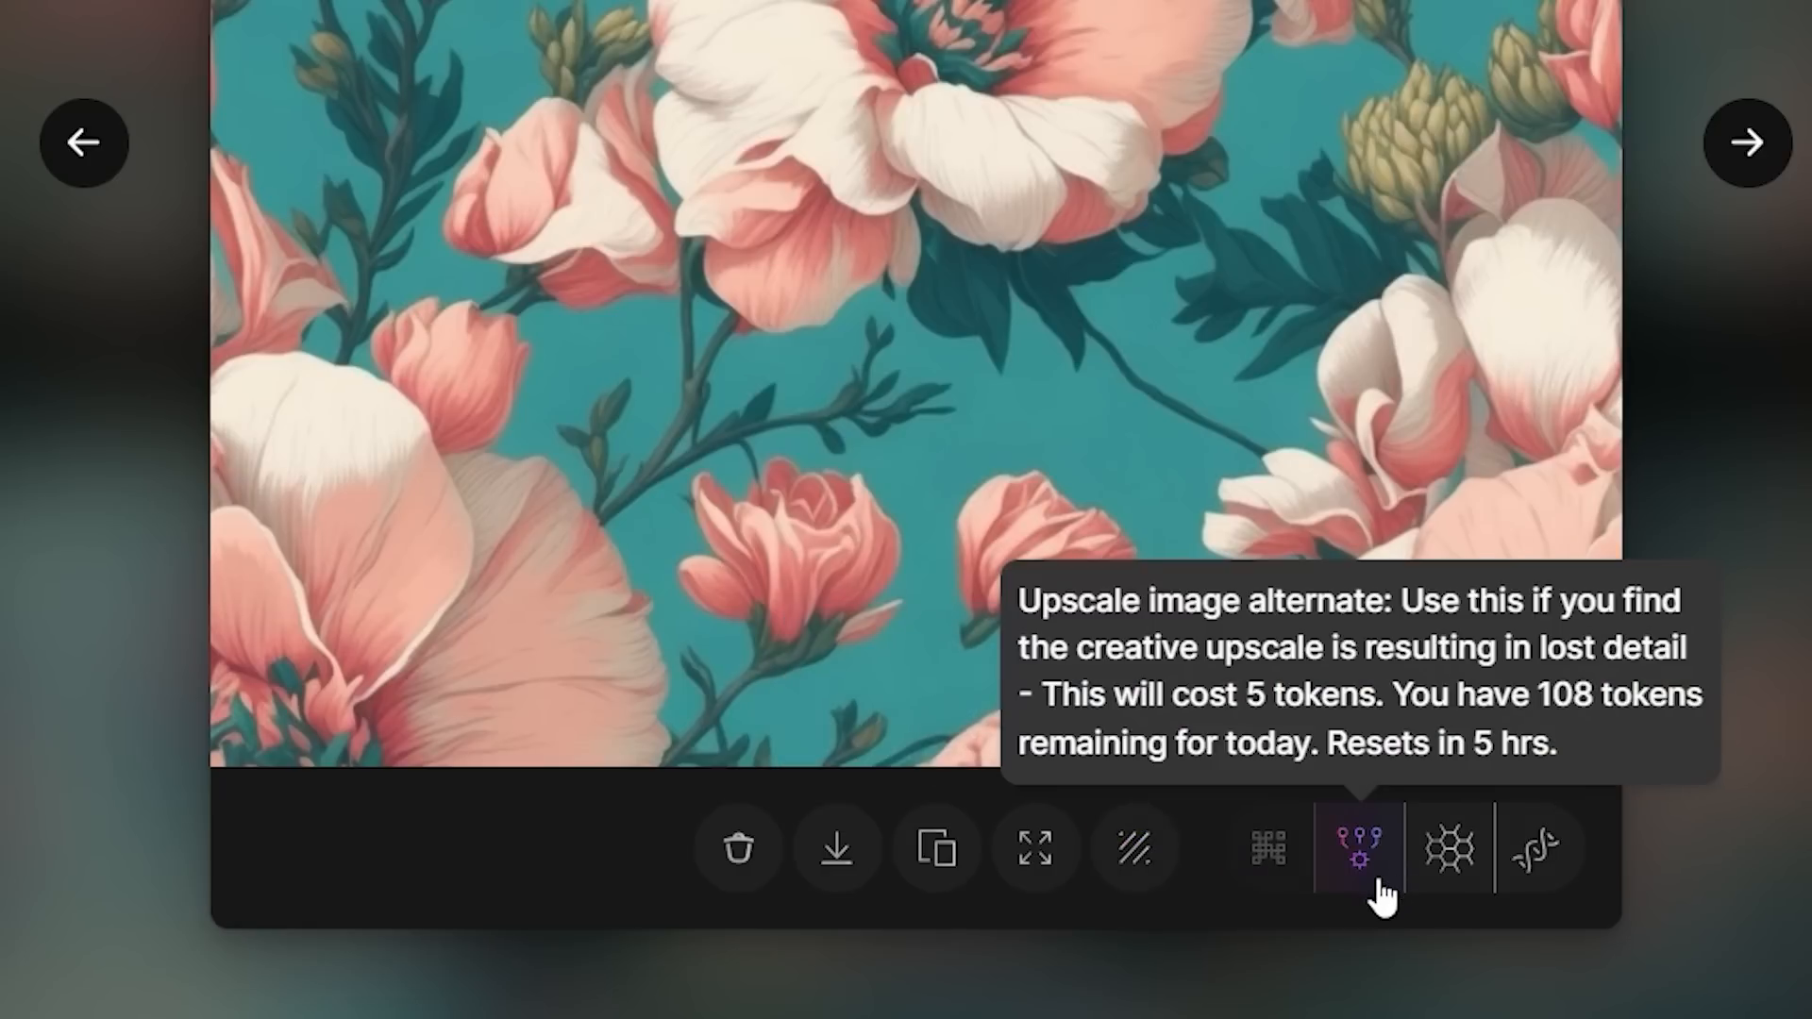
pyautogui.moveTo(1450, 850)
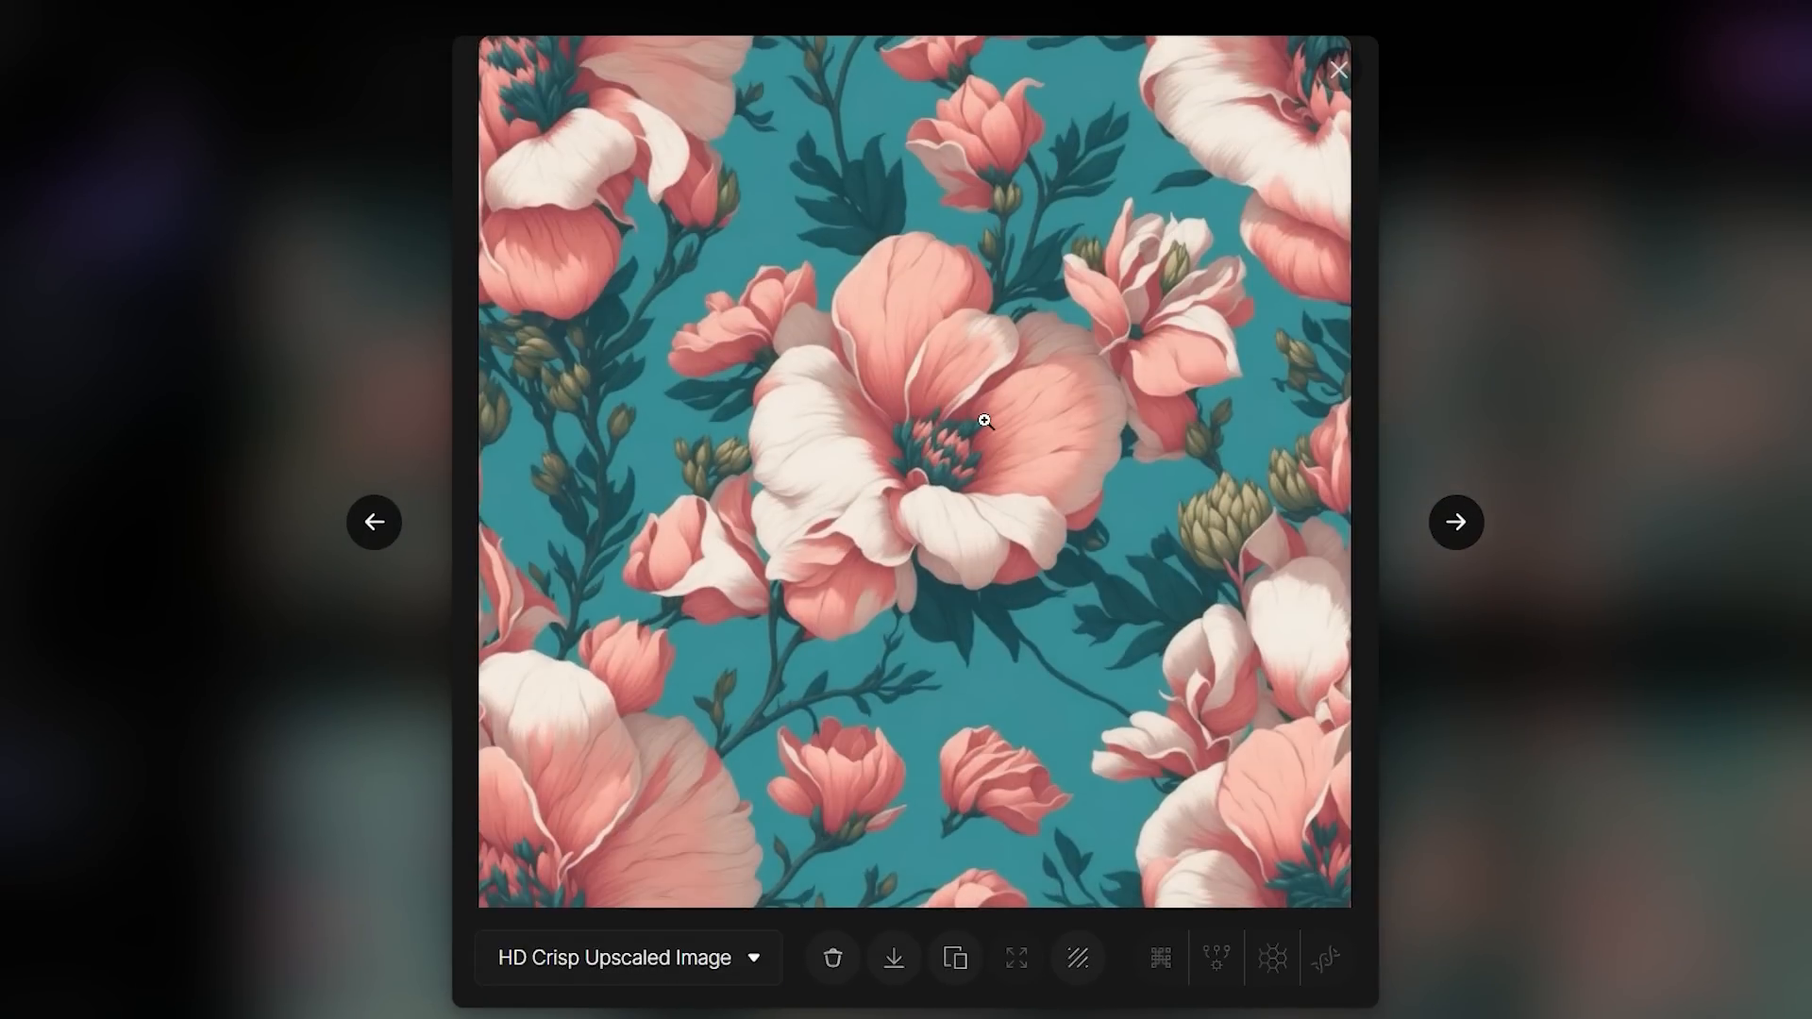
# Step: Open the HD crisp upscaled teal and pink floral pattern for a closer look
pyautogui.click(1337, 69)
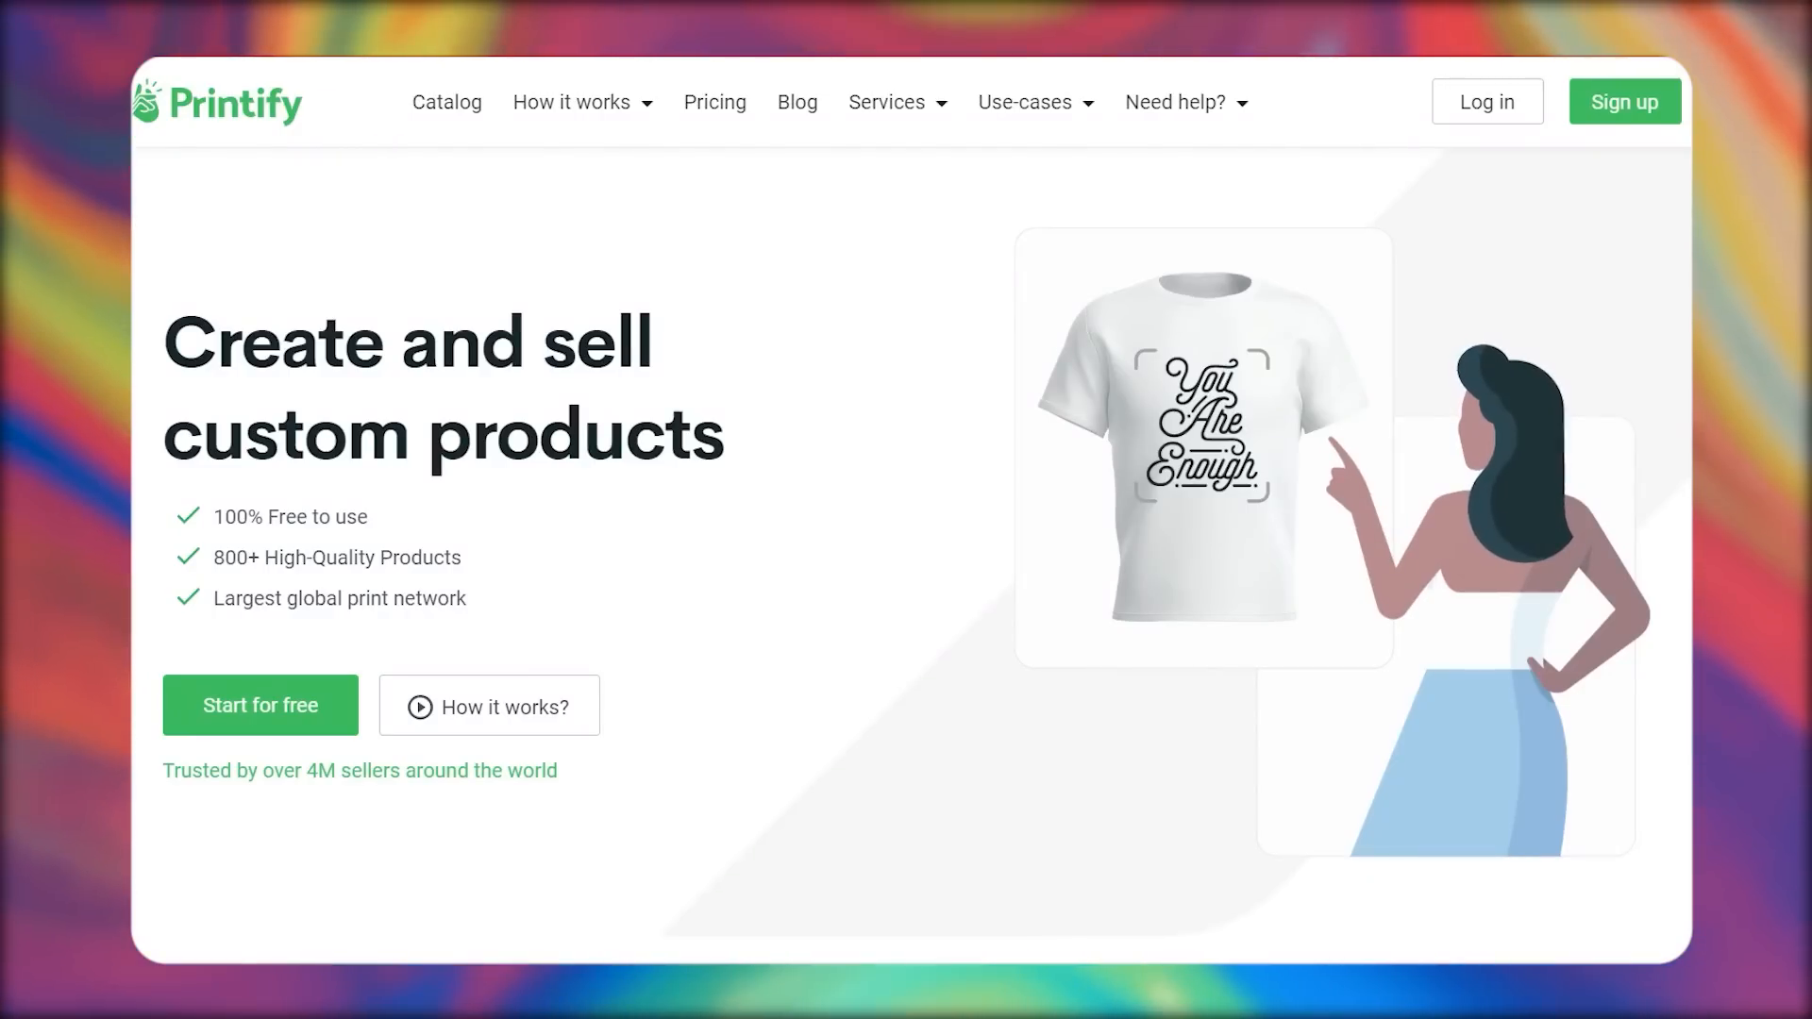
# Step: Scroll down the Spun Polyester Square Pillow listing showing sizes 14" to 20"
pyautogui.scroll(-3)
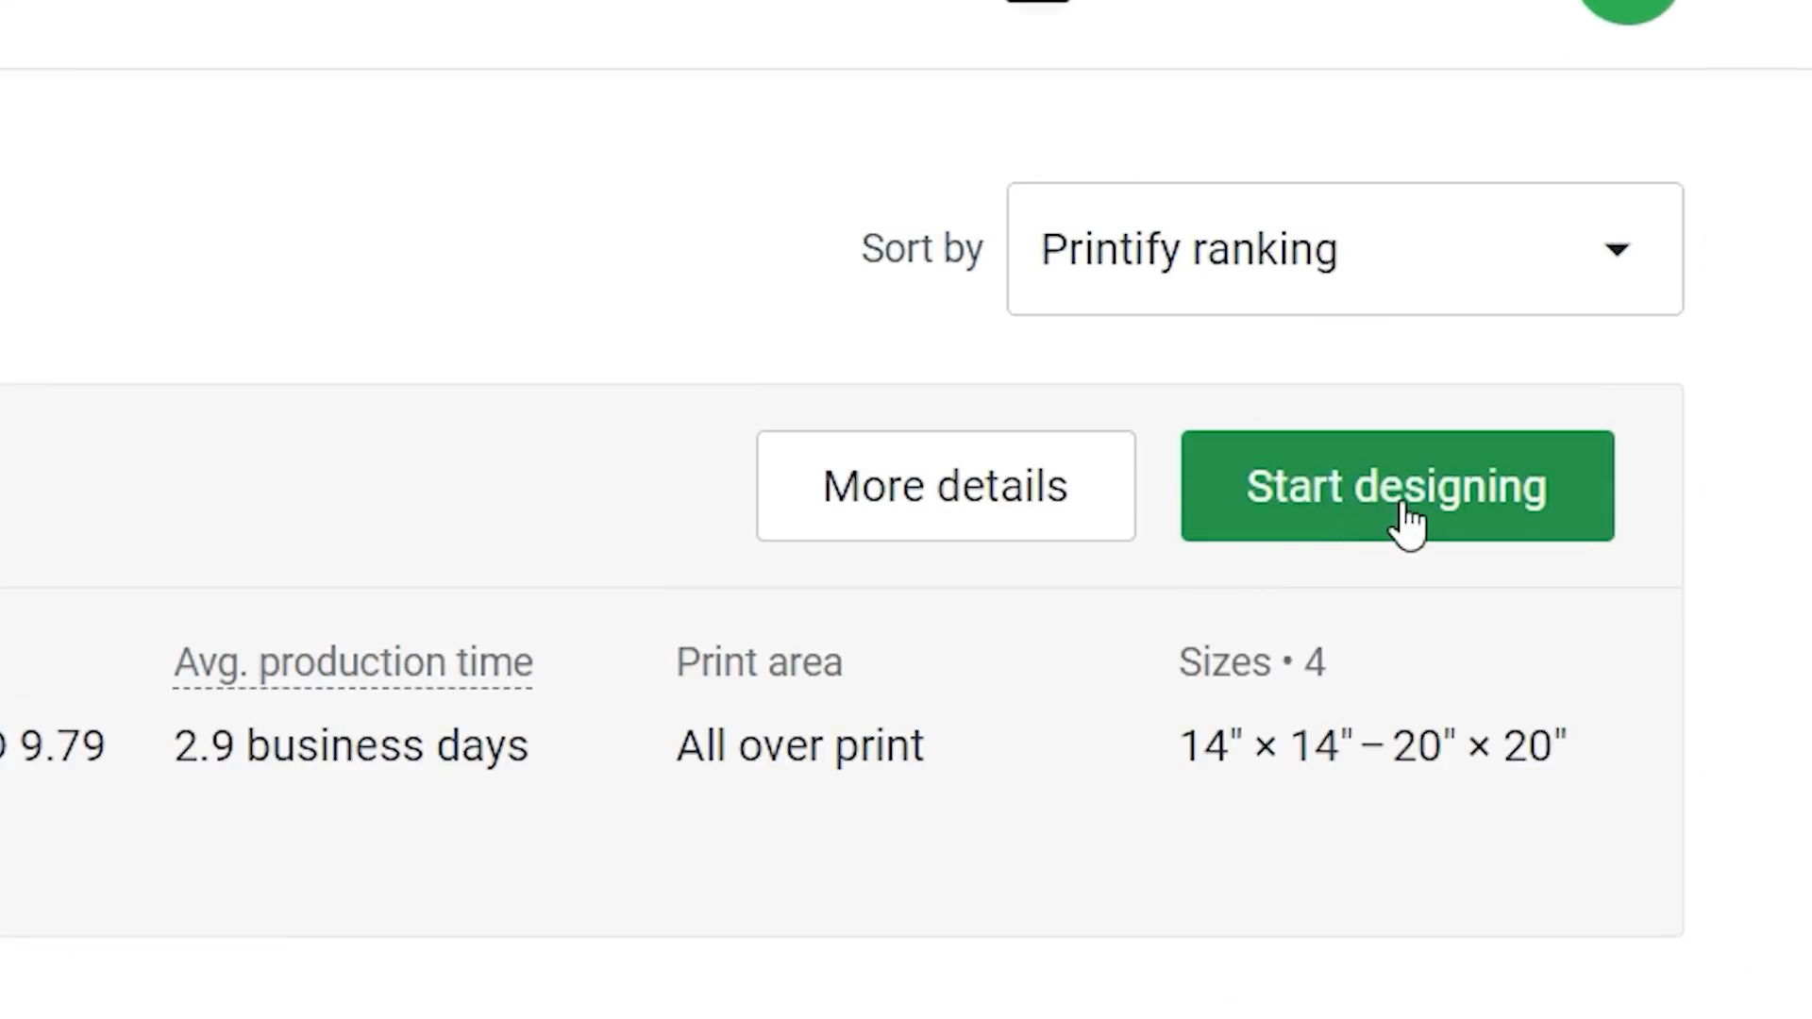
# Step: Upload the floral image from My device and repeat it as a pattern across the pillow
pyautogui.click(1395, 485)
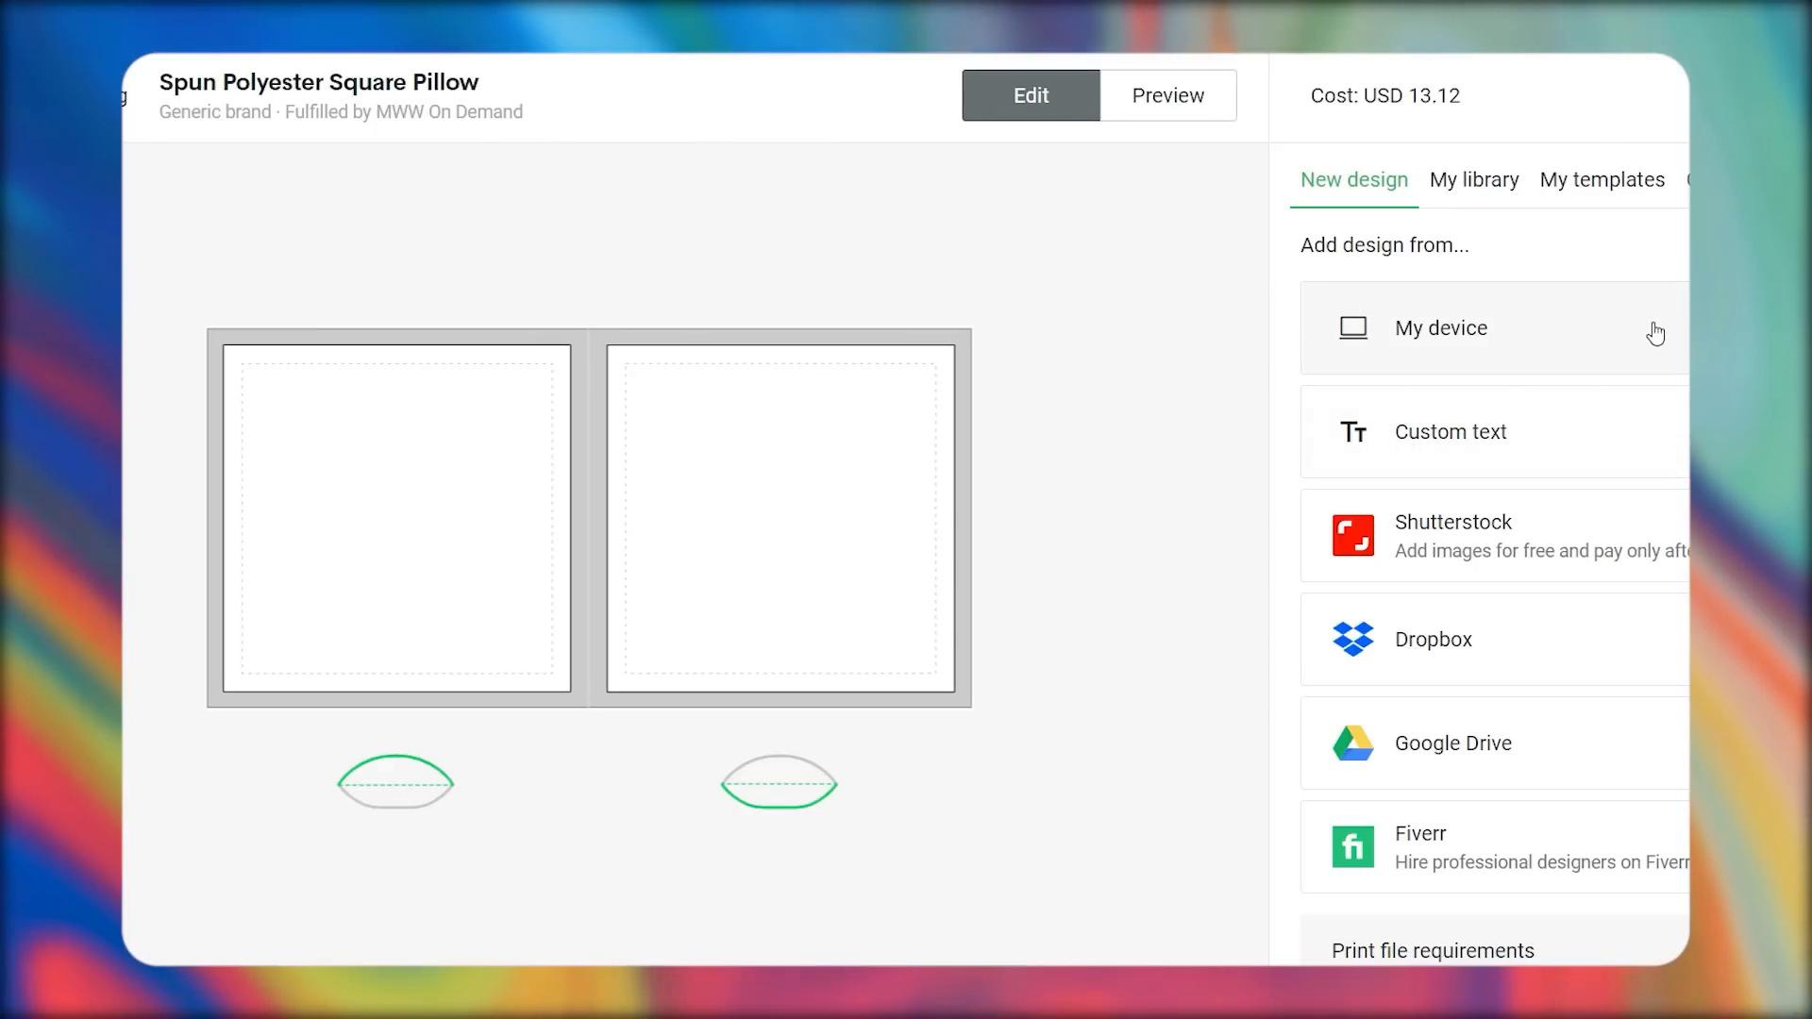
pyautogui.click(1441, 327)
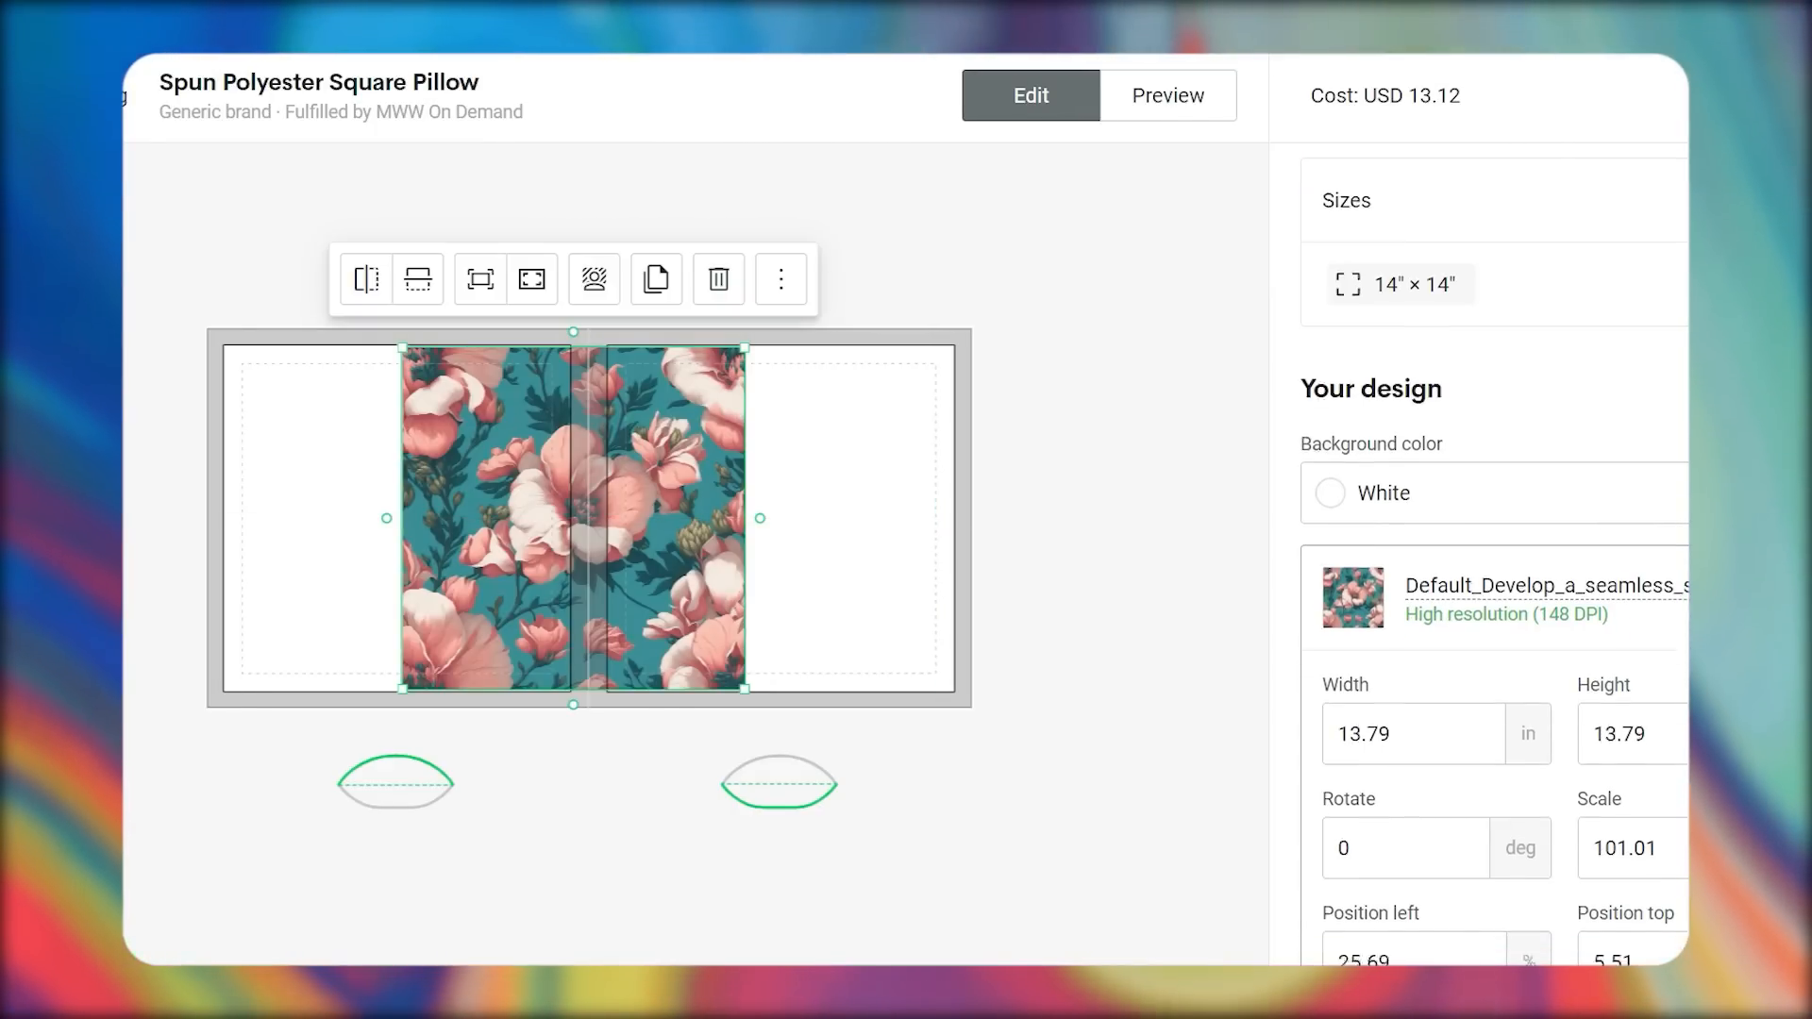
pyautogui.scroll(-3)
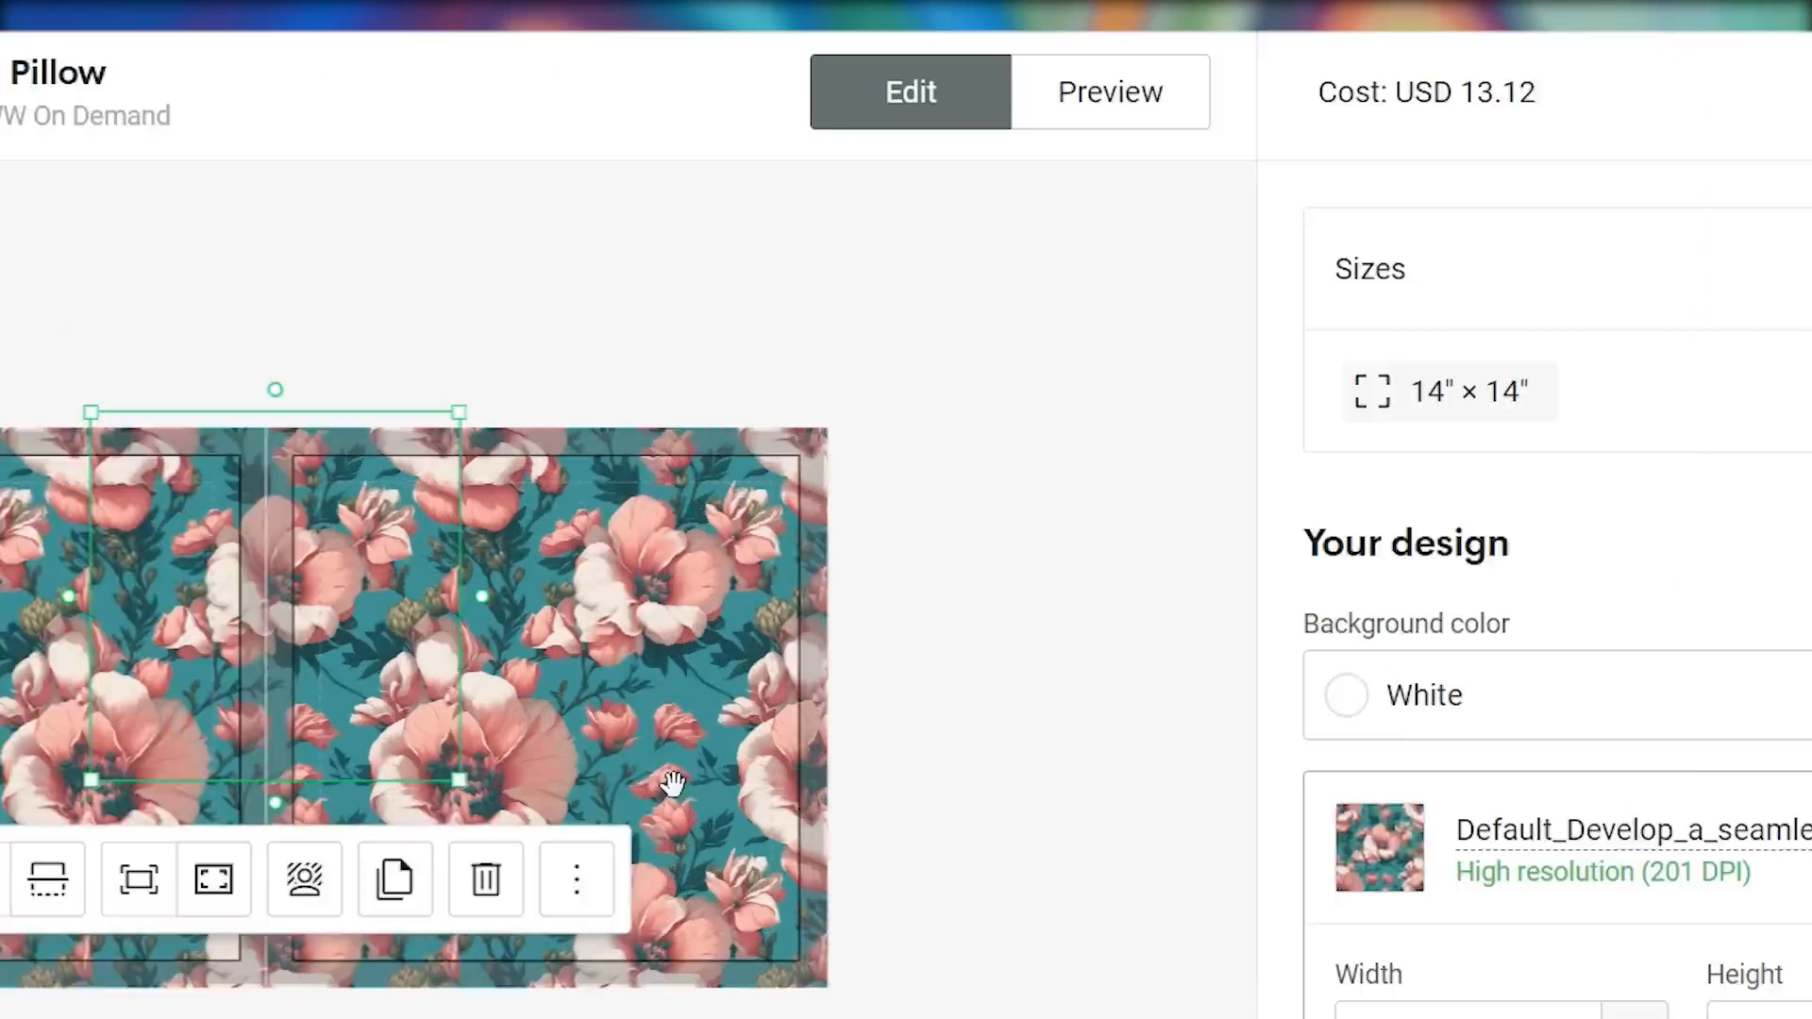
pyautogui.click(1105, 93)
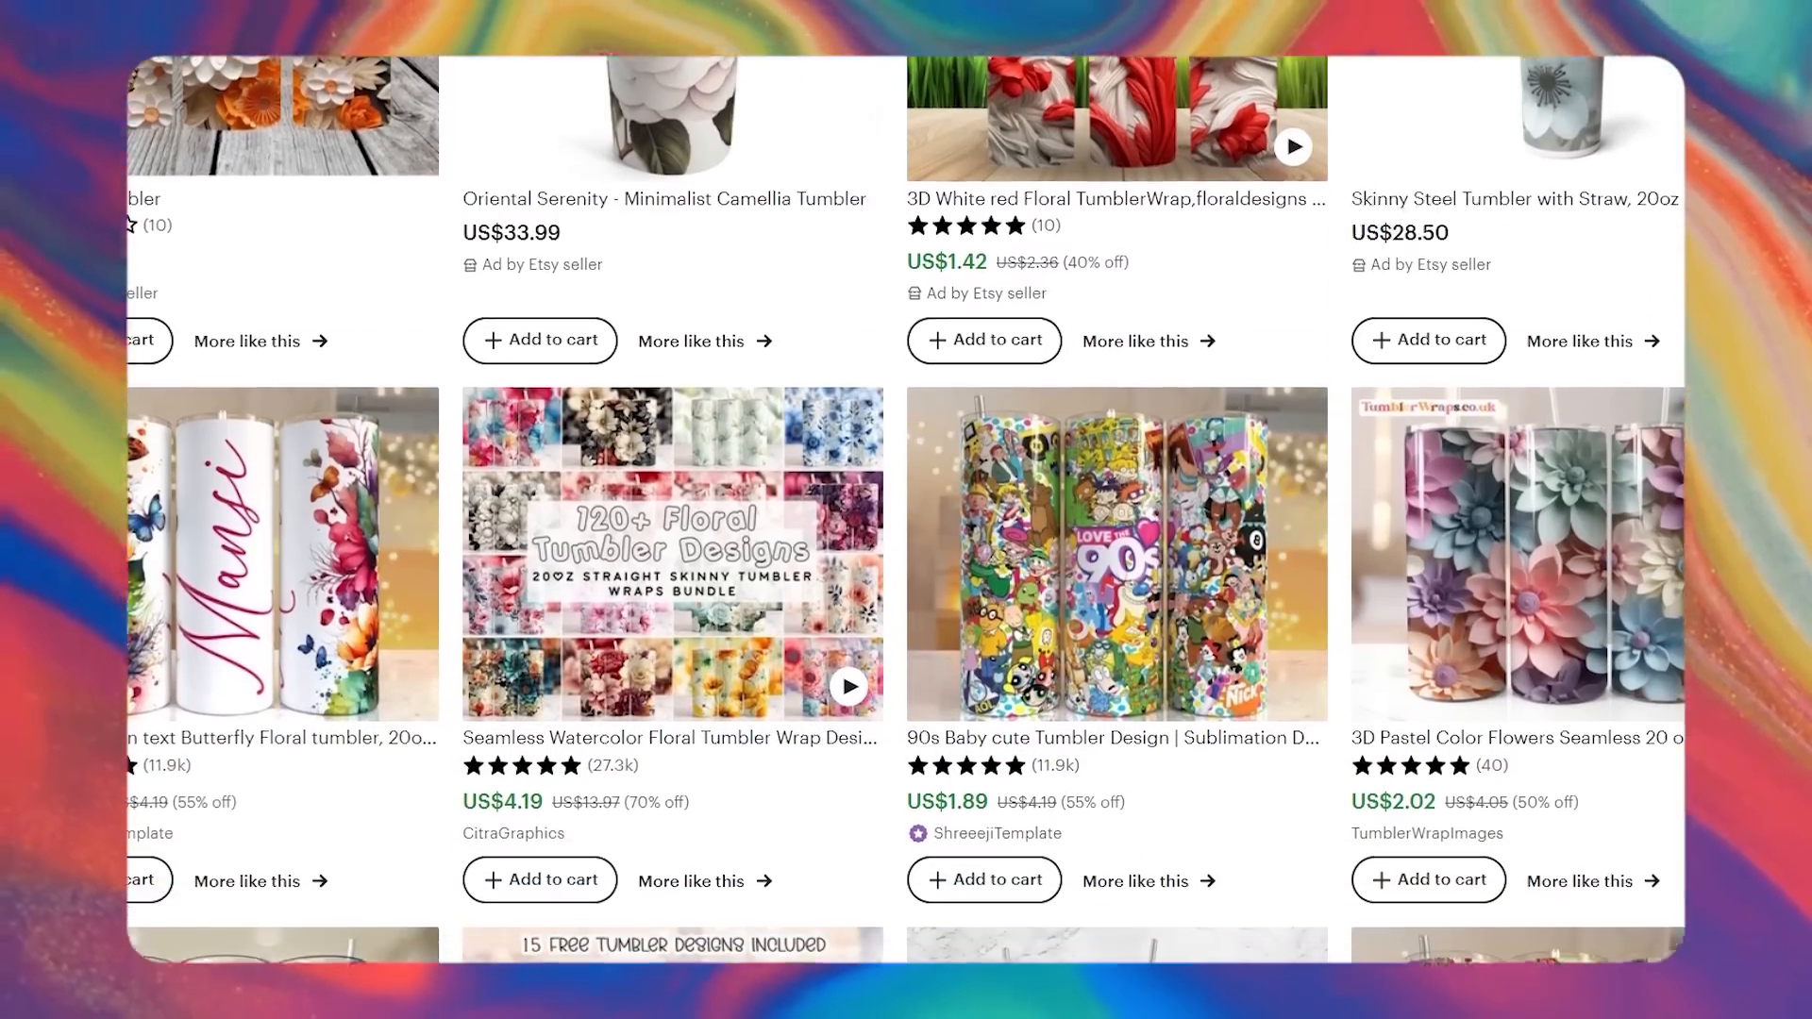
pyautogui.scroll(-3)
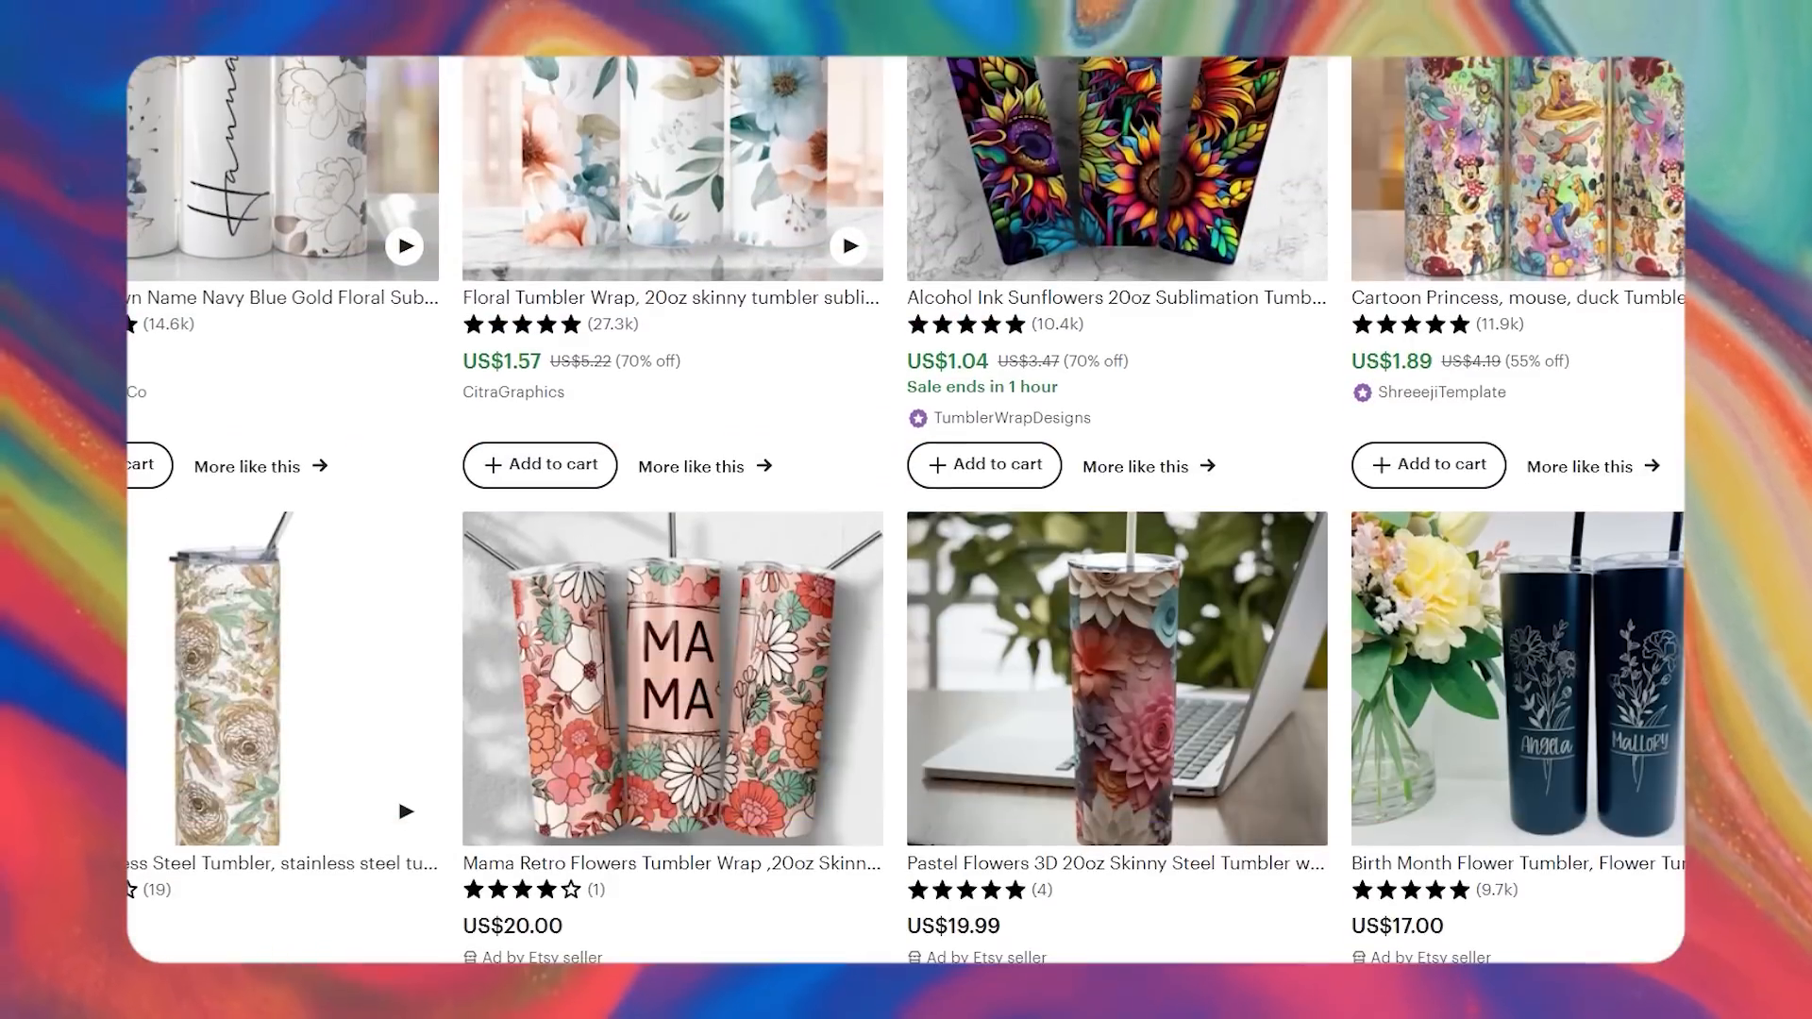
pyautogui.scroll(-3)
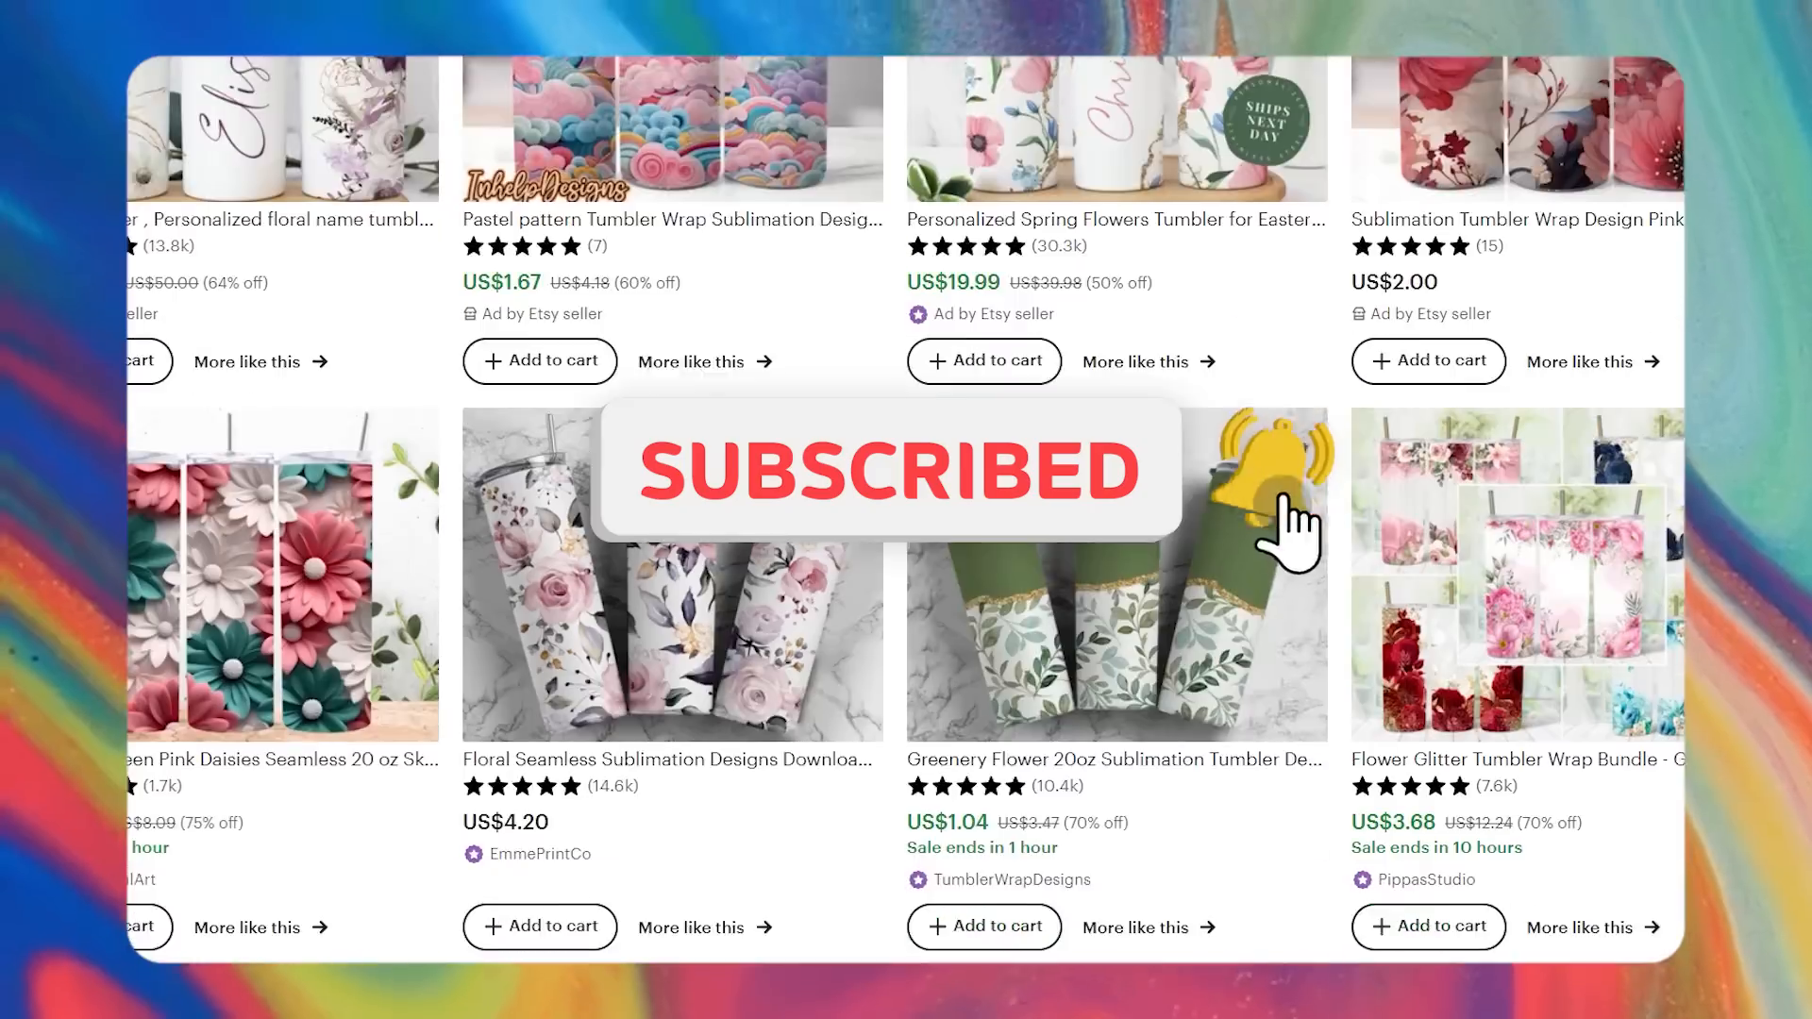
pyautogui.scroll(-3)
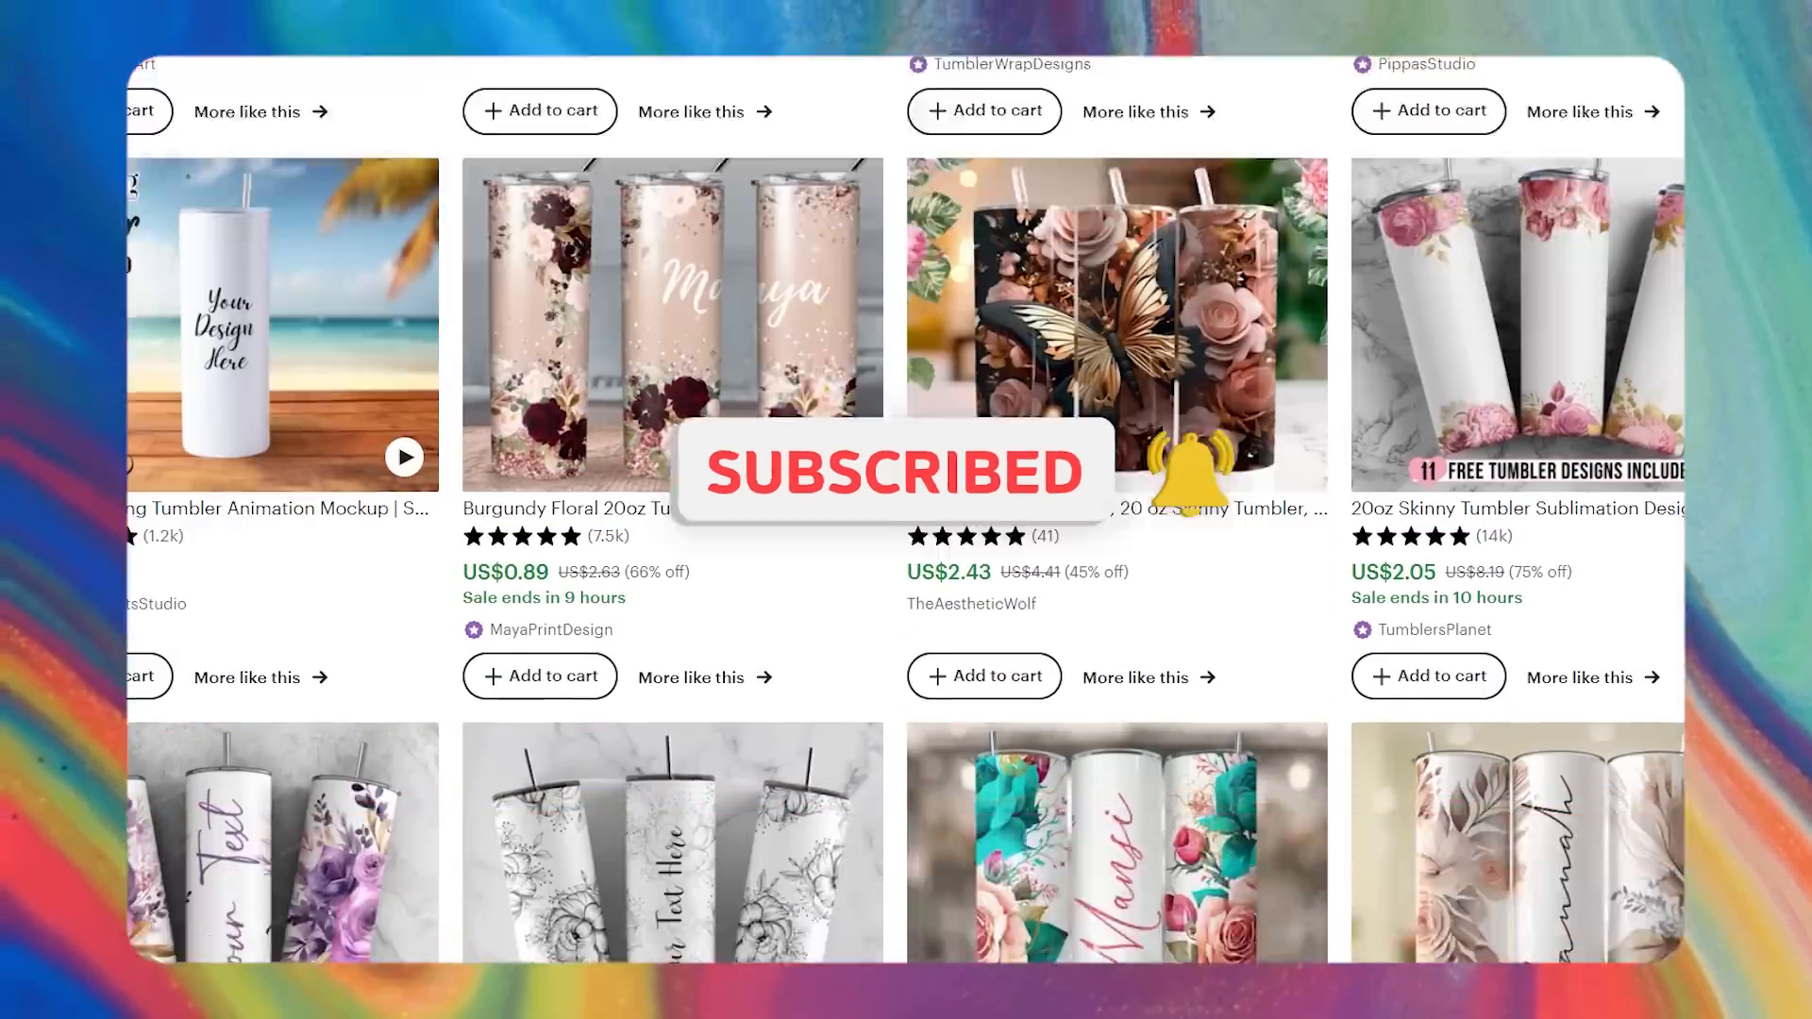